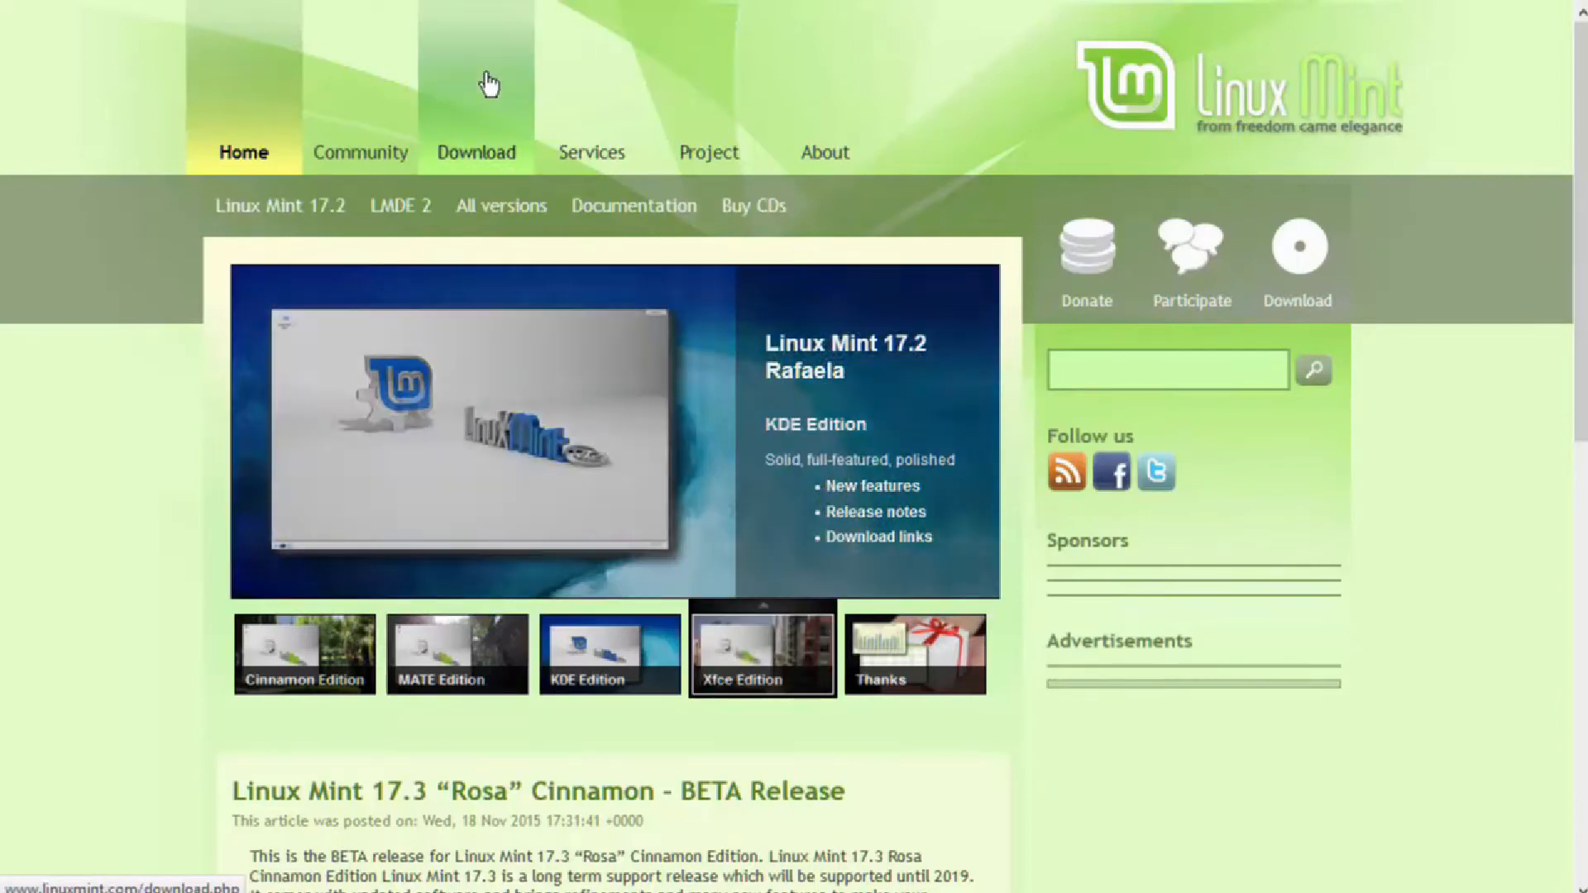
Reach the Linux Mint 17.2 Rafaela download page and scroll to its edition download links table
click(913, 653)
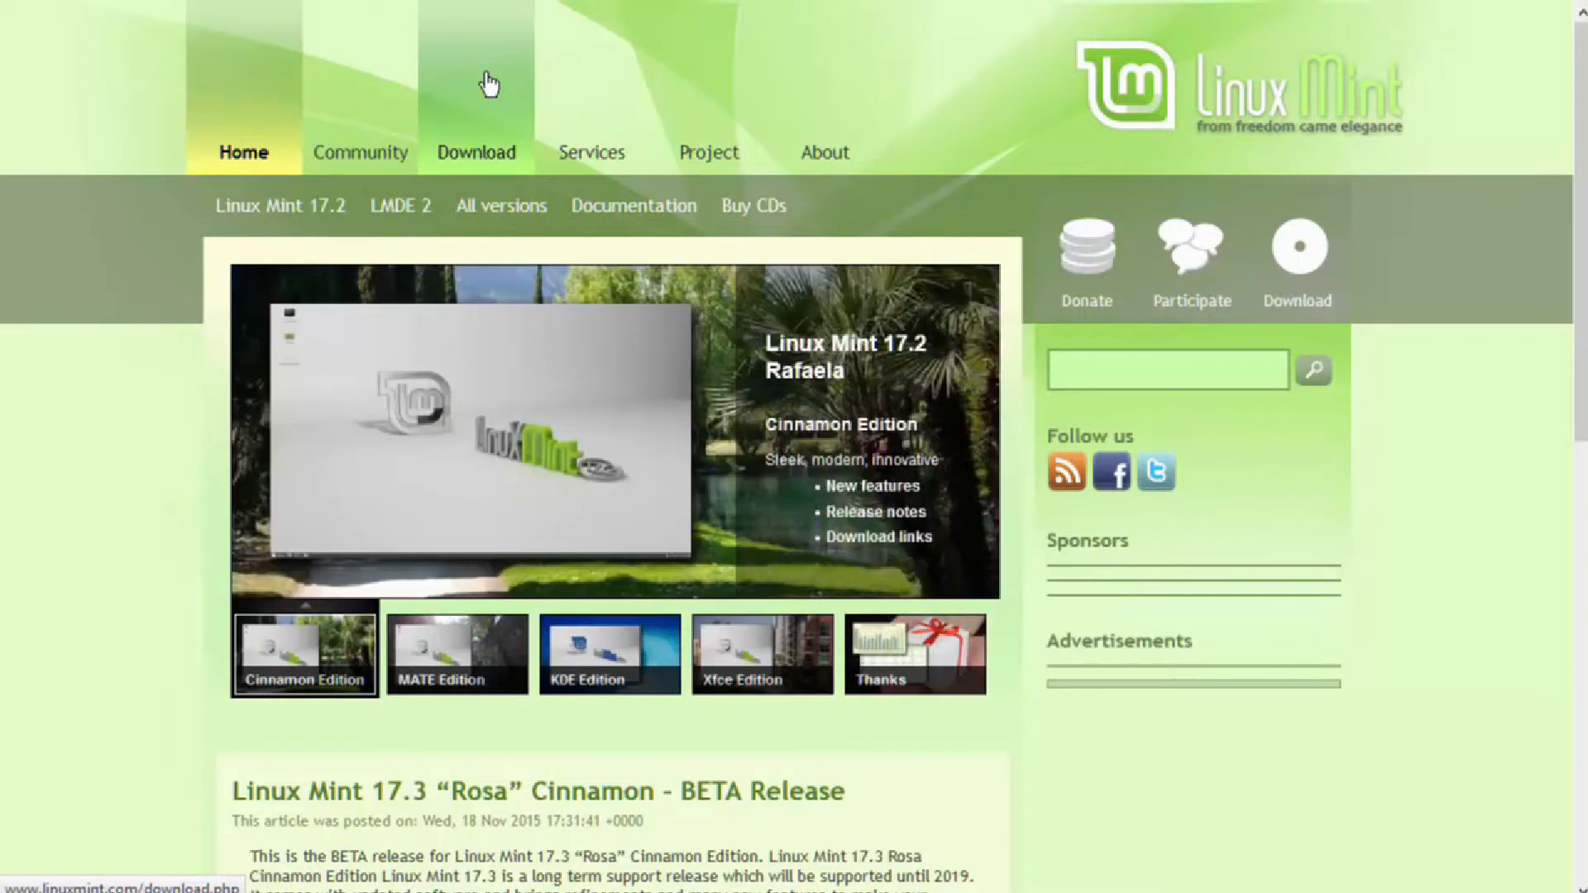
click(457, 653)
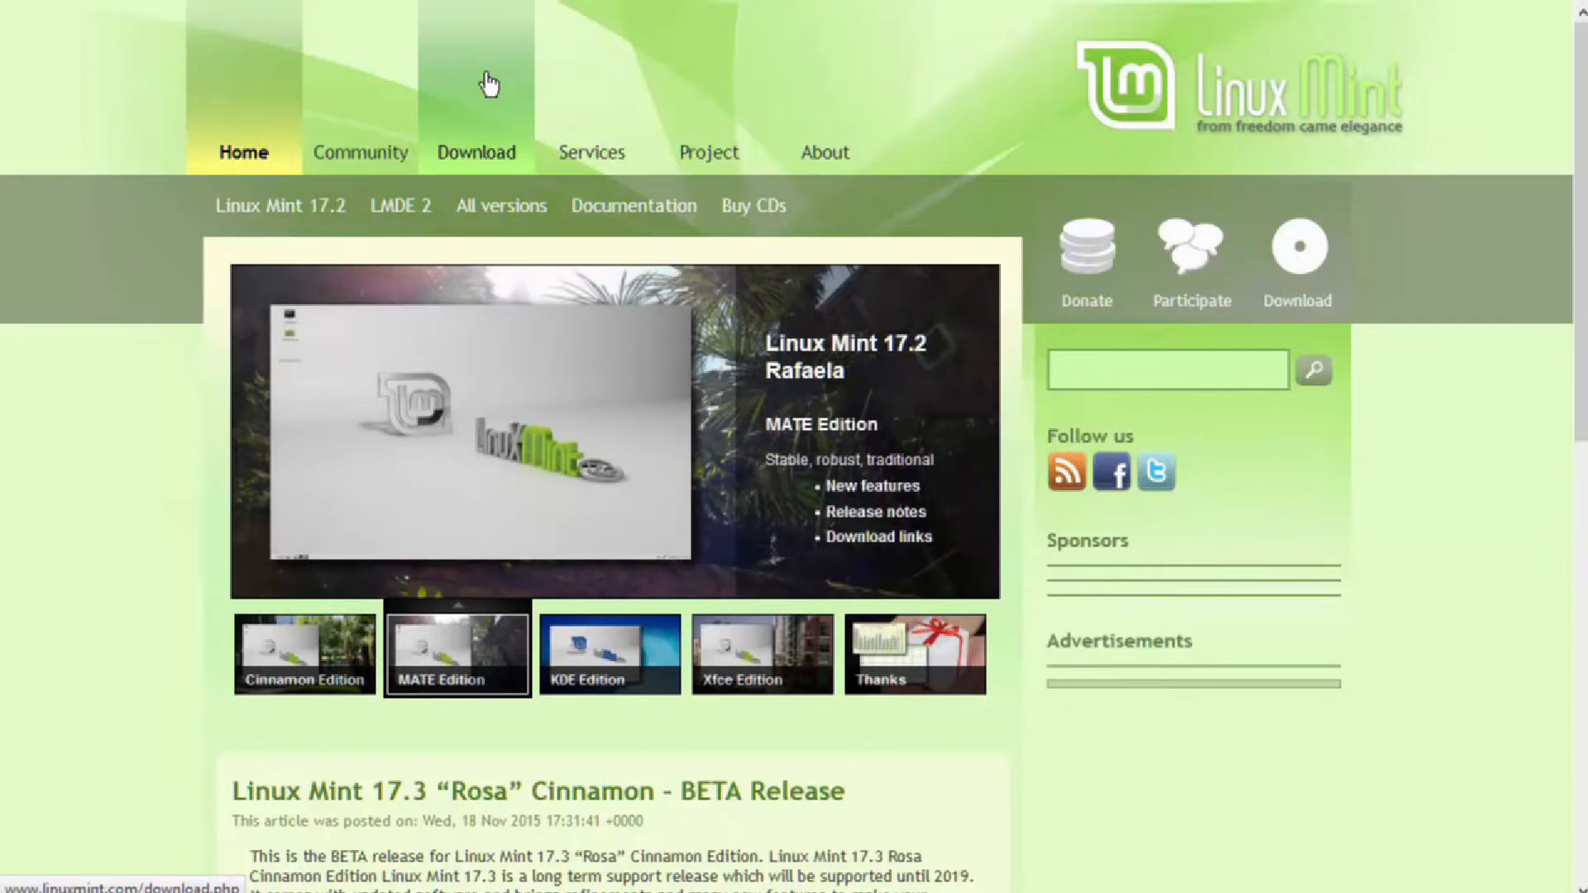
click(608, 652)
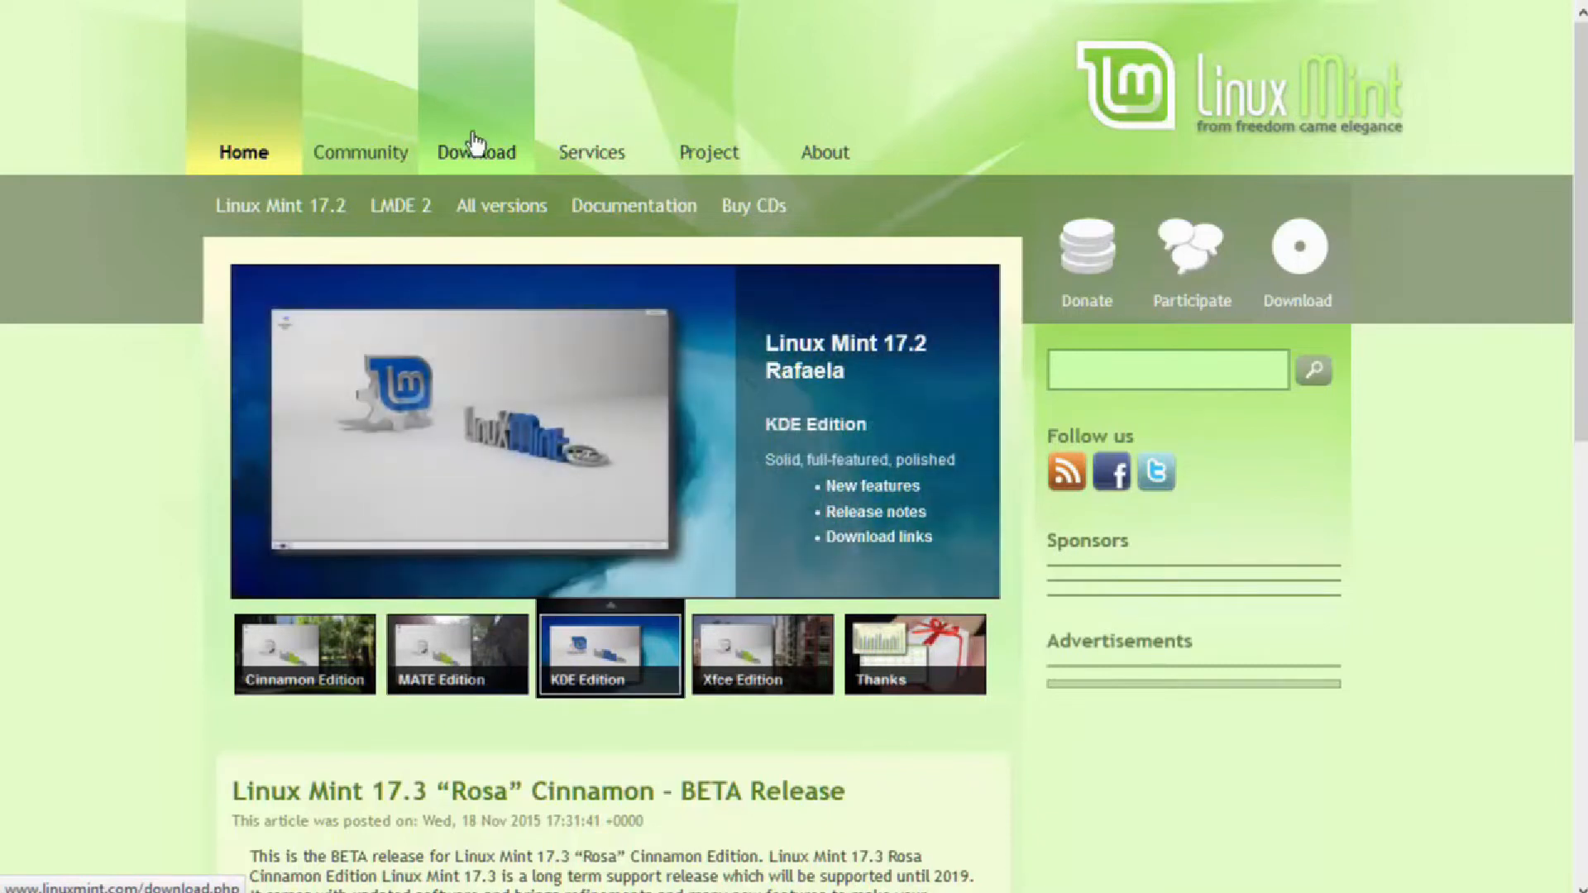
click(475, 152)
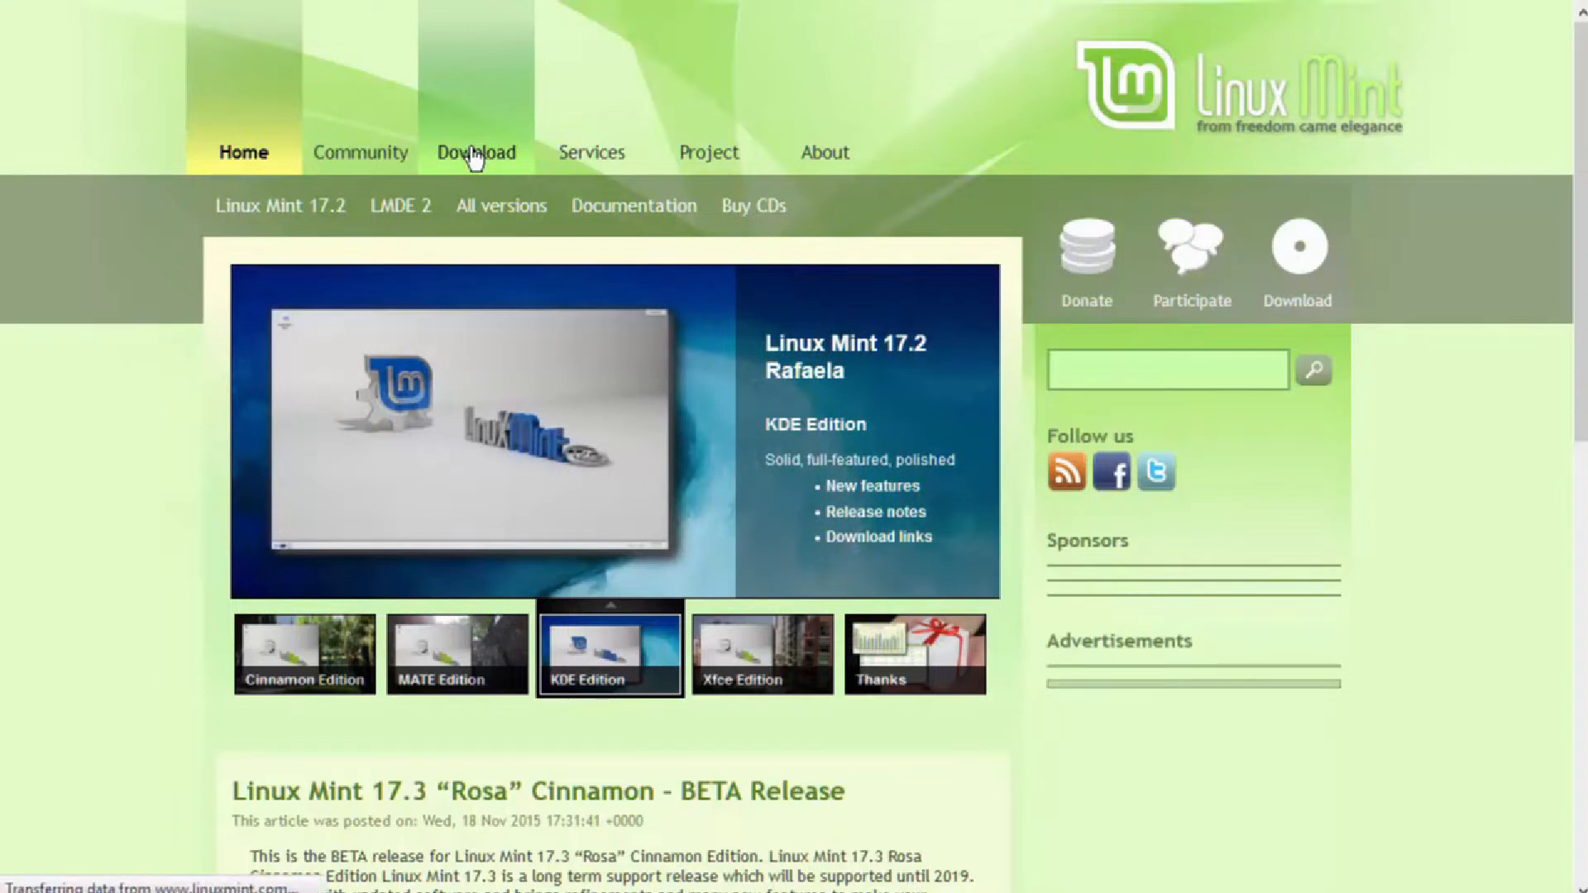
click(474, 153)
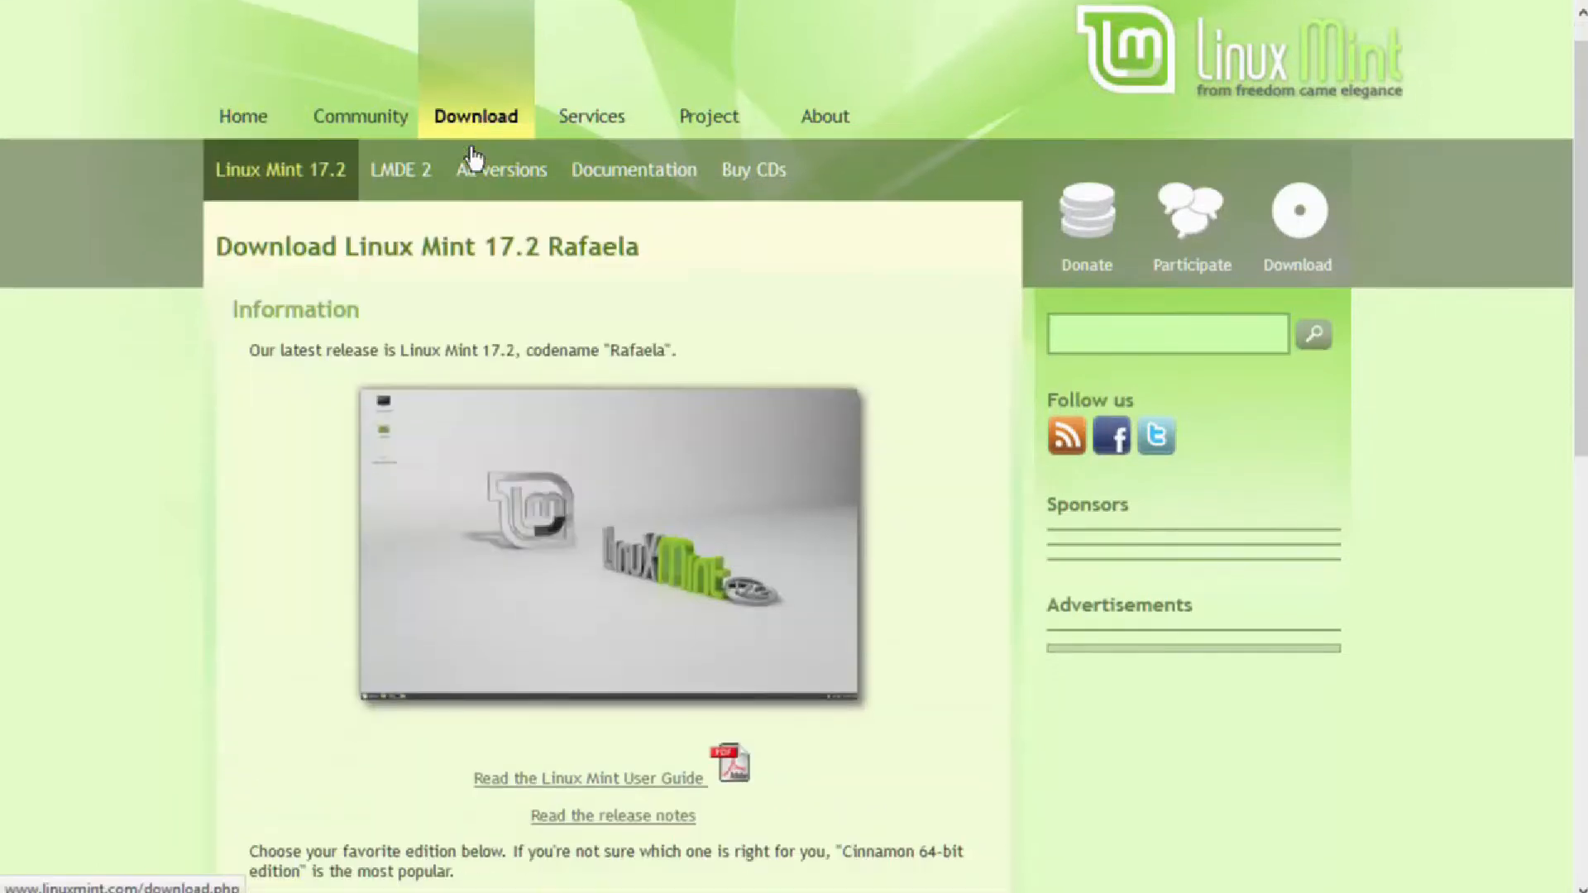
scroll(down, 3)
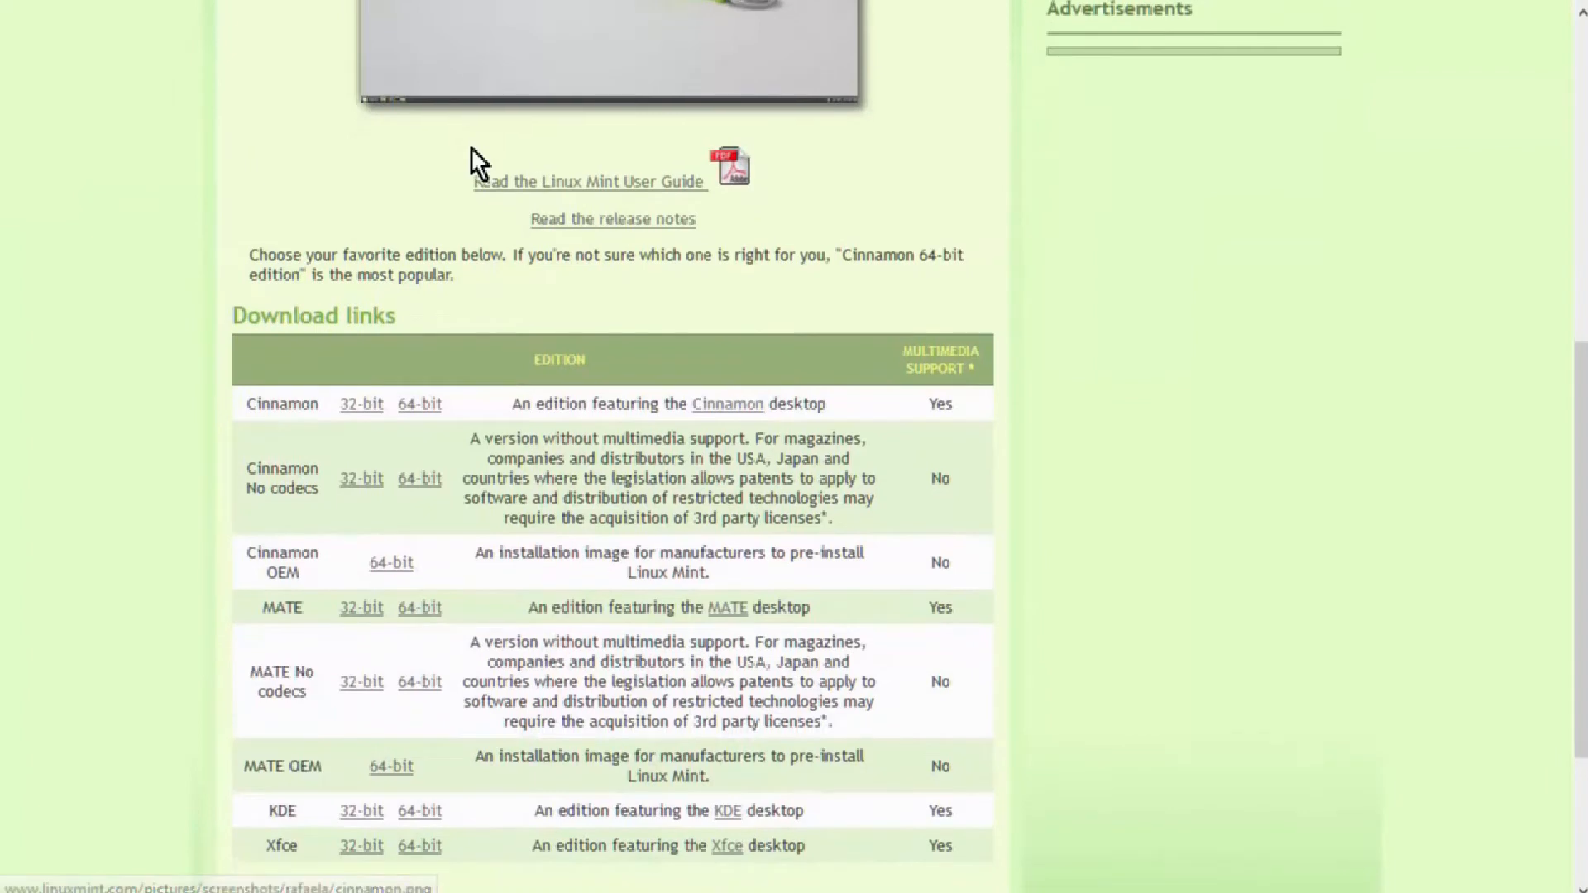
scroll(down, 3)
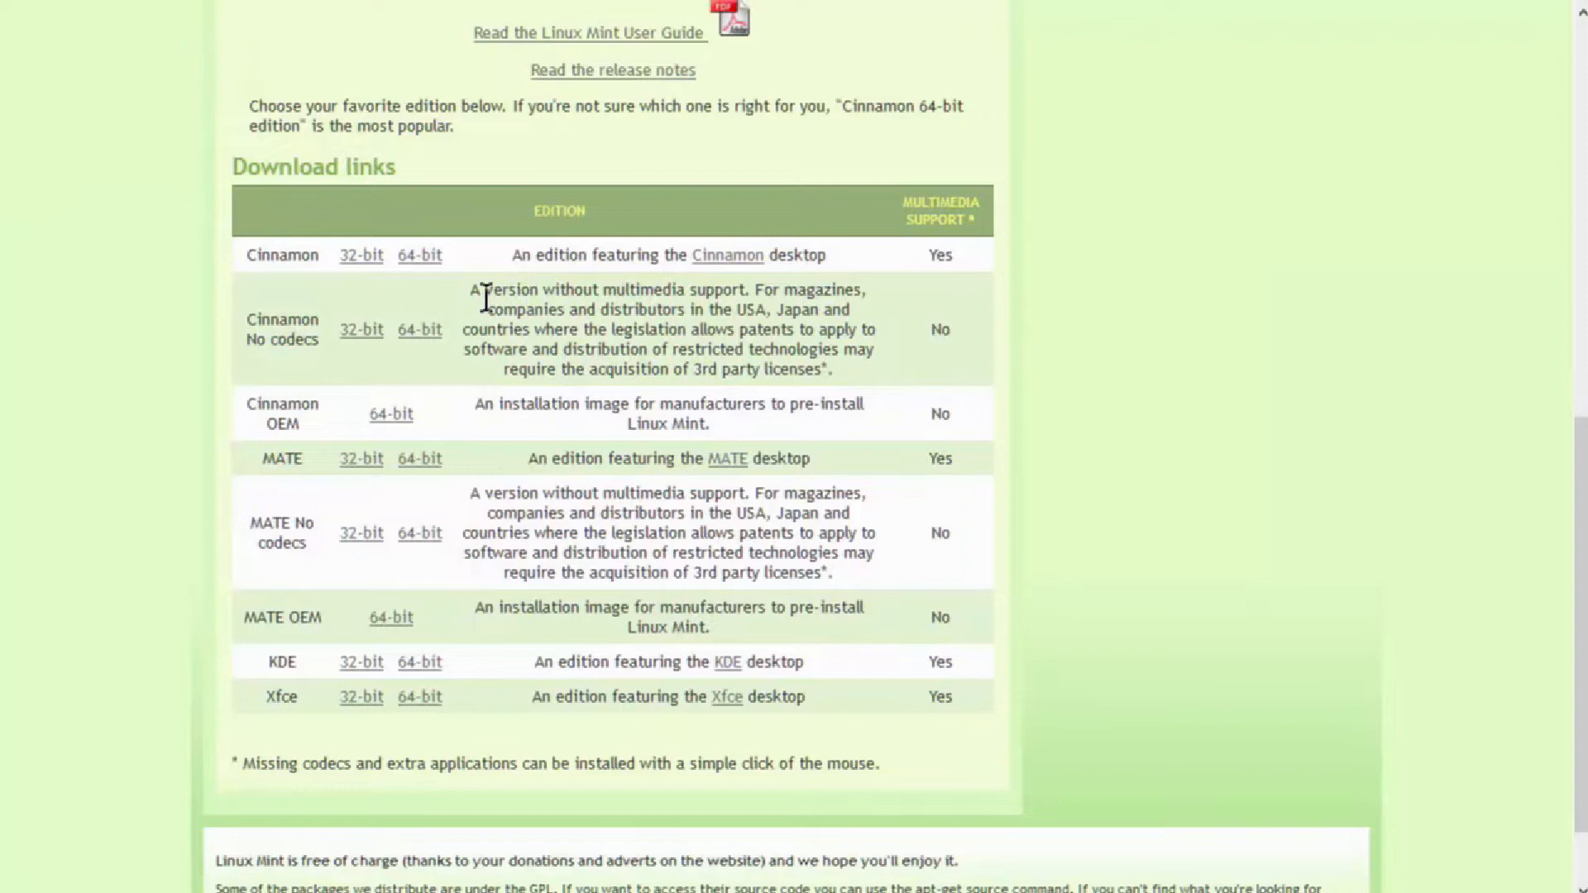
mouse_move(709, 291)
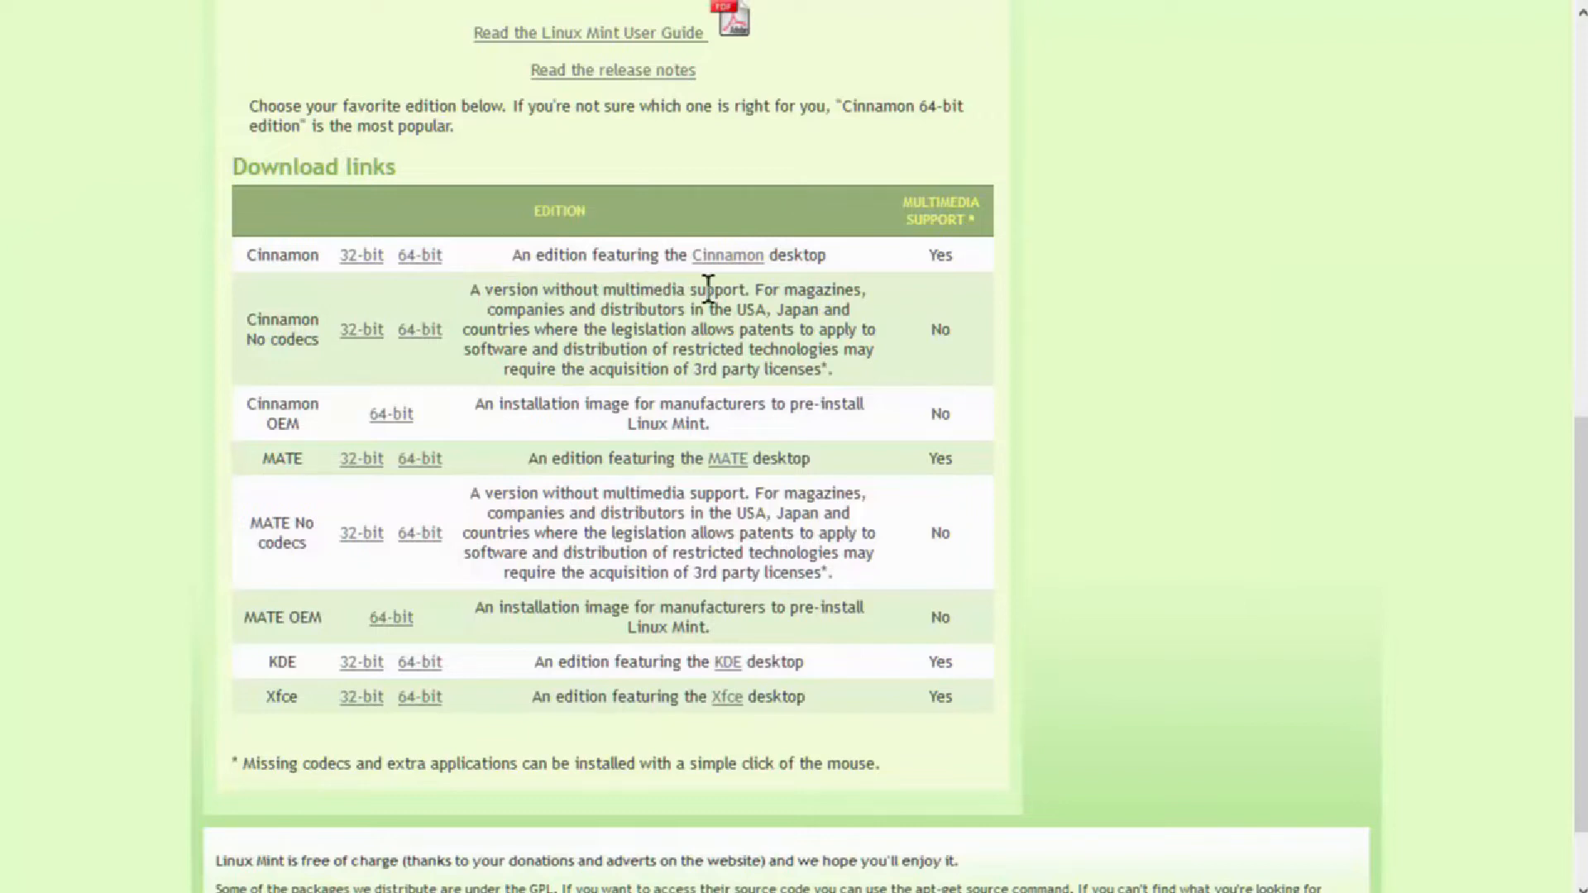
mouse_move(727, 458)
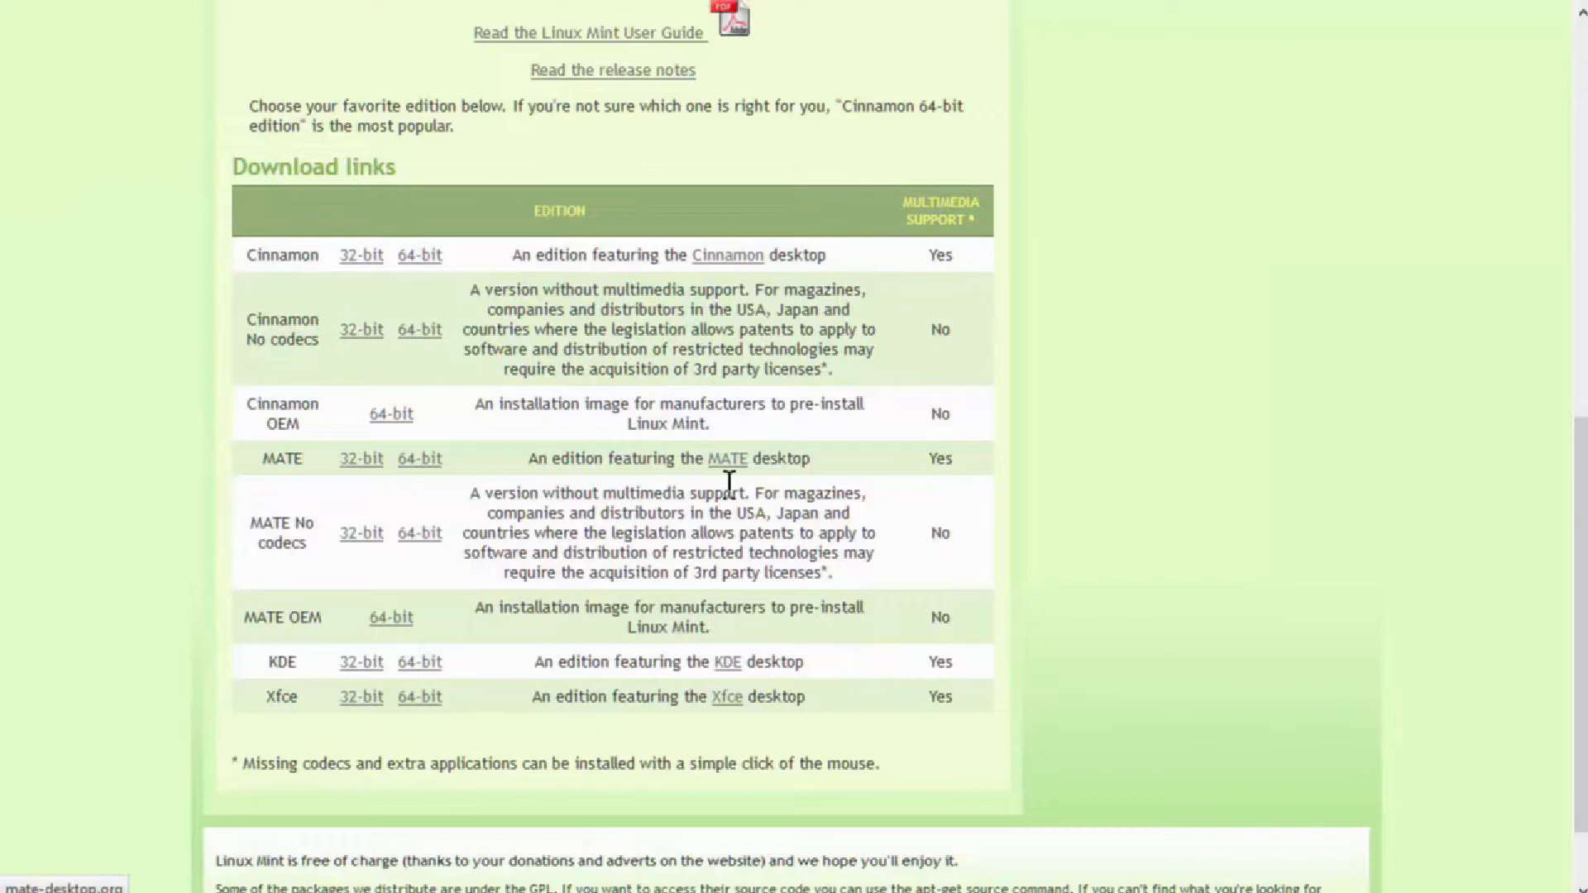
mouse_move(680, 370)
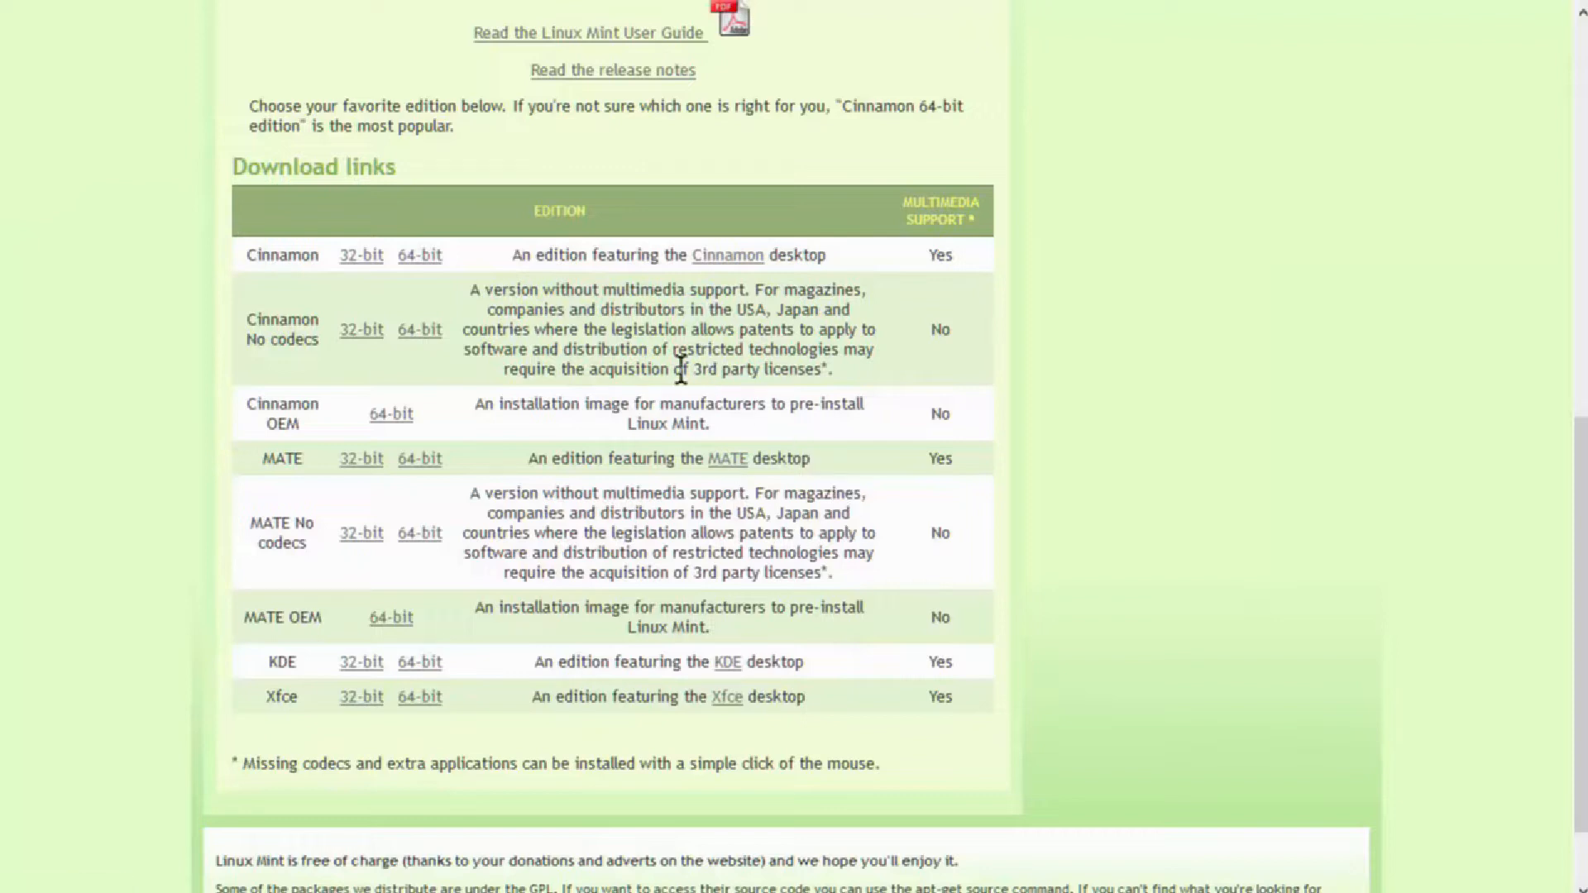
mouse_move(539, 310)
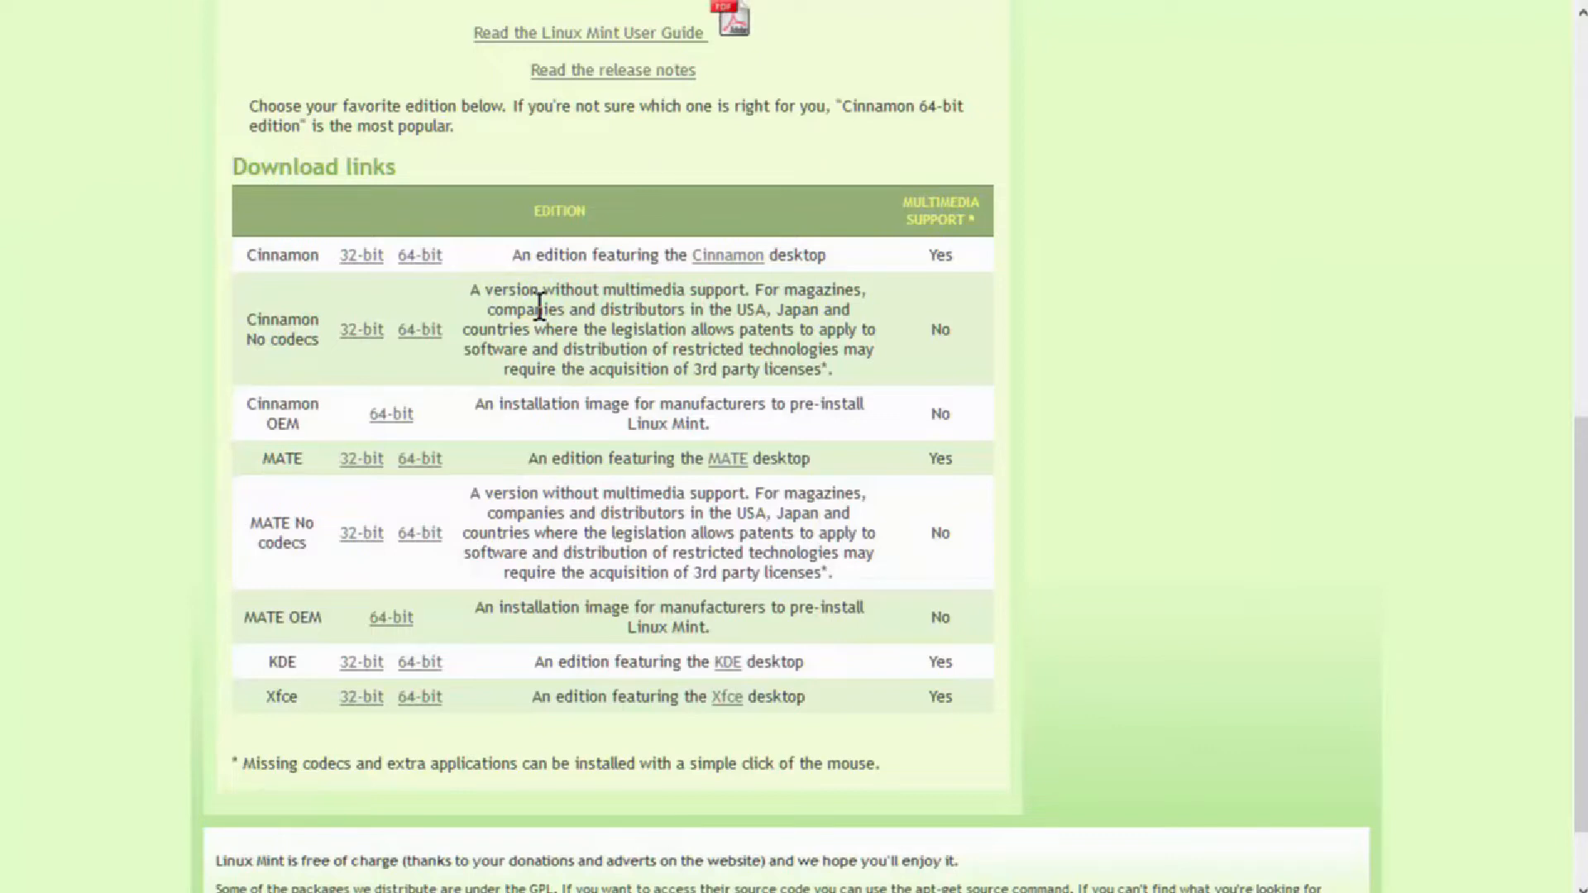
mouse_move(491, 264)
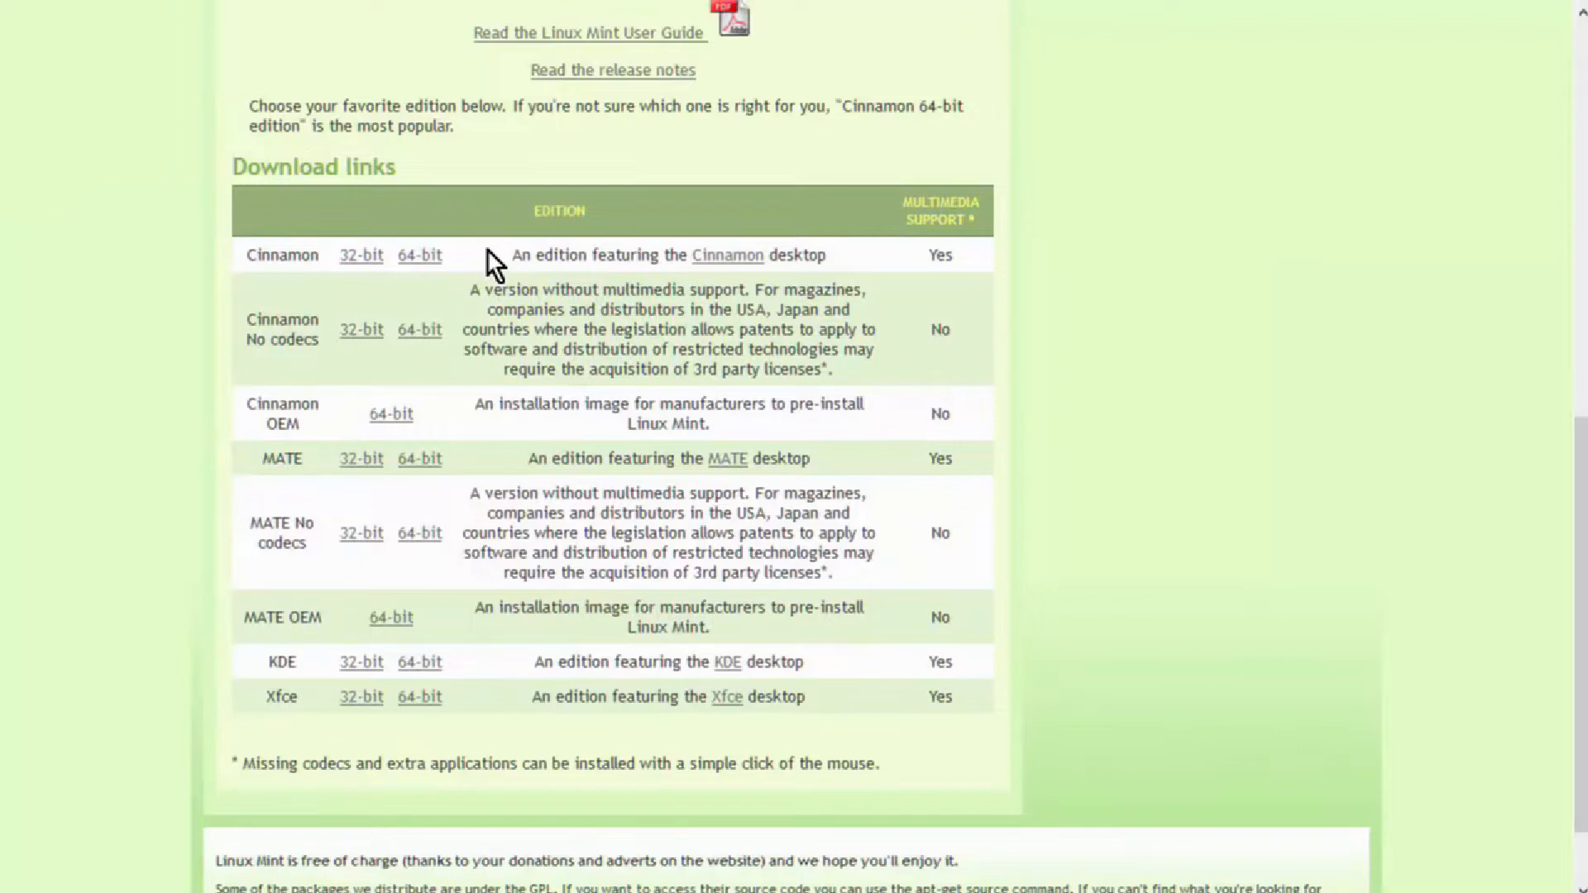
mouse_move(714, 475)
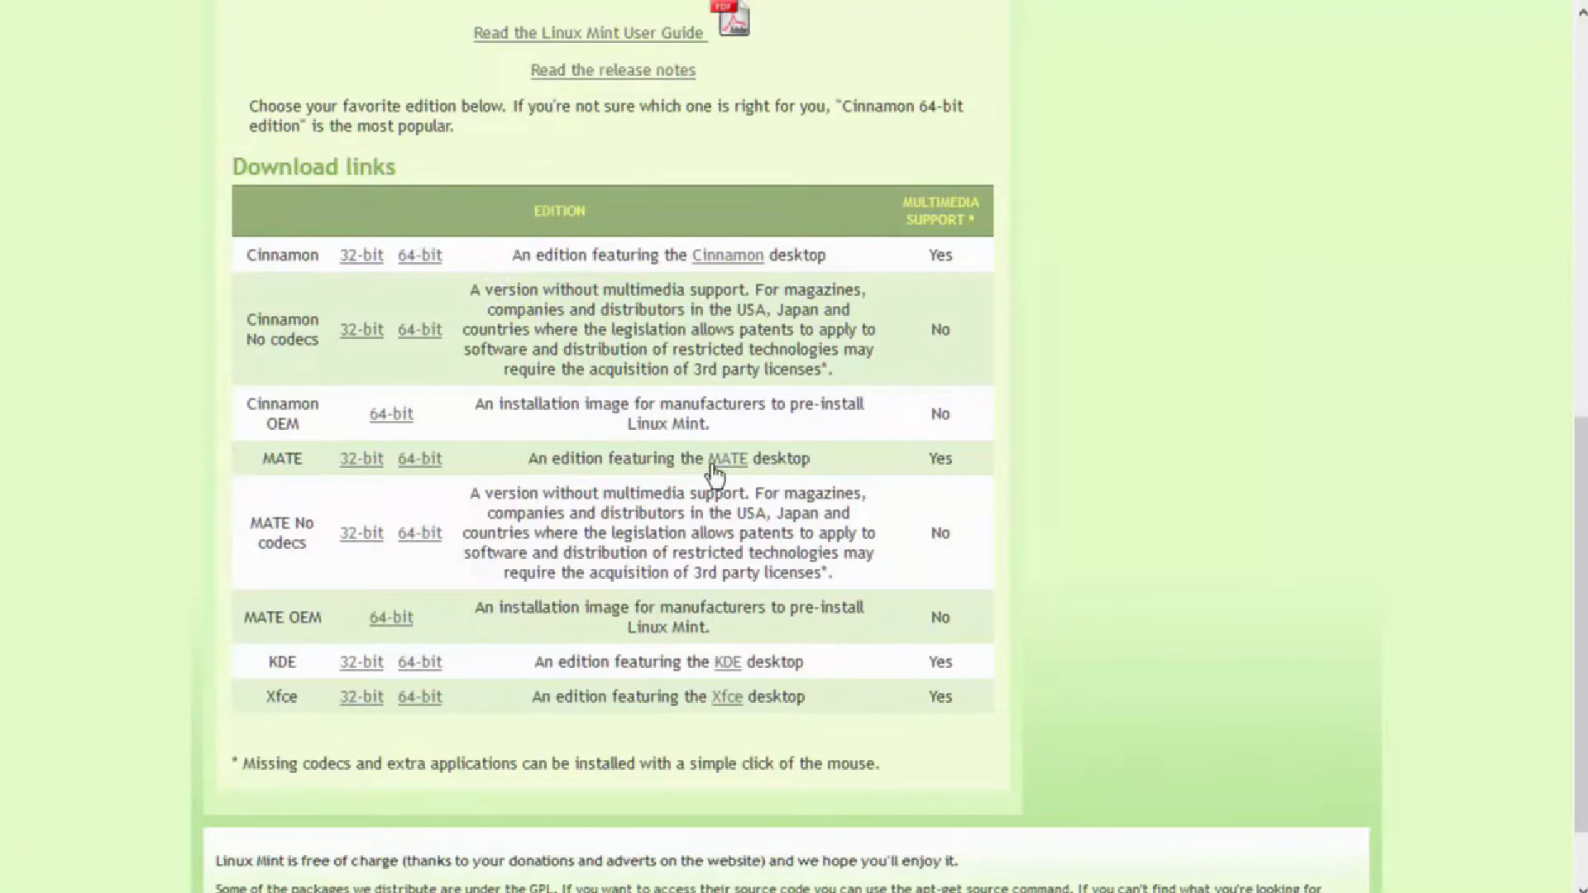
mouse_move(728, 663)
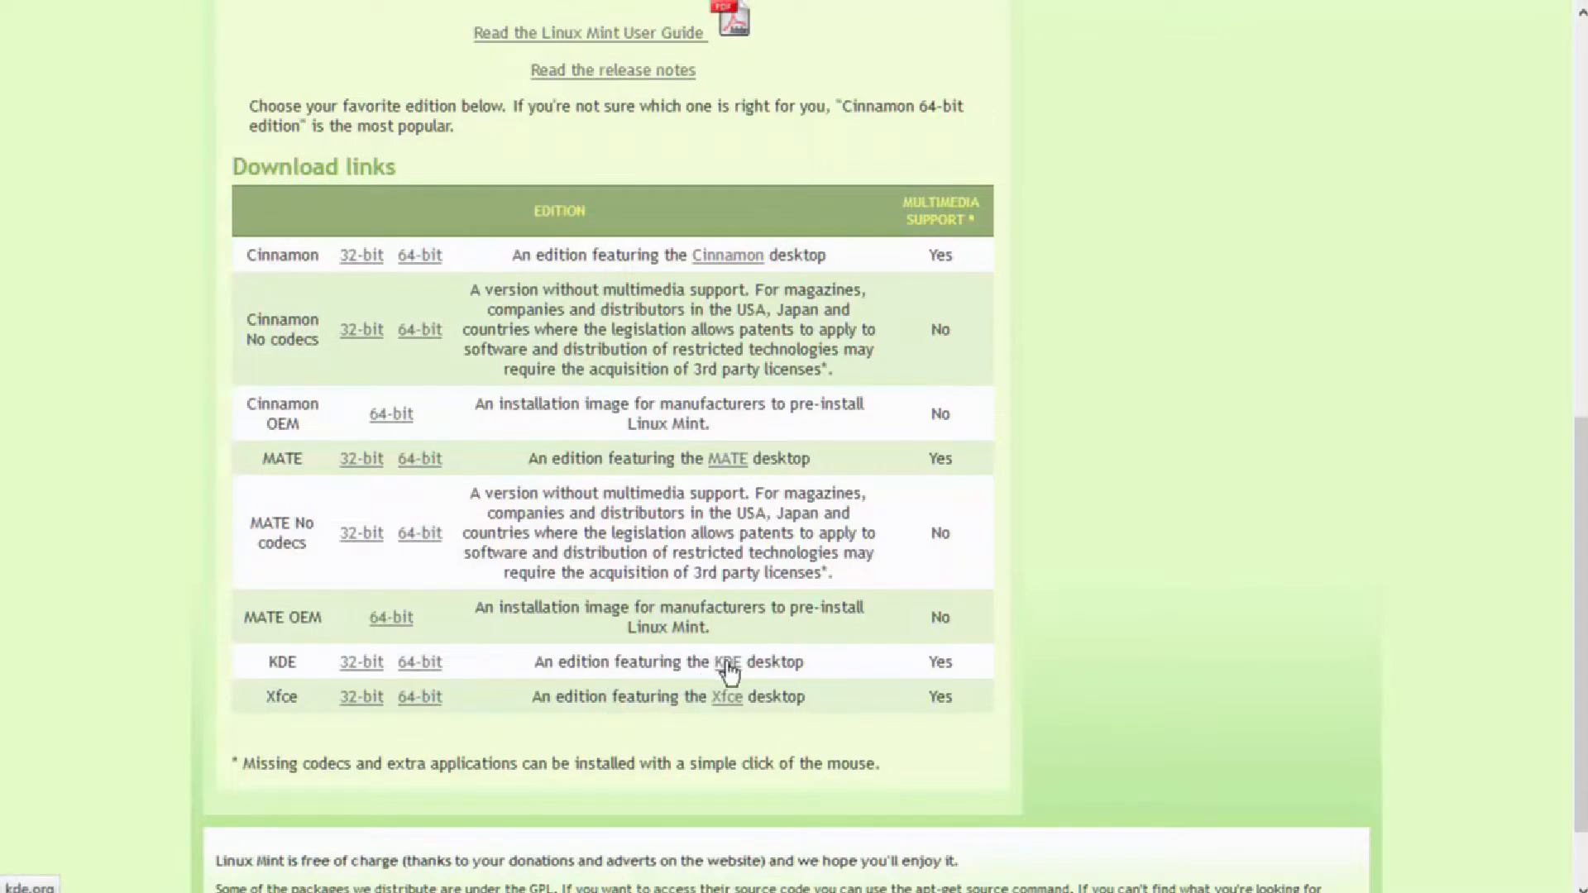
mouse_move(746, 746)
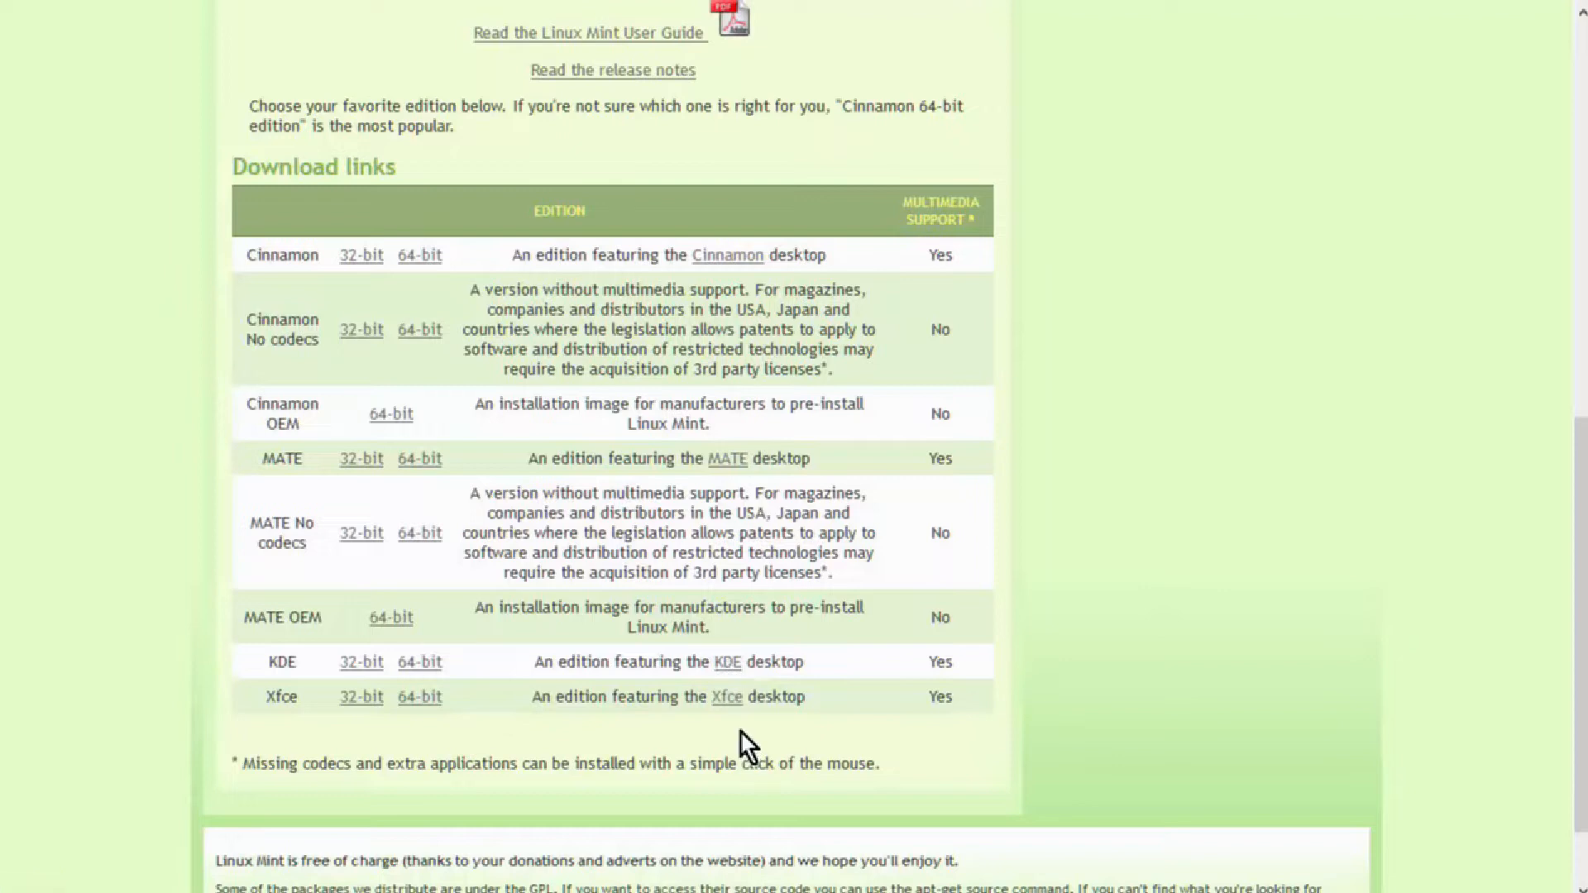
Visit the Xfce project homepage from the edition table and browse its slideshow
click(726, 696)
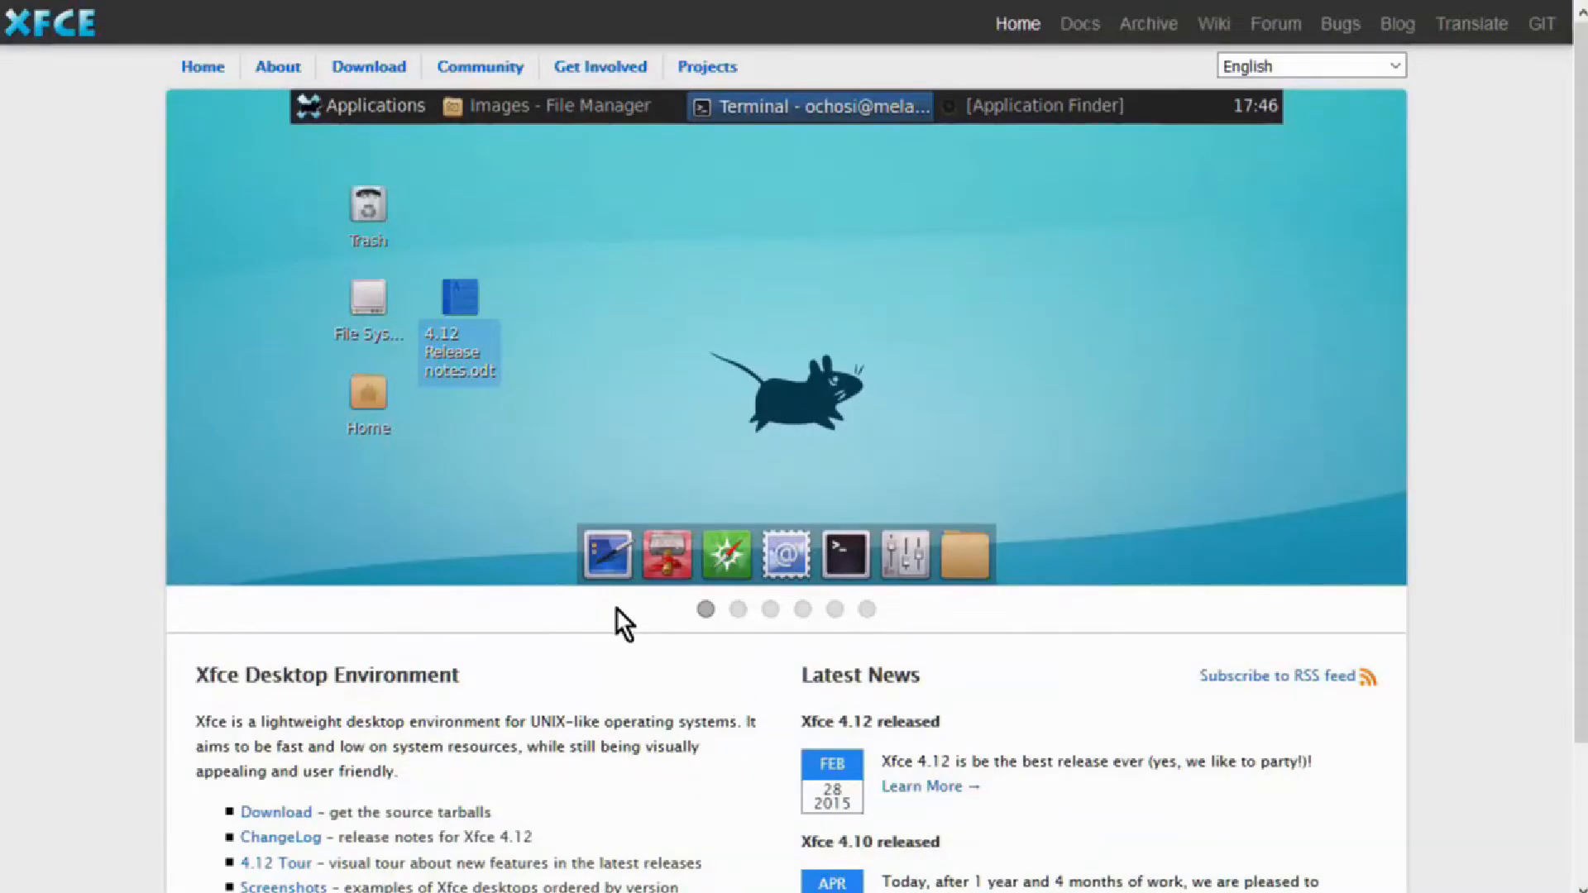
click(737, 608)
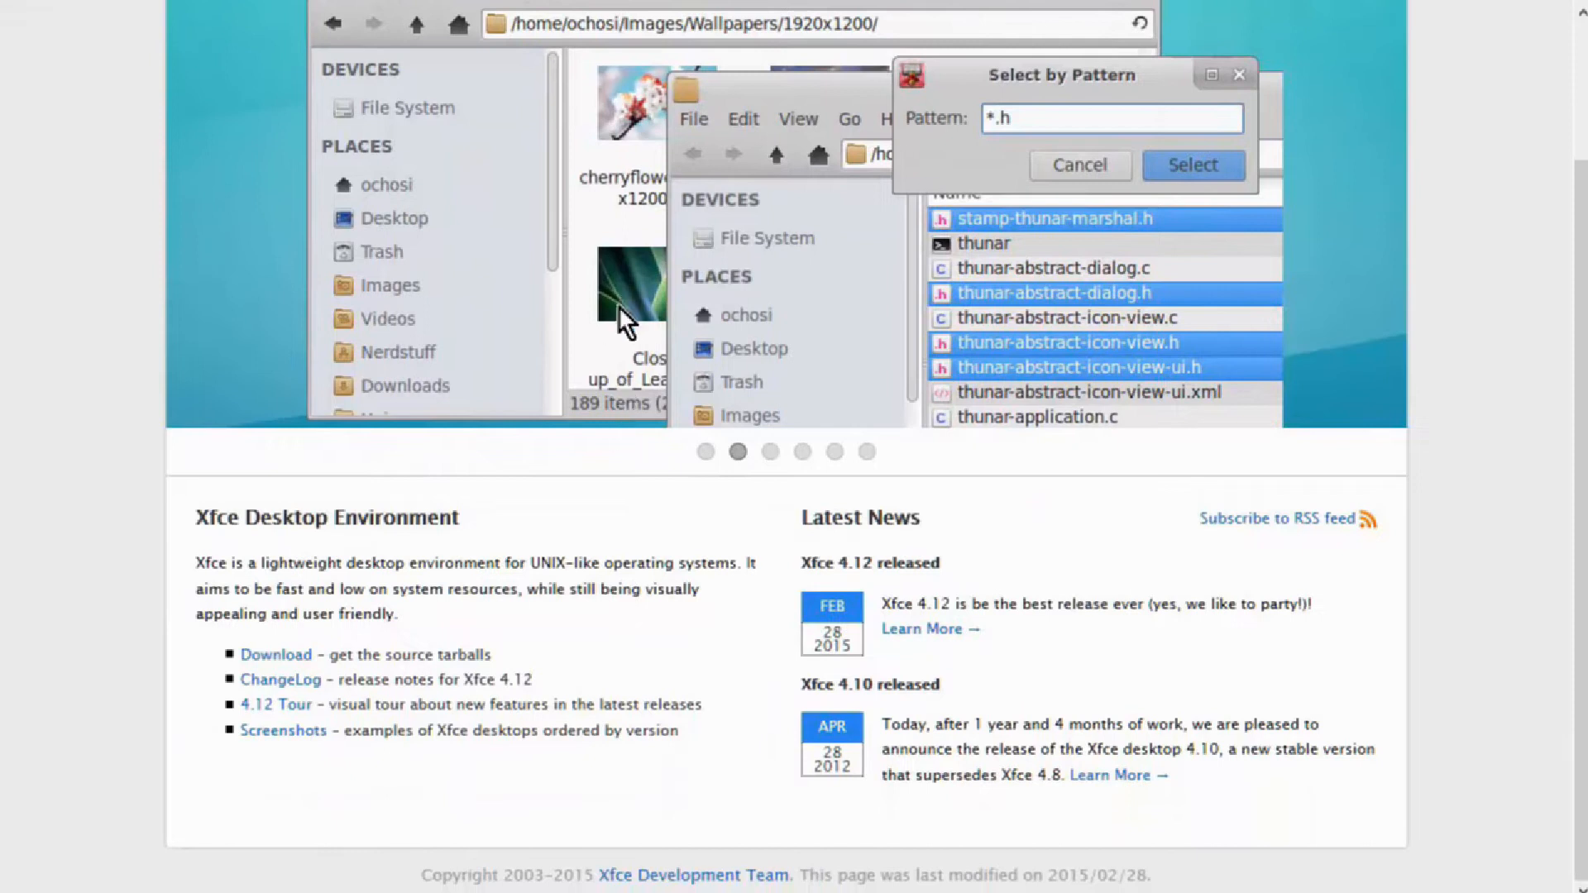
scroll(up, 3)
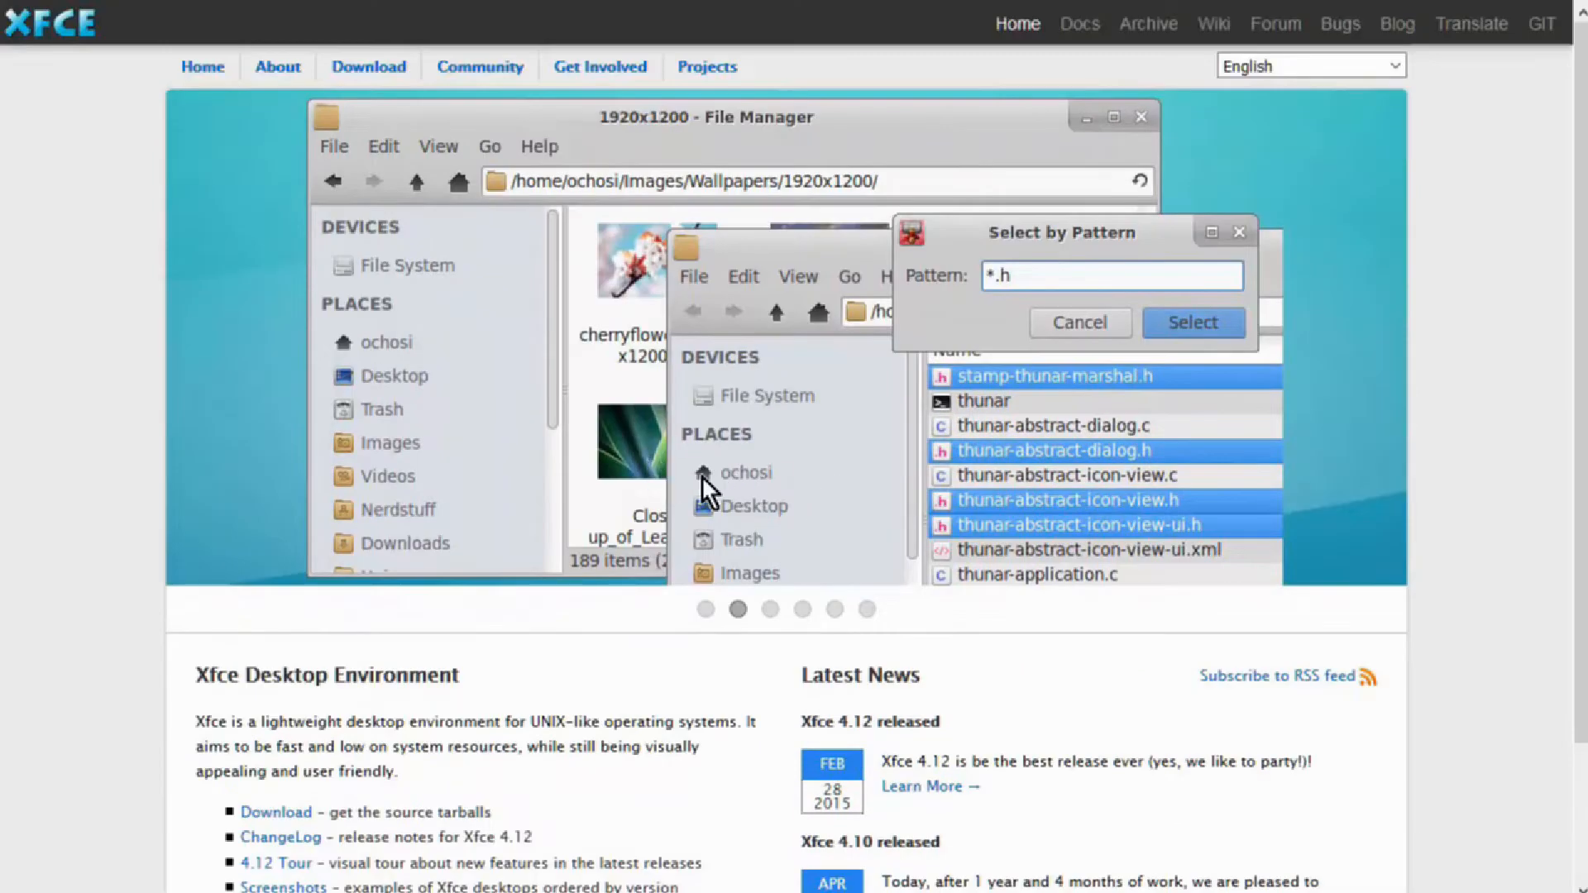
scroll(down, 3)
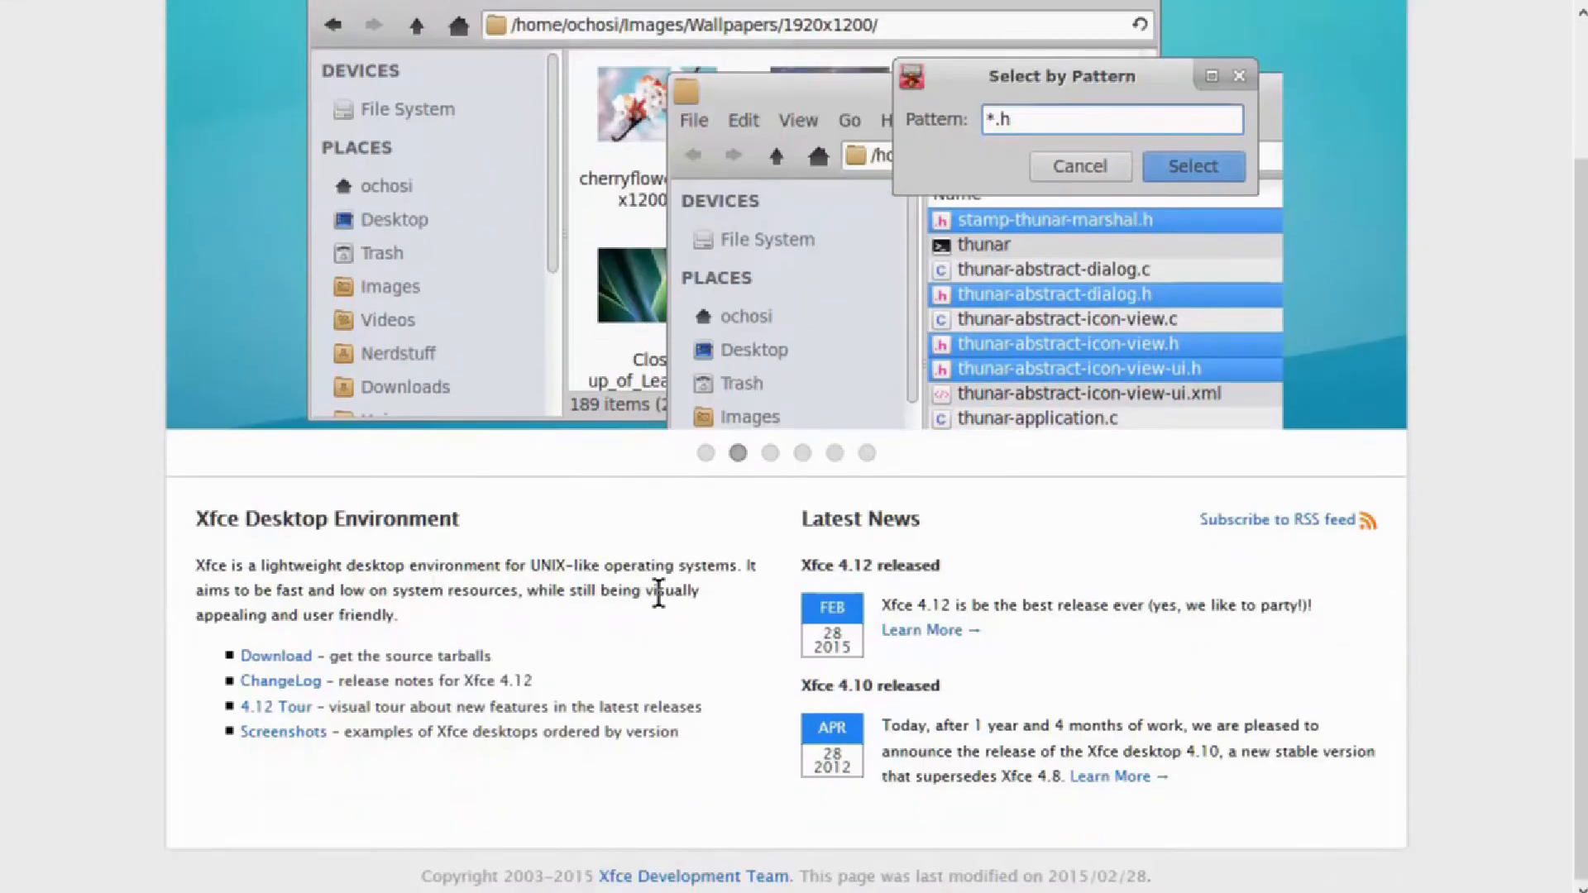
scroll(up, 3)
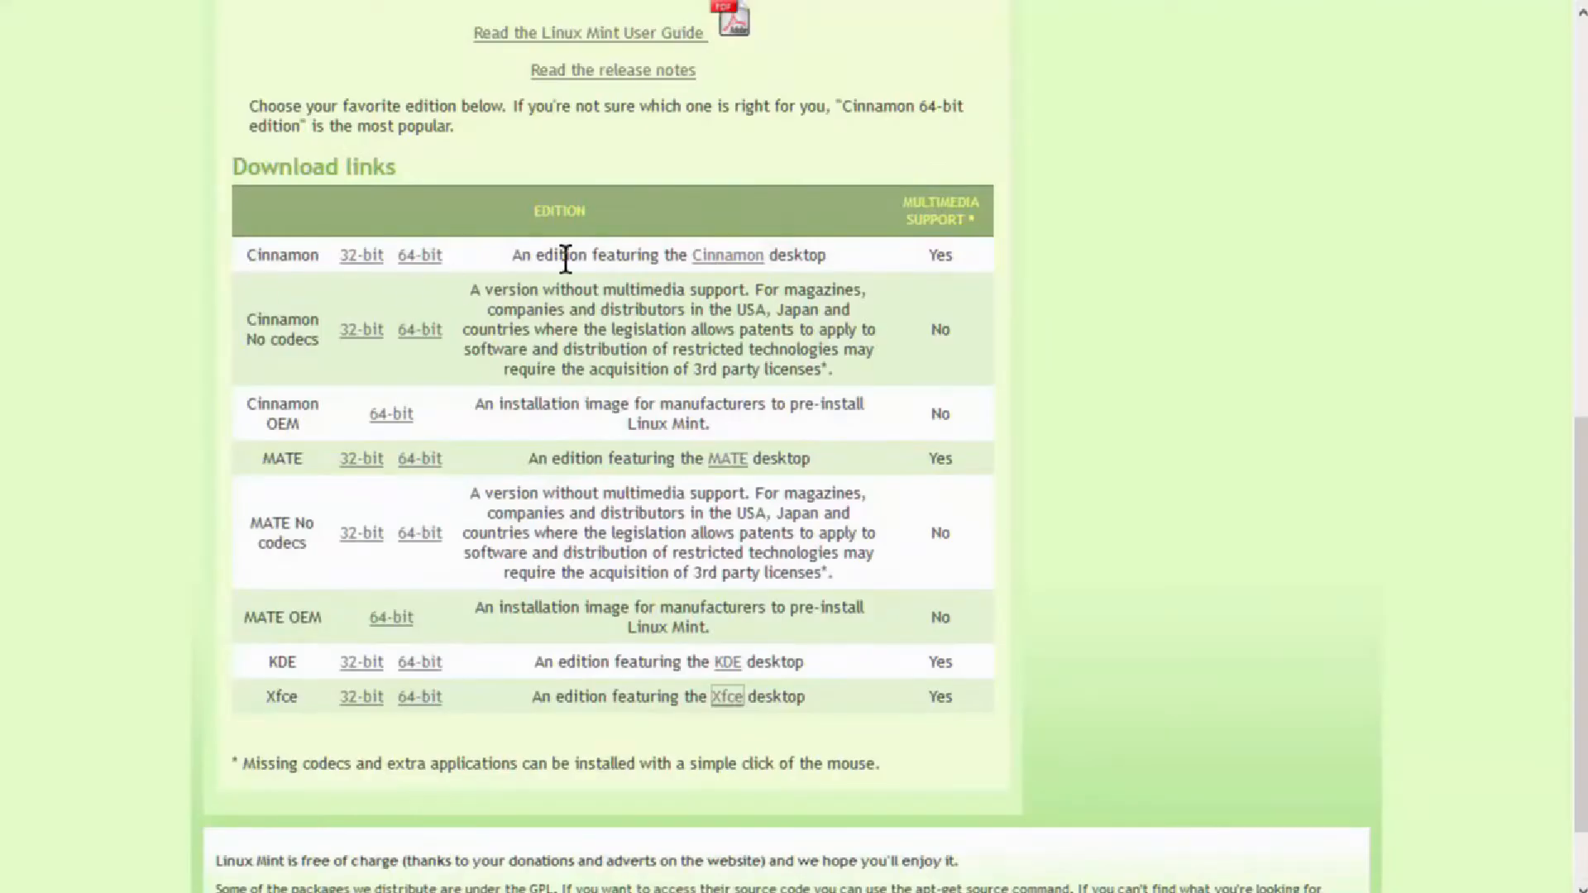
mouse_move(796, 294)
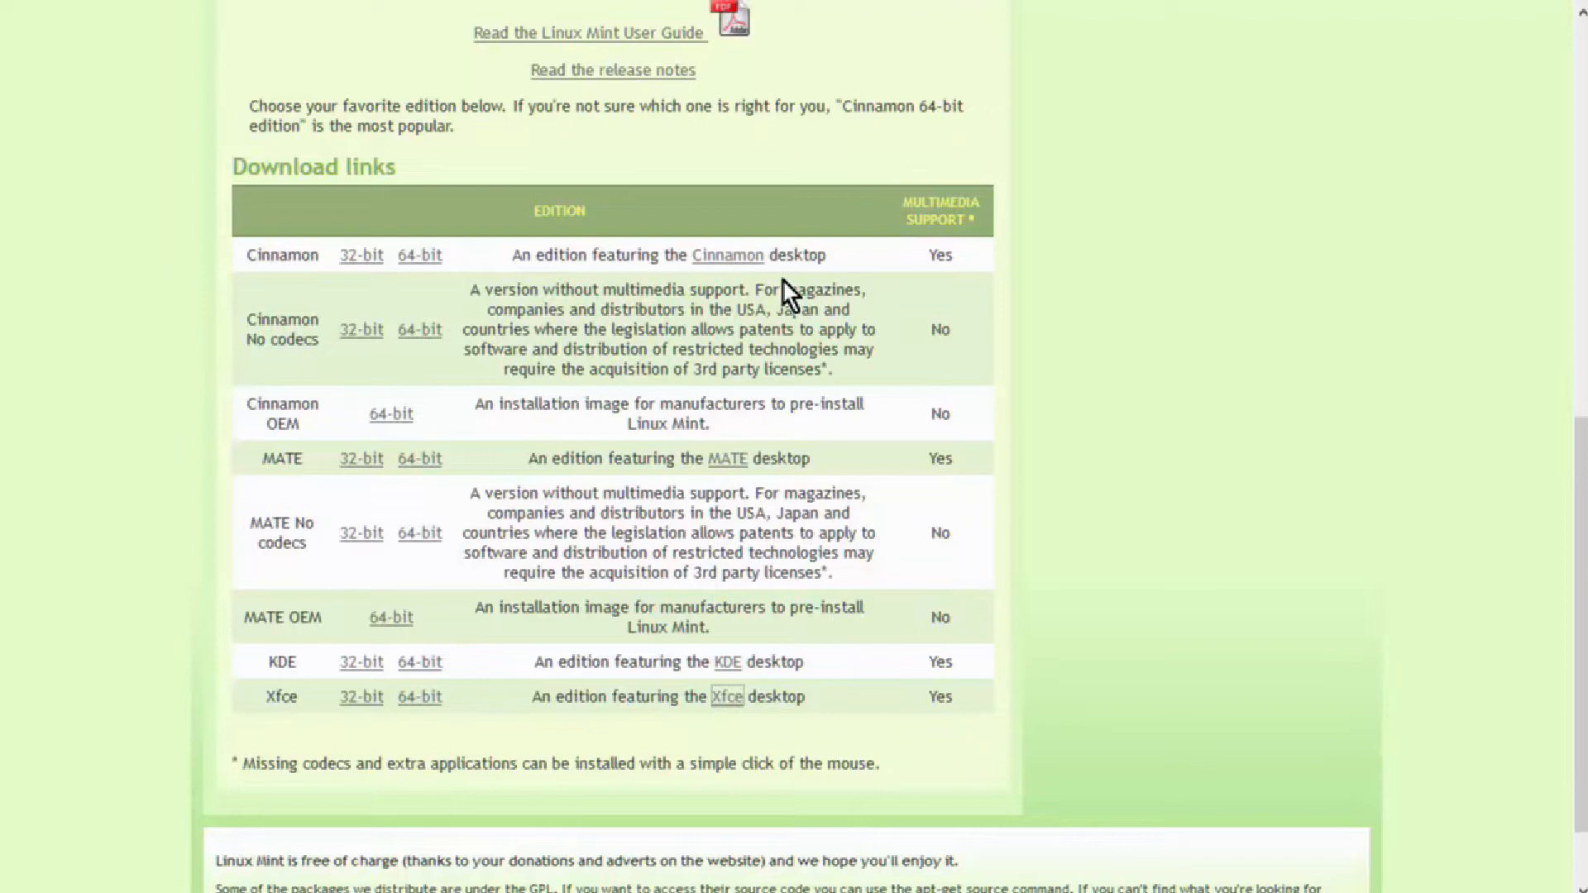
mouse_move(524, 706)
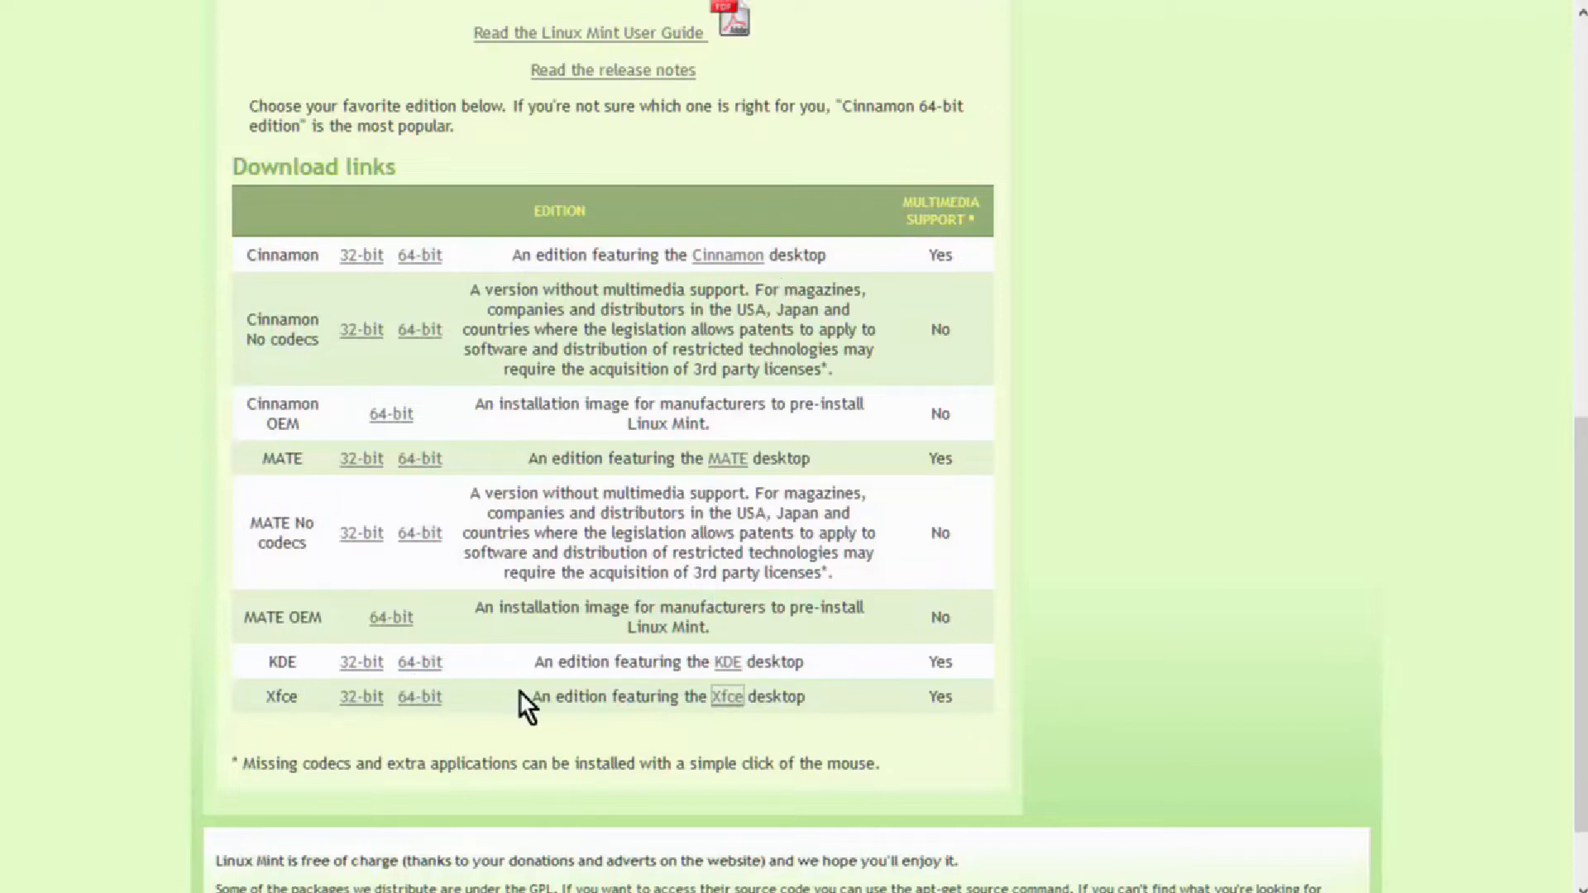
mouse_move(418, 697)
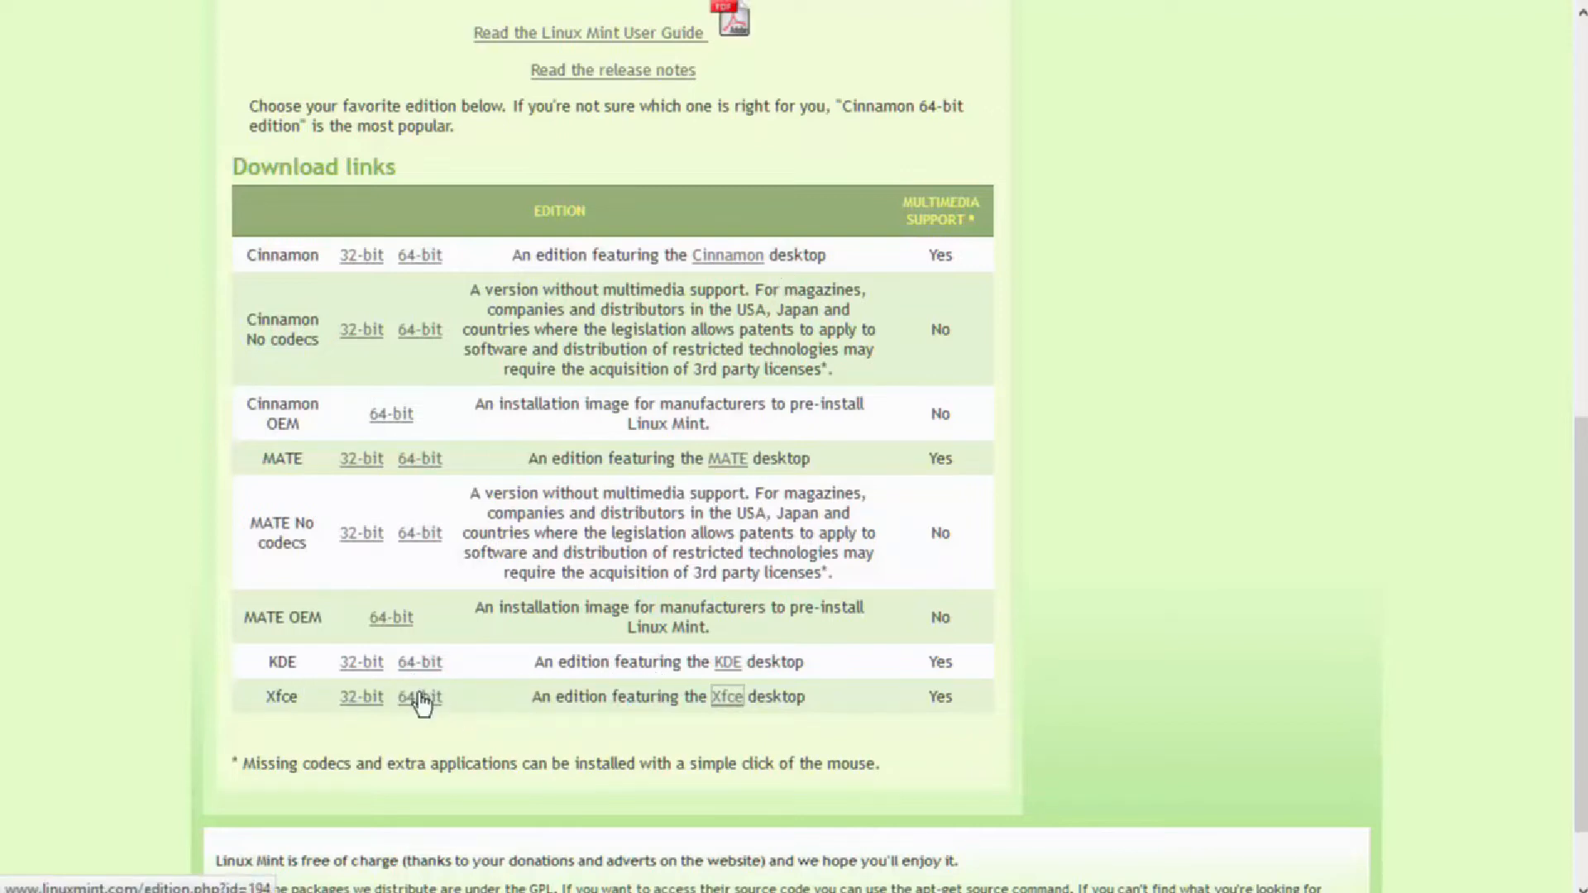
Request the 64-bit Xfce edition's page from the Download links table
click(418, 697)
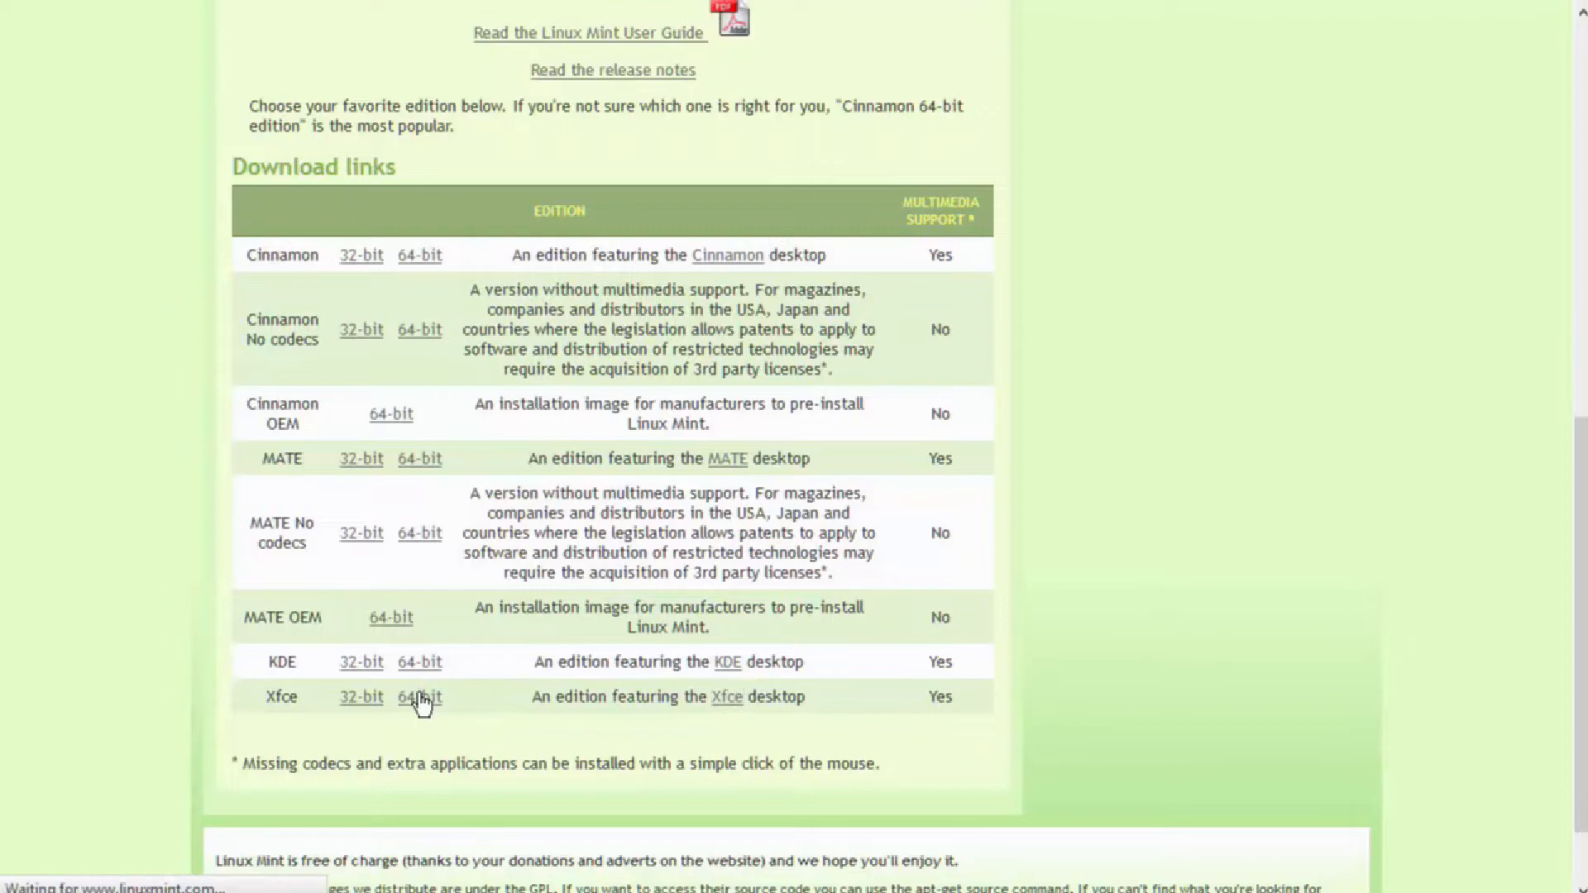
Load the 64-bit Xfce edition page and scroll down to its list of download mirrors
click(417, 696)
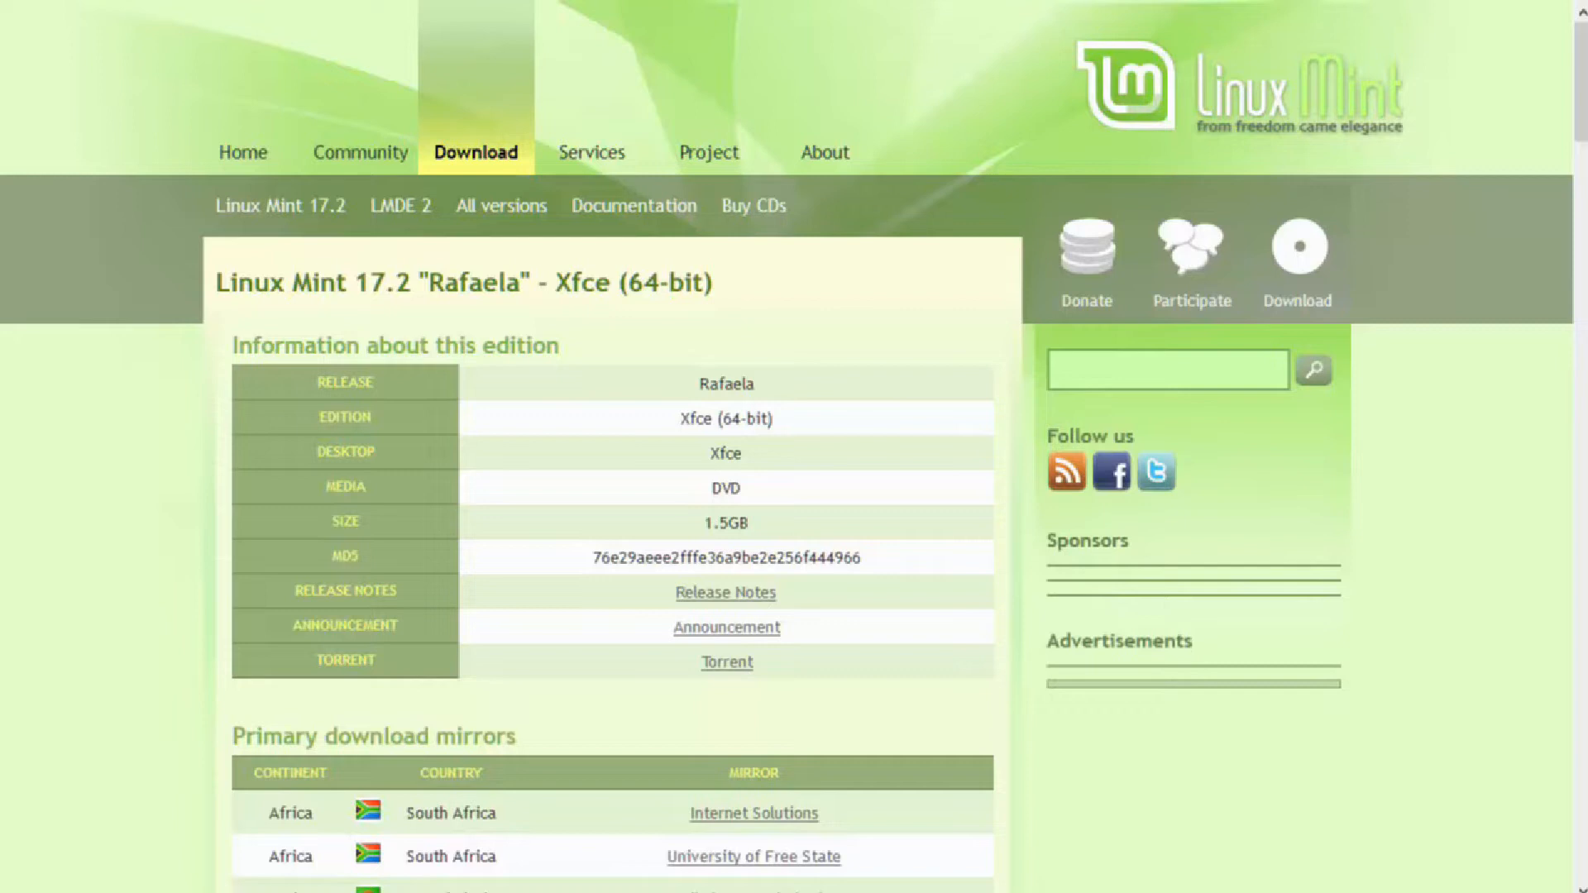
scroll(down, 3)
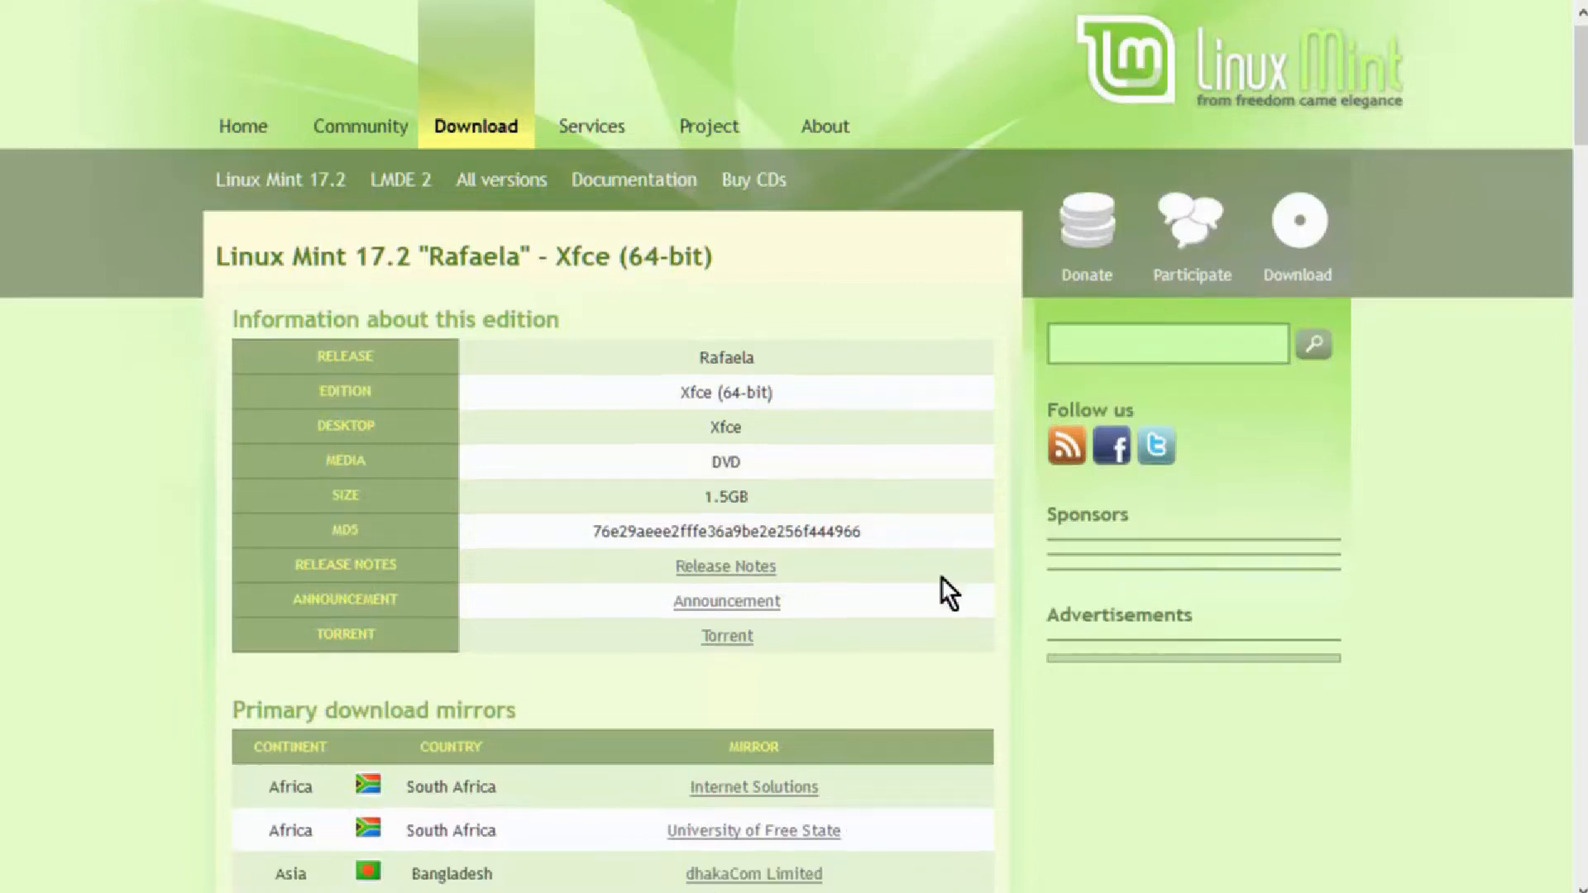
scroll(down, 3)
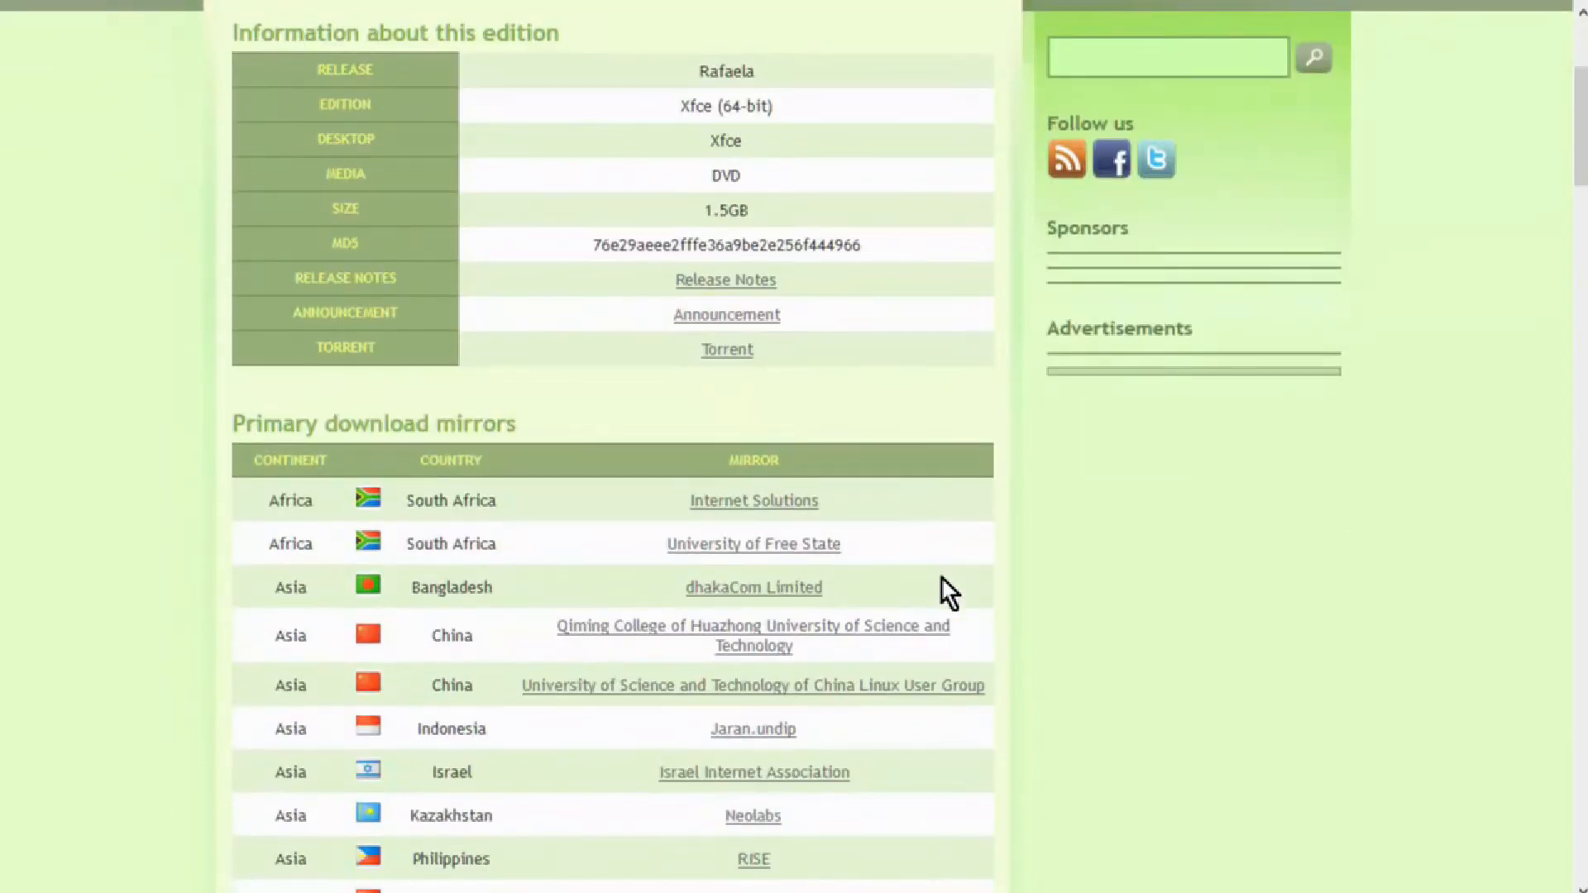
scroll(down, 3)
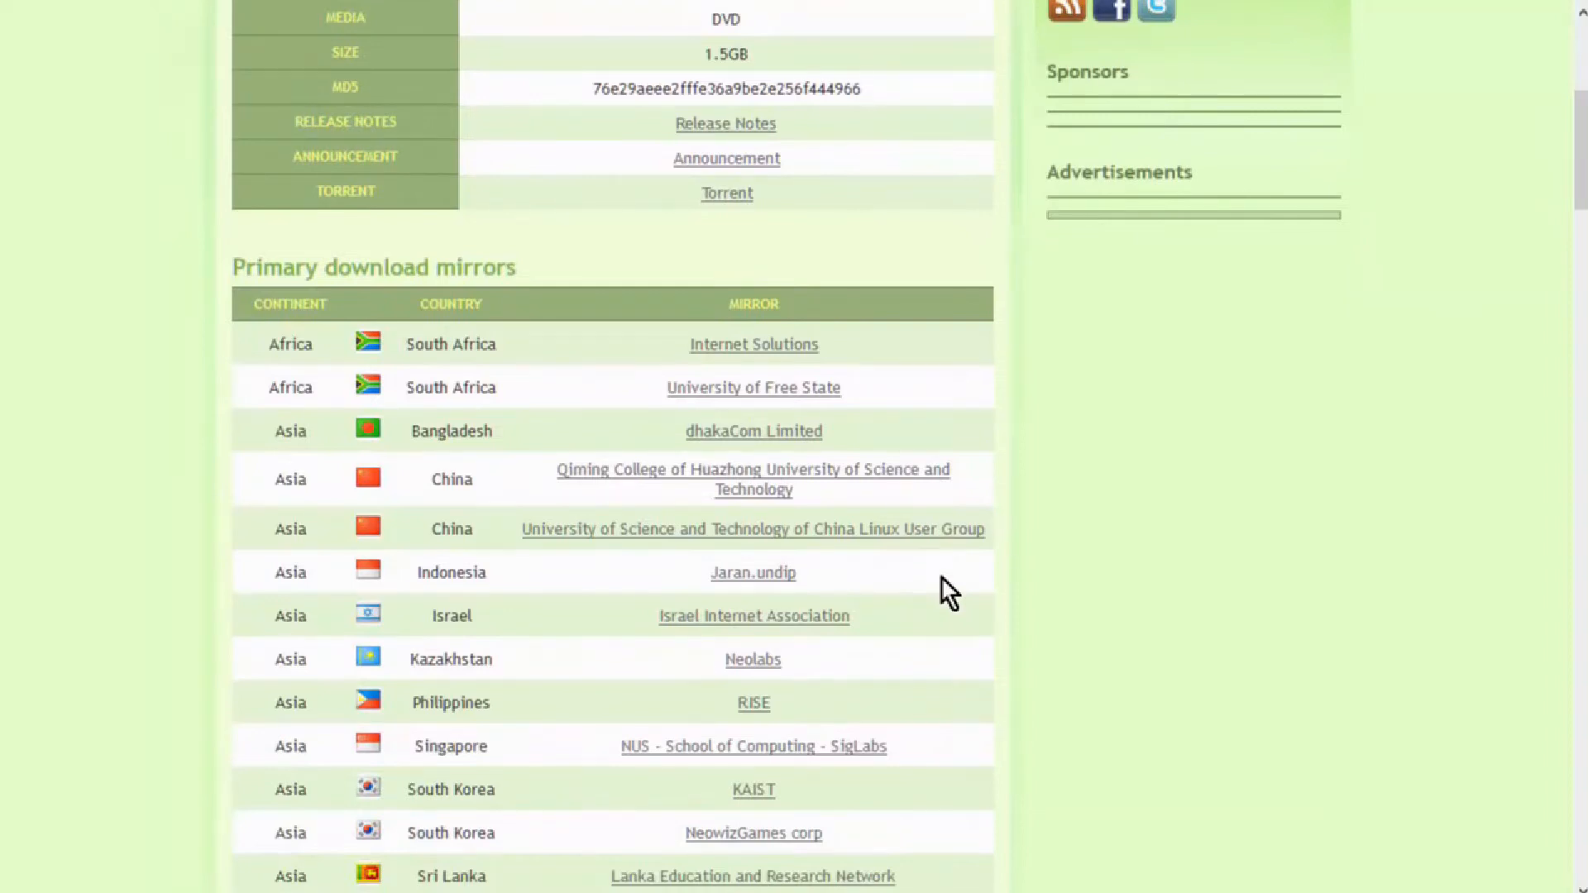
scroll(down, 3)
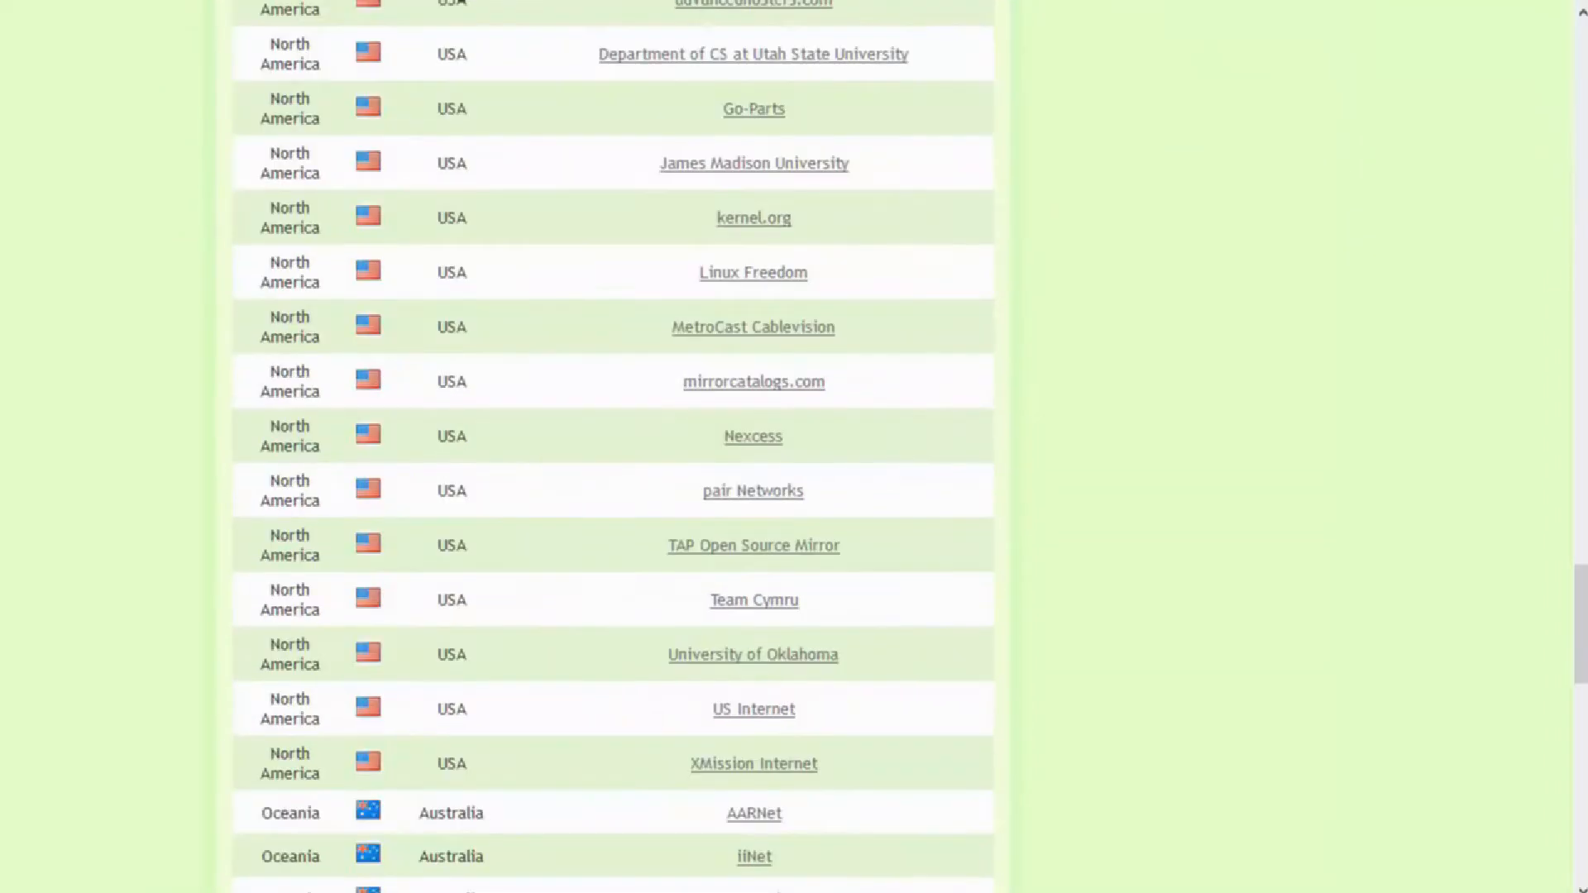
mouse_move(611, 152)
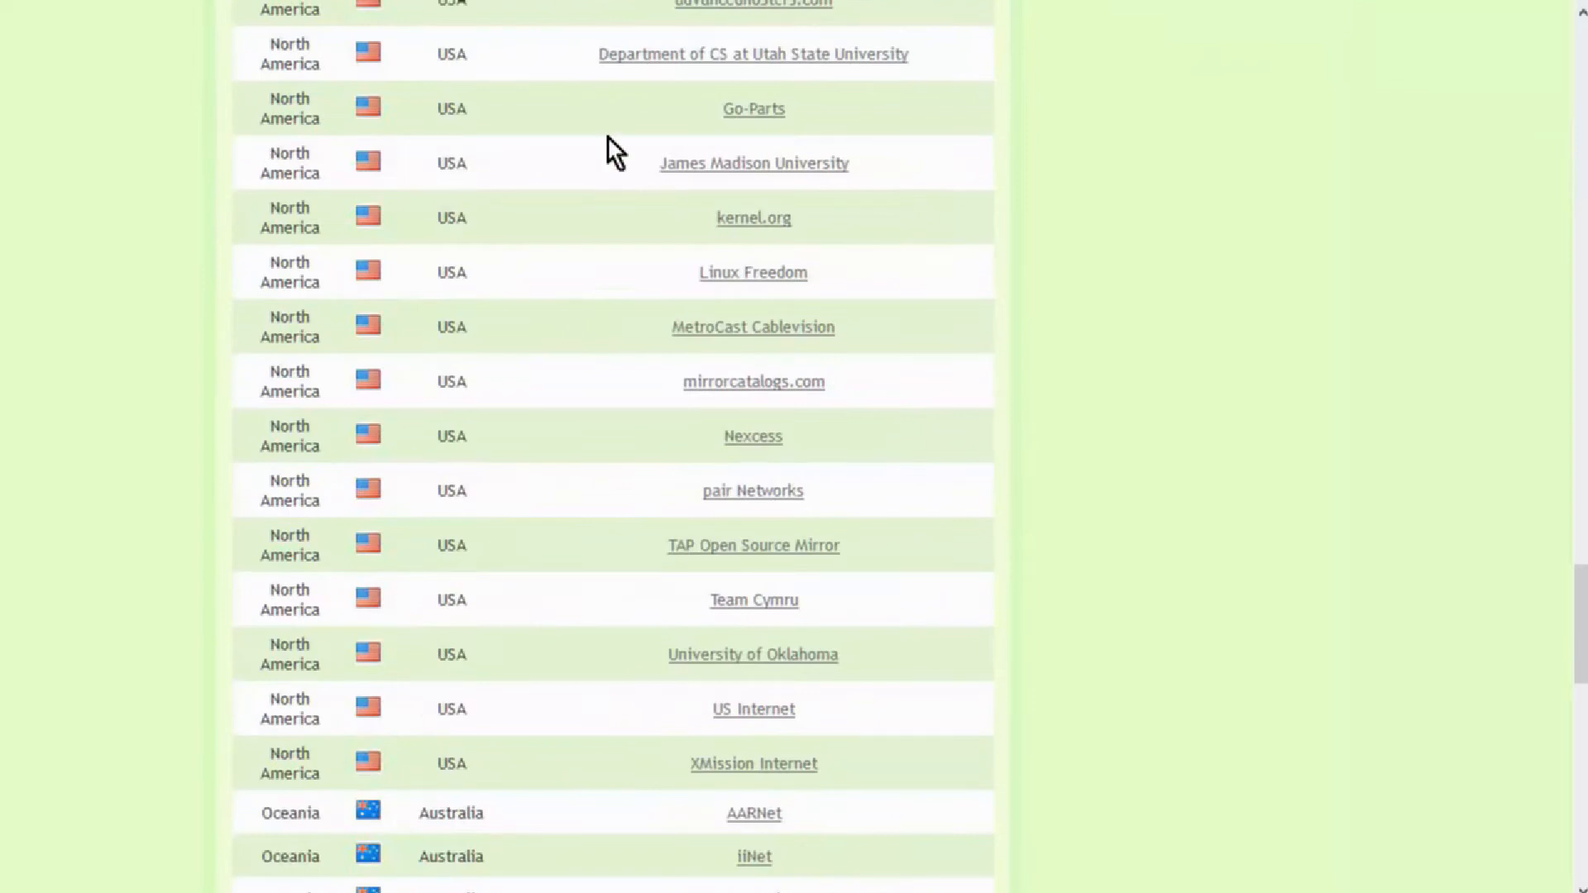
mouse_move(754, 116)
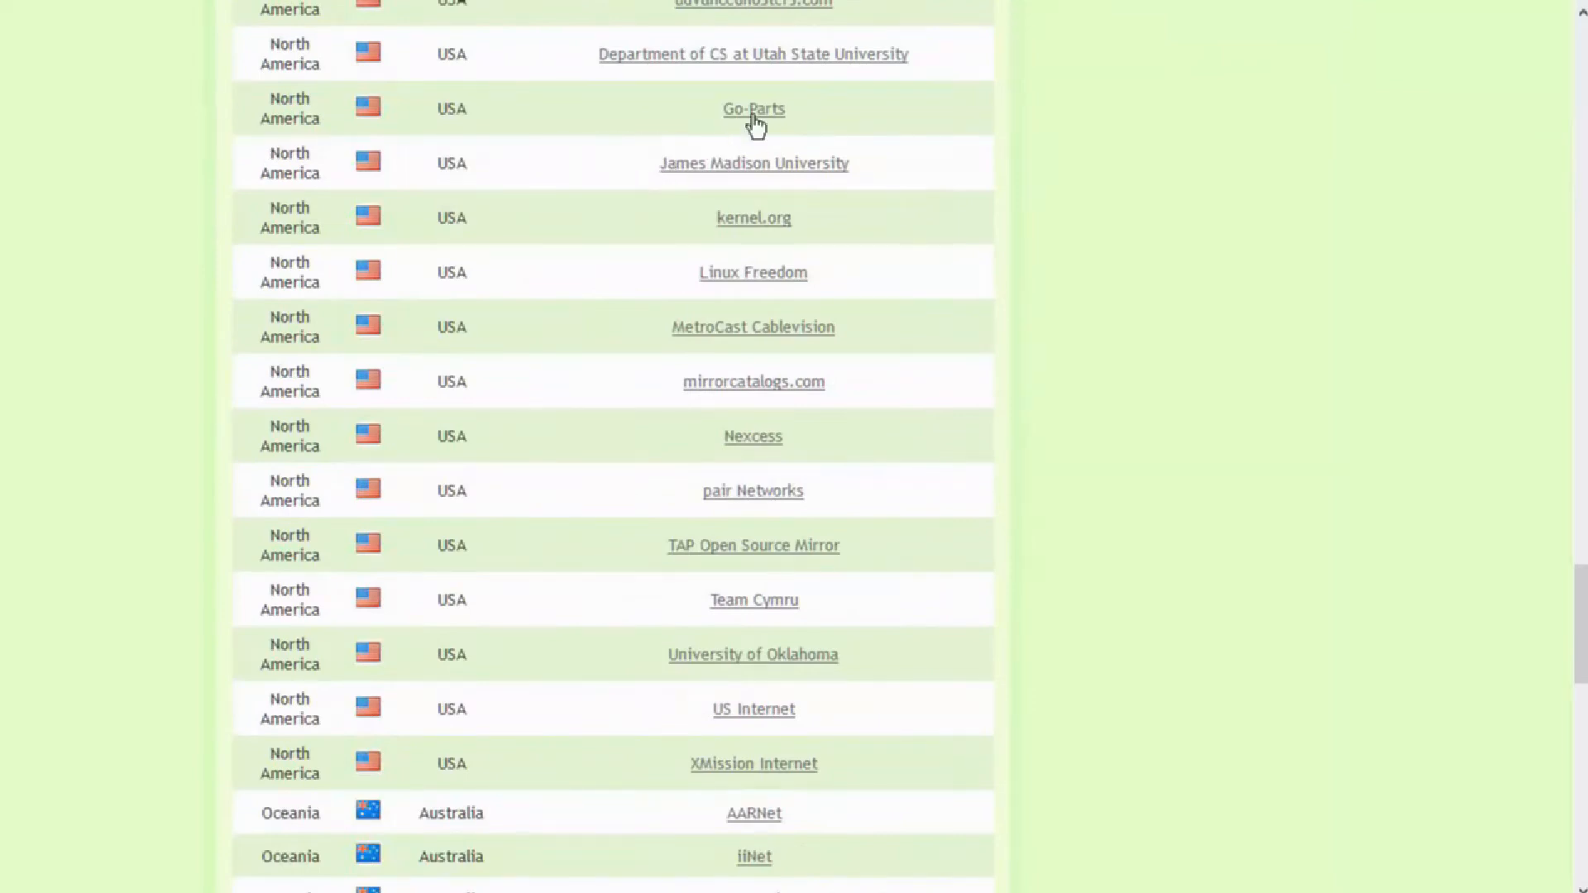
Start downloading the Xfce 64-bit ISO from a USA mirror, saving the file to disk
click(753, 110)
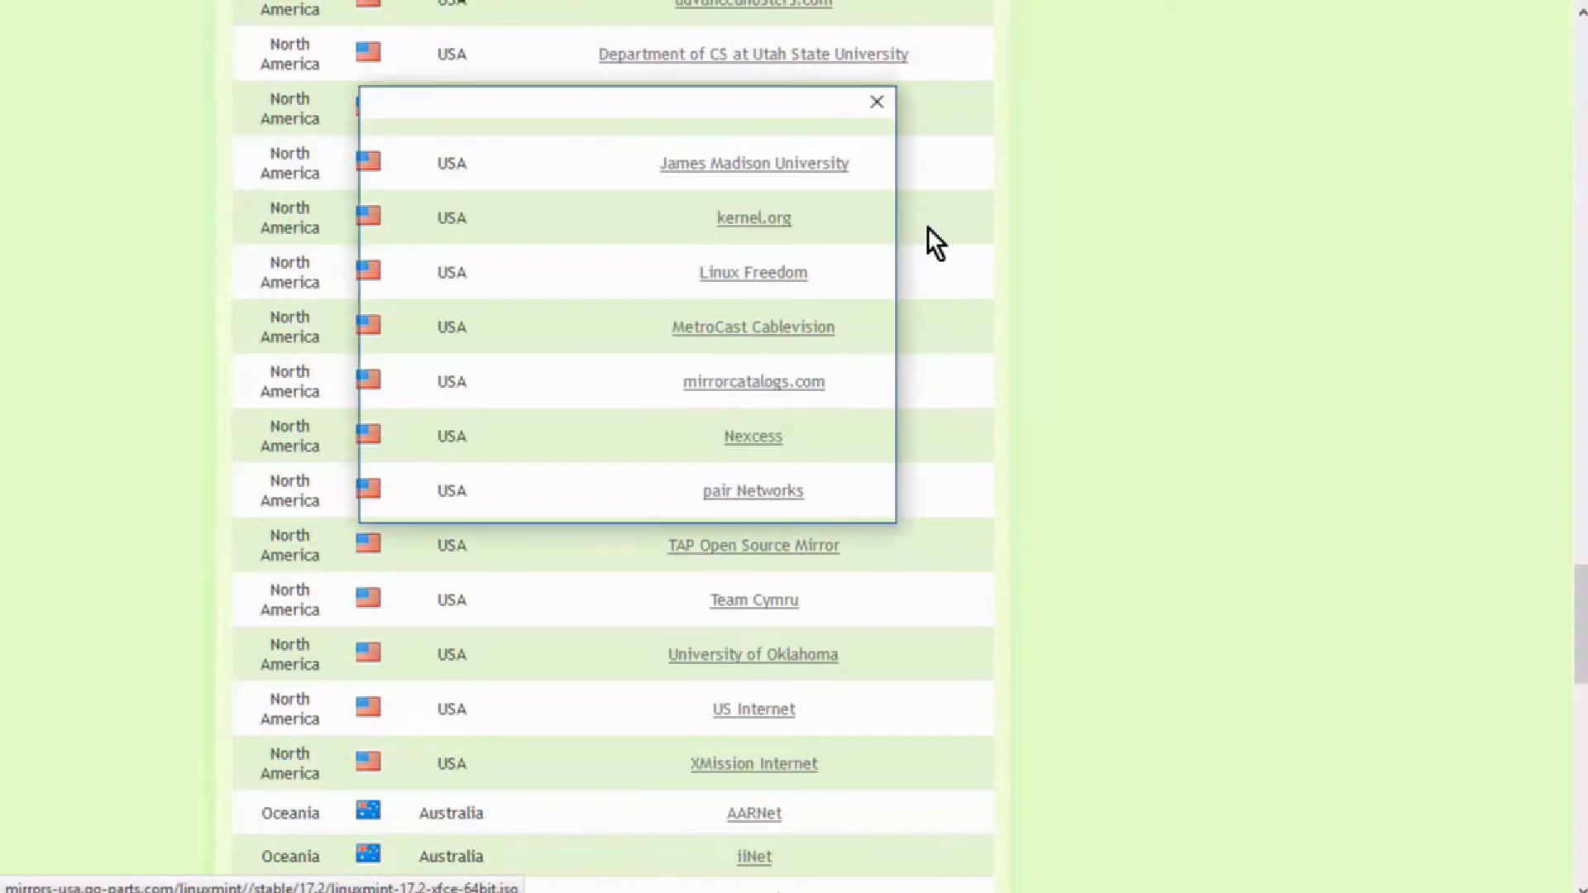
click(752, 490)
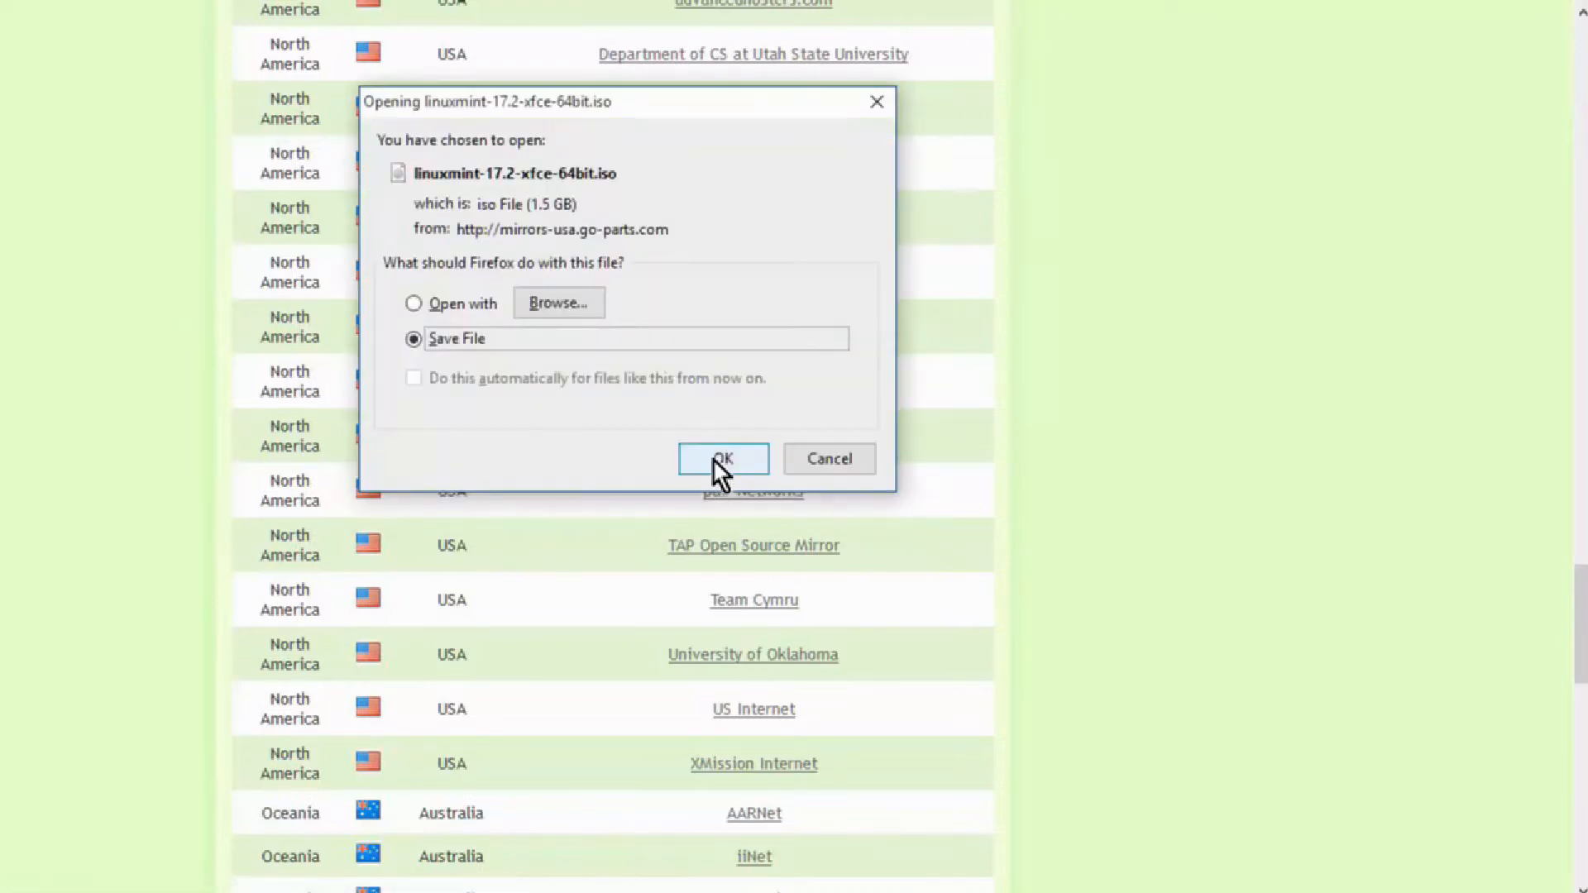
click(723, 458)
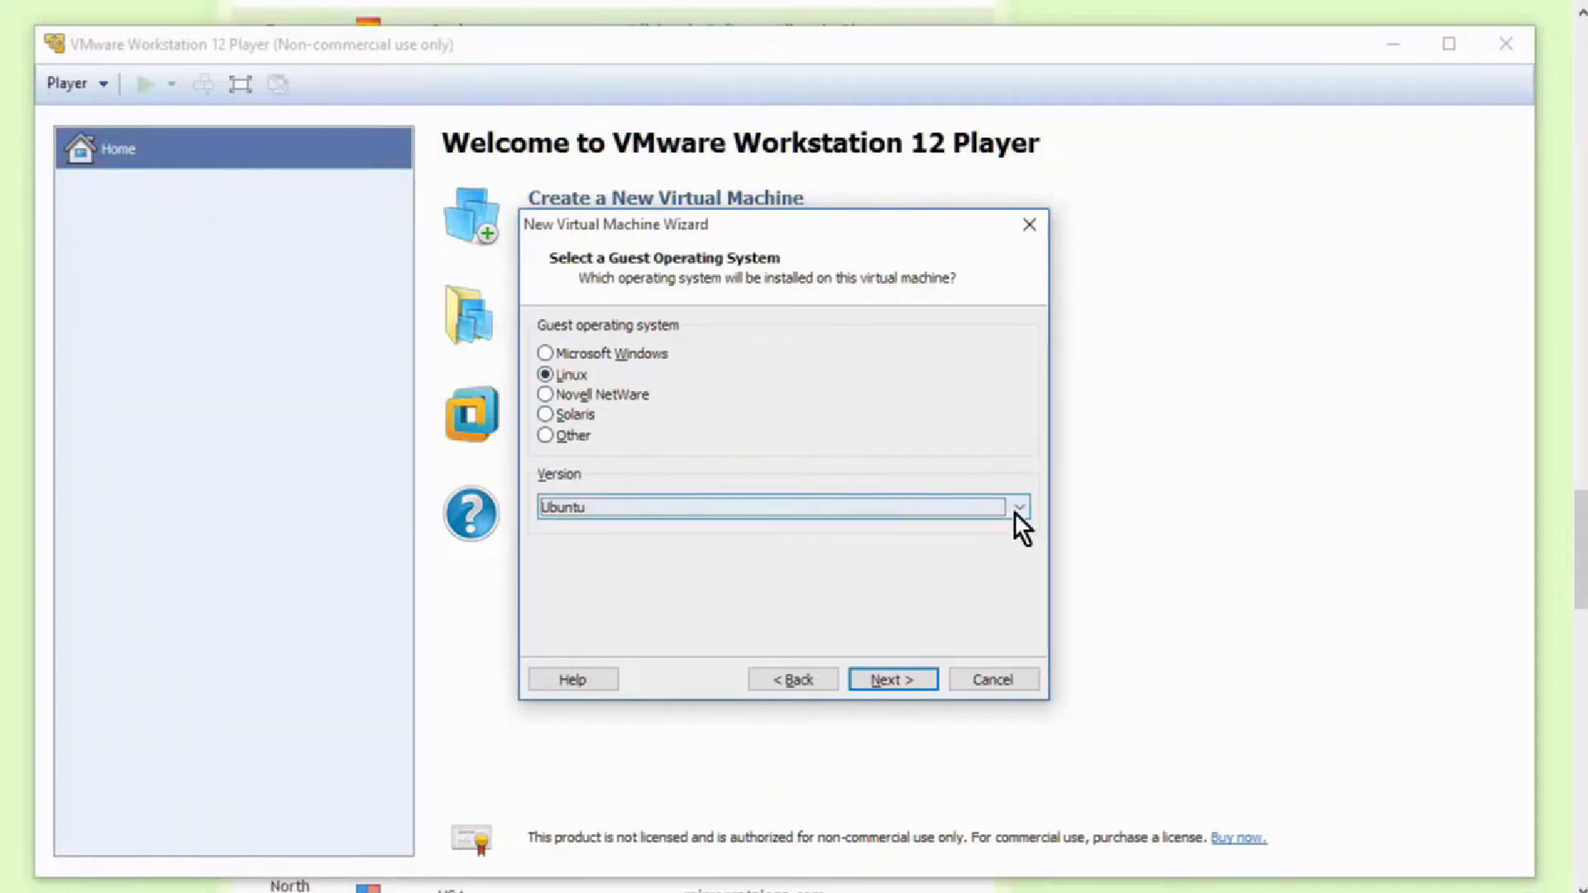
Choose Other Linux 3.x kernel 64-bit from the wizard's Linux version list
click(1017, 506)
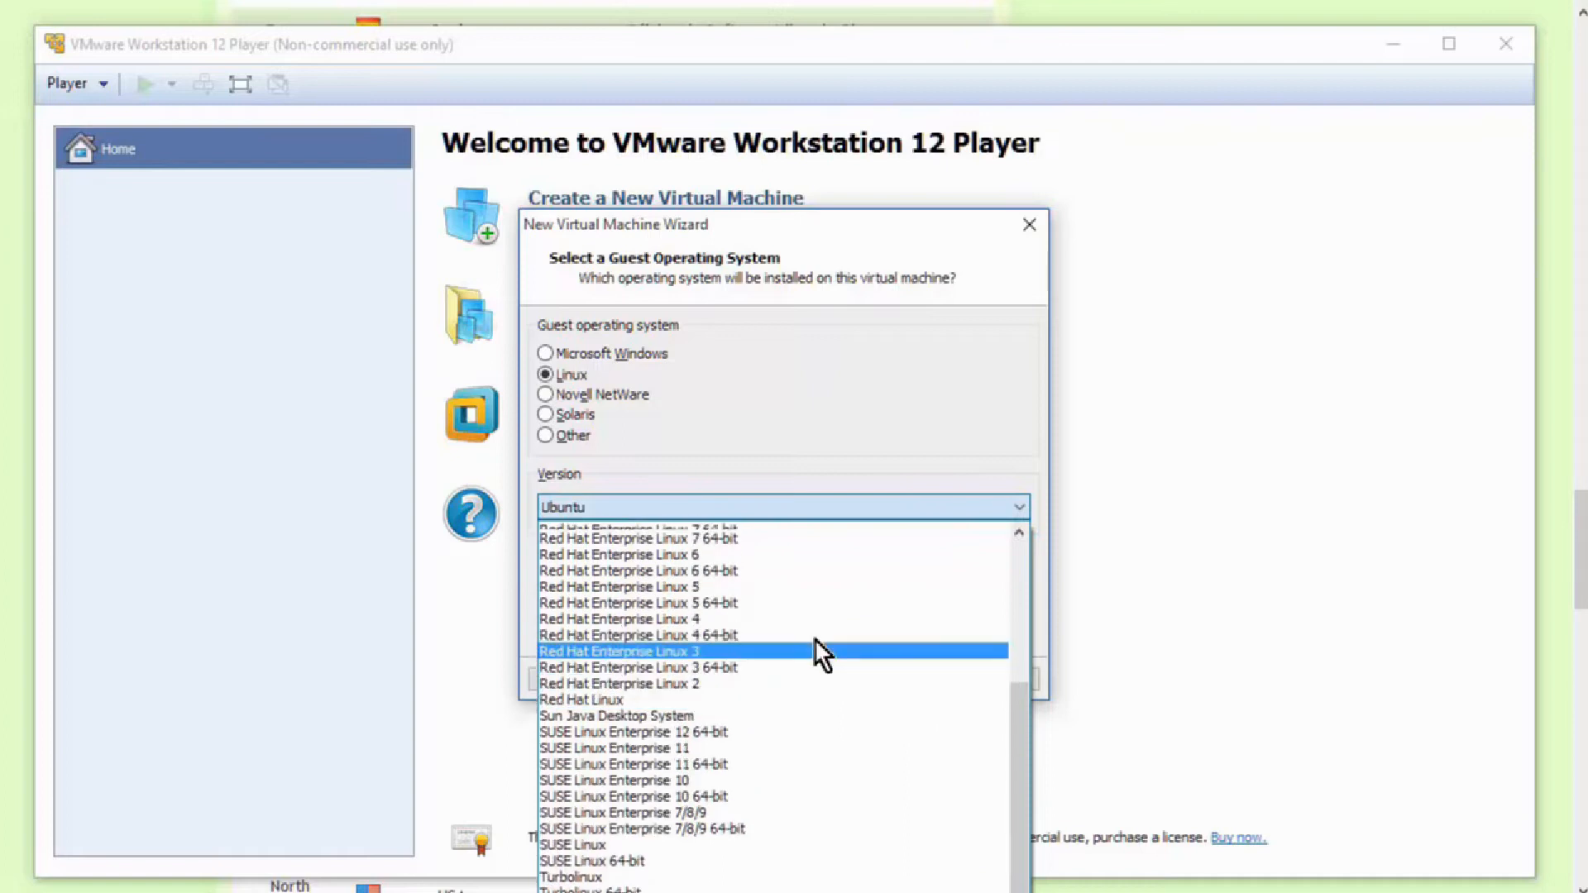
scroll(up, 3)
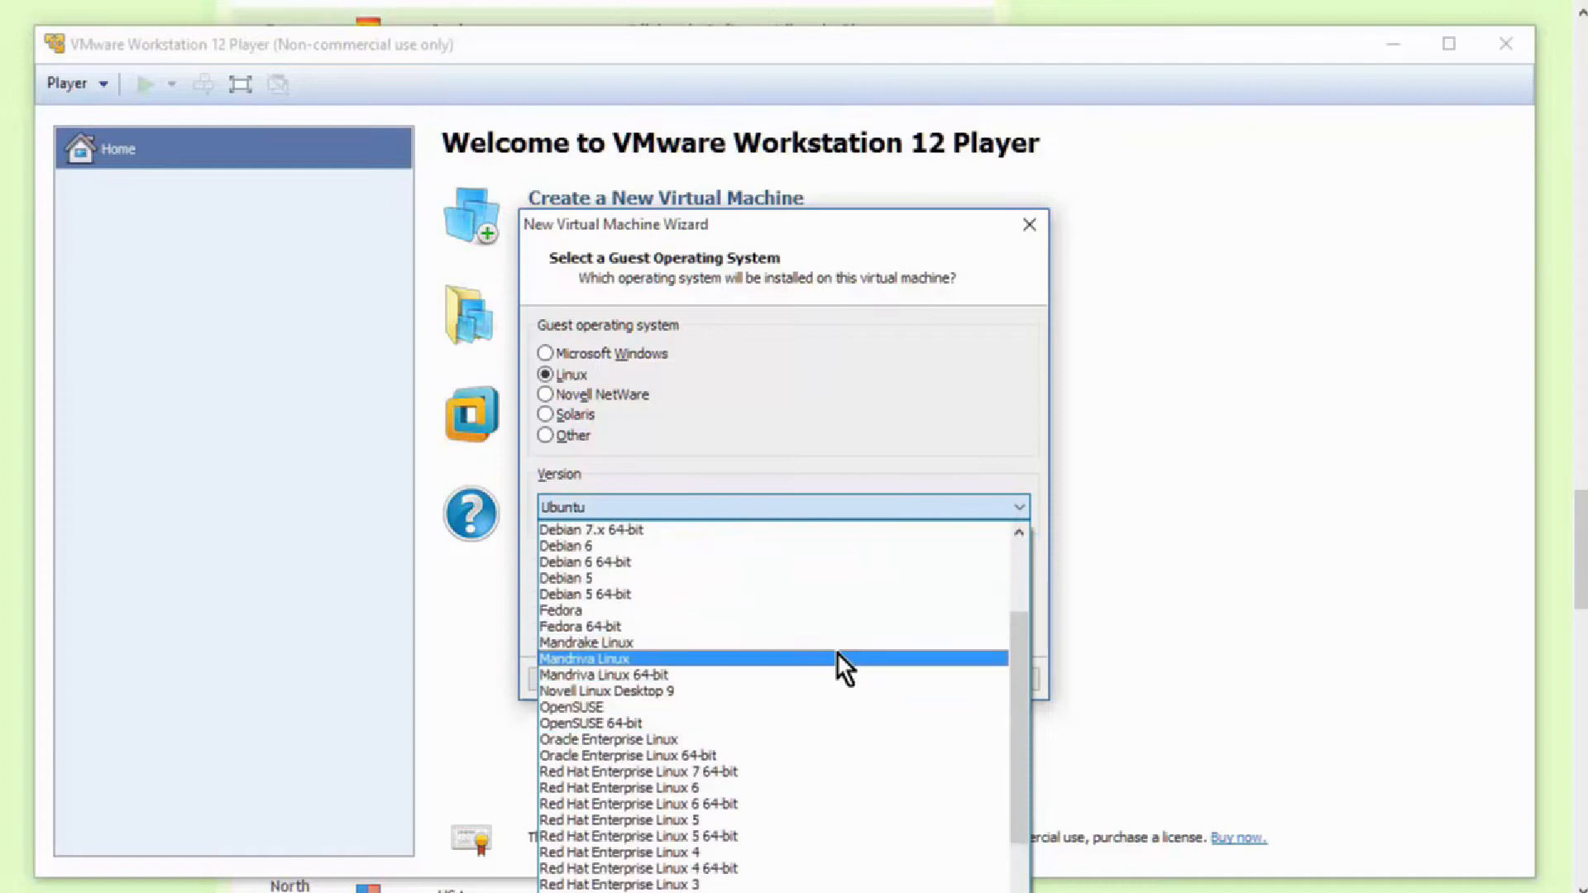
mouse_move(811, 626)
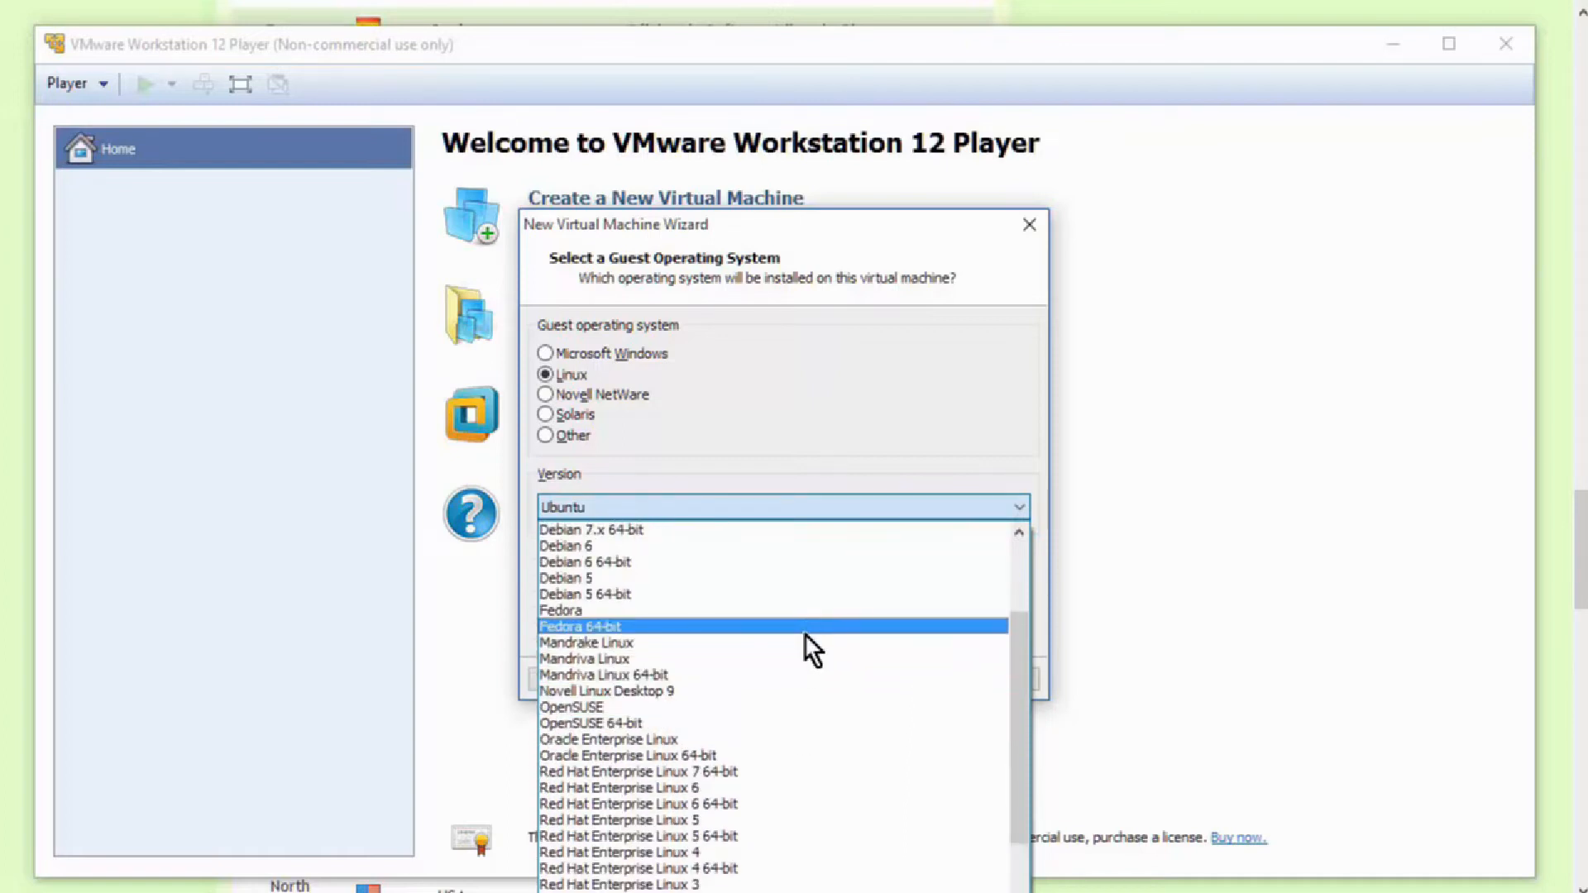
scroll(down, 3)
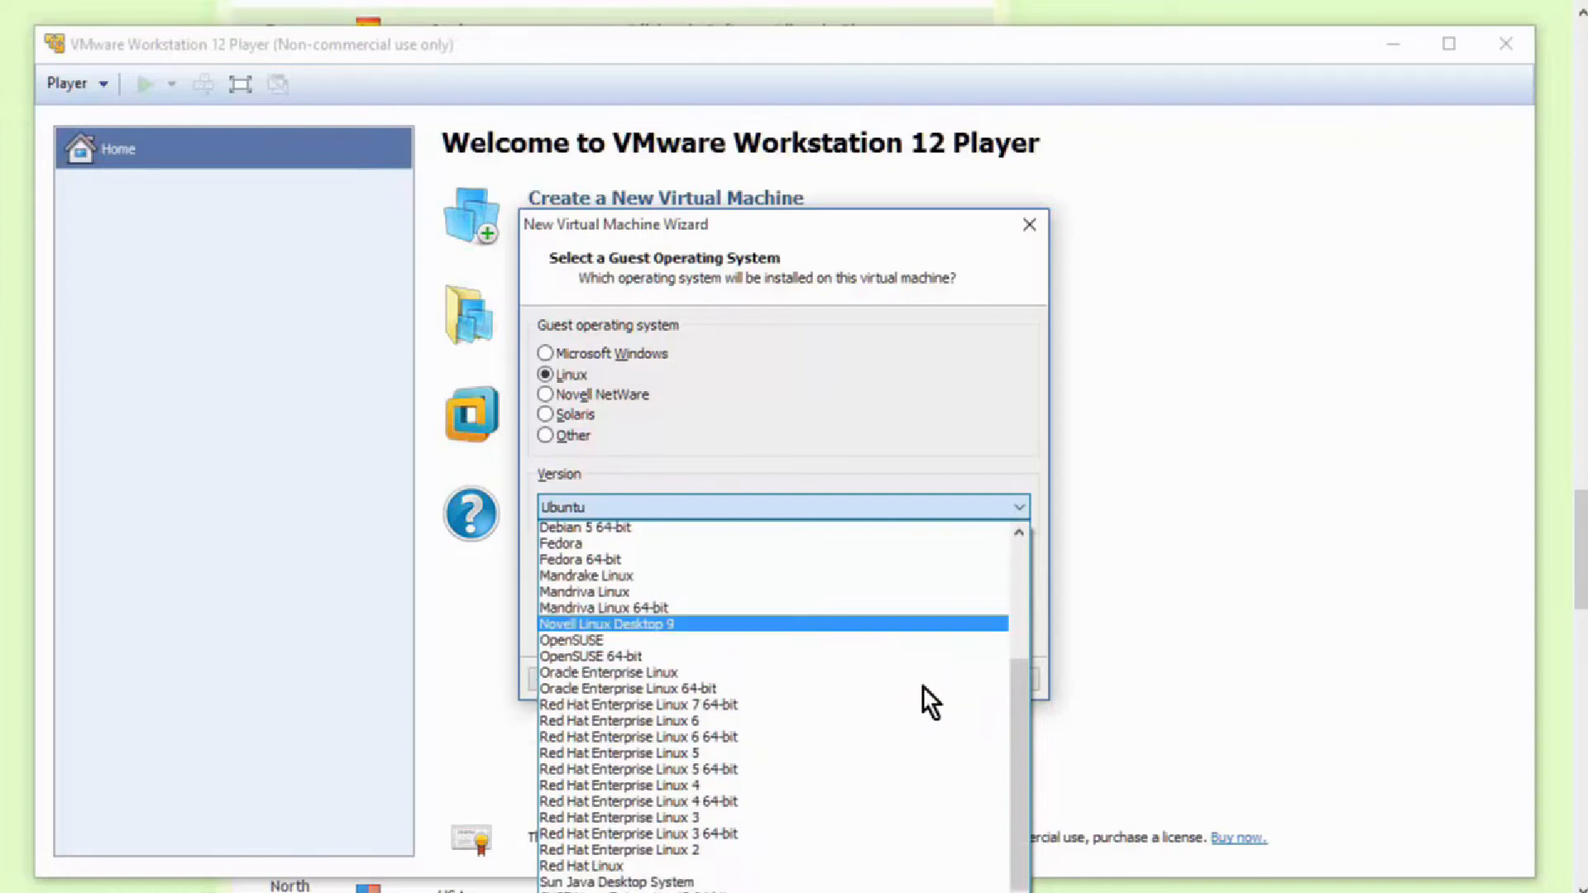
scroll(down, 3)
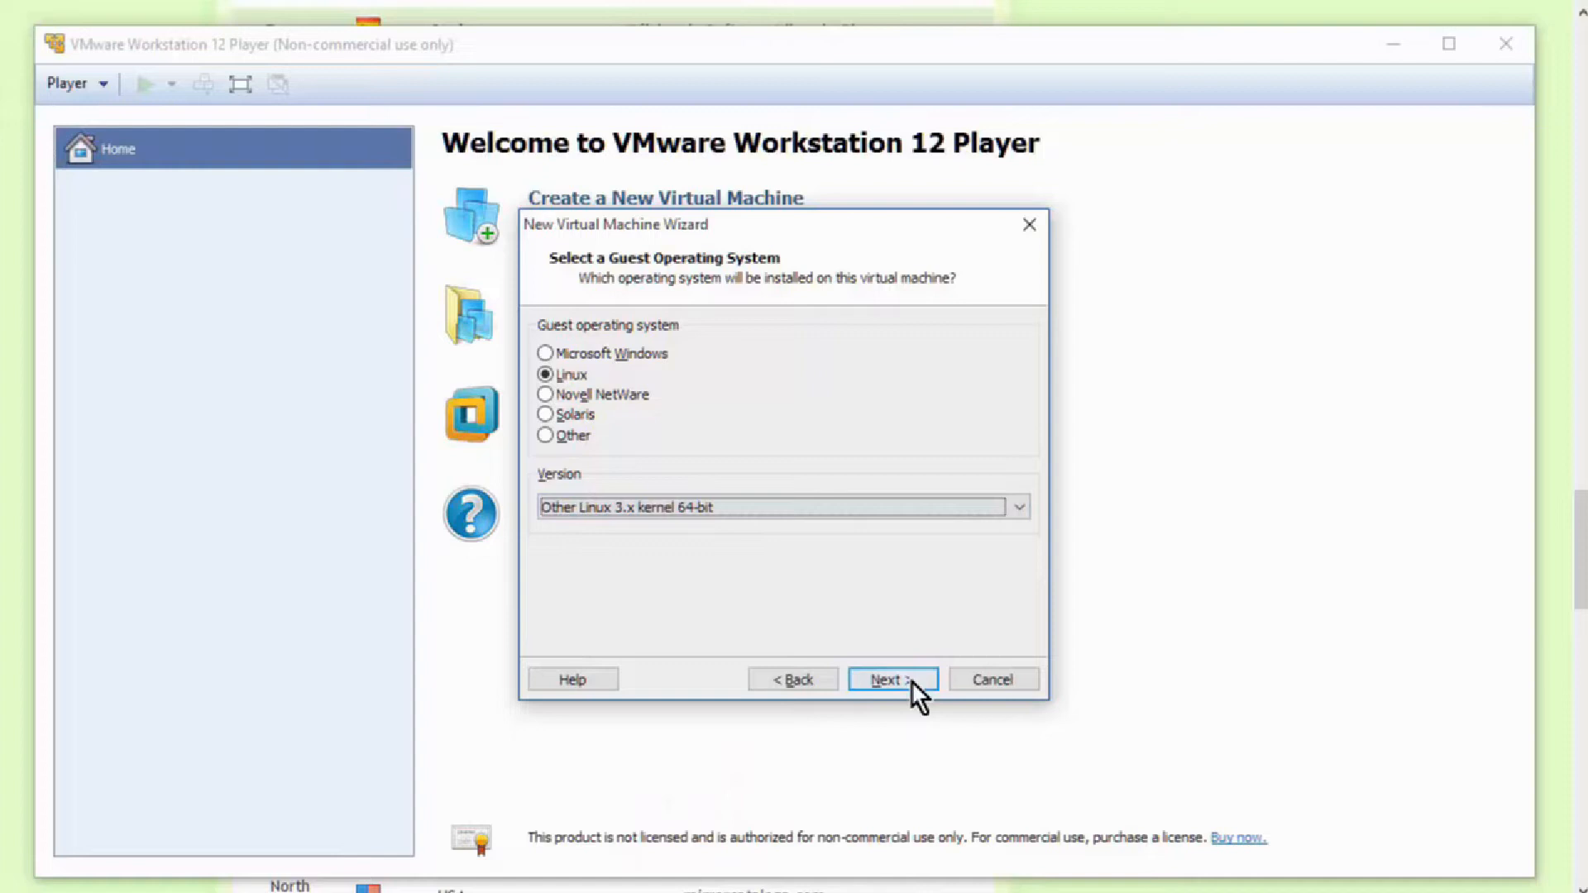
Continue past the OS choice and name the virtual machine 'Limux Mint'
click(889, 678)
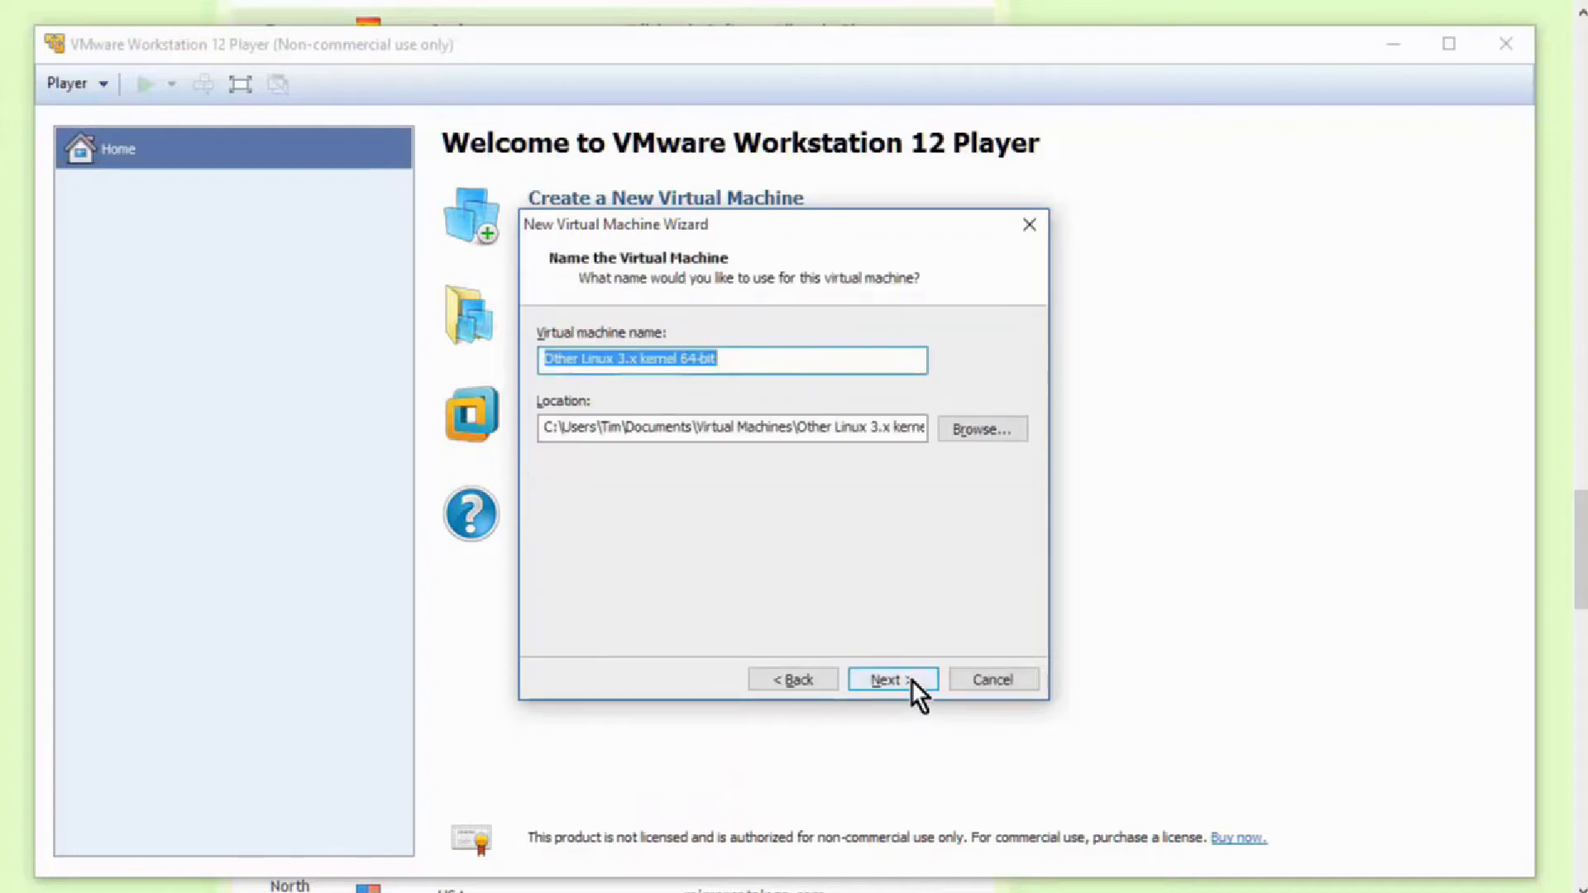
mouse_move(822, 635)
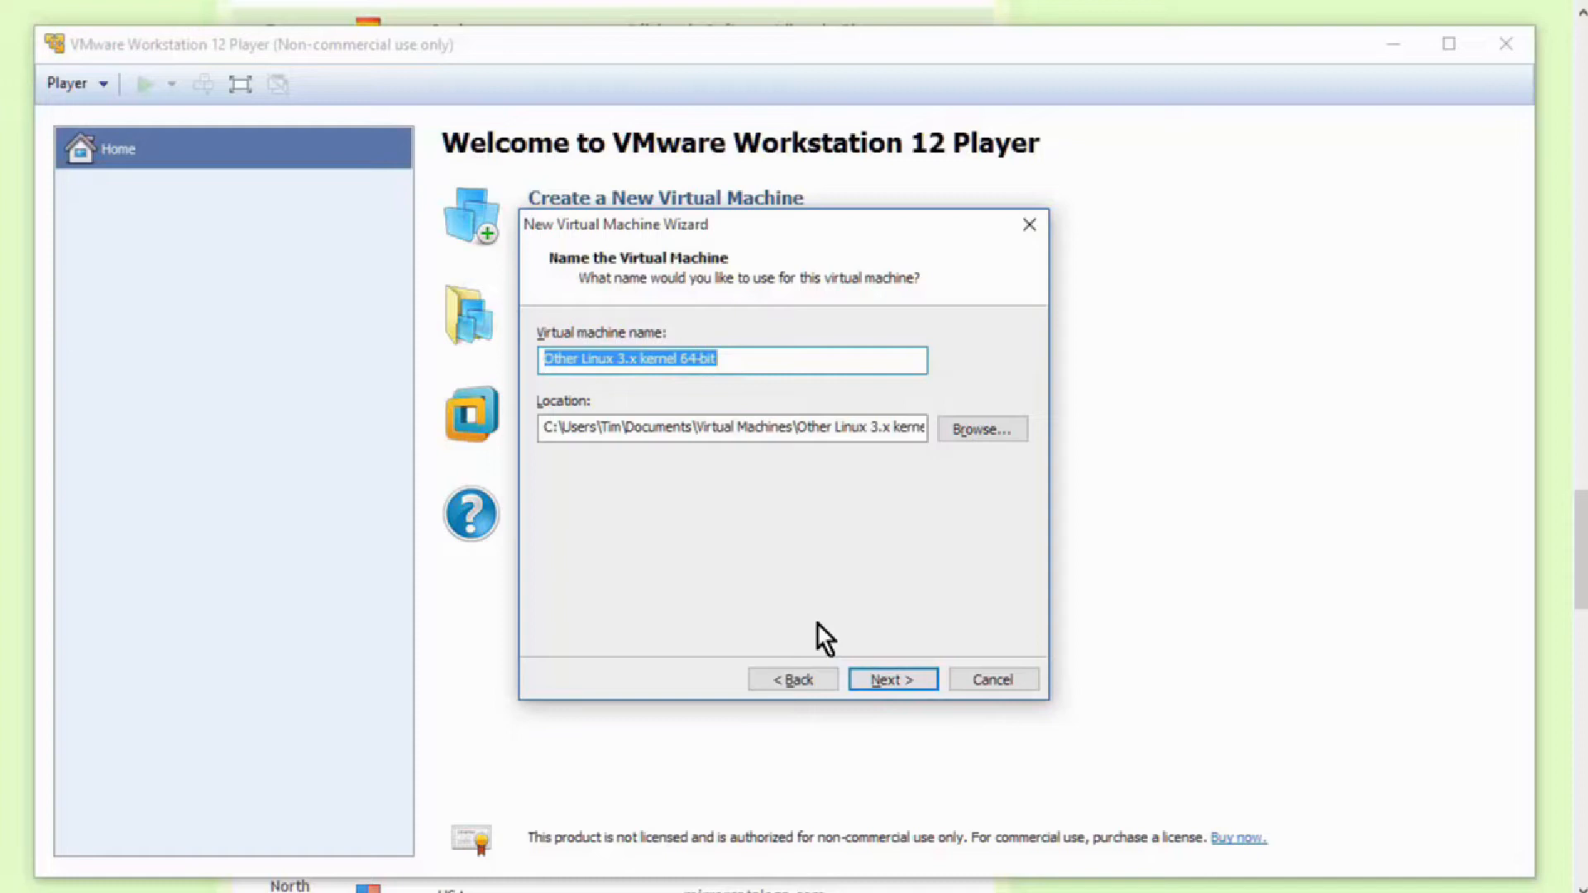
text(Limux Mint)
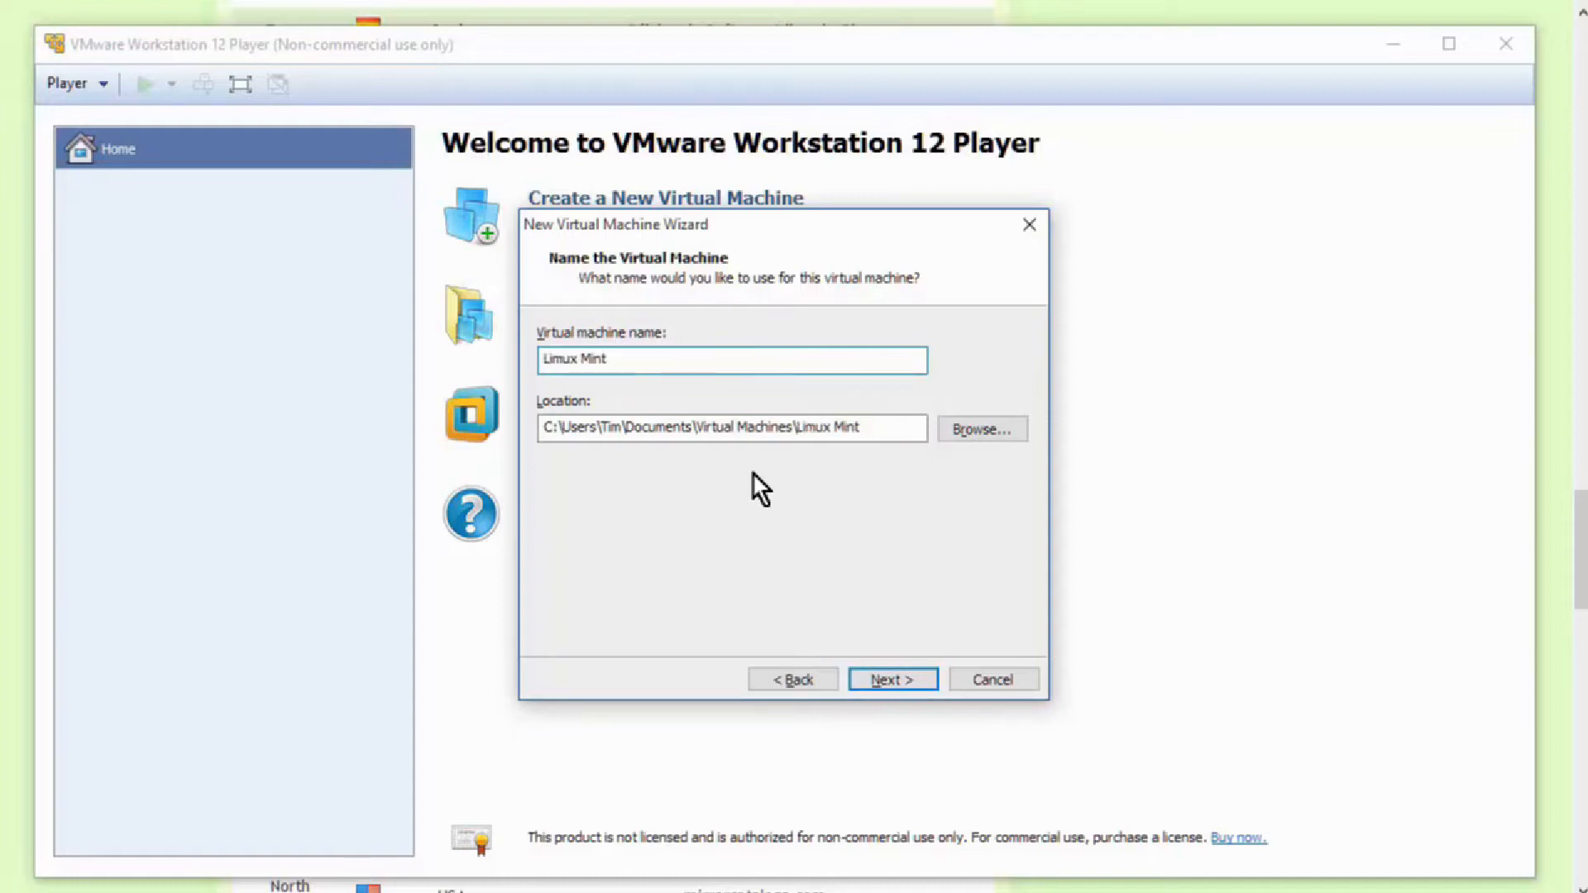
mouse_move(804, 463)
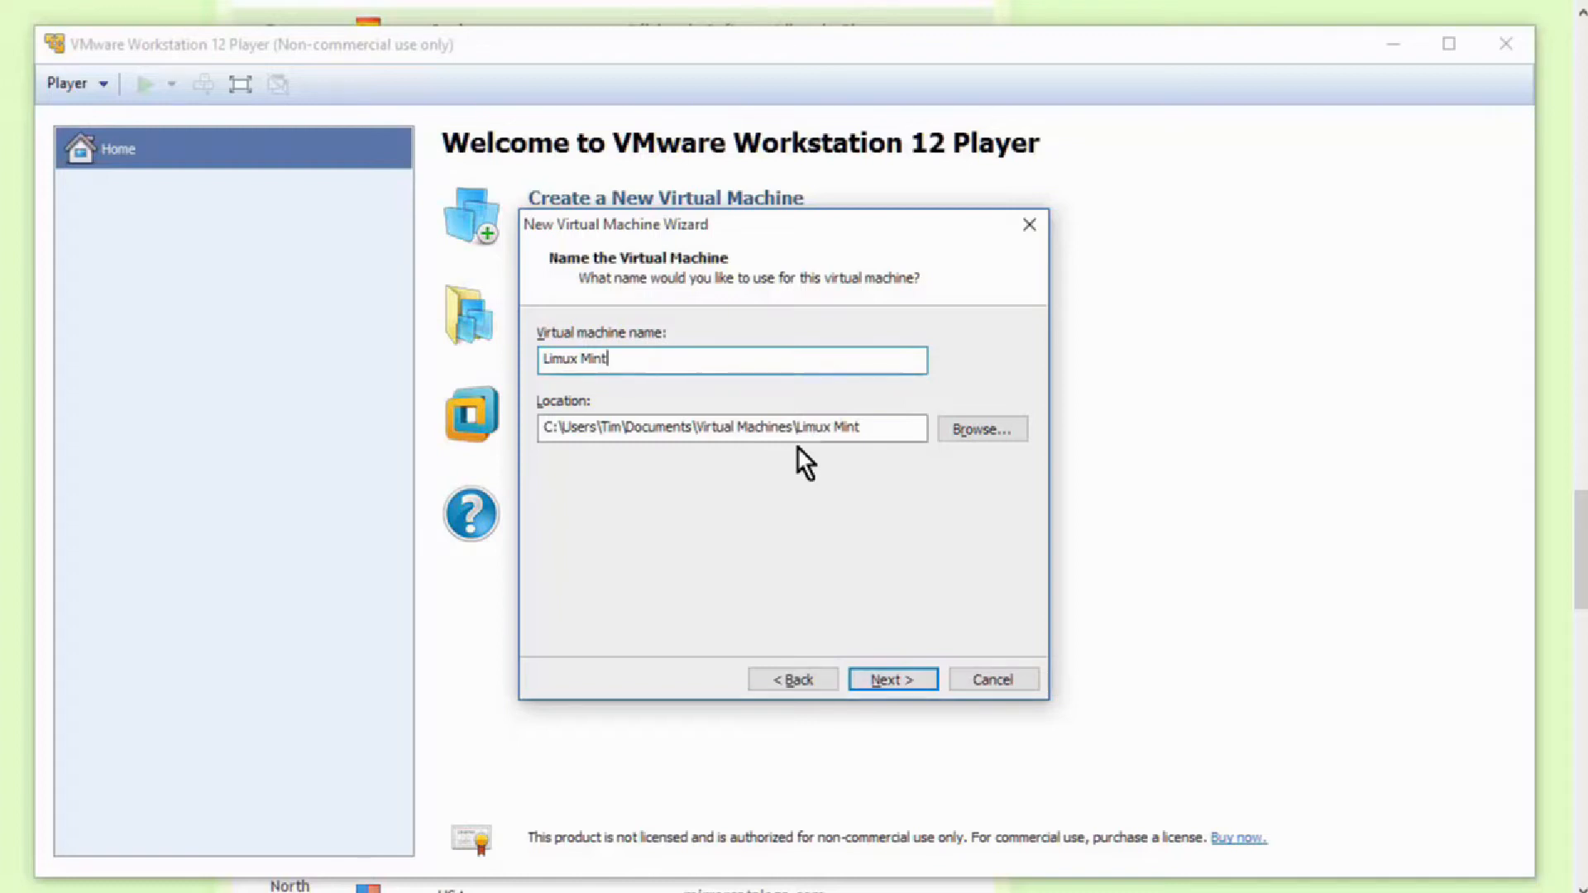
mouse_move(892, 680)
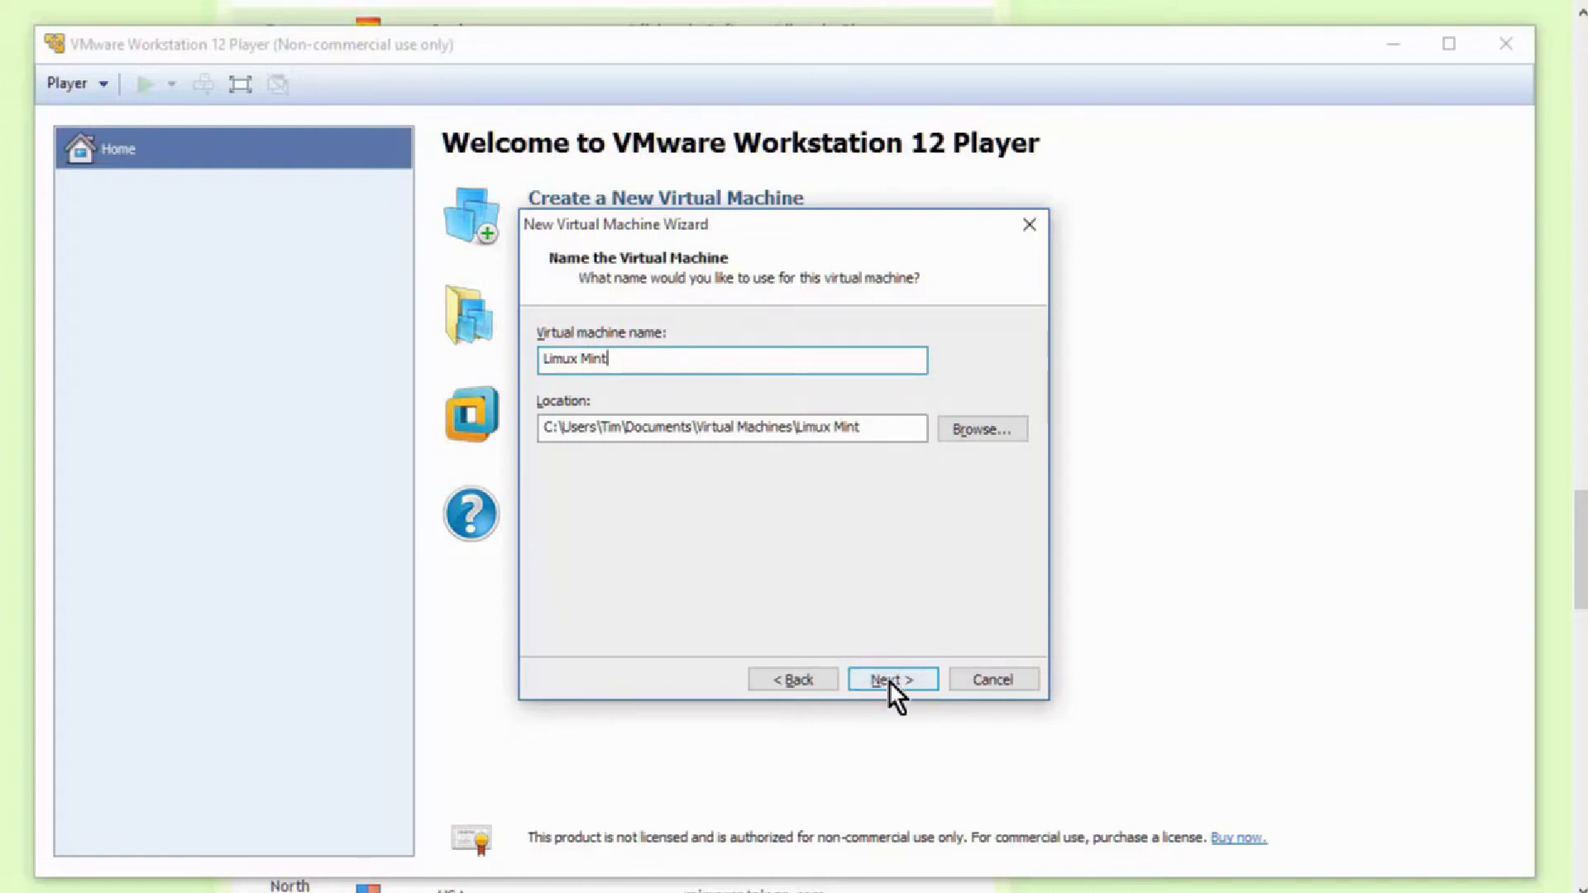
Keep the 8 GB disk capacity and store the virtual disk as a single file
click(889, 678)
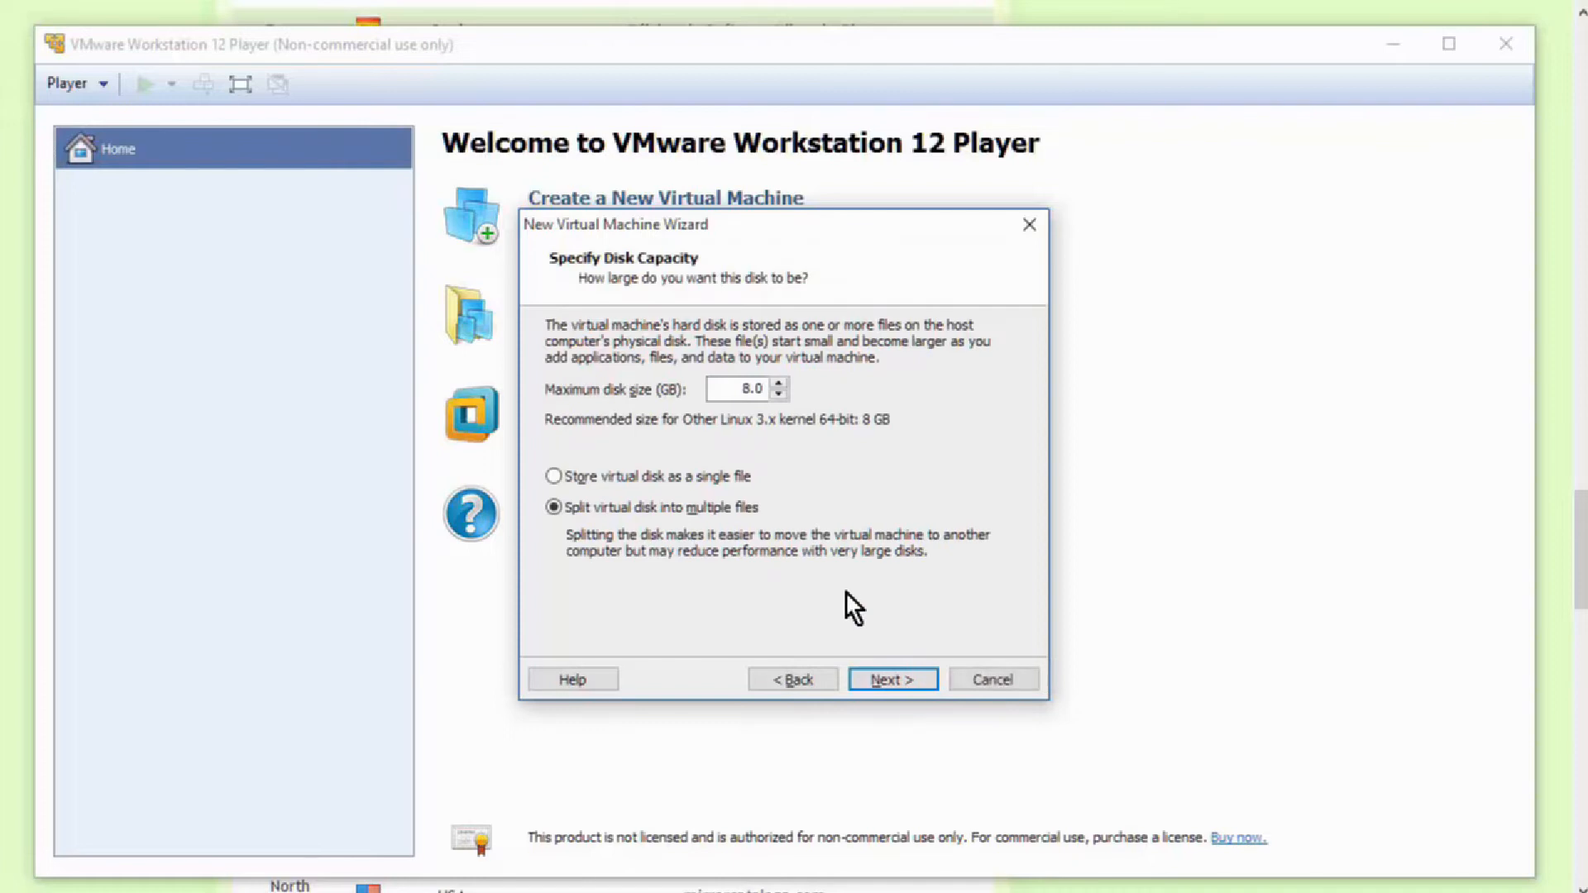
mouse_move(629, 411)
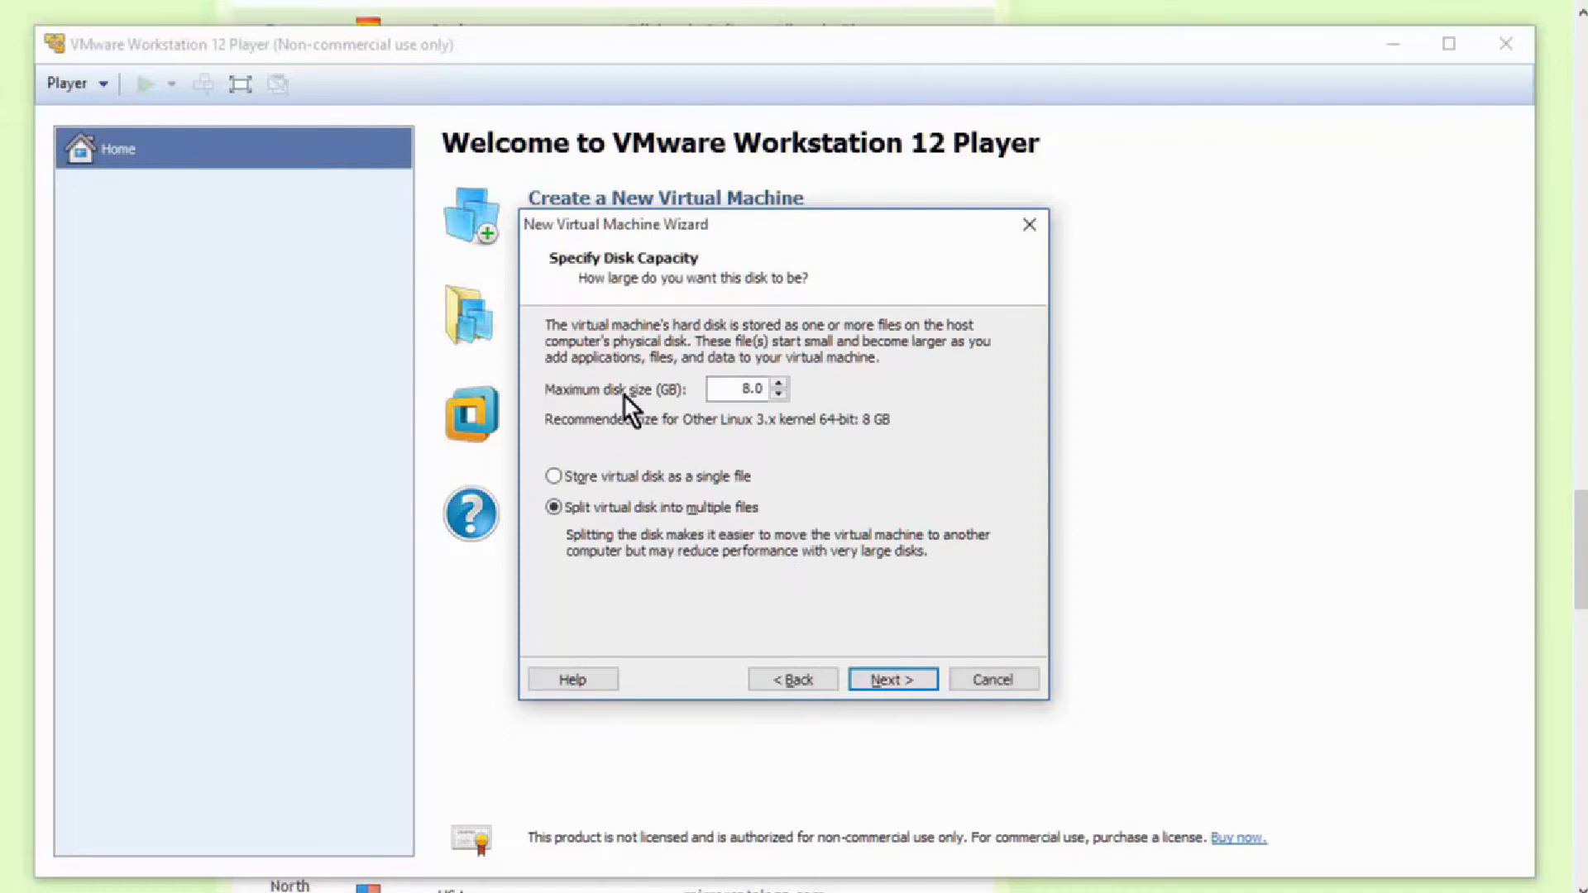
mouse_move(709, 419)
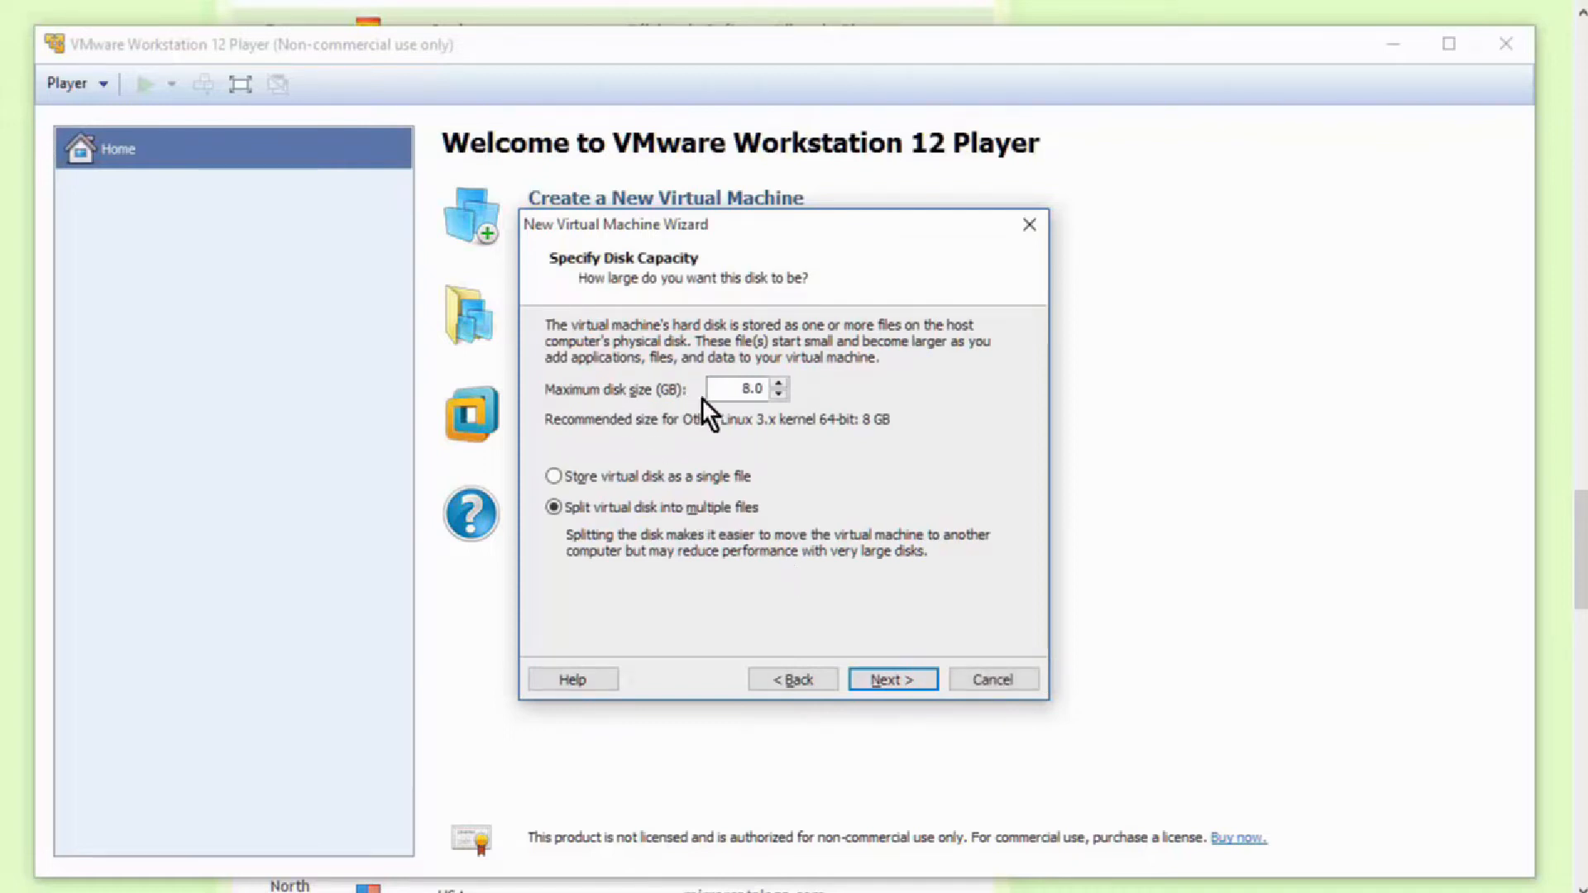
mouse_move(830, 467)
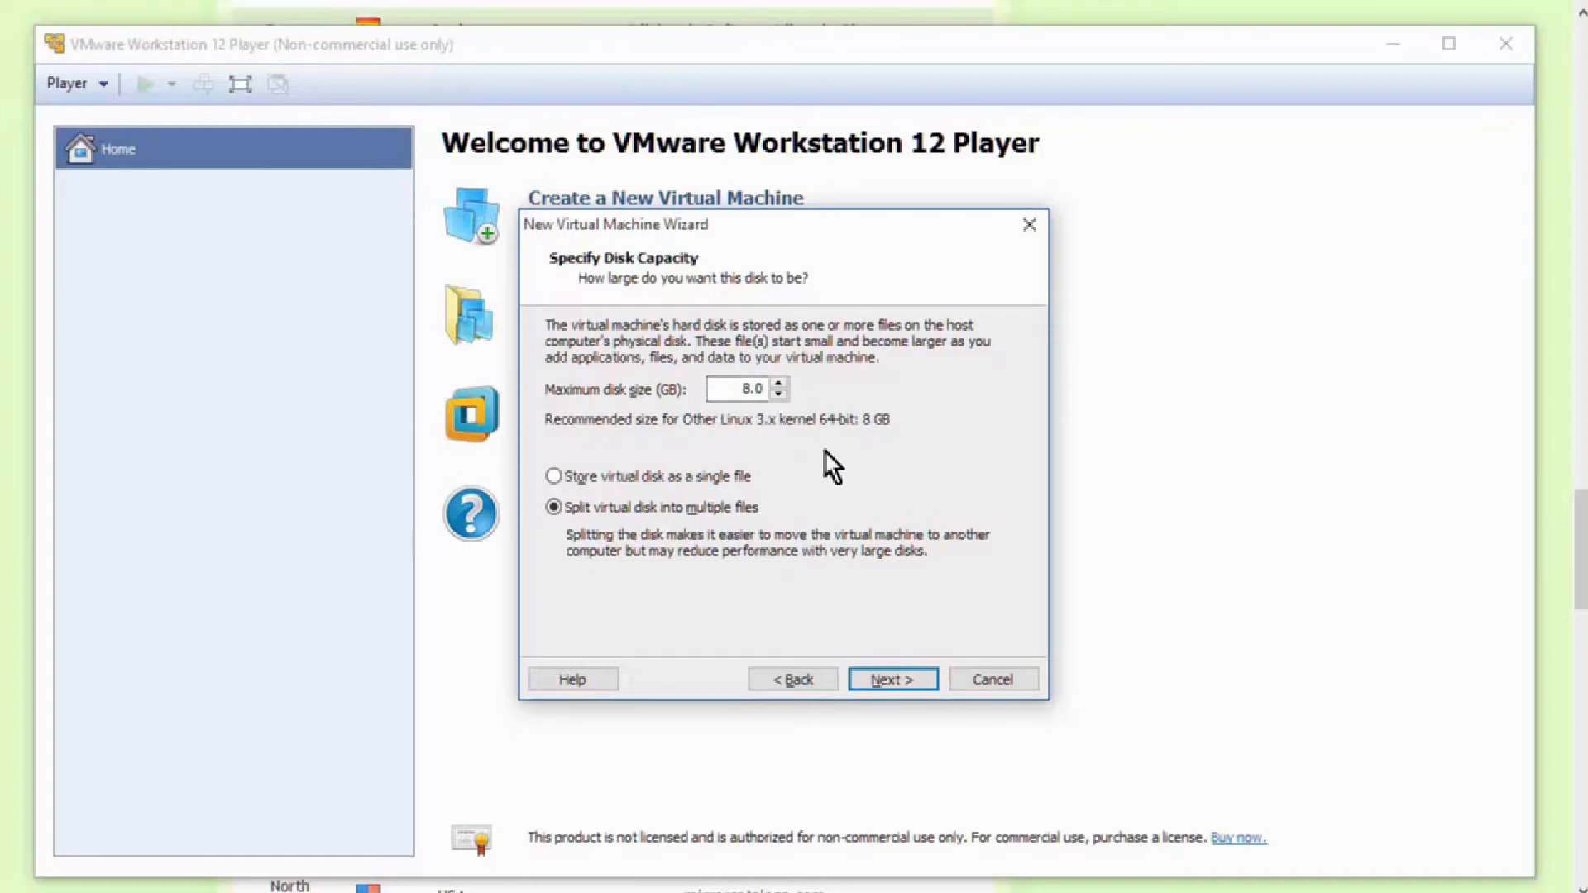
mouse_move(868, 458)
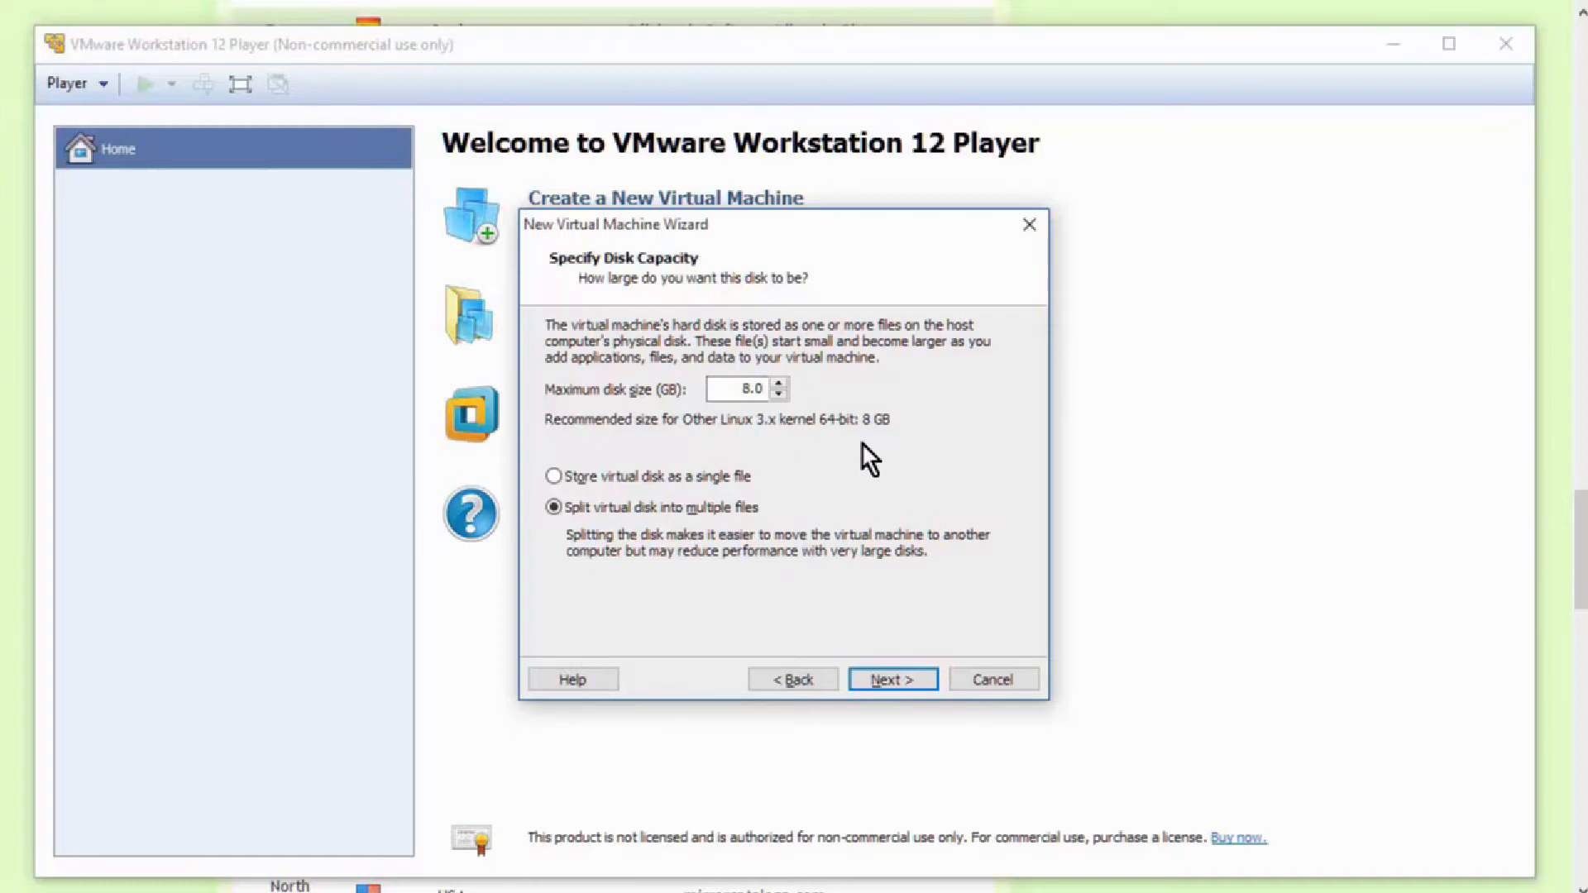
mouse_move(592, 450)
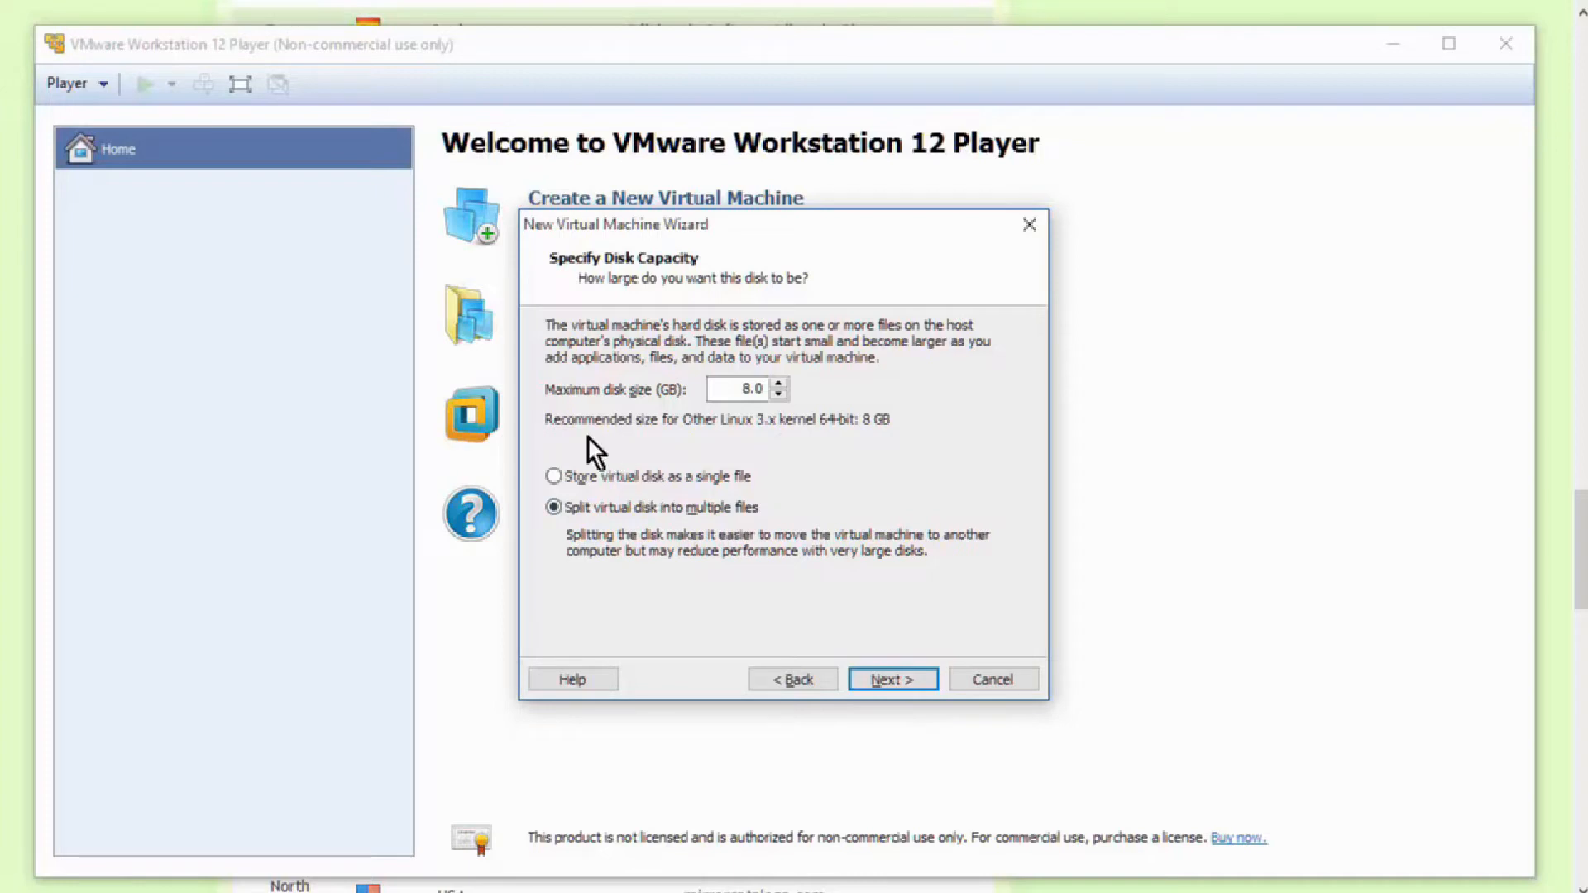
mouse_move(657, 610)
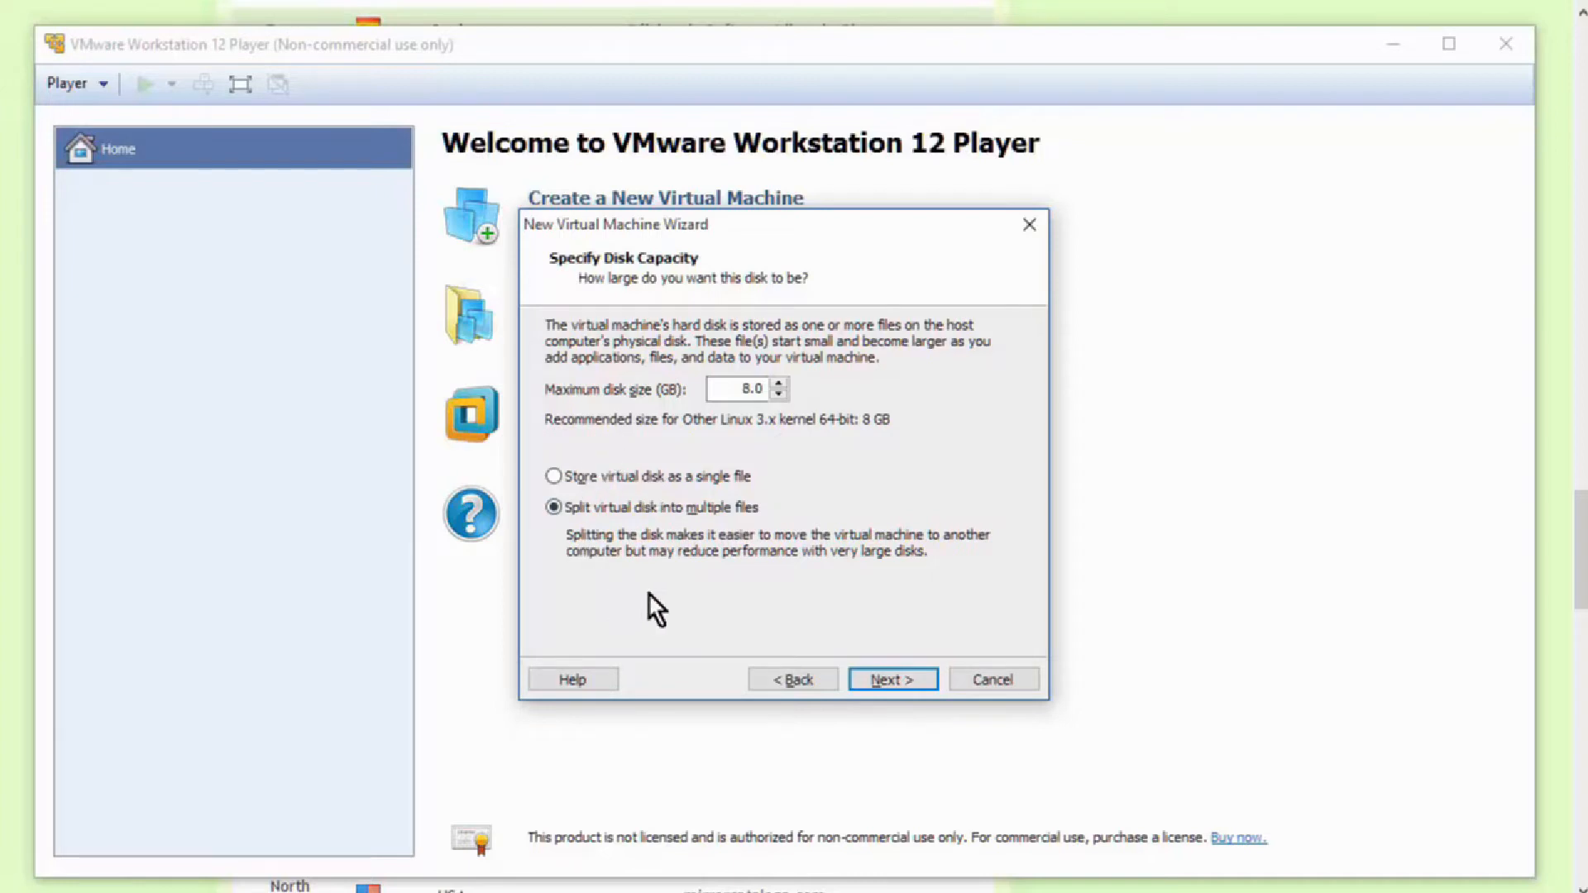
mouse_move(606, 510)
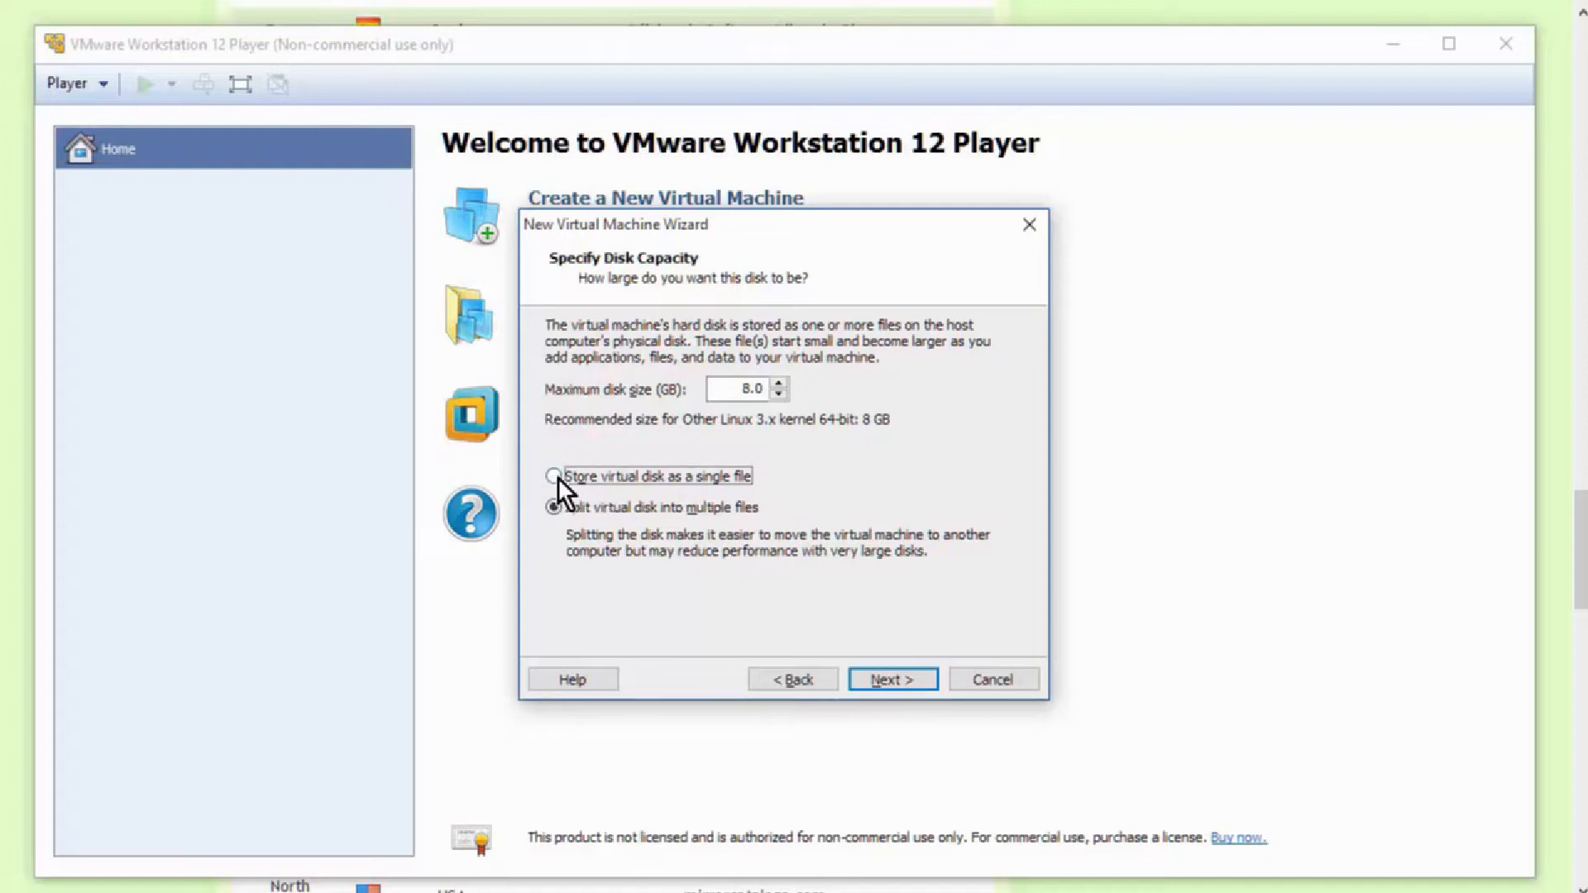
click(552, 476)
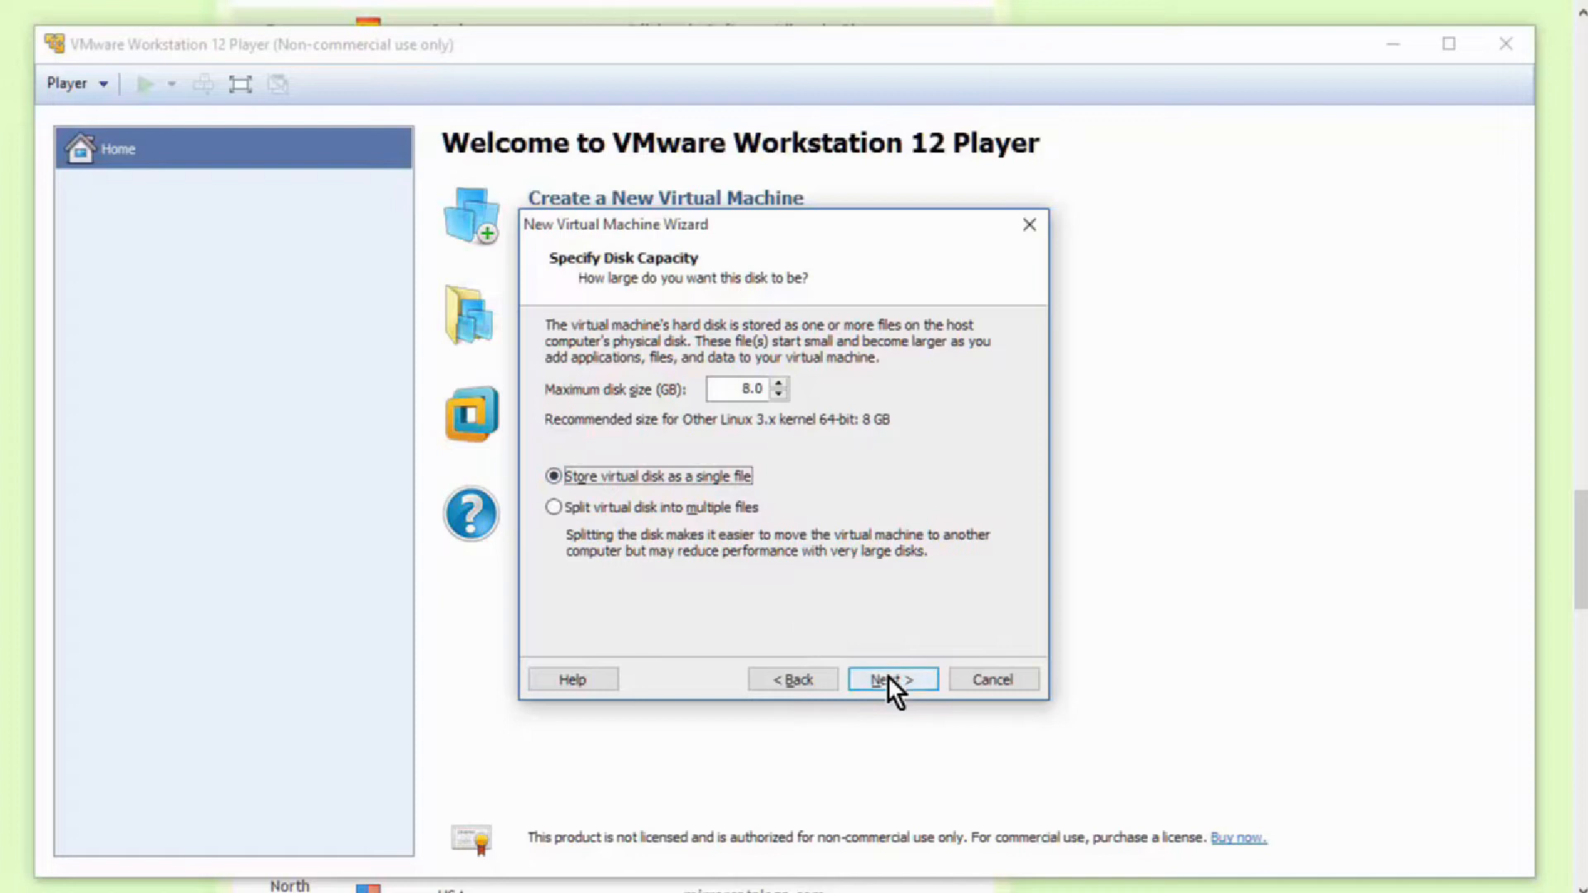
Advance to the Ready to Create summary and review the Linux Mint VM's settings
click(890, 678)
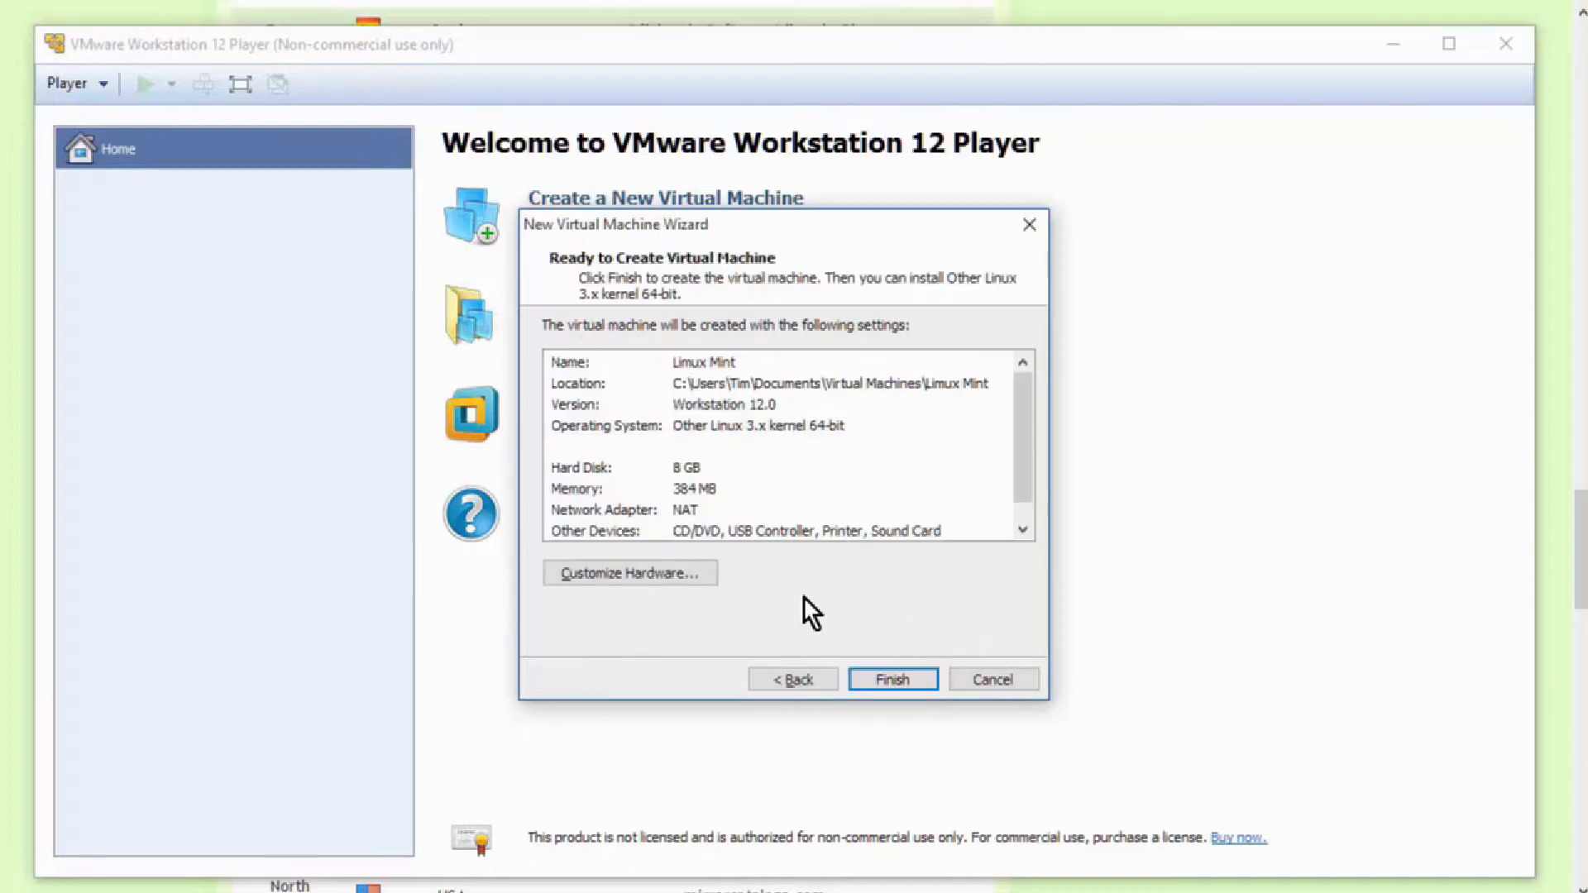
scroll(down, 3)
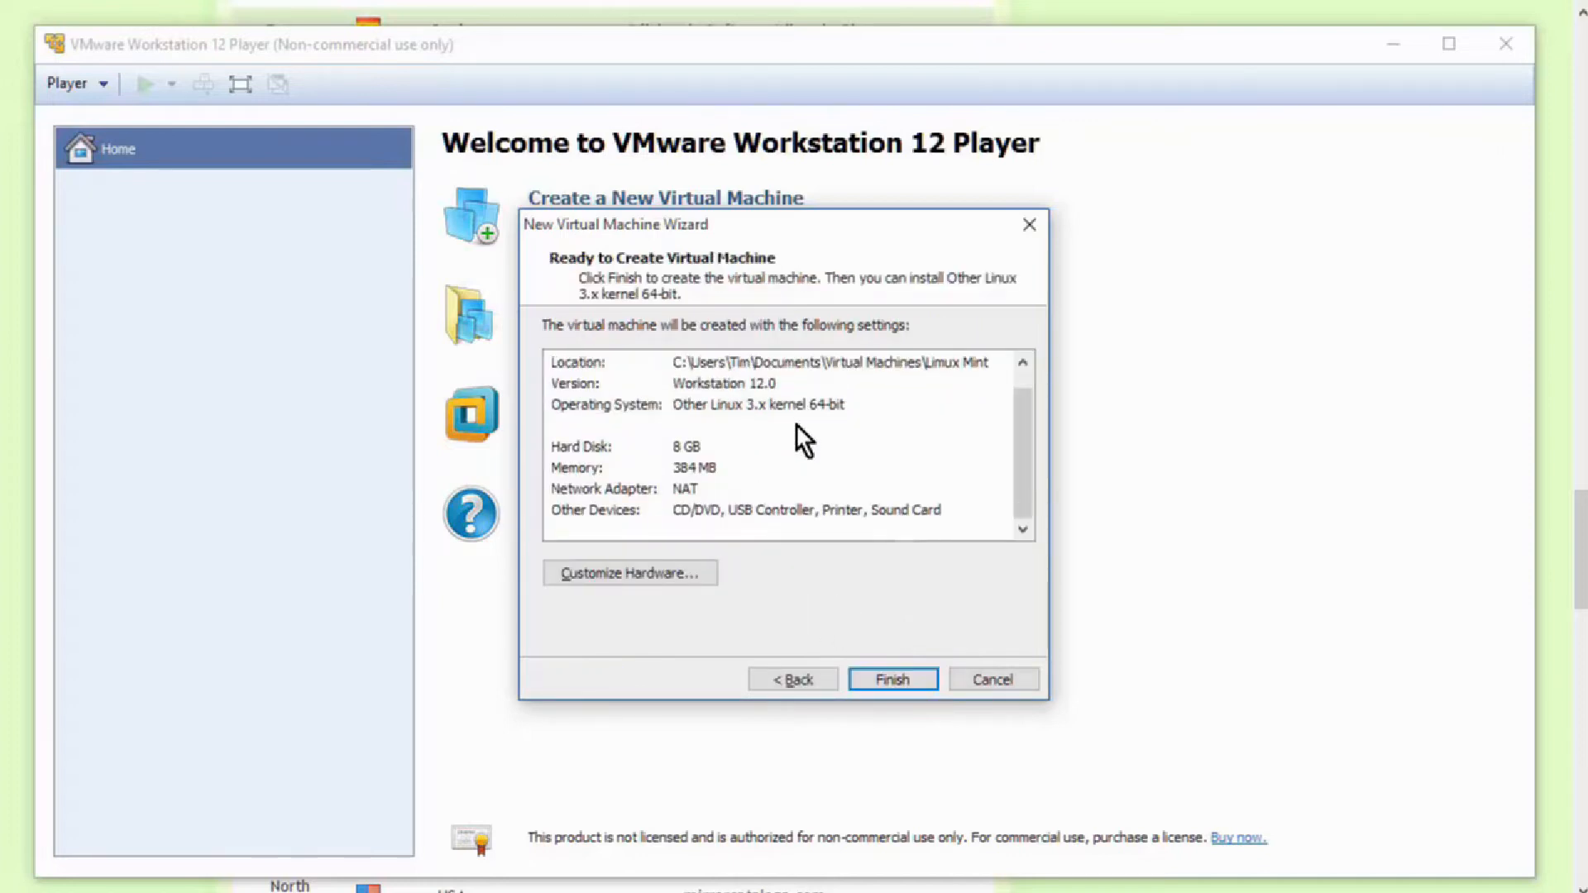
mouse_move(624, 456)
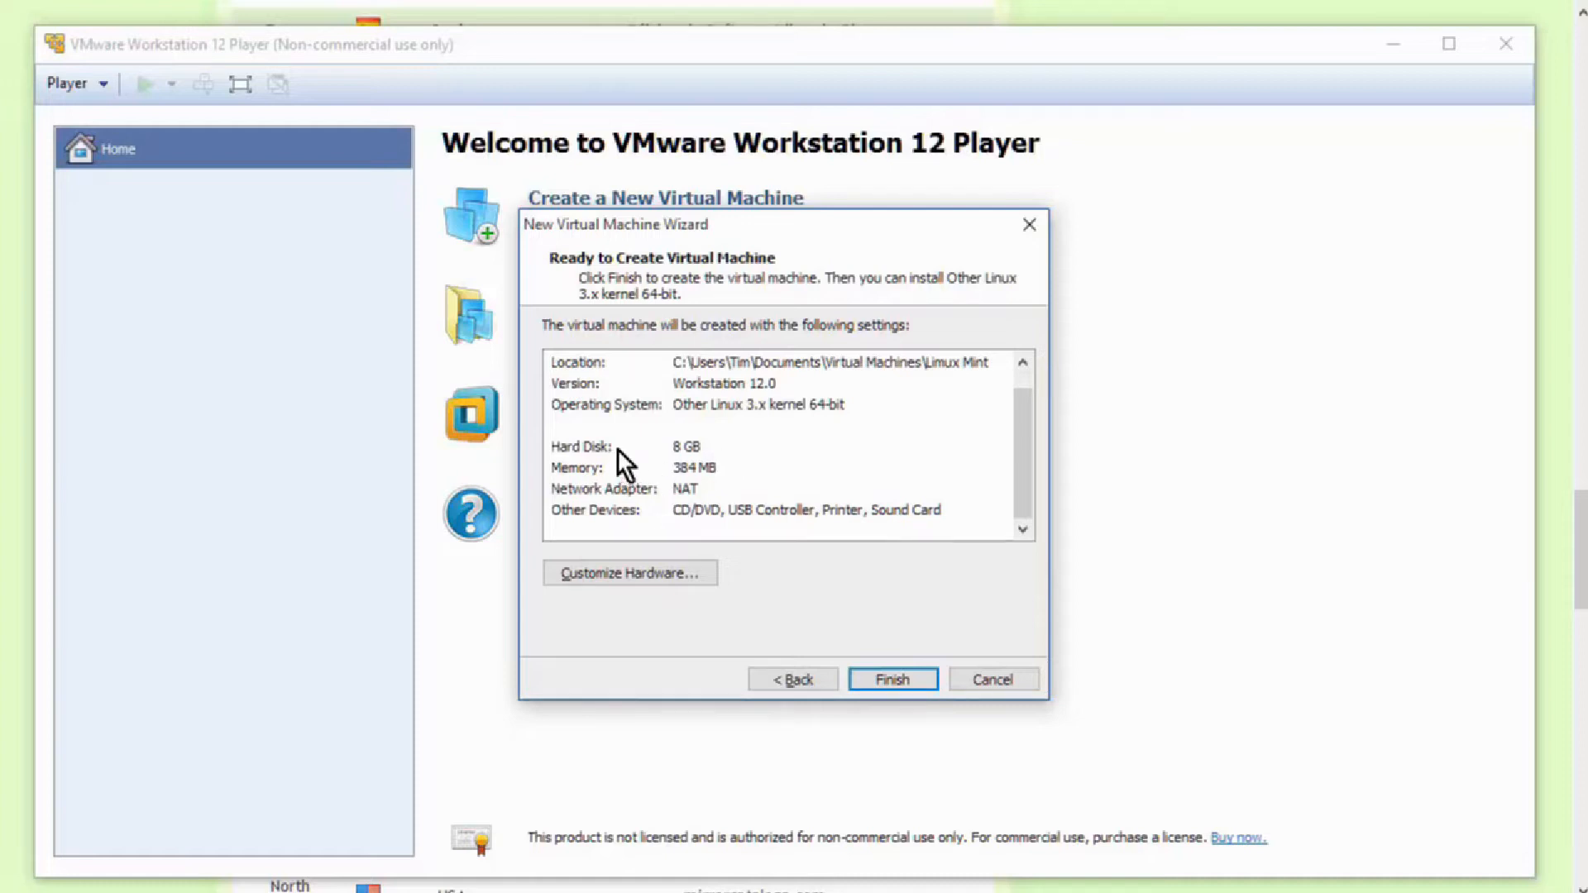
mouse_move(666, 471)
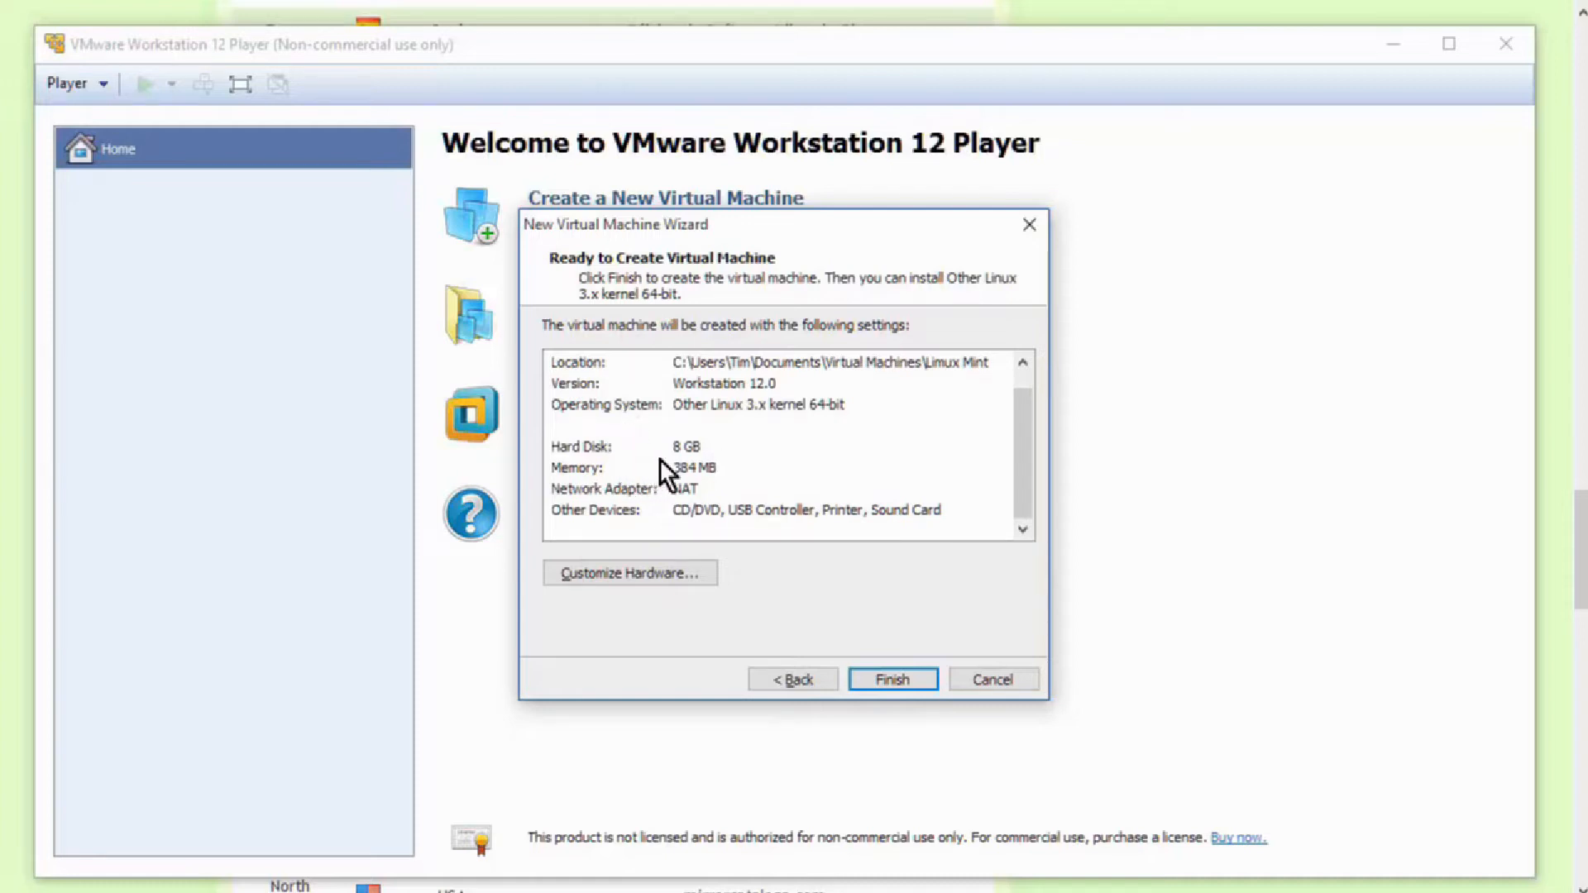
mouse_move(747, 486)
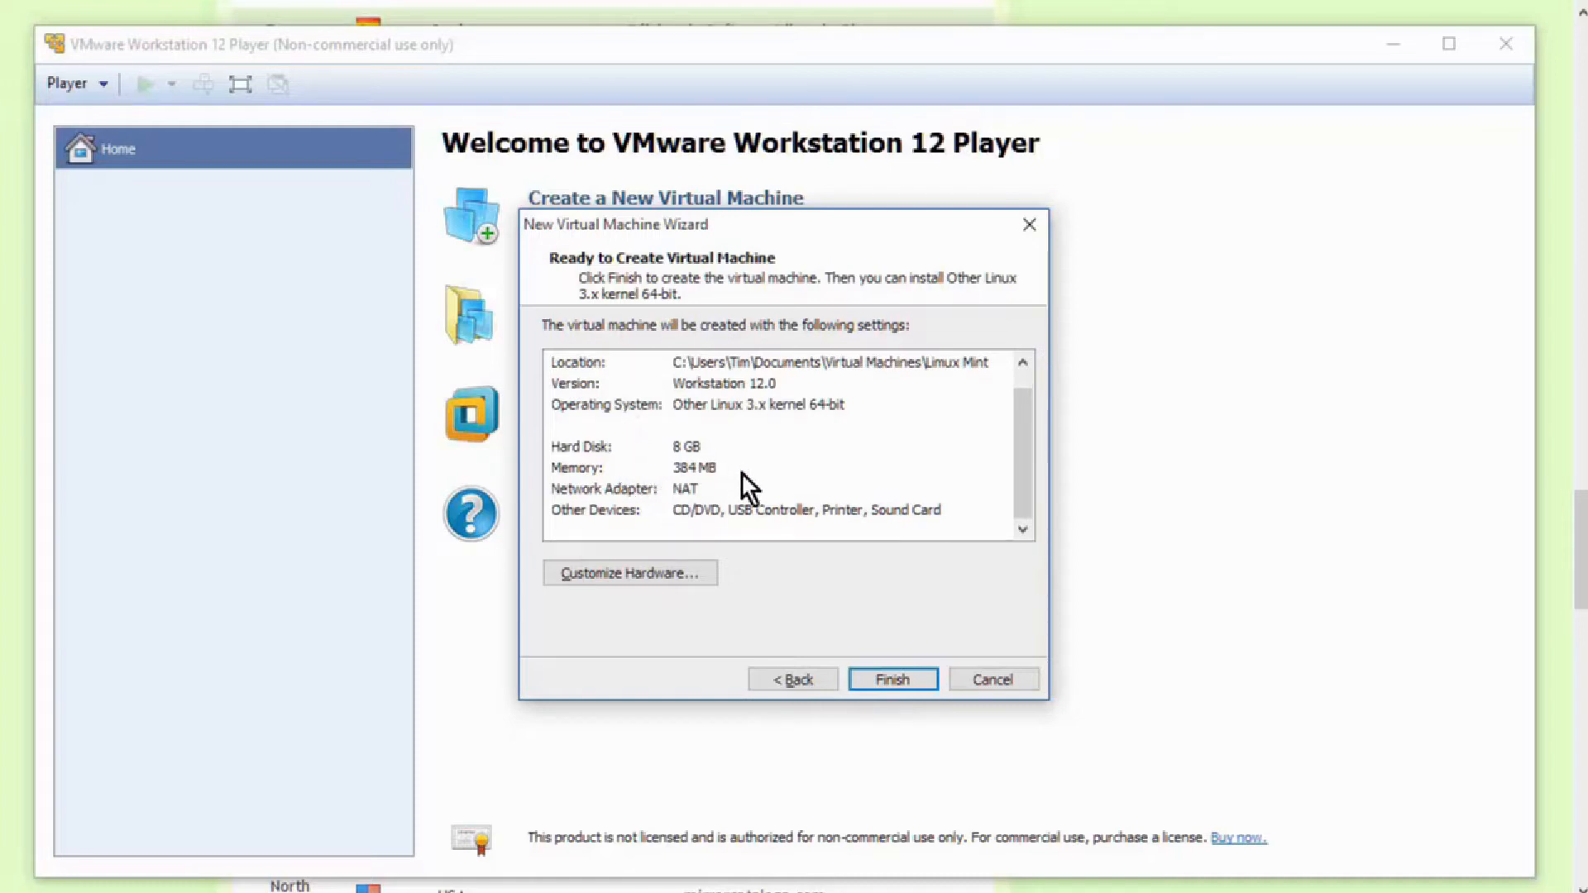
mouse_move(744, 521)
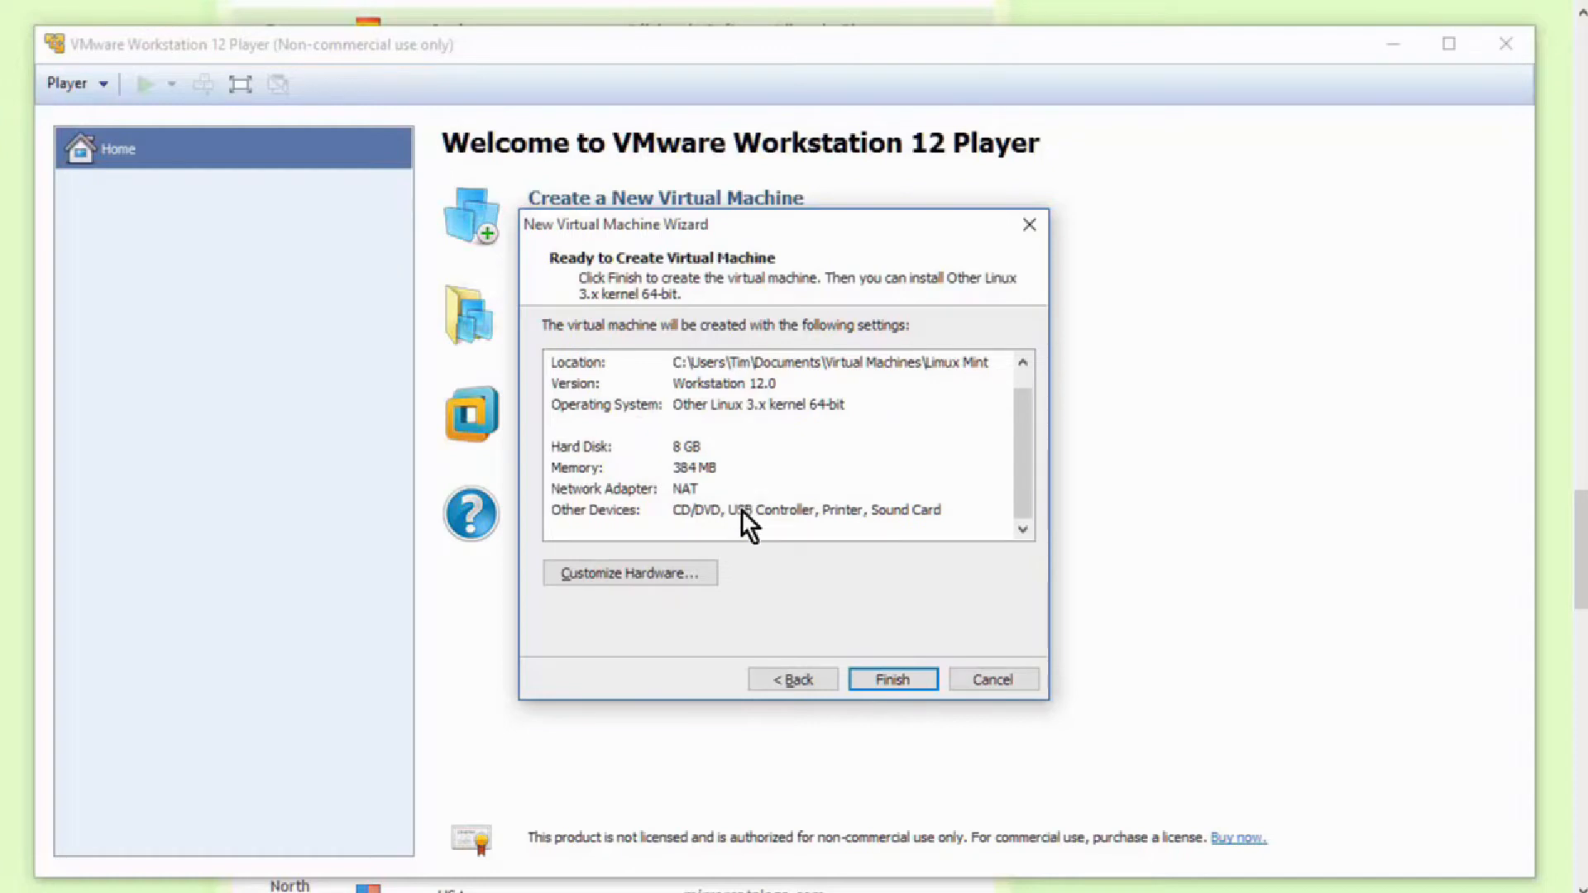
mouse_move(804, 536)
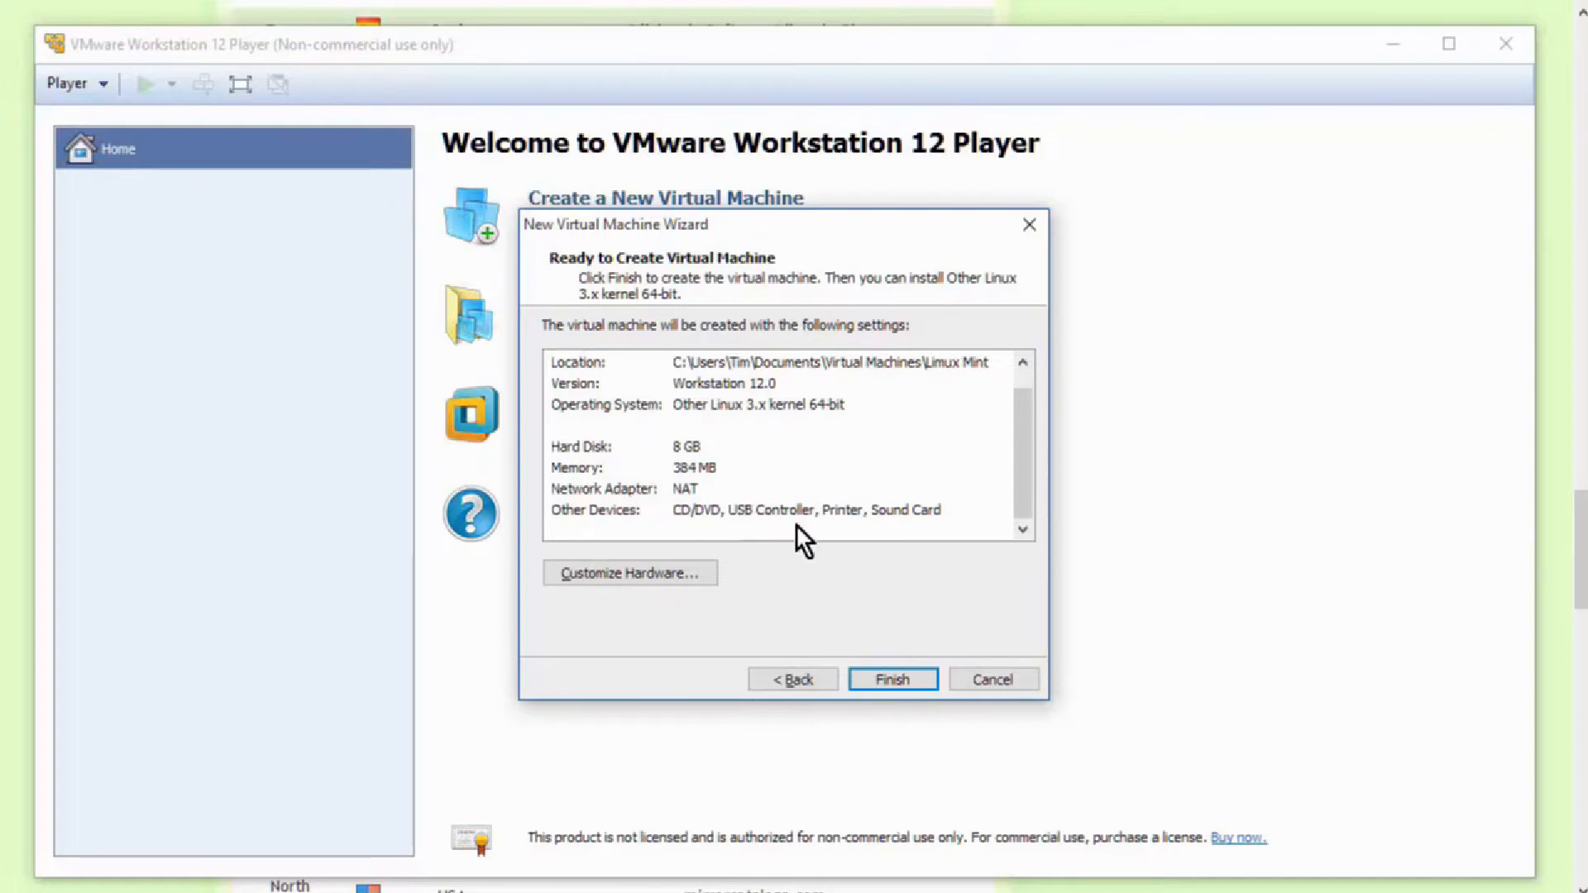
mouse_move(624, 602)
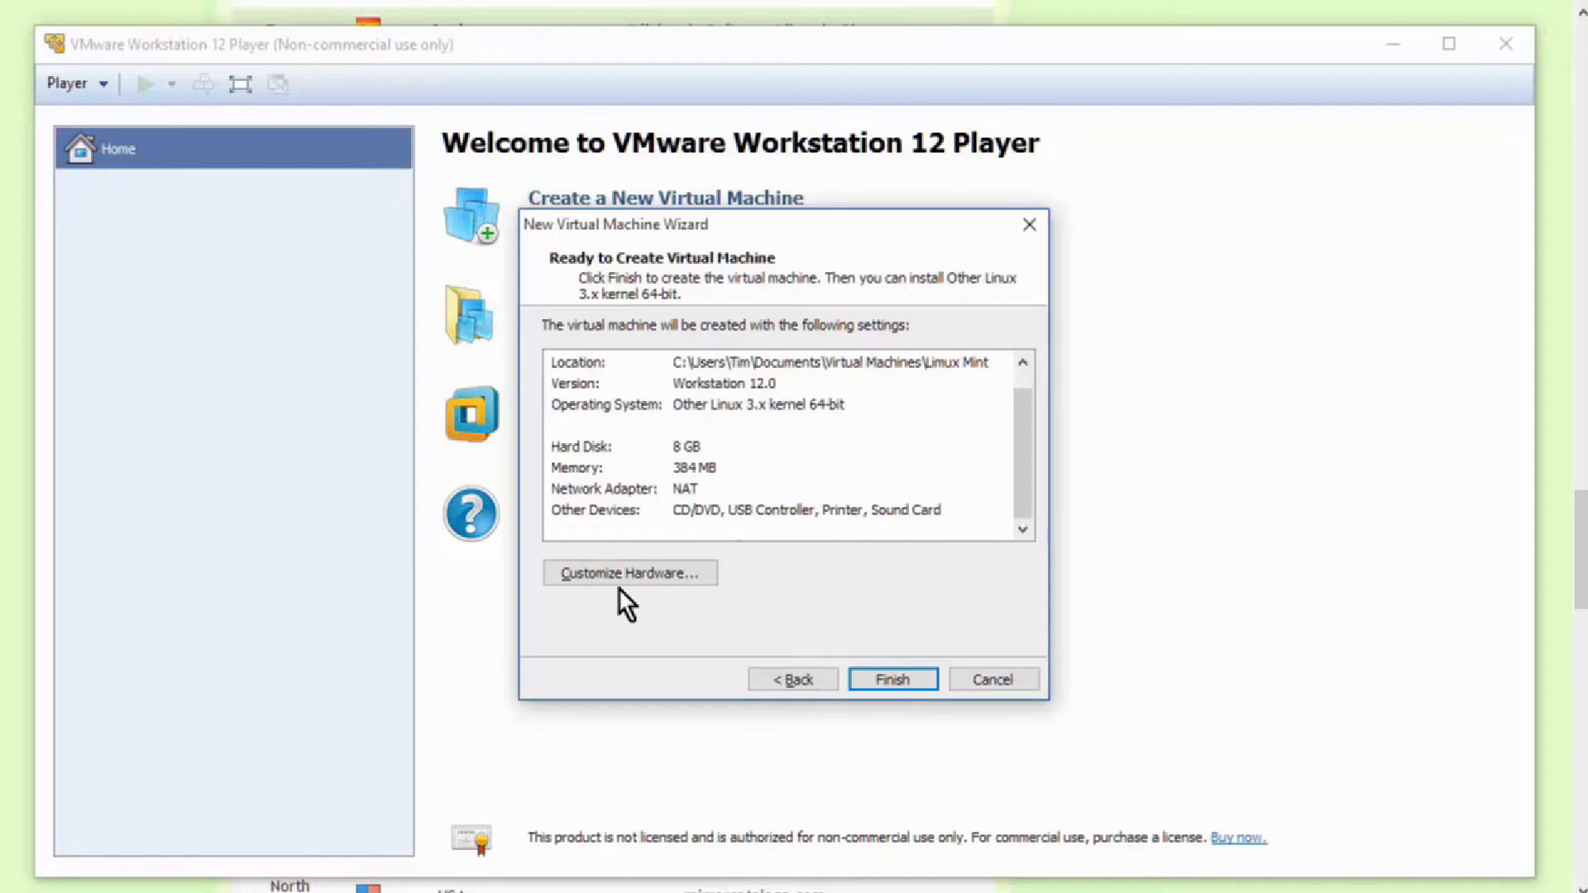
mouse_move(629, 572)
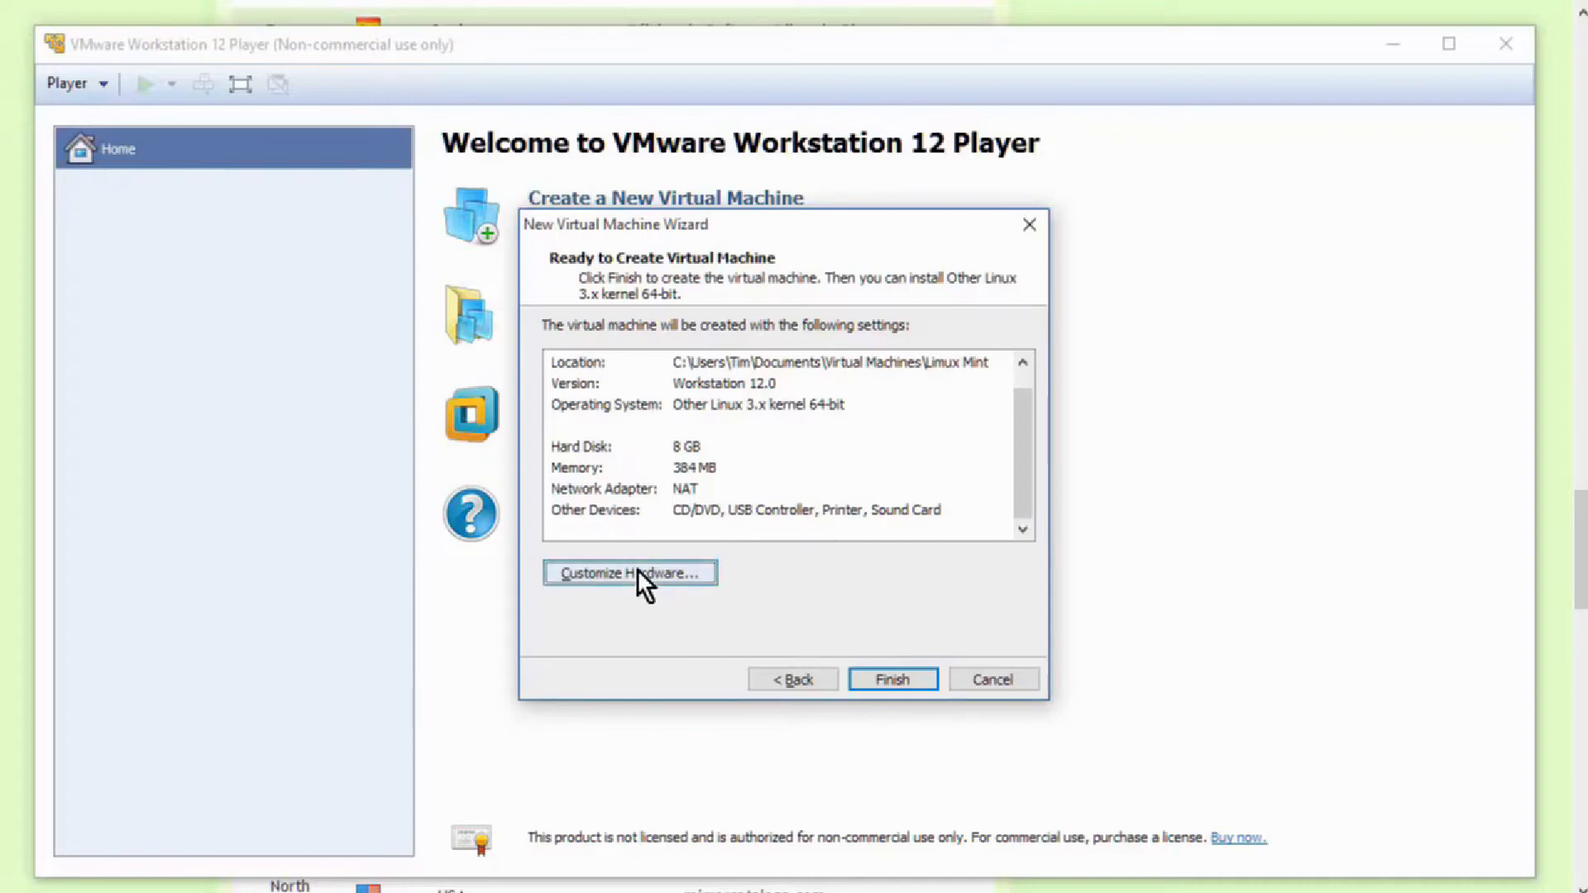
Set the VM's memory to 2048 MB in Customize Hardware and select the New CD/DVD device
click(629, 572)
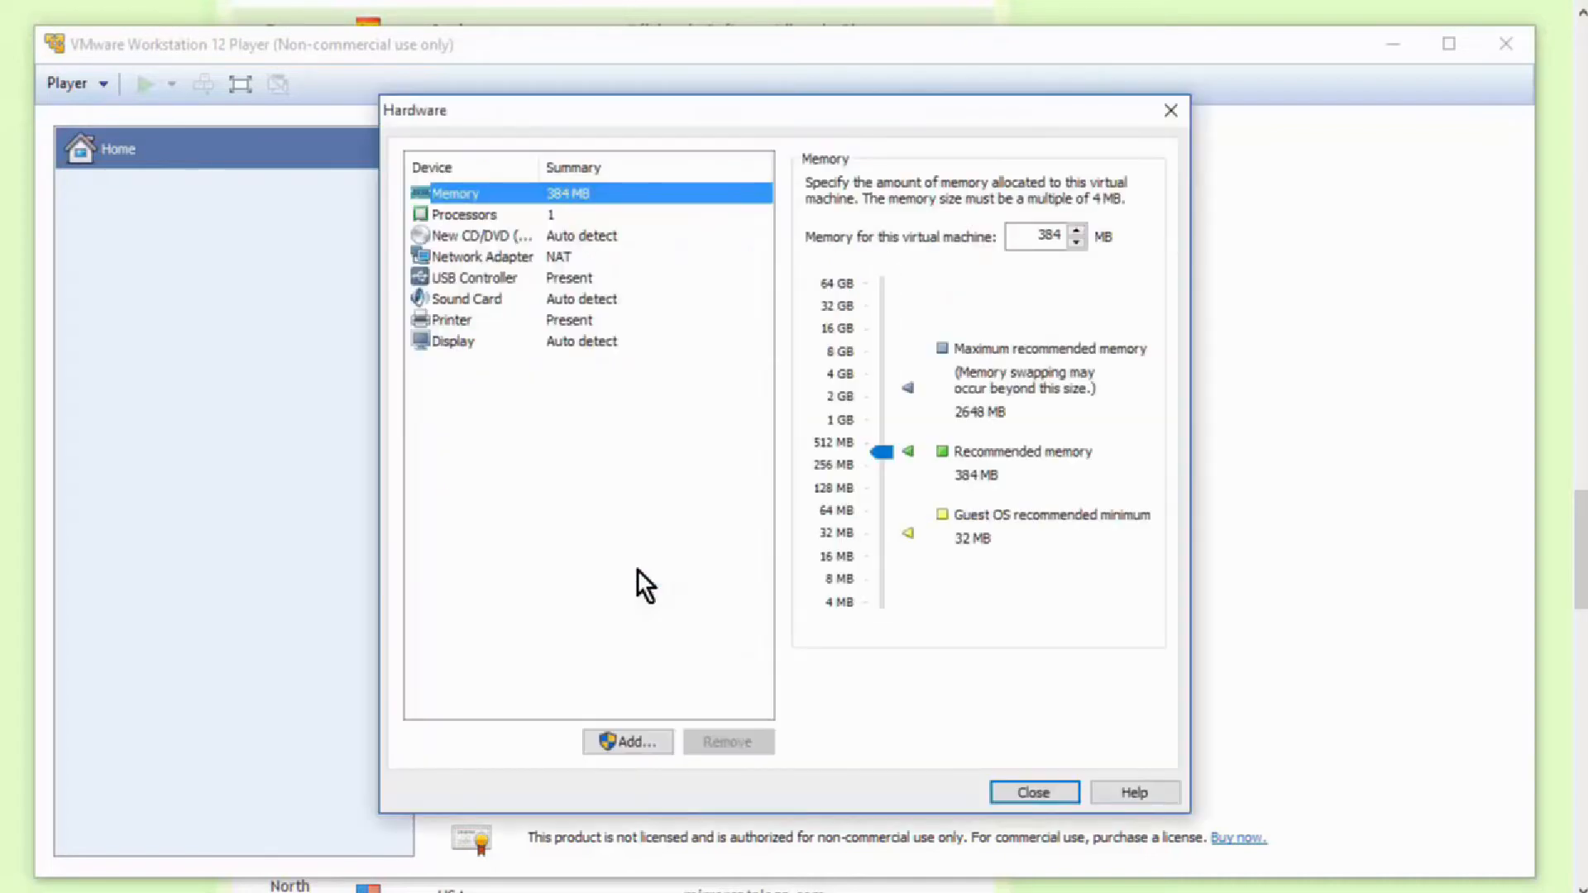
mouse_move(255, 668)
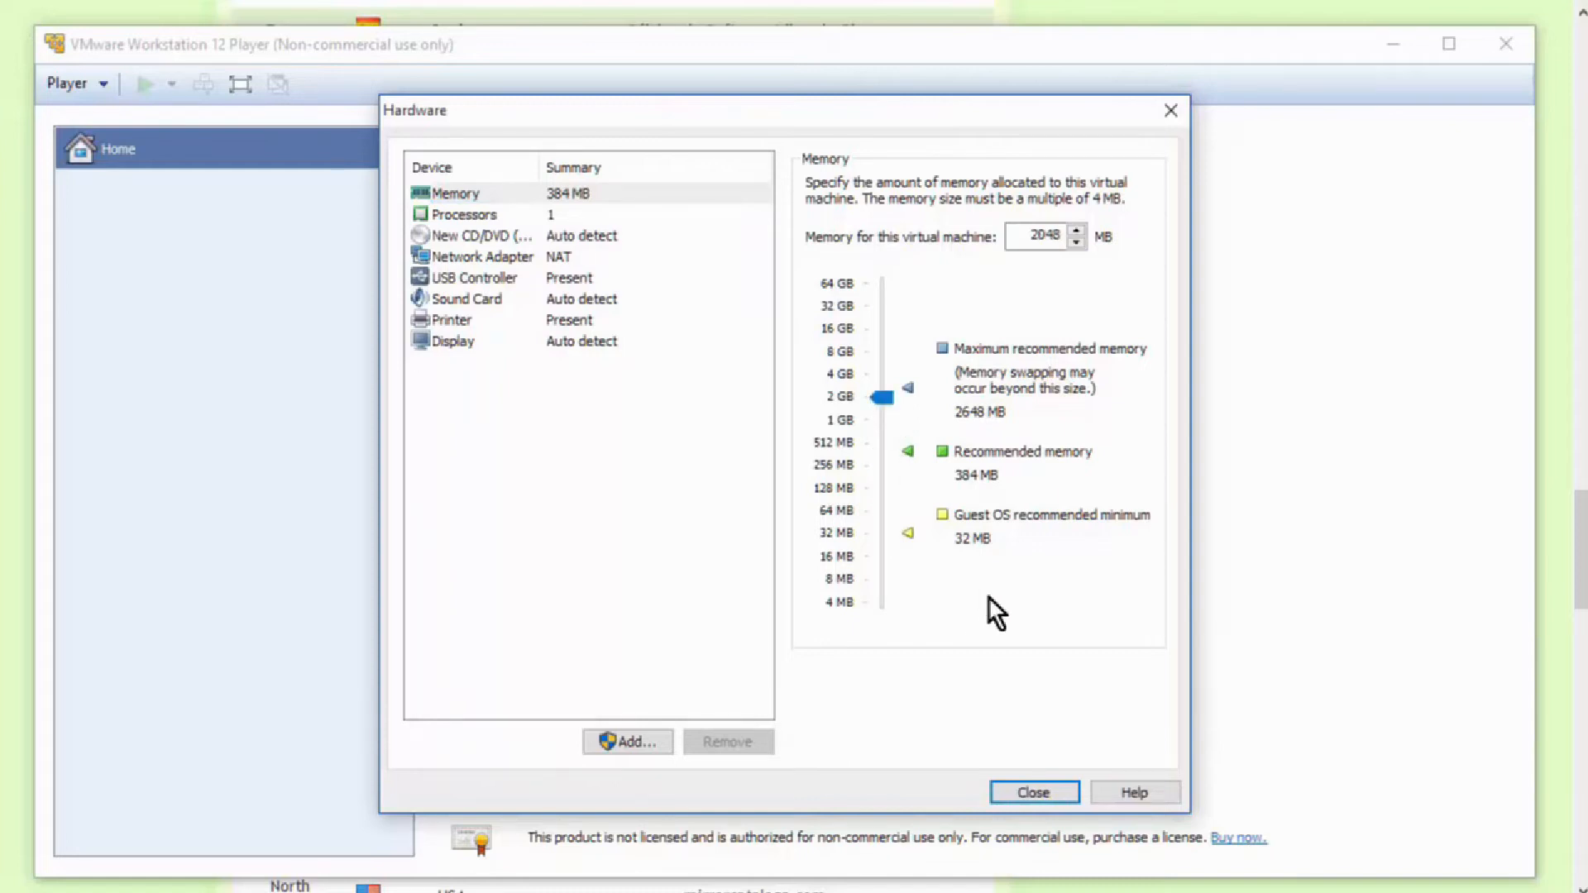
mouse_move(552, 225)
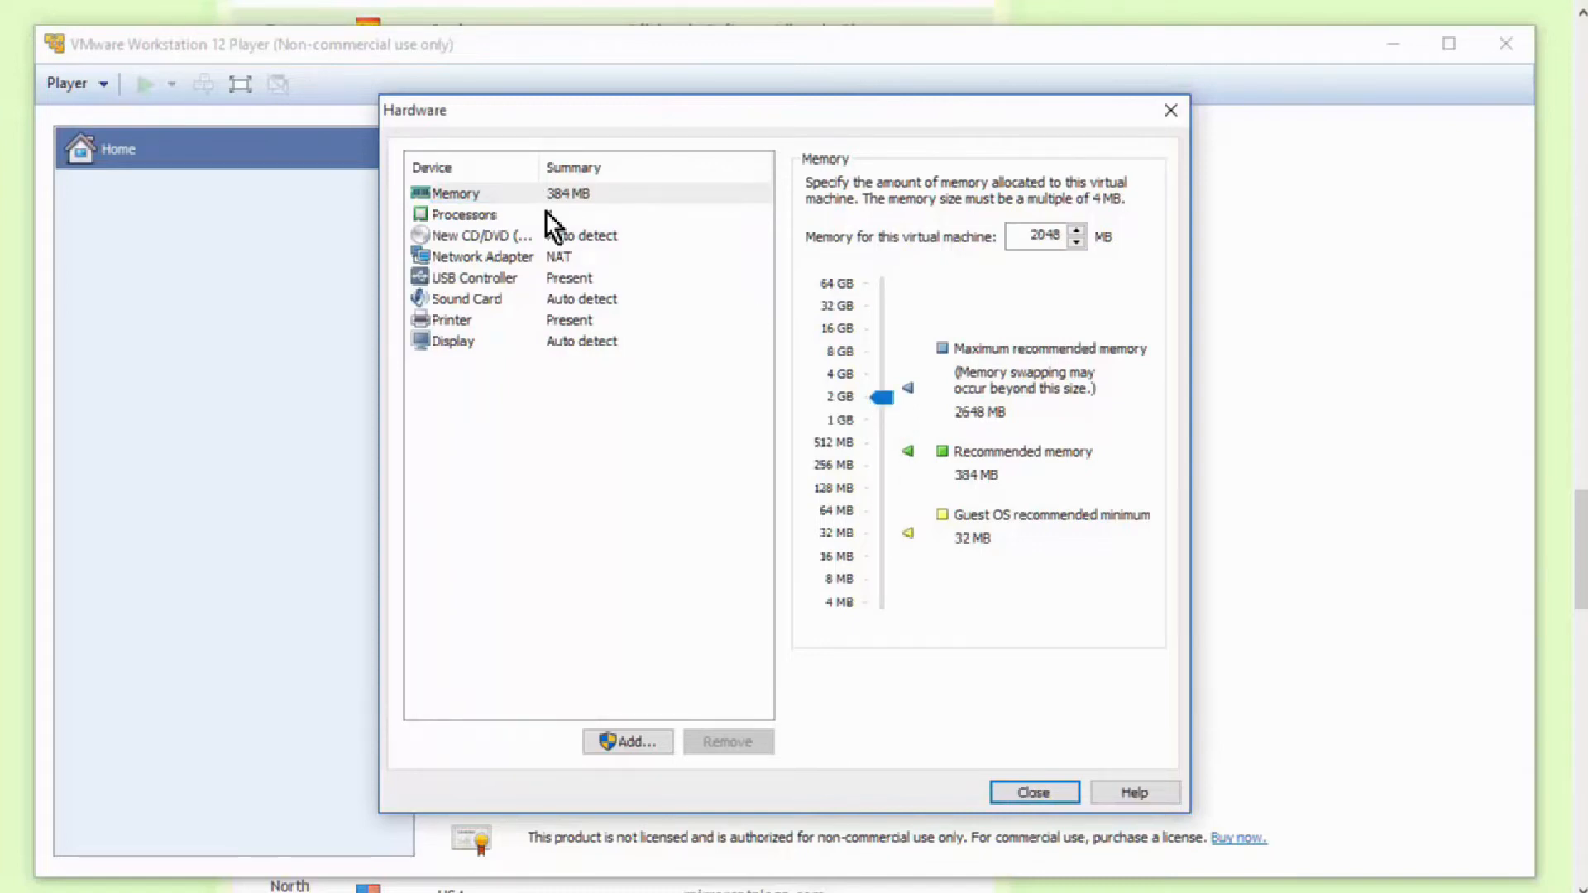
click(463, 213)
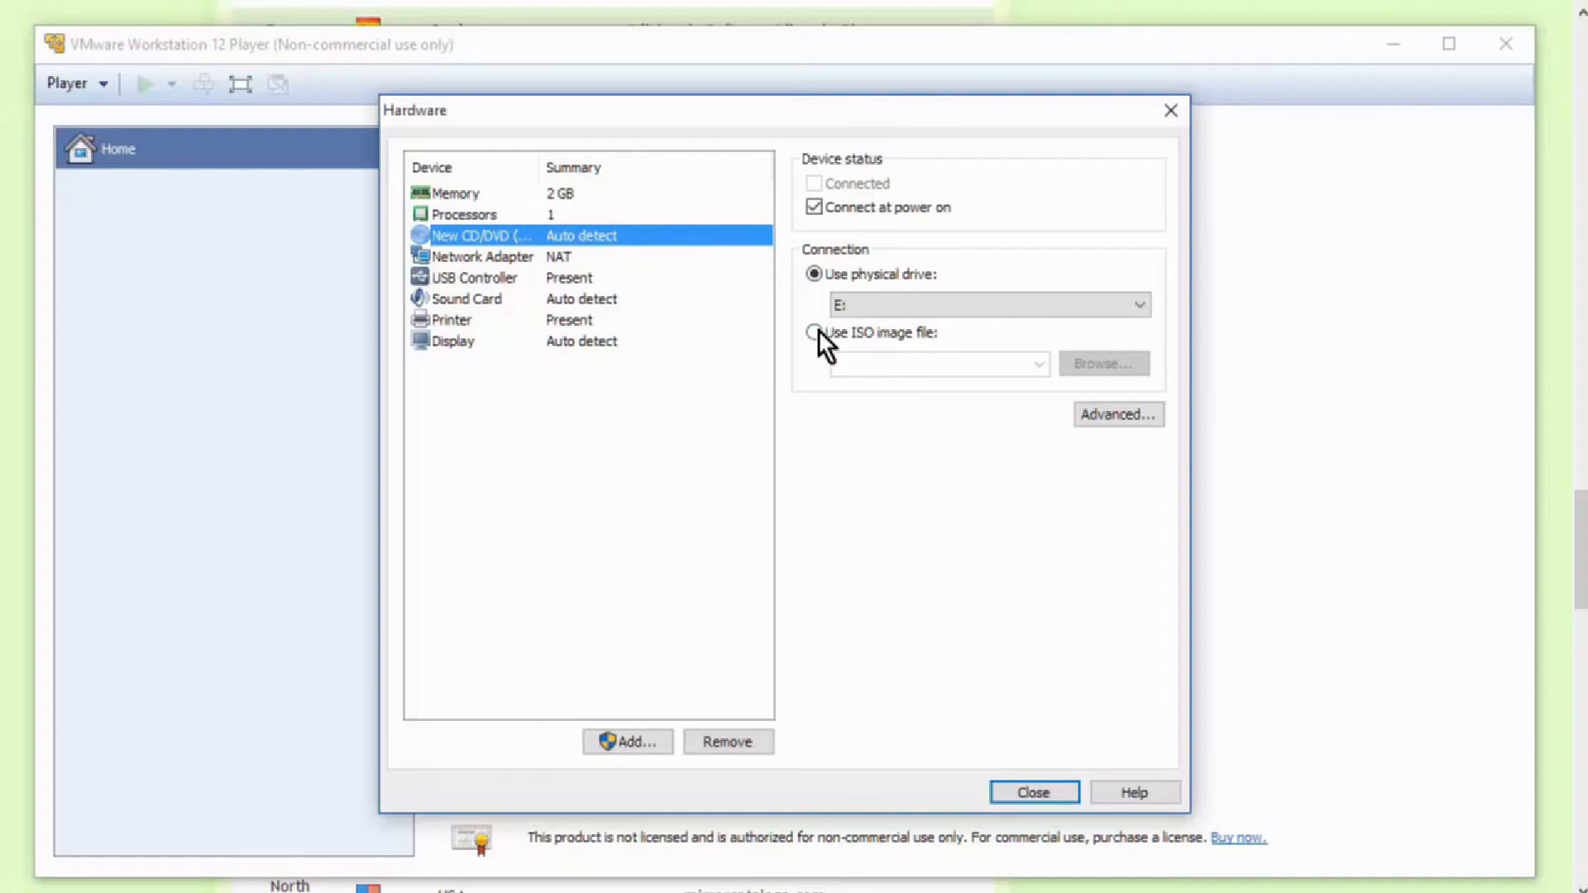
Point the CD/DVD drive at linuxmint-17.2-xfce-64bit.iso from the Downloads folder
click(814, 332)
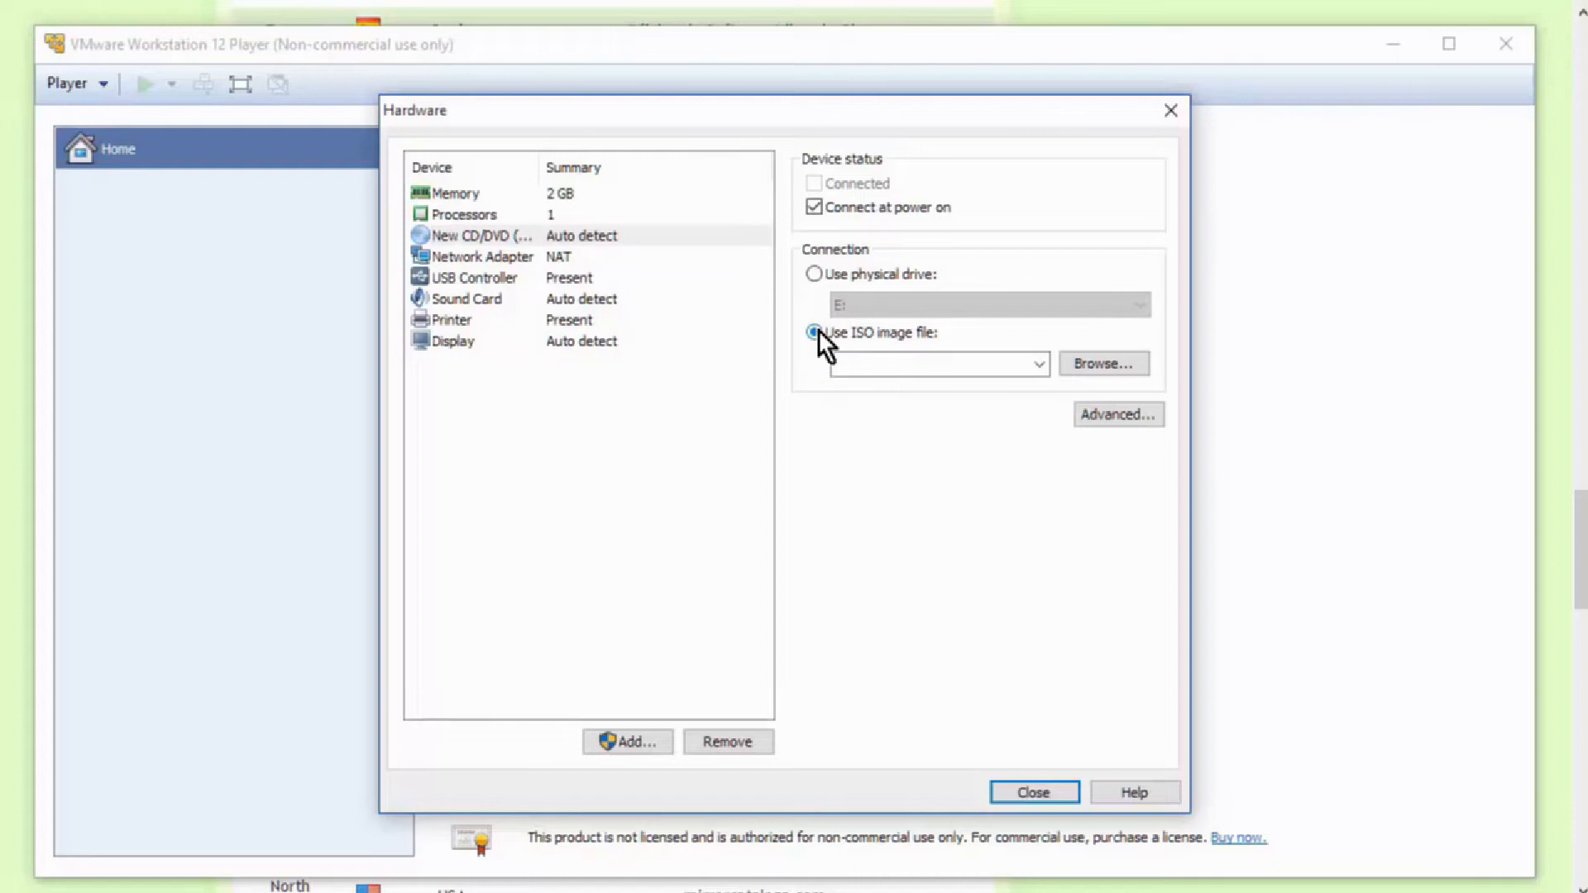
mouse_move(1103, 364)
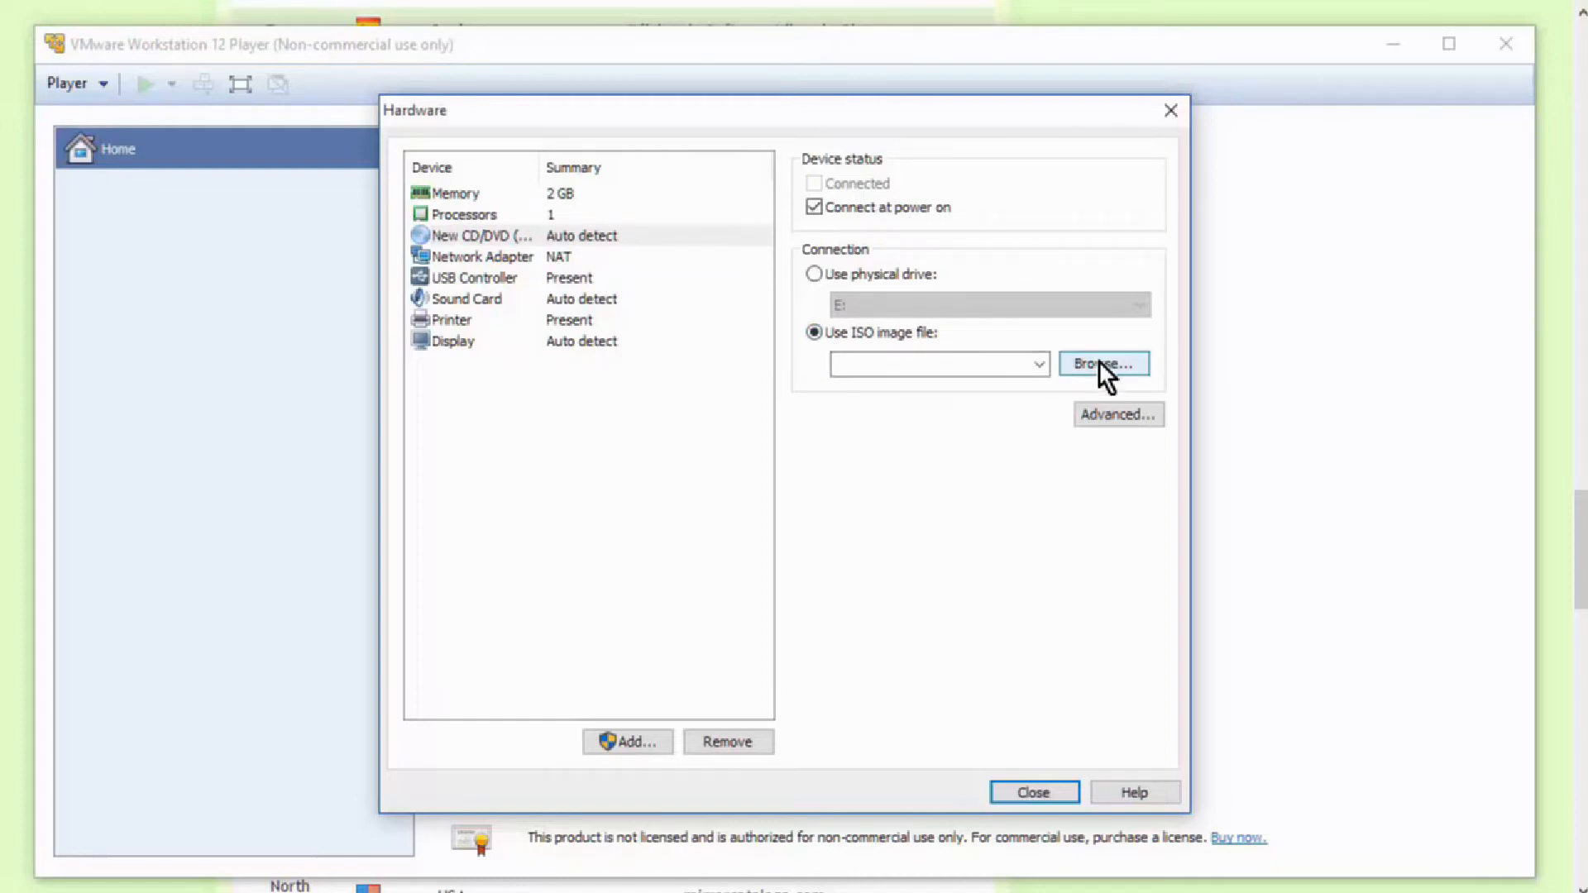
click(1103, 364)
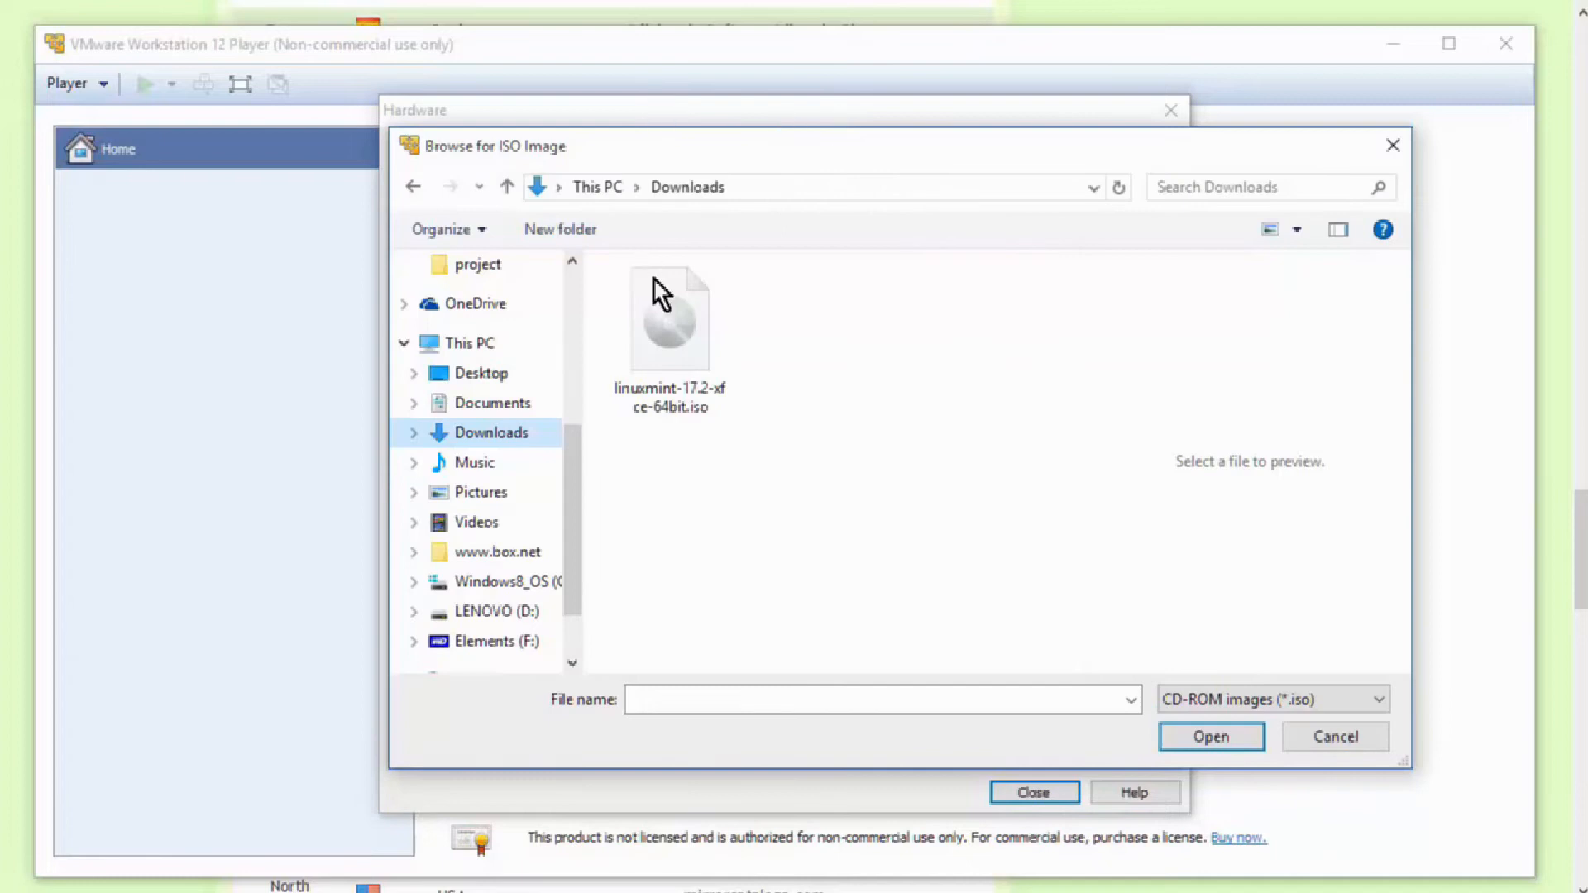
click(668, 317)
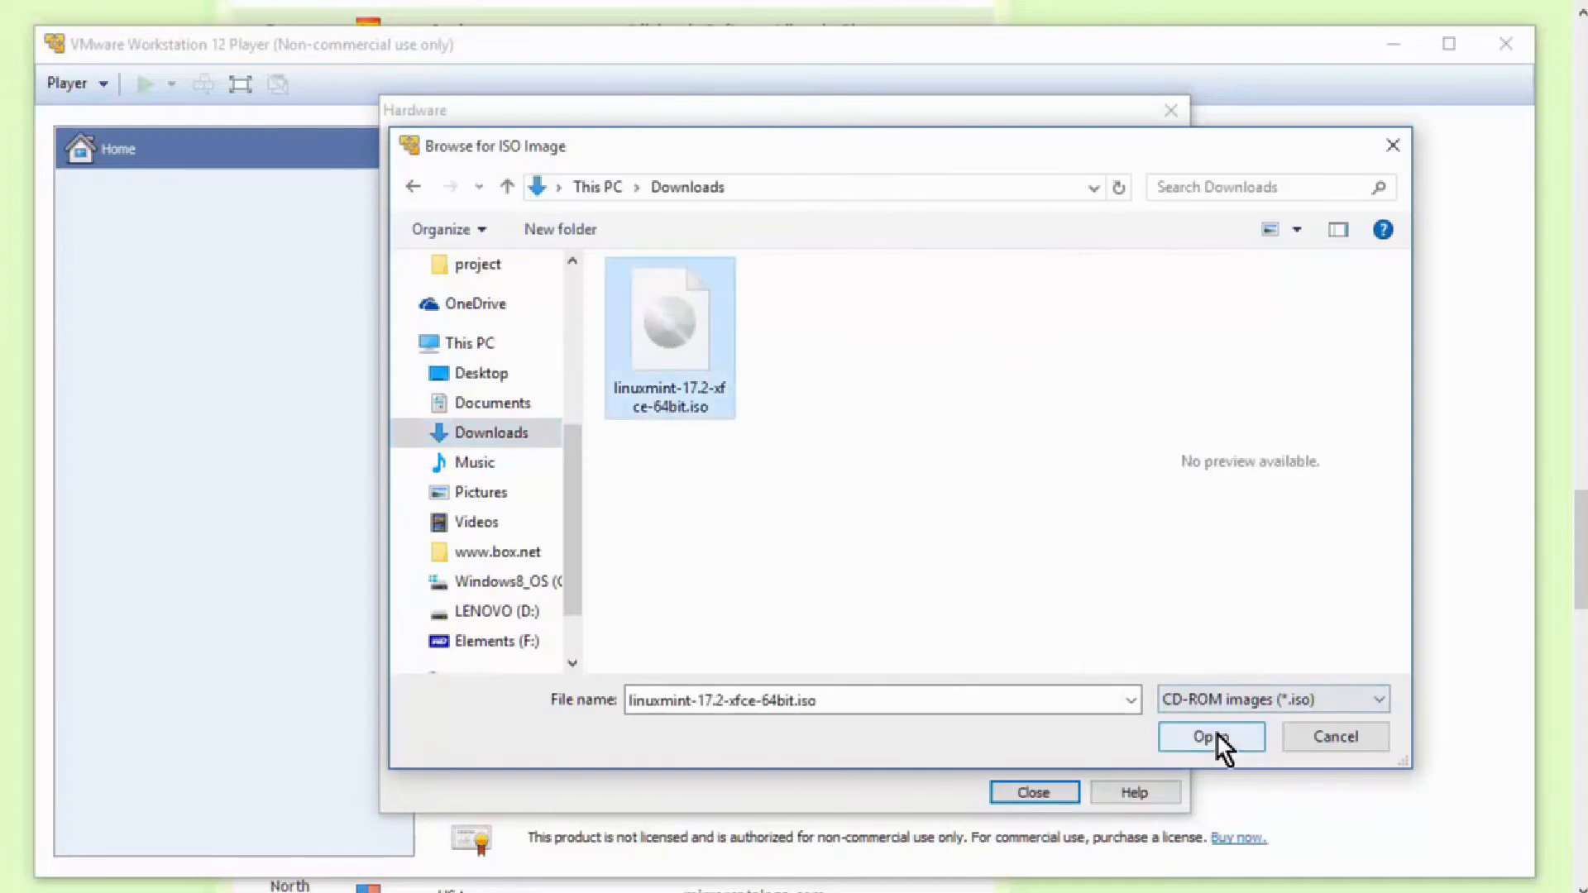
click(1211, 736)
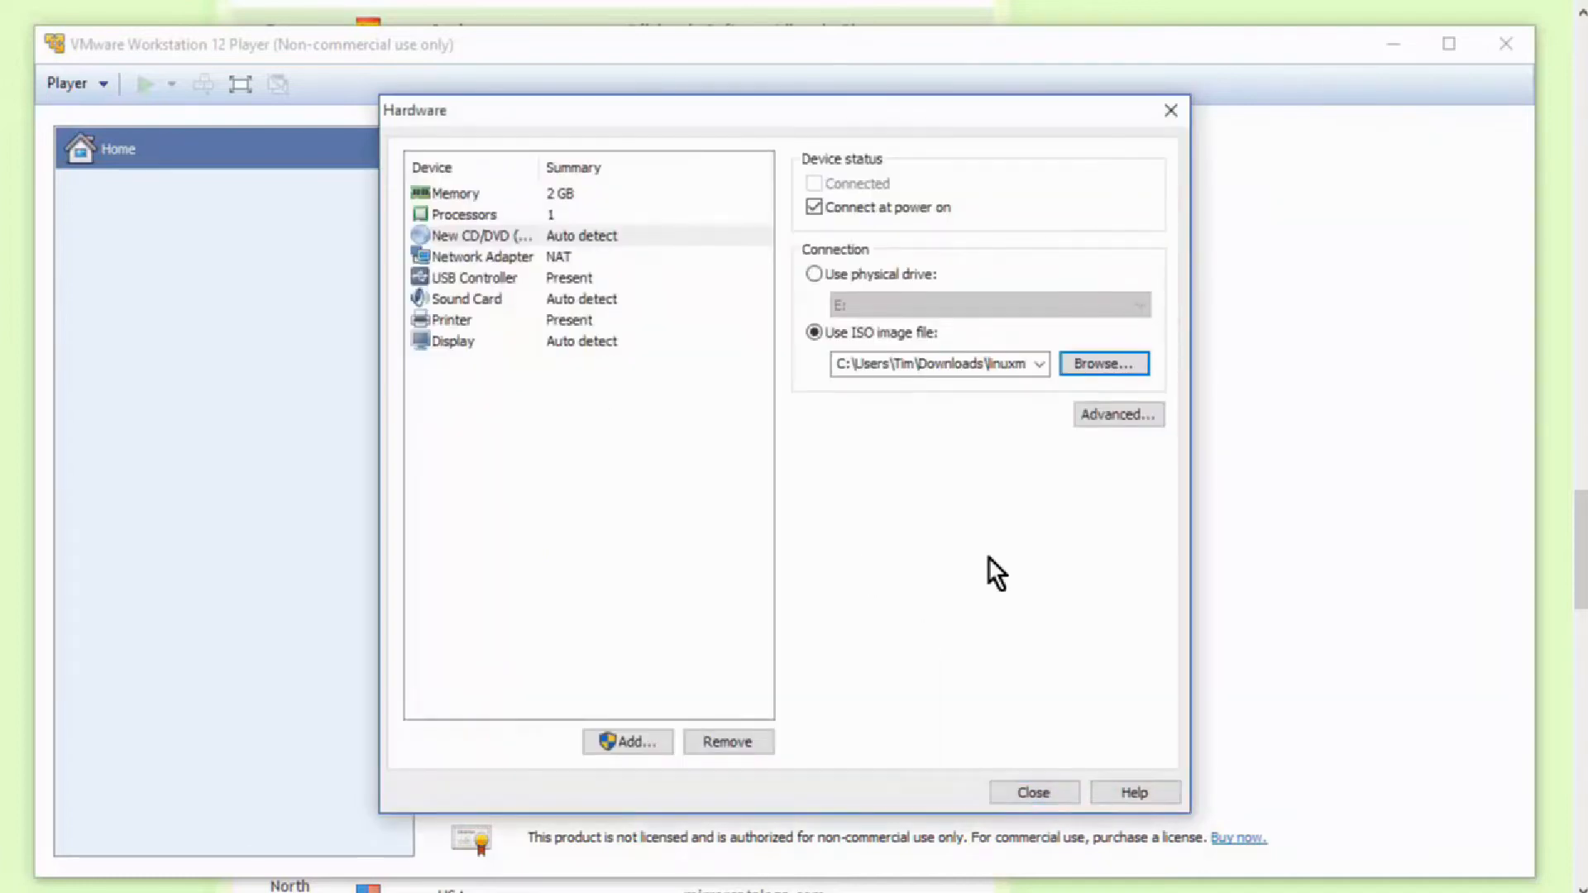
mouse_move(542, 271)
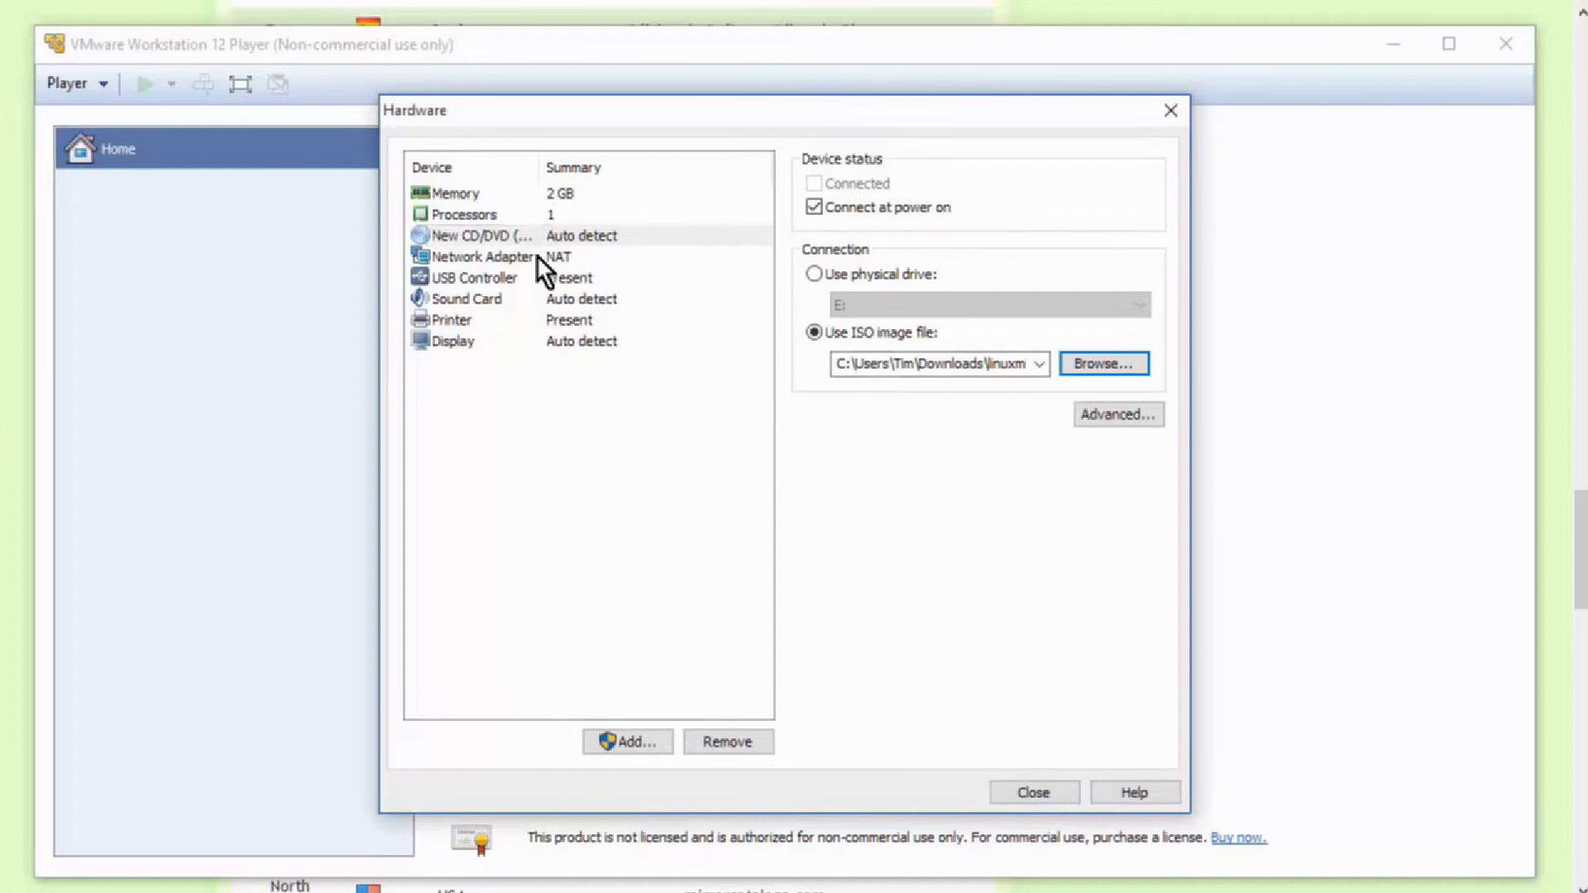
click(481, 256)
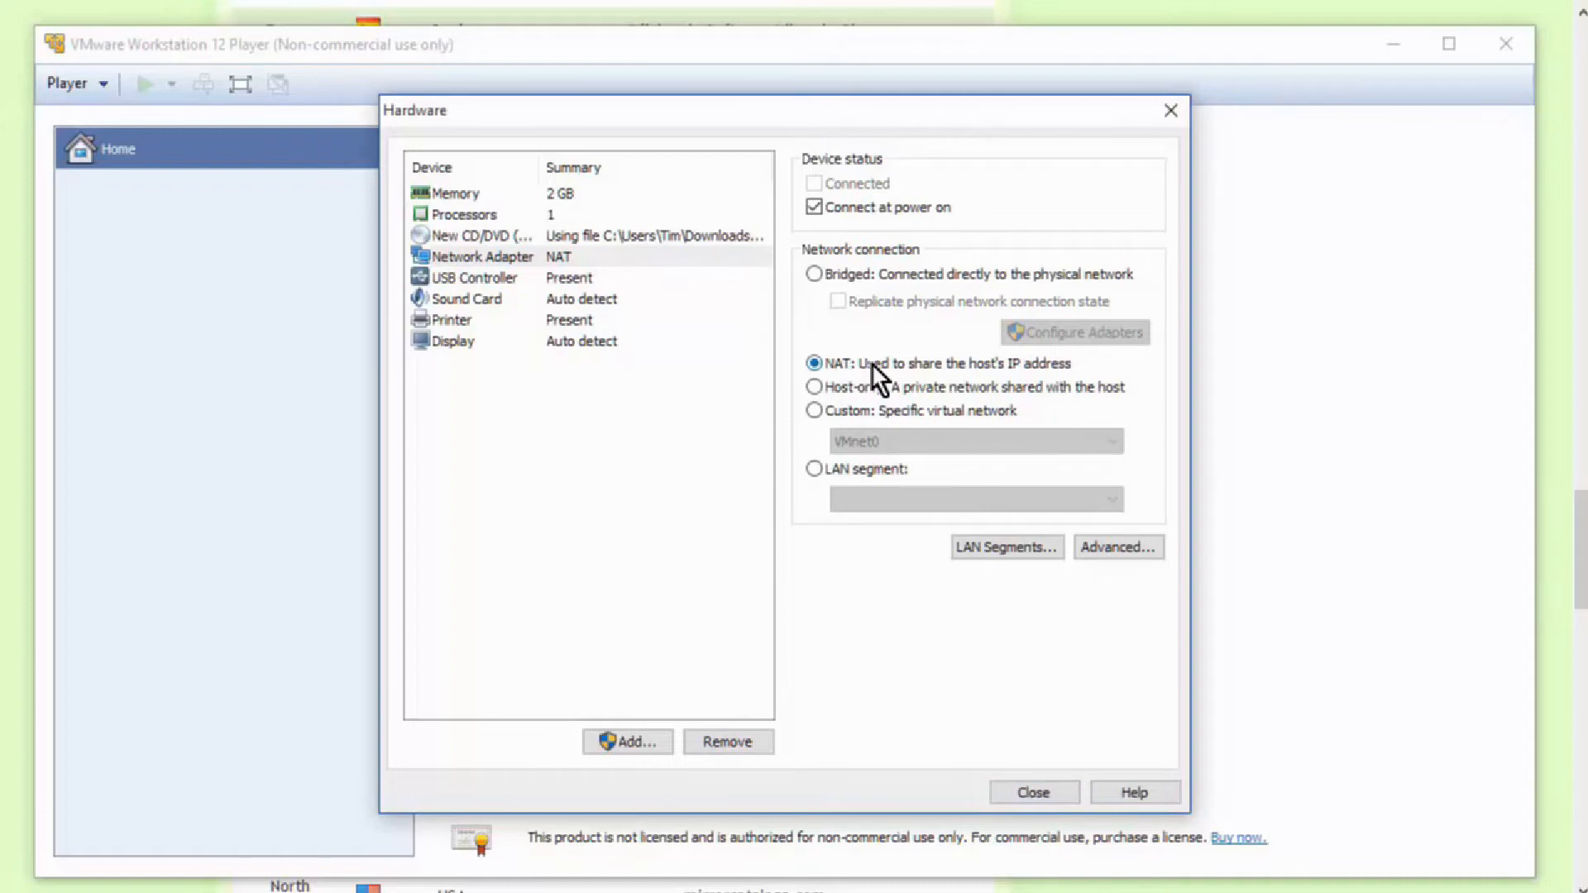
mouse_move(741, 336)
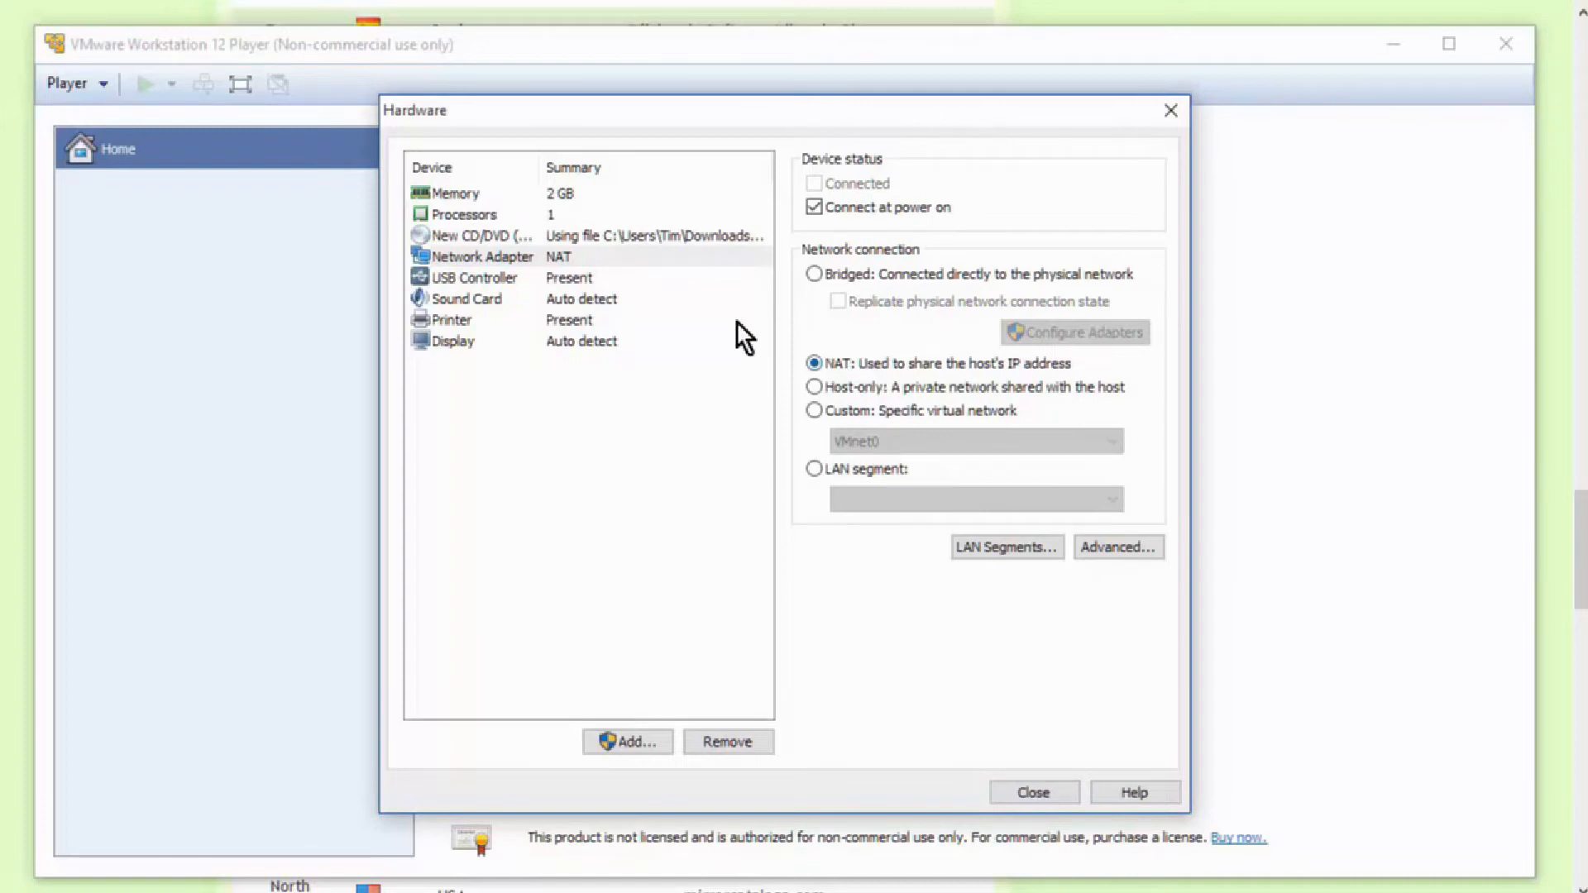
mouse_move(595, 295)
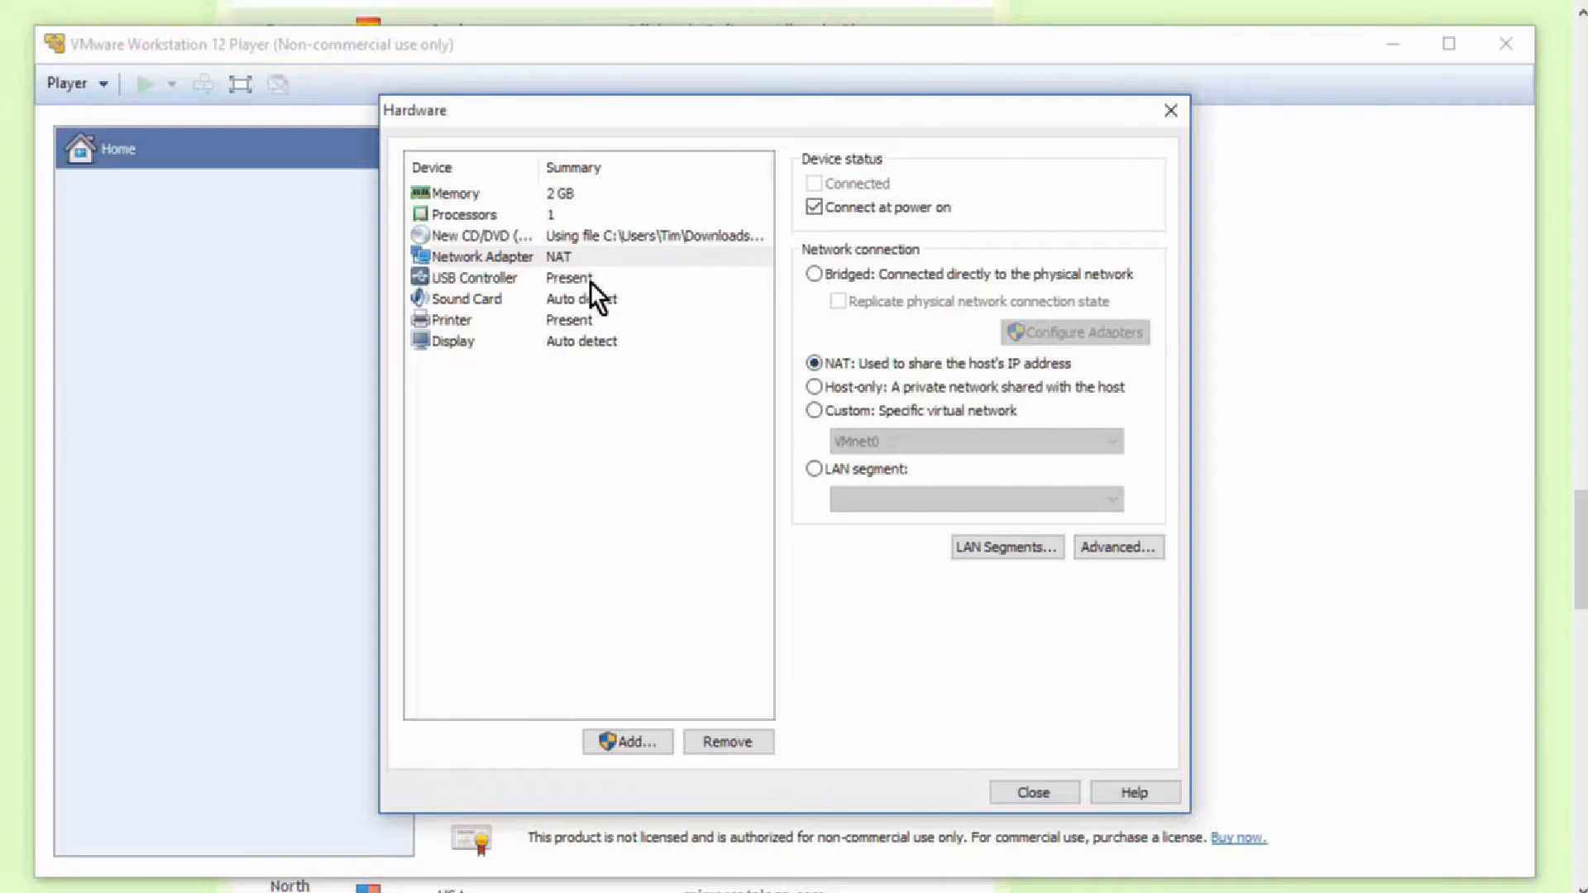
mouse_move(612, 314)
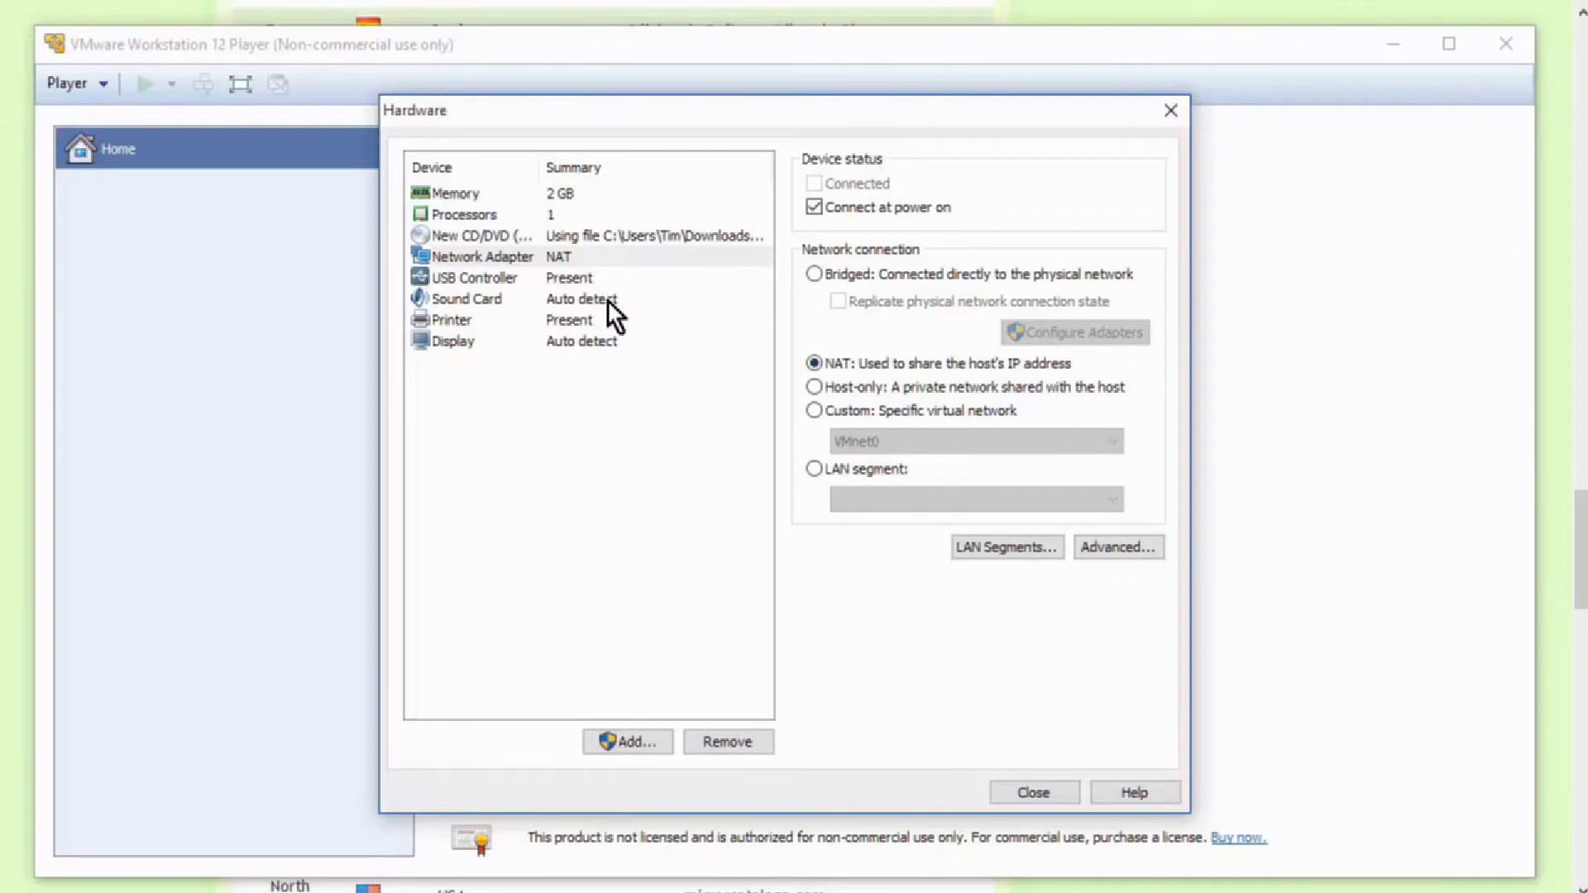
mouse_move(624, 353)
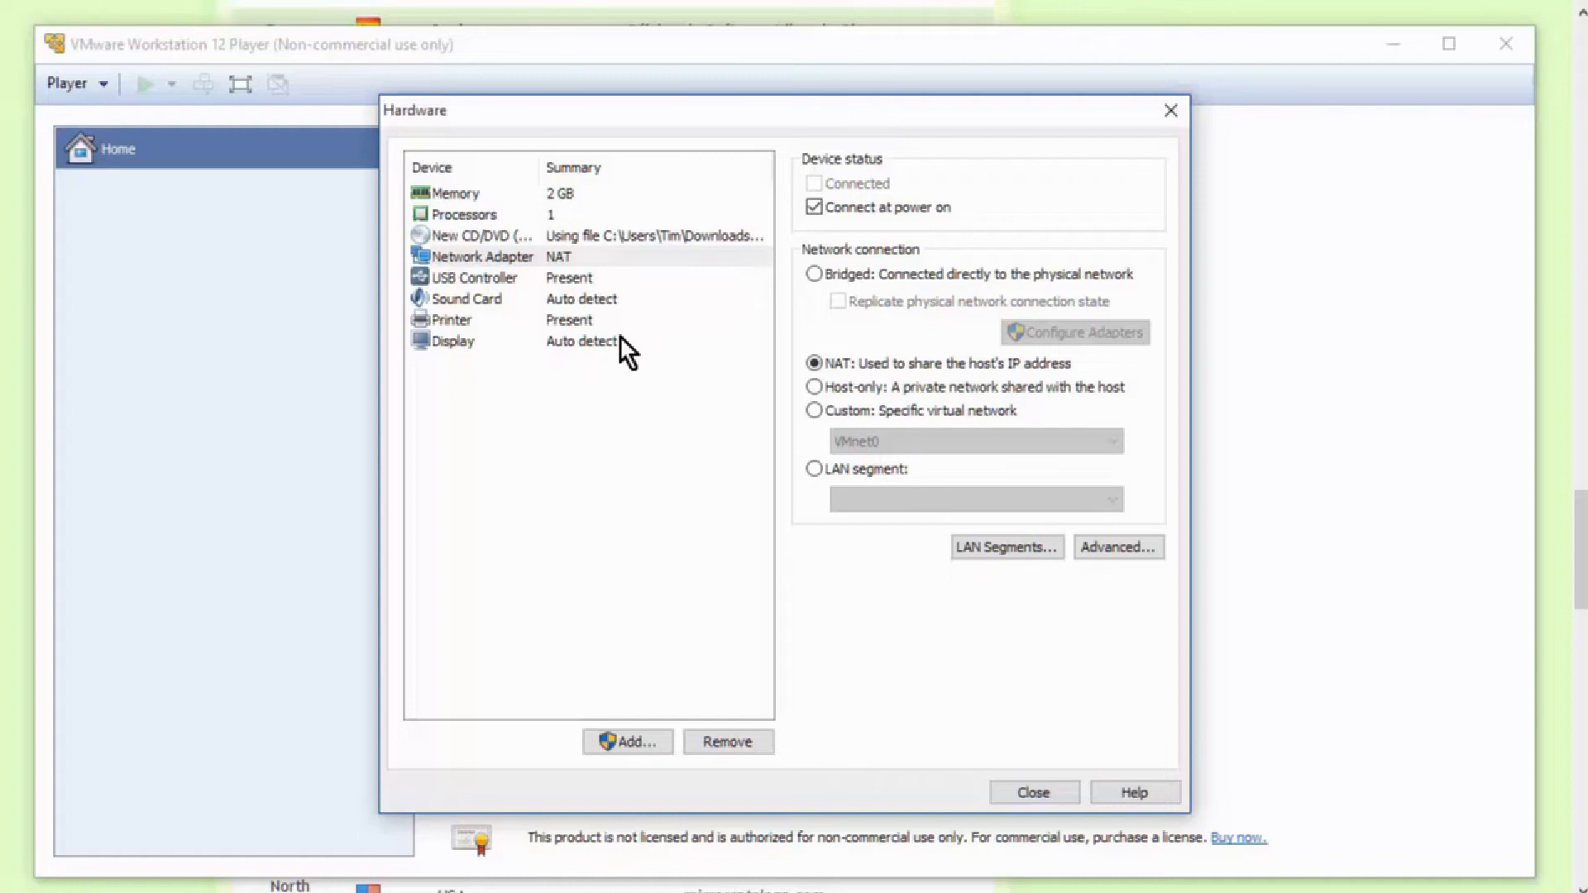
mouse_move(486, 367)
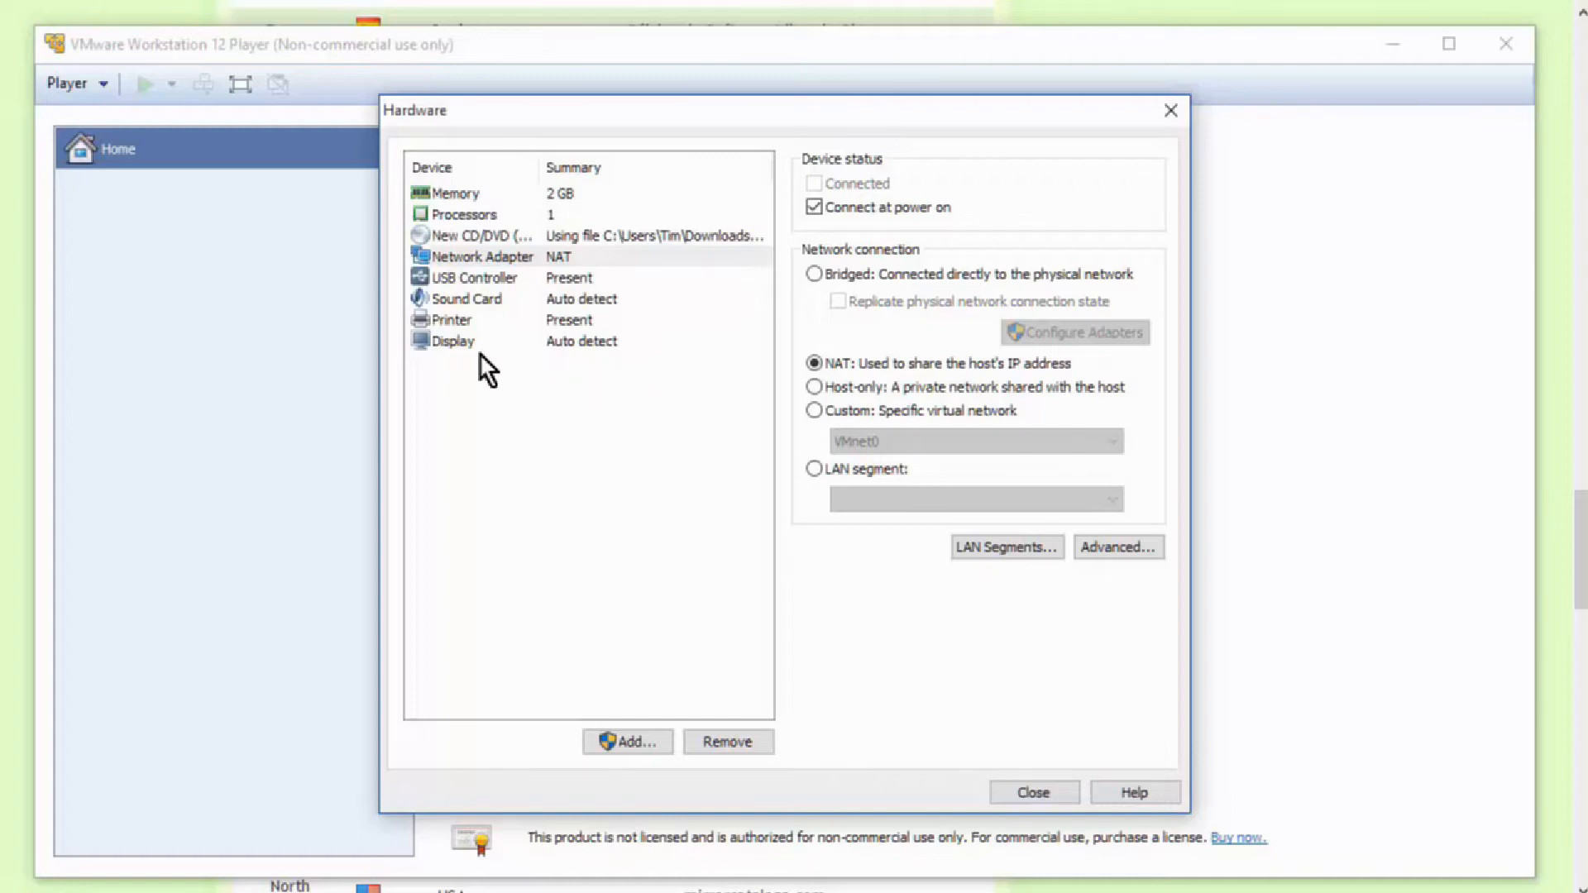
mouse_move(605, 376)
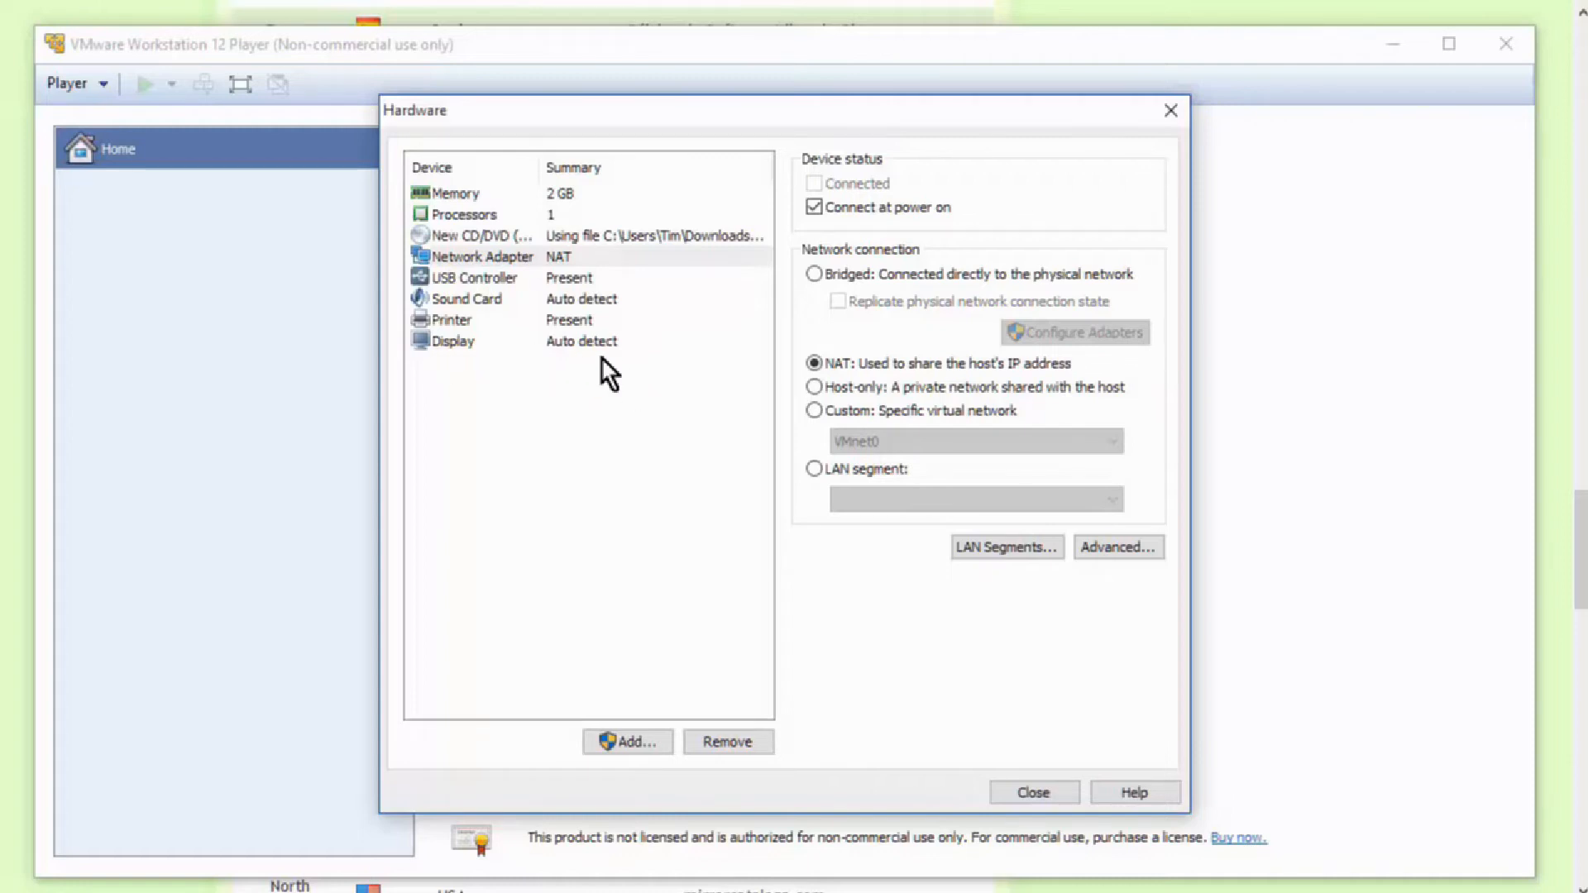
mouse_move(572, 301)
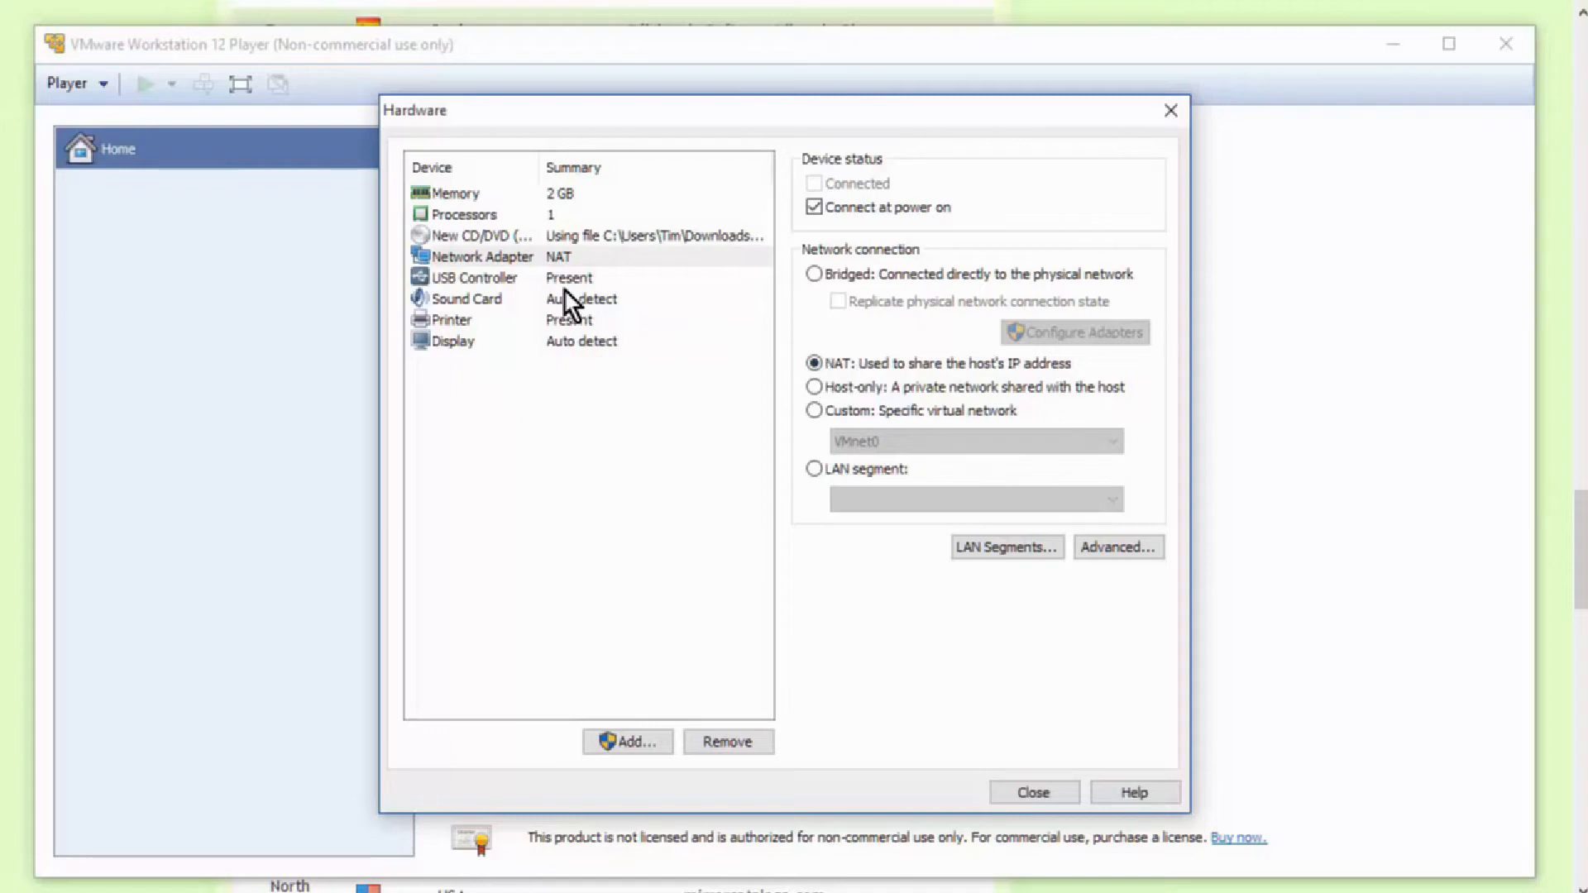
mouse_move(647, 295)
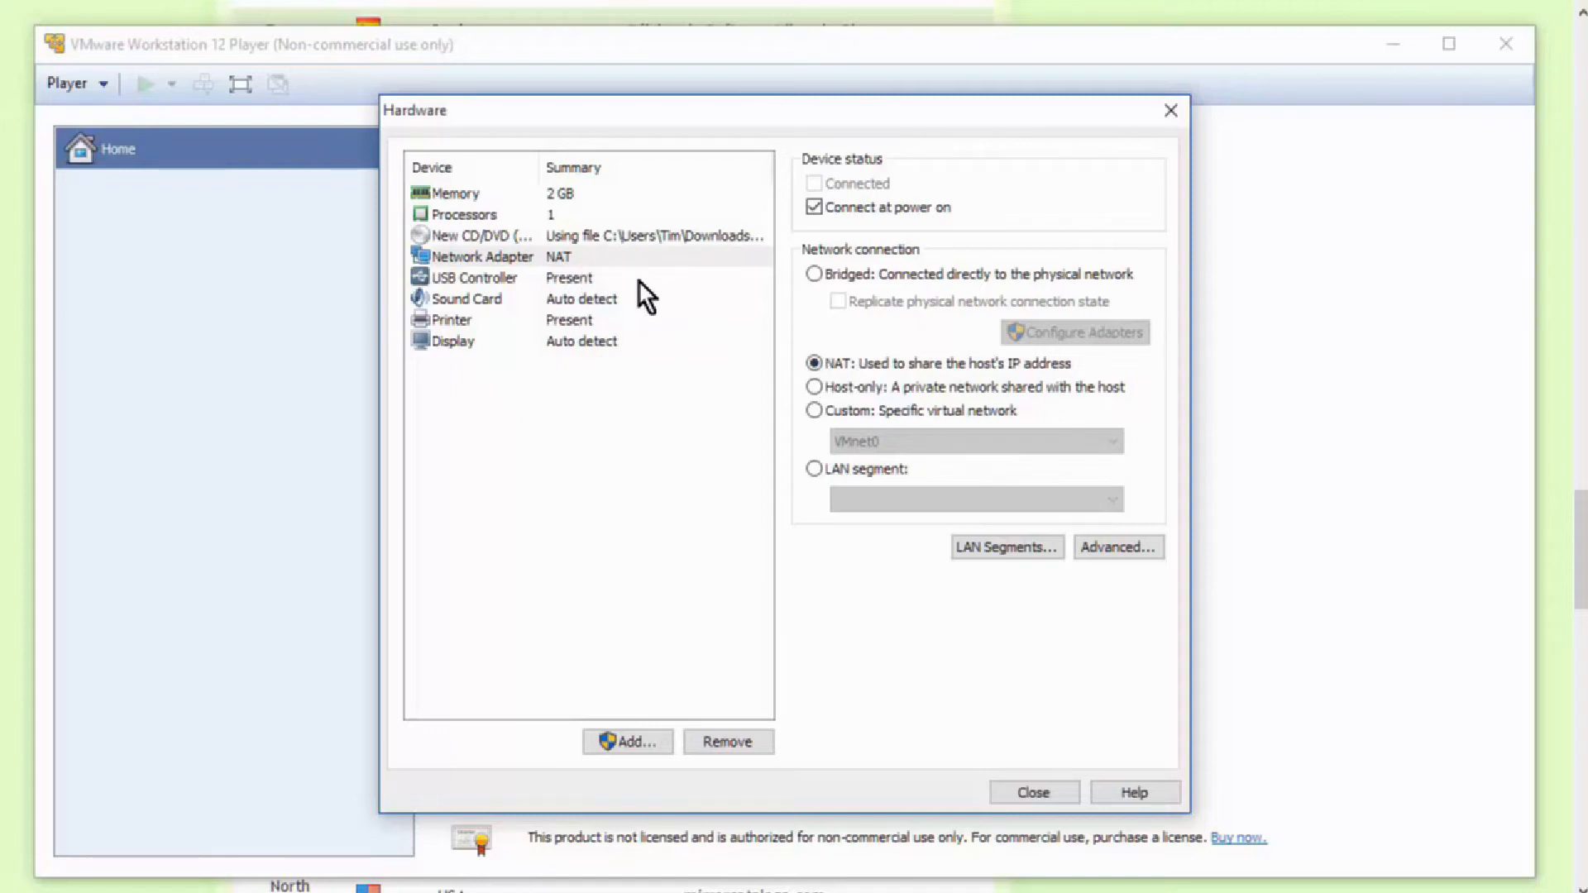
click(481, 235)
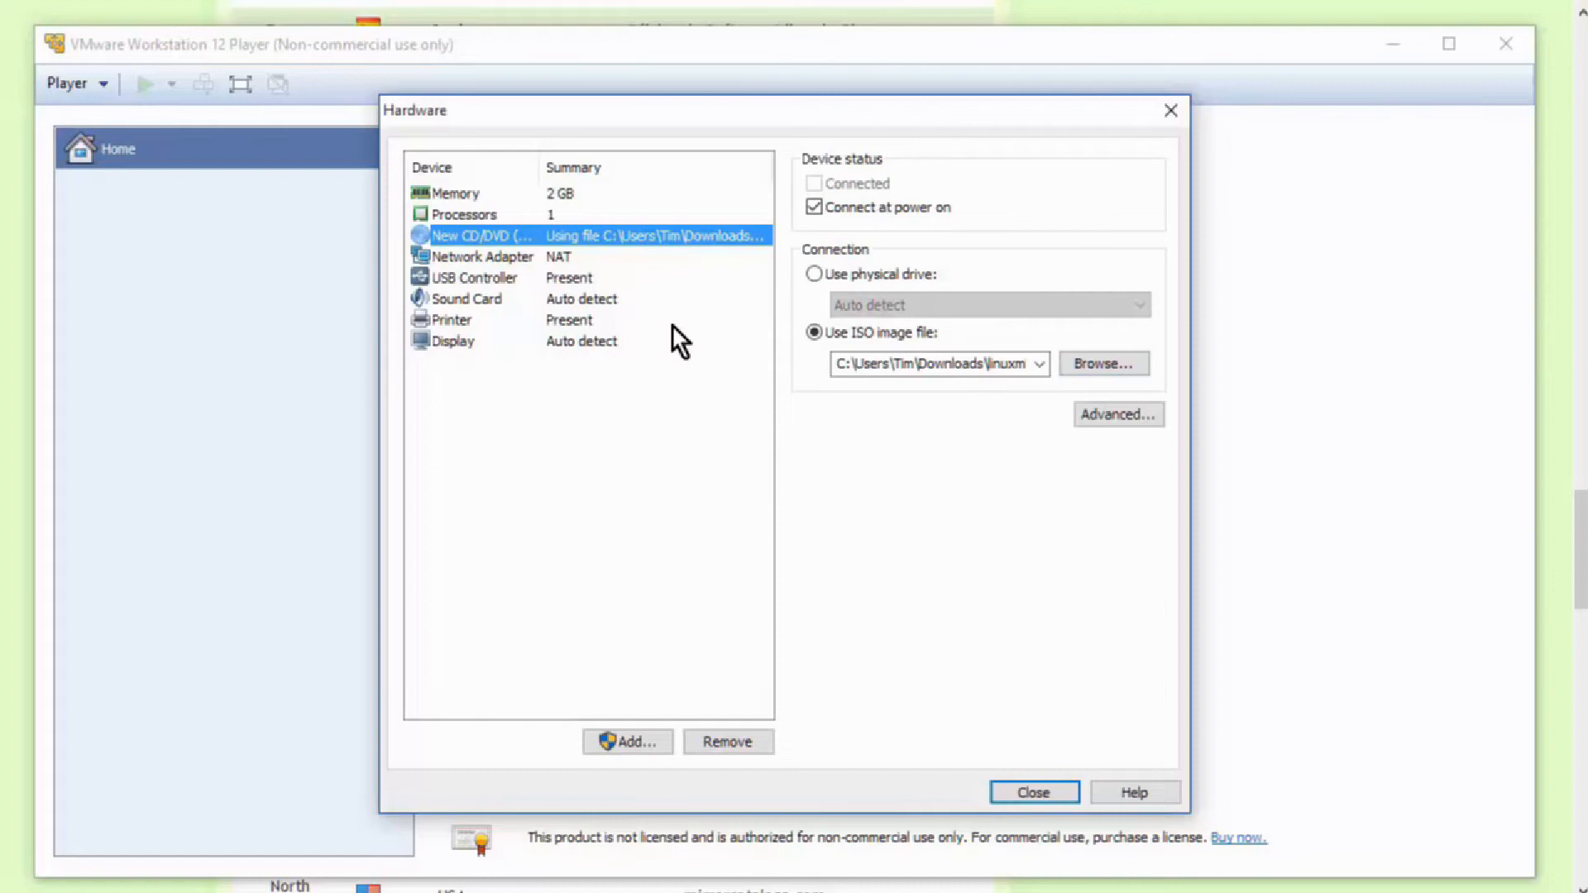
mouse_move(1032, 793)
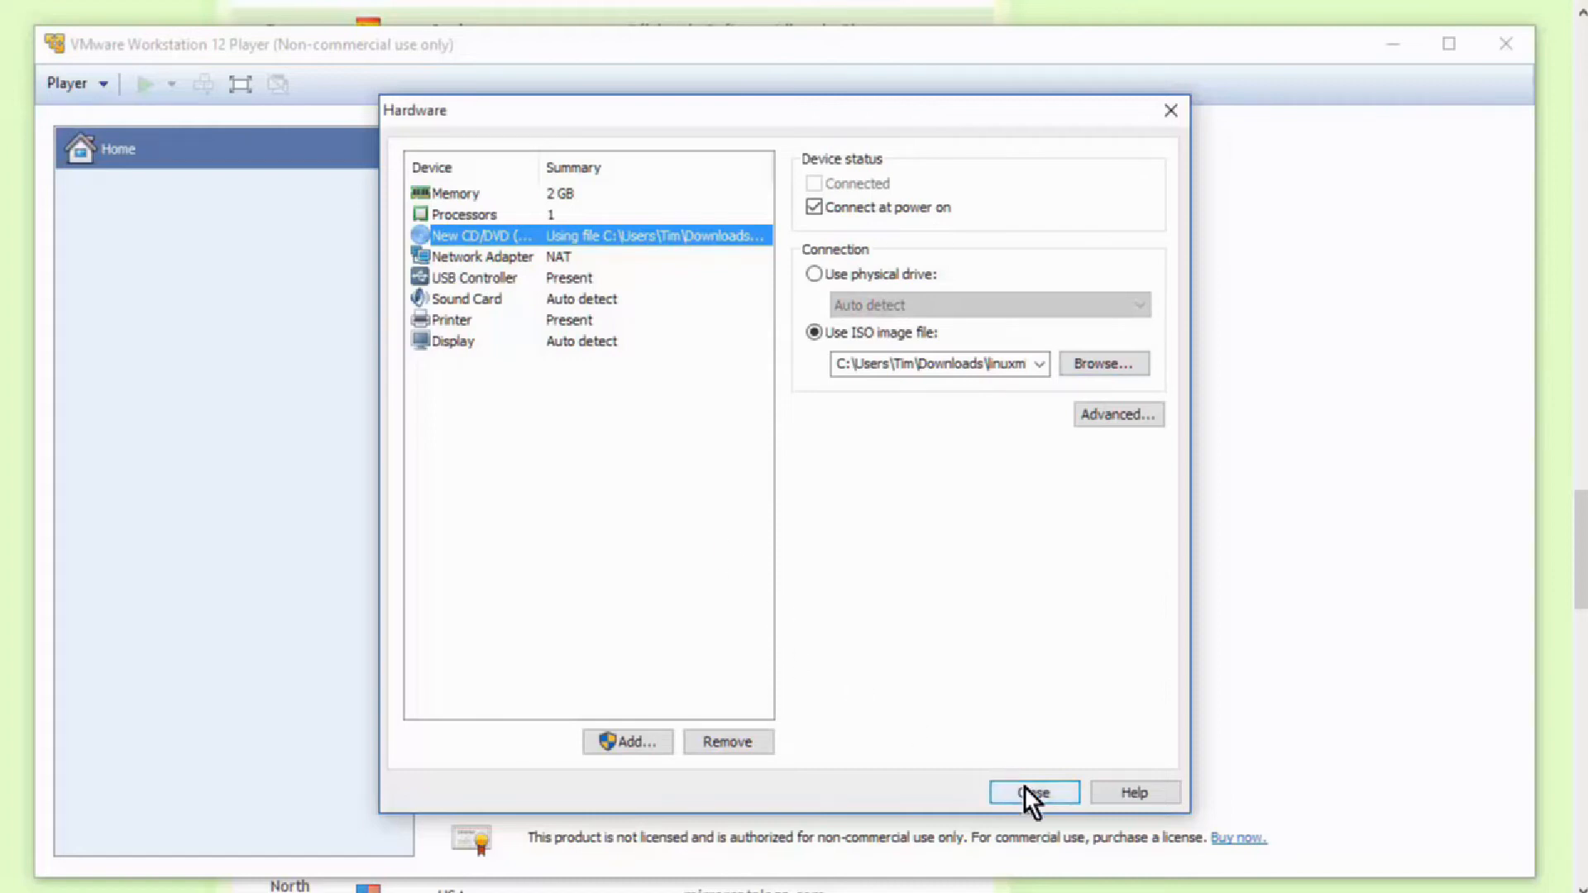
Close the Hardware dialog and finish the wizard to create the Linux Mint VM
click(1032, 792)
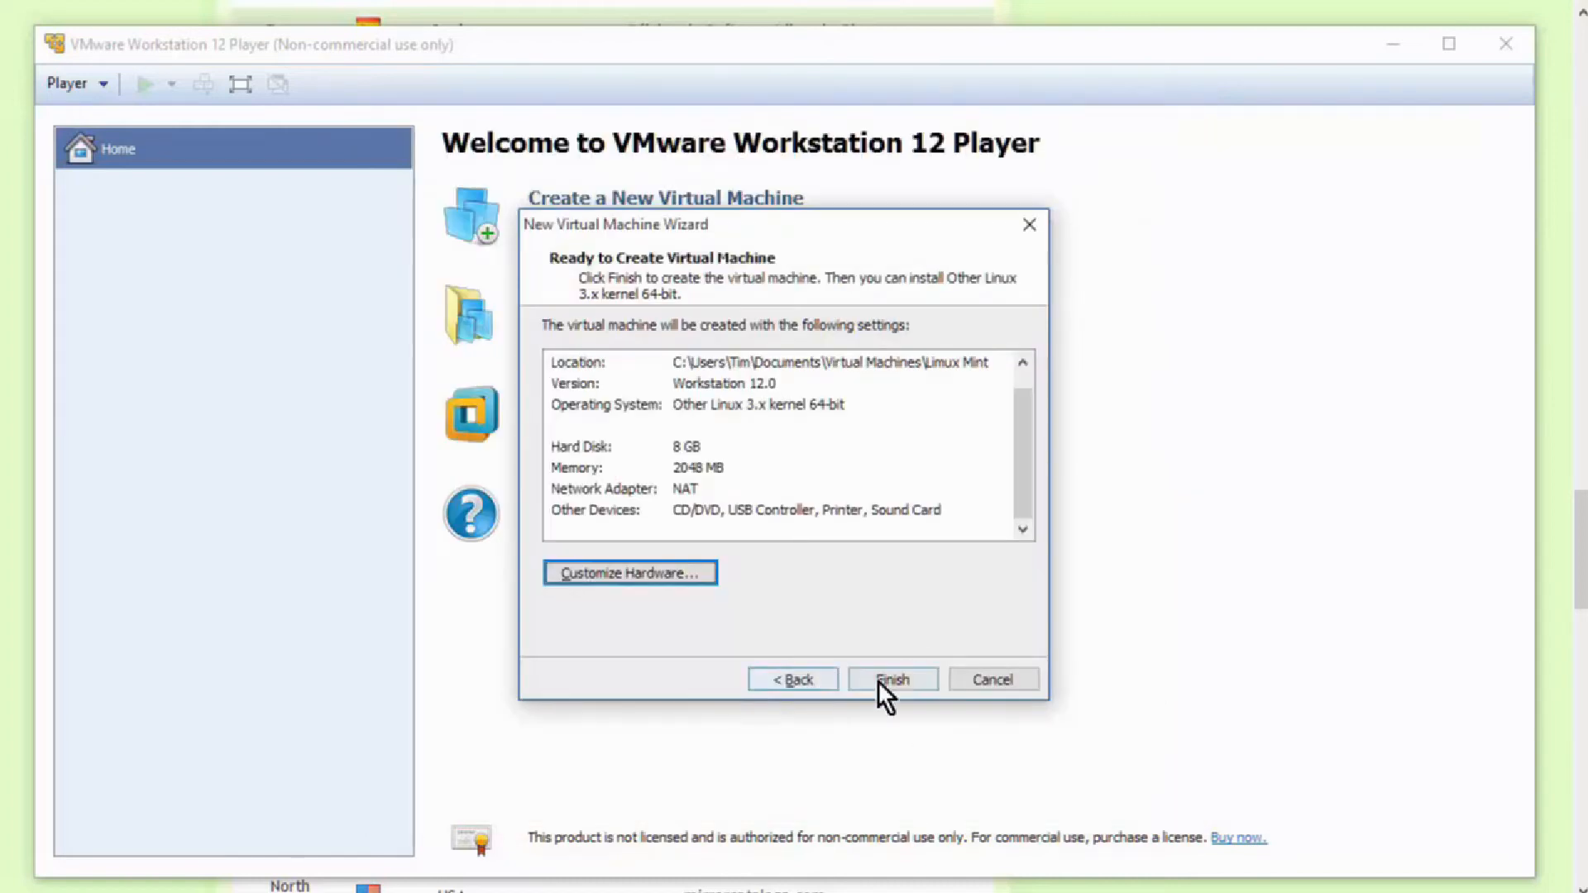
click(890, 678)
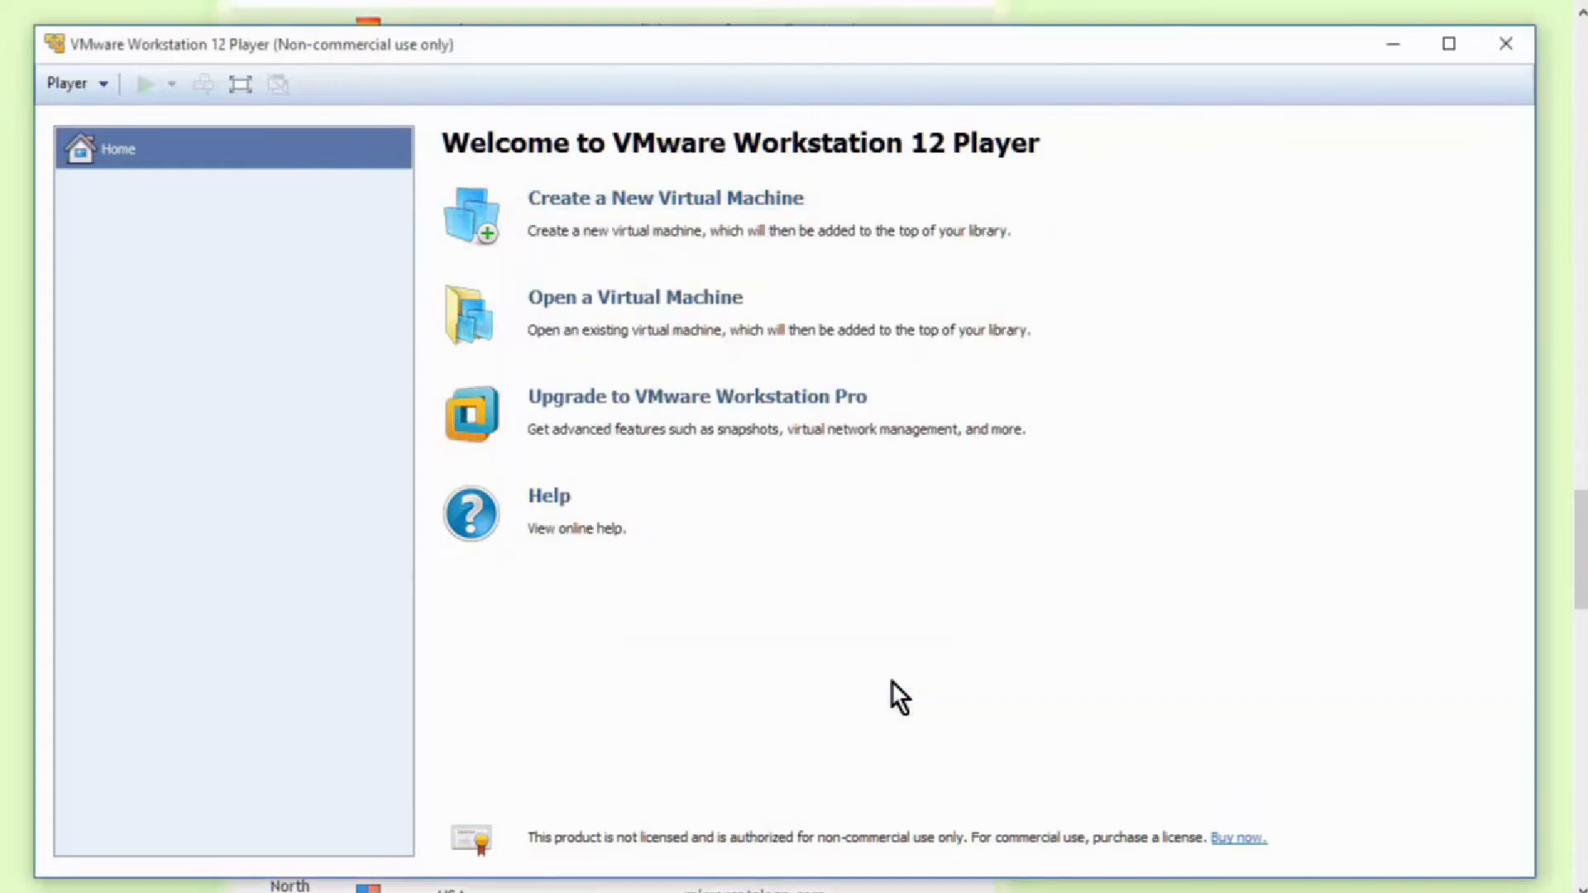
mouse_move(395, 449)
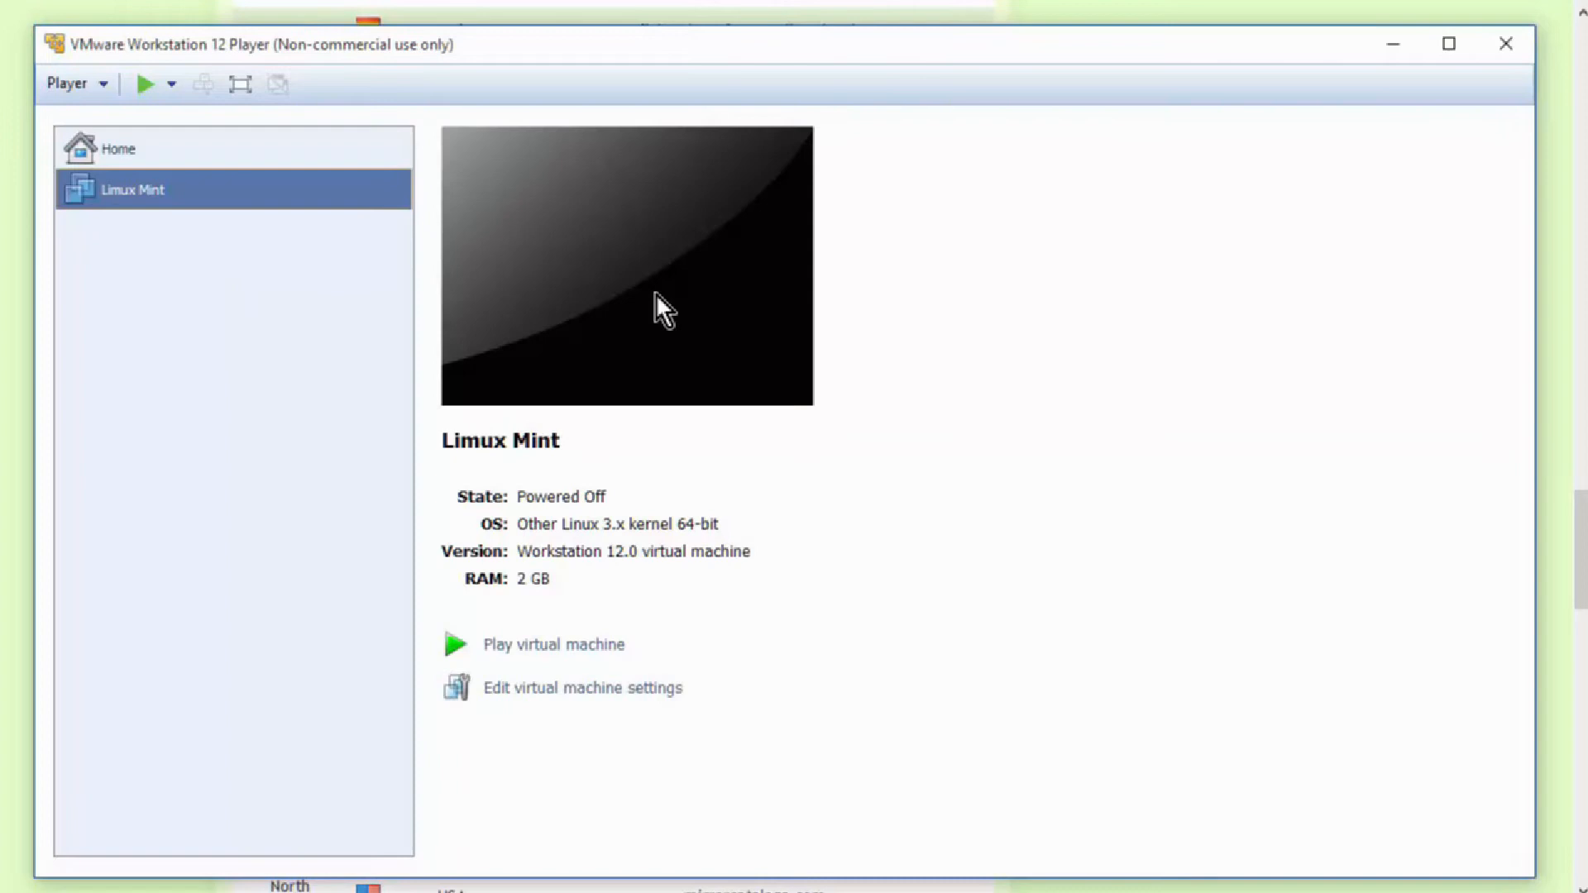
mouse_move(683, 310)
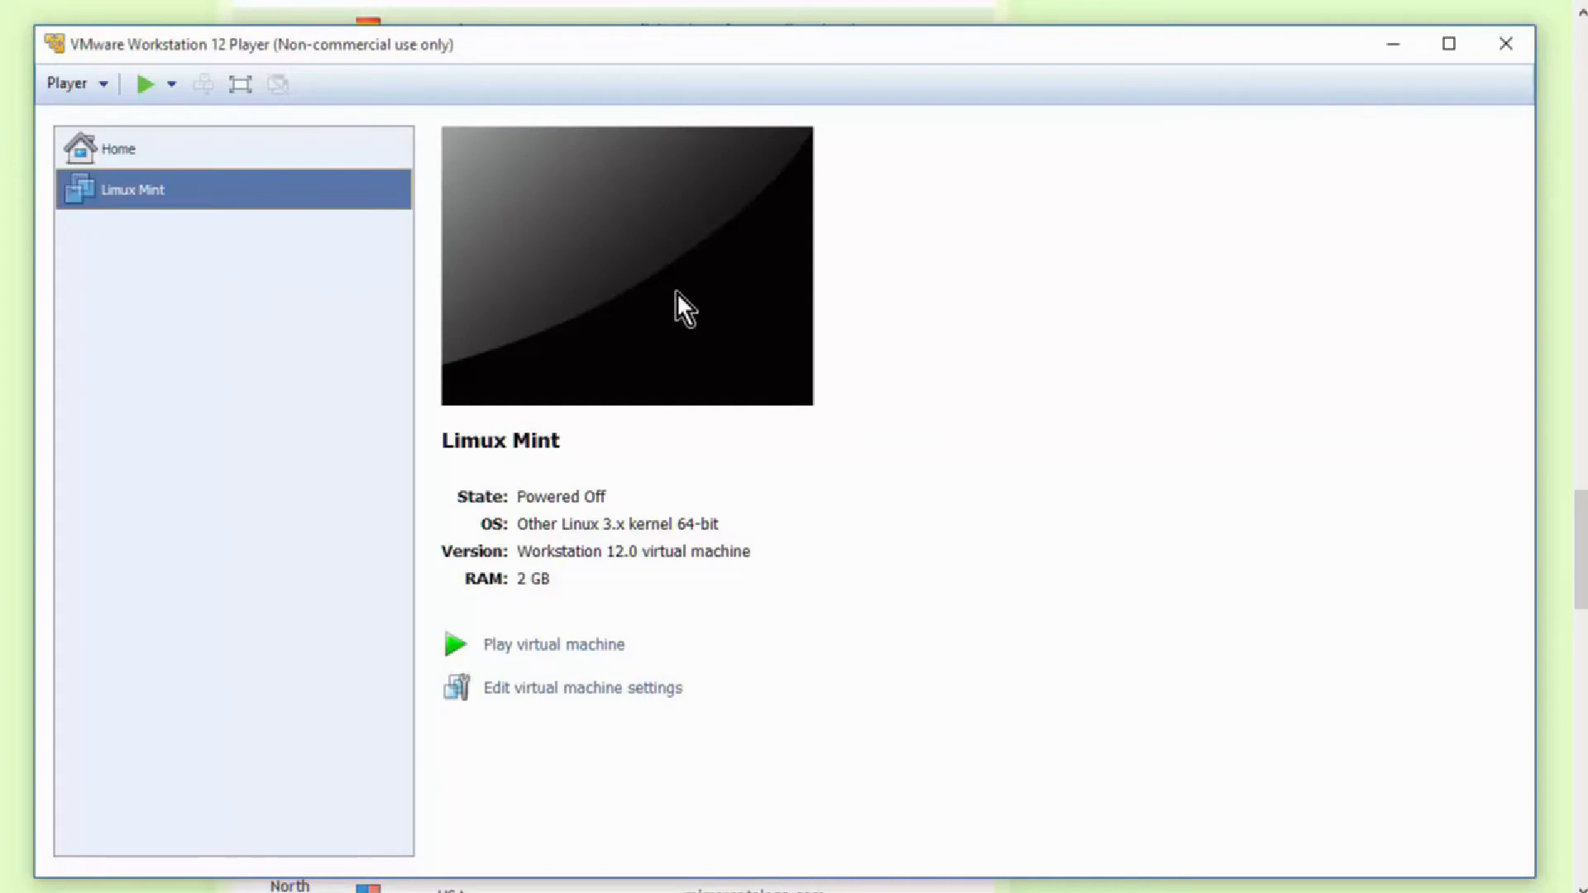
mouse_move(677, 428)
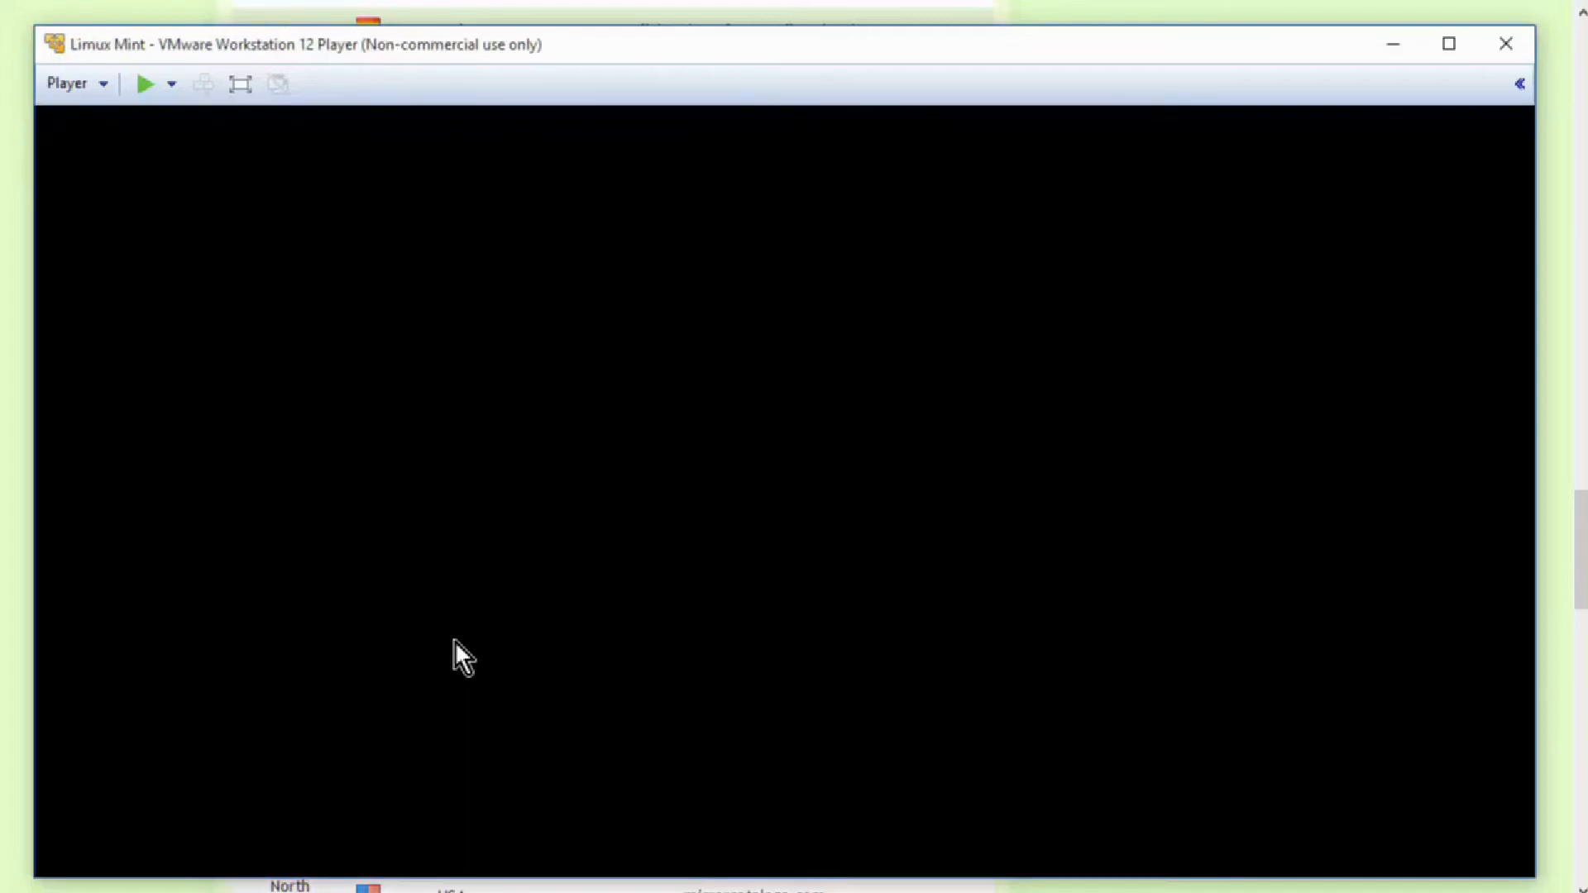
Power on the Limux Mint VM, accepting the keyboard hook timeout update and dismissing the Removable Devices hint
click(146, 84)
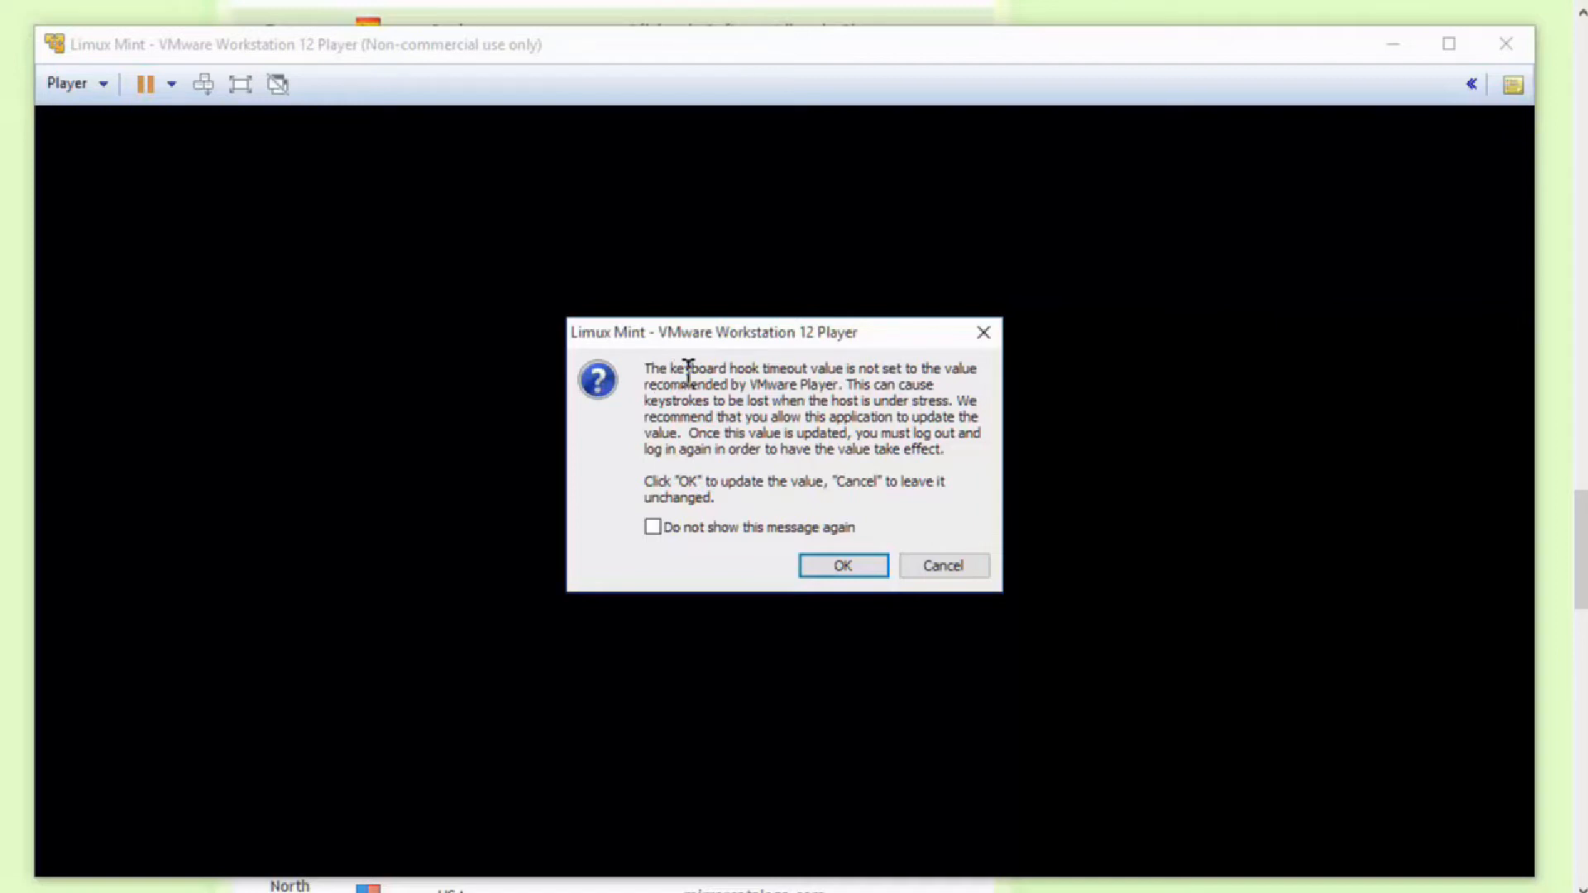
mouse_move(760, 489)
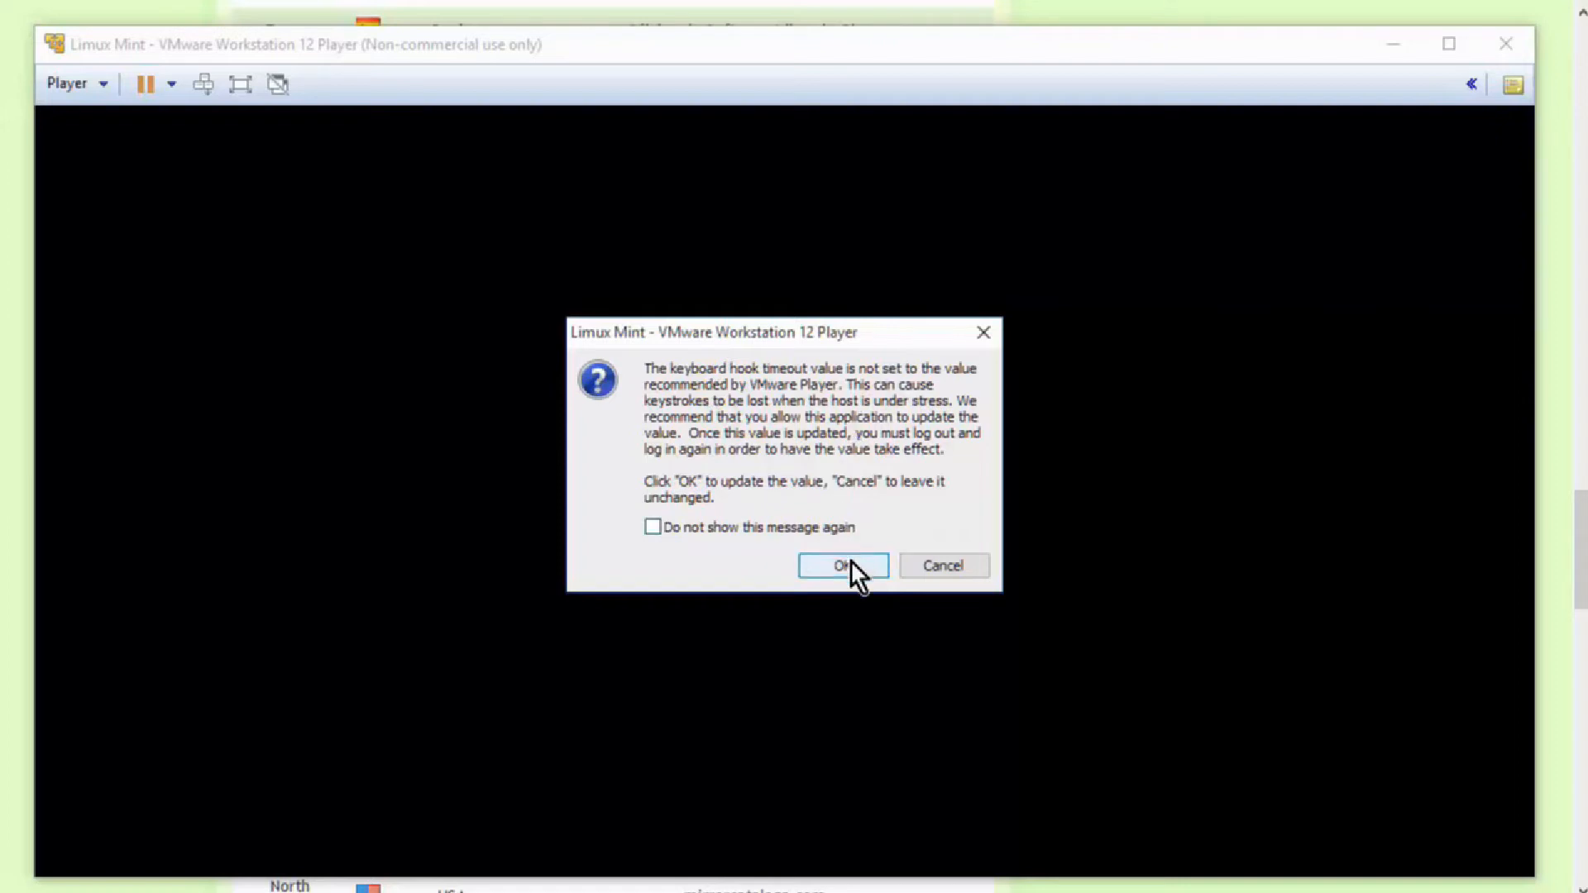
click(842, 566)
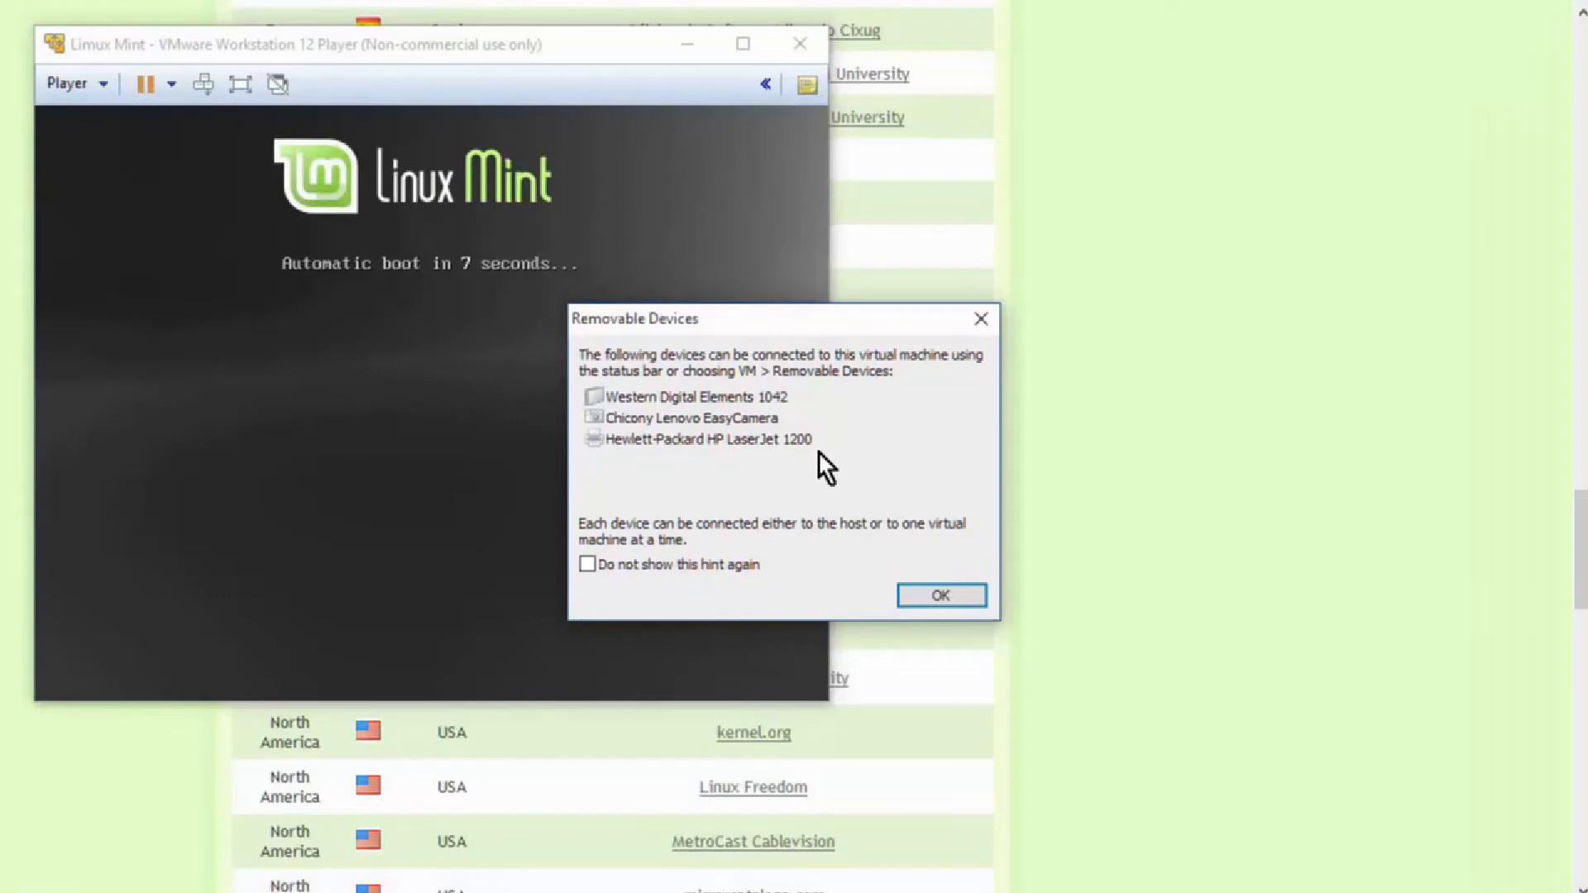
mouse_move(787, 433)
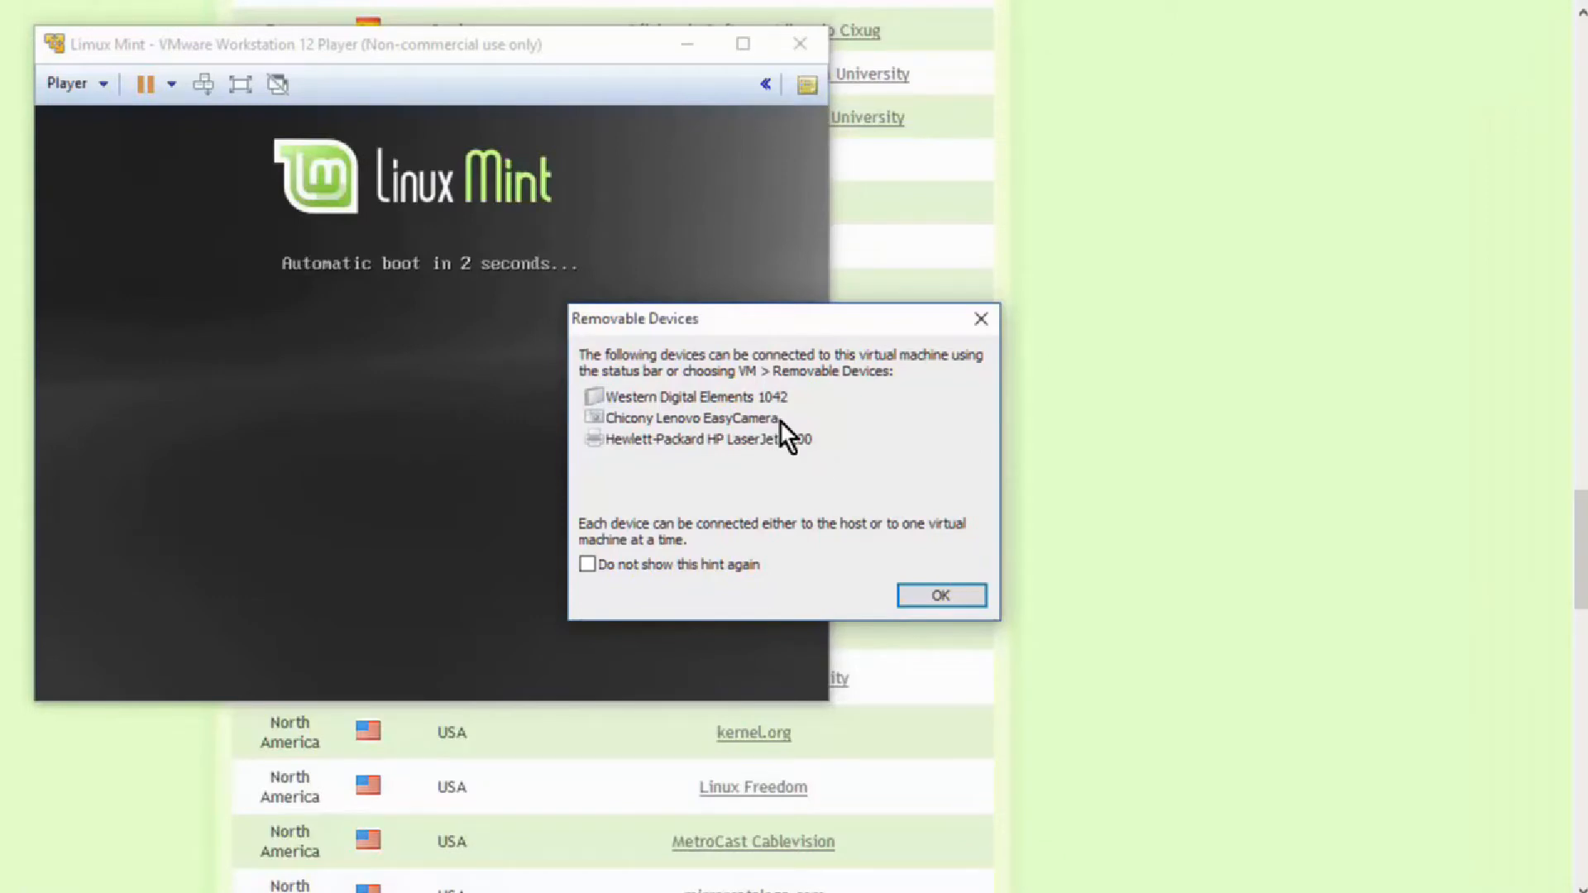
mouse_move(709, 385)
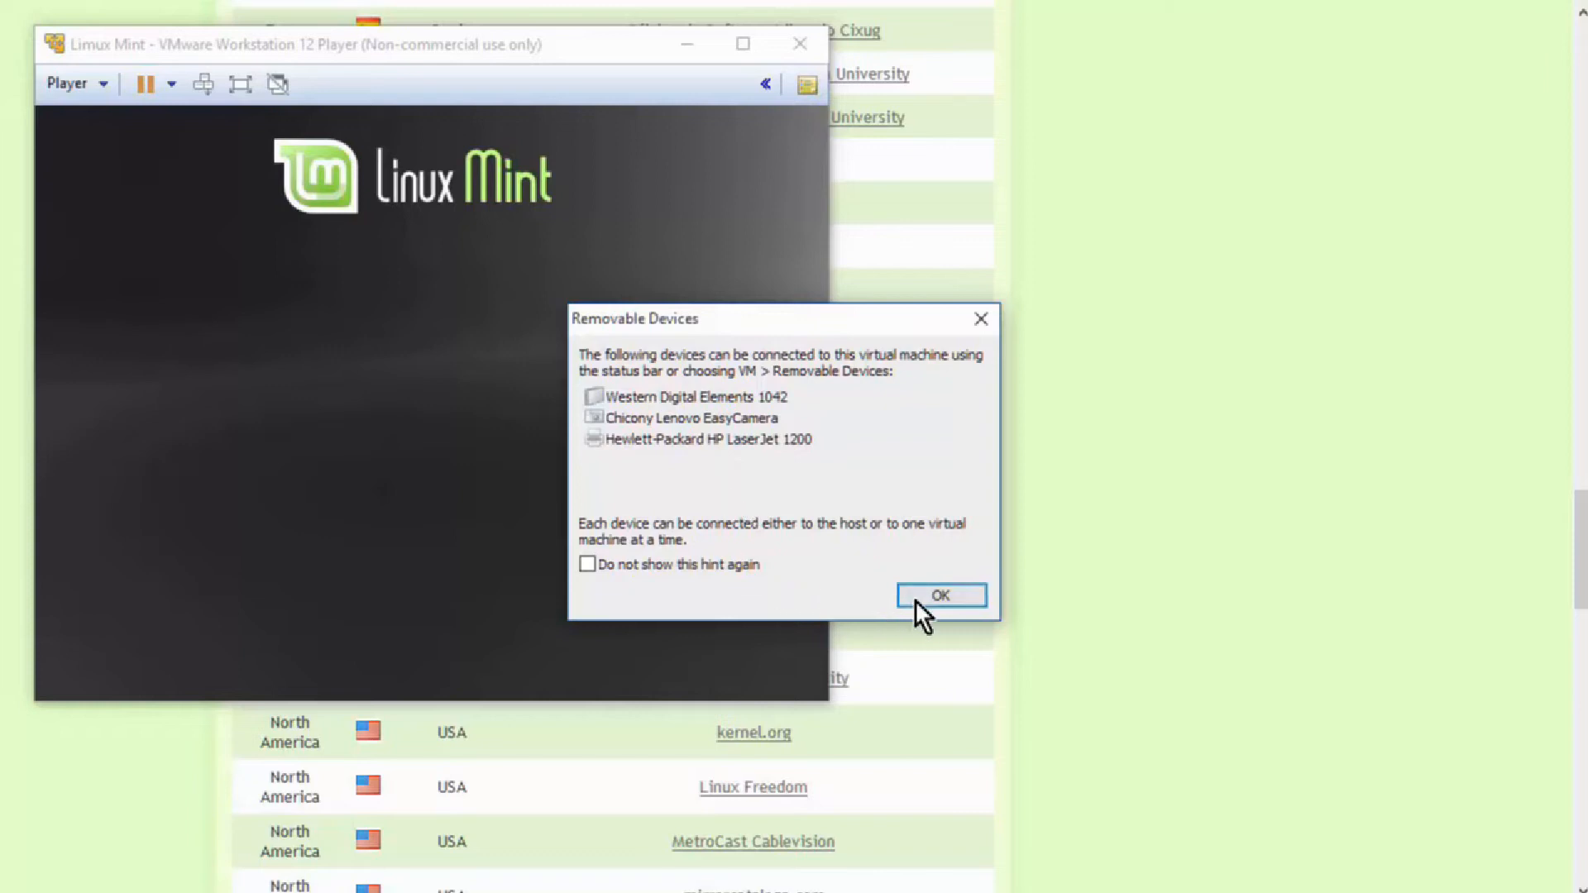
click(939, 595)
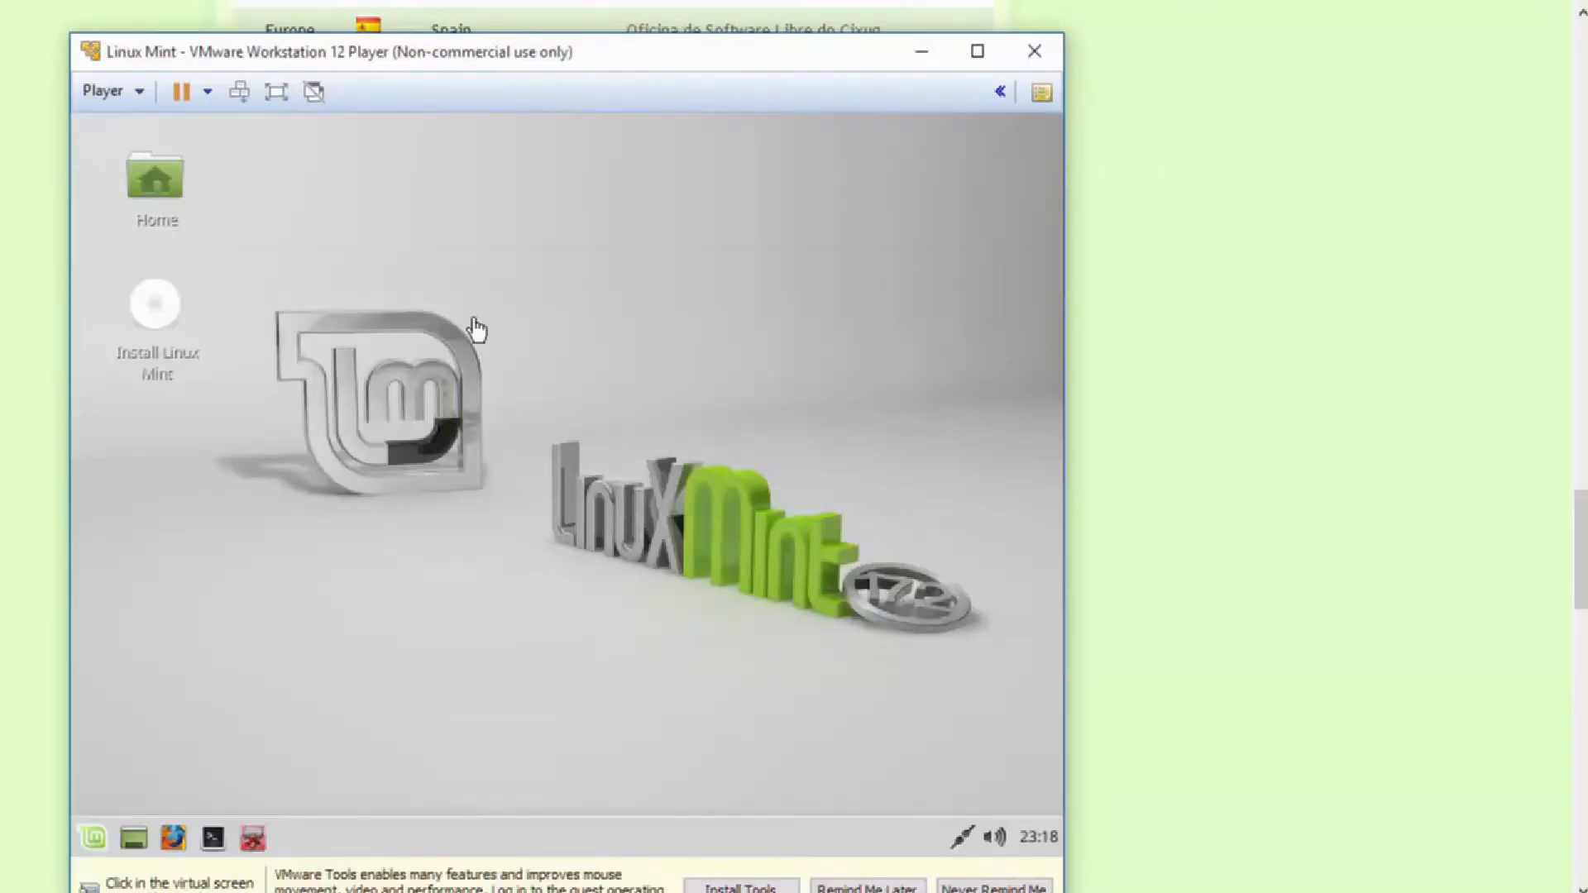
mouse_move(539, 334)
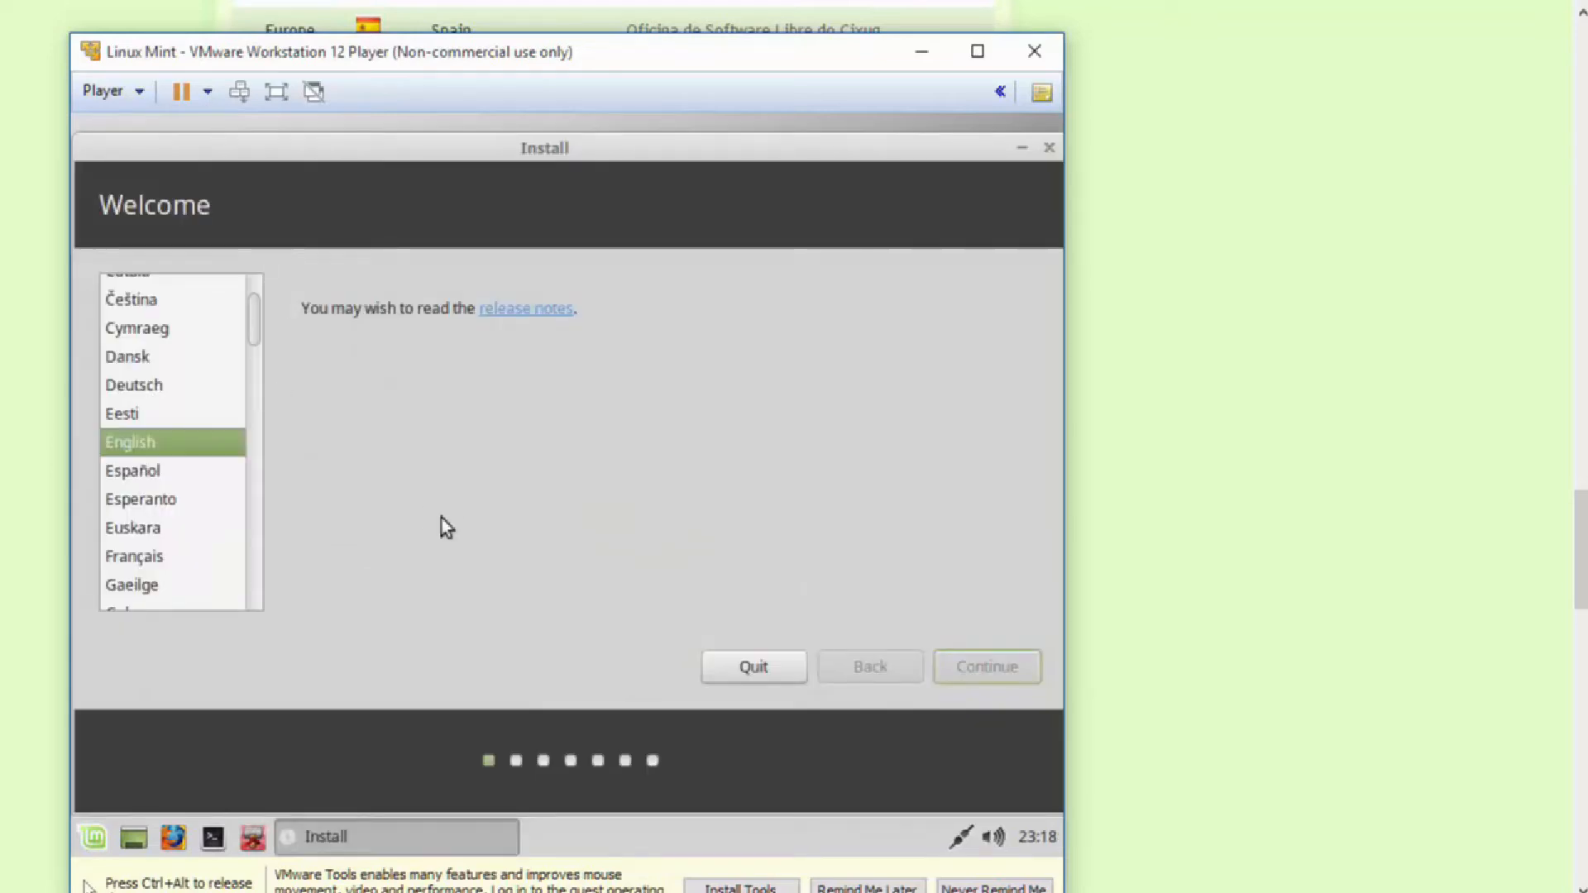
mouse_move(177, 404)
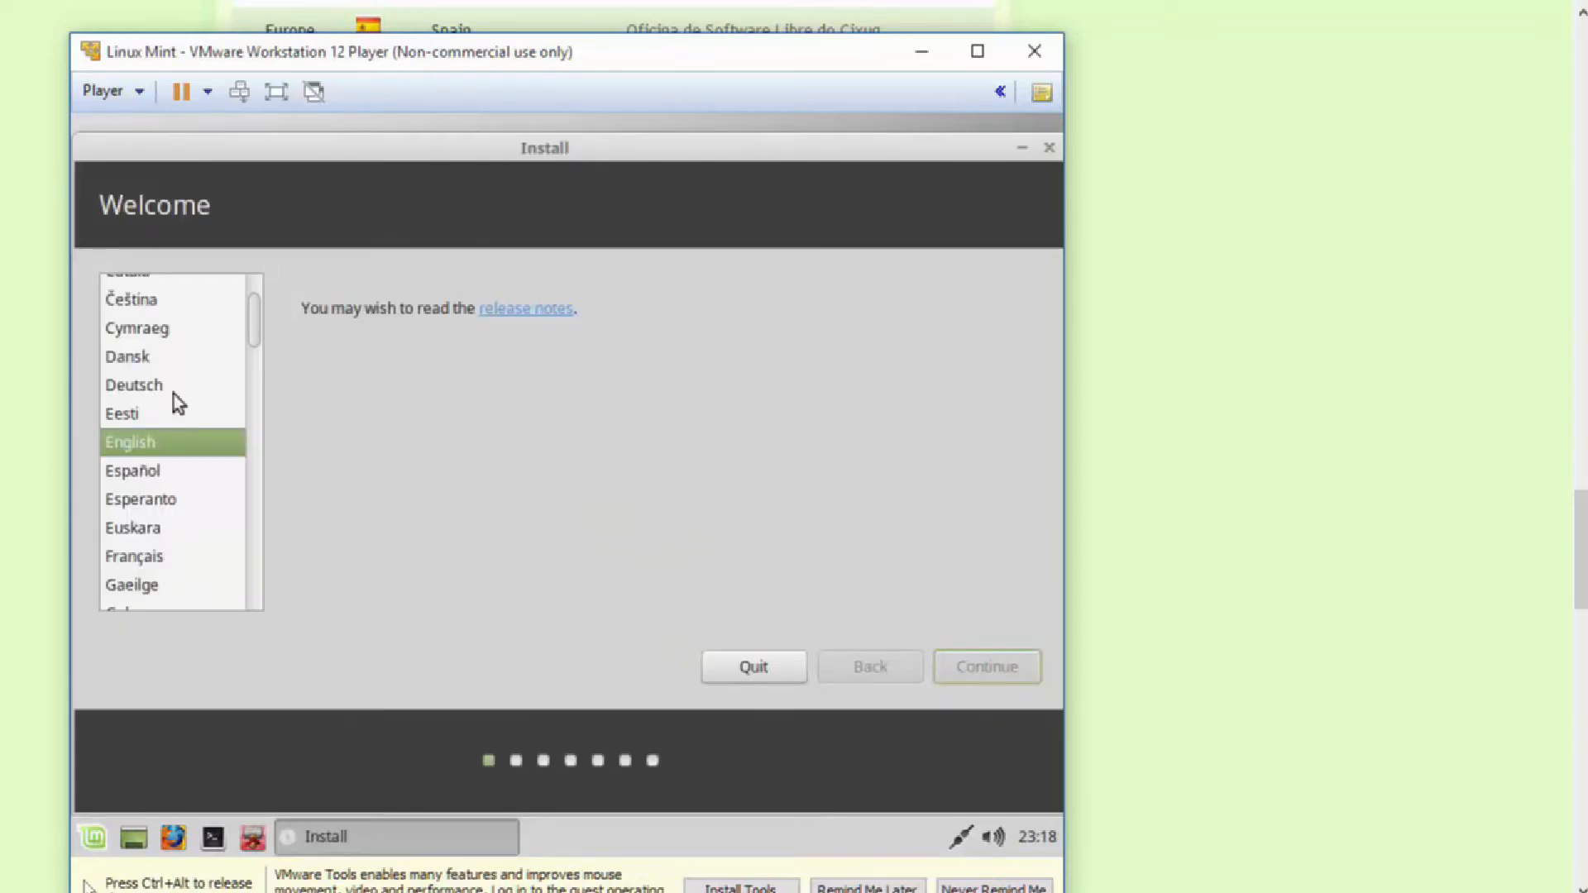
Select English as the language on the Linux Mint installer's Welcome screen
click(984, 667)
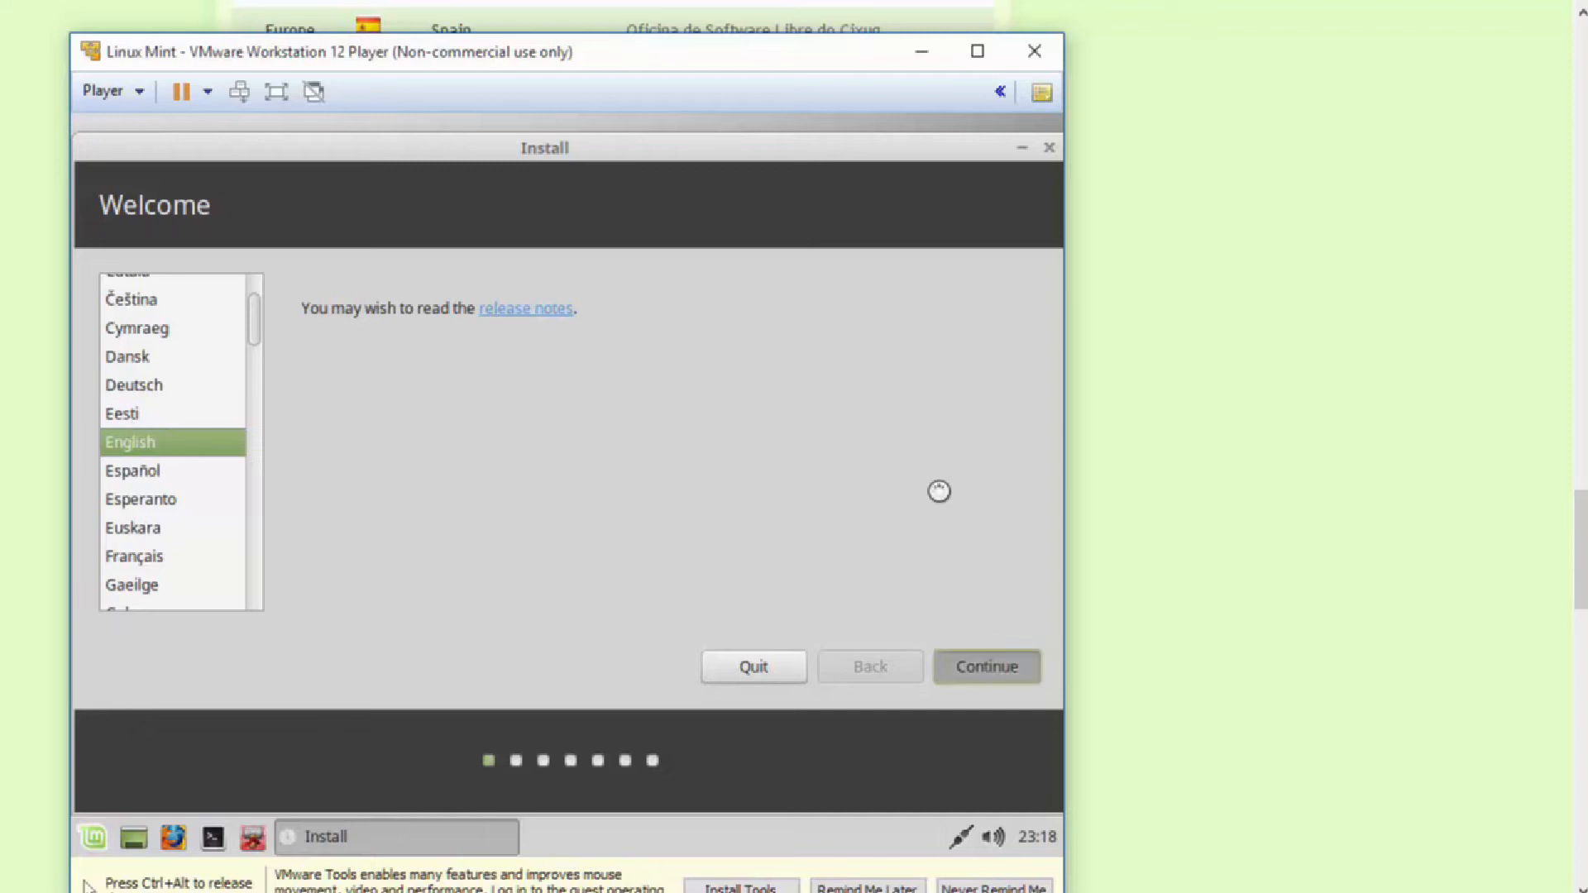
Continue from the Welcome screen to the 'Preparing to install Linux Mint' checks
click(984, 666)
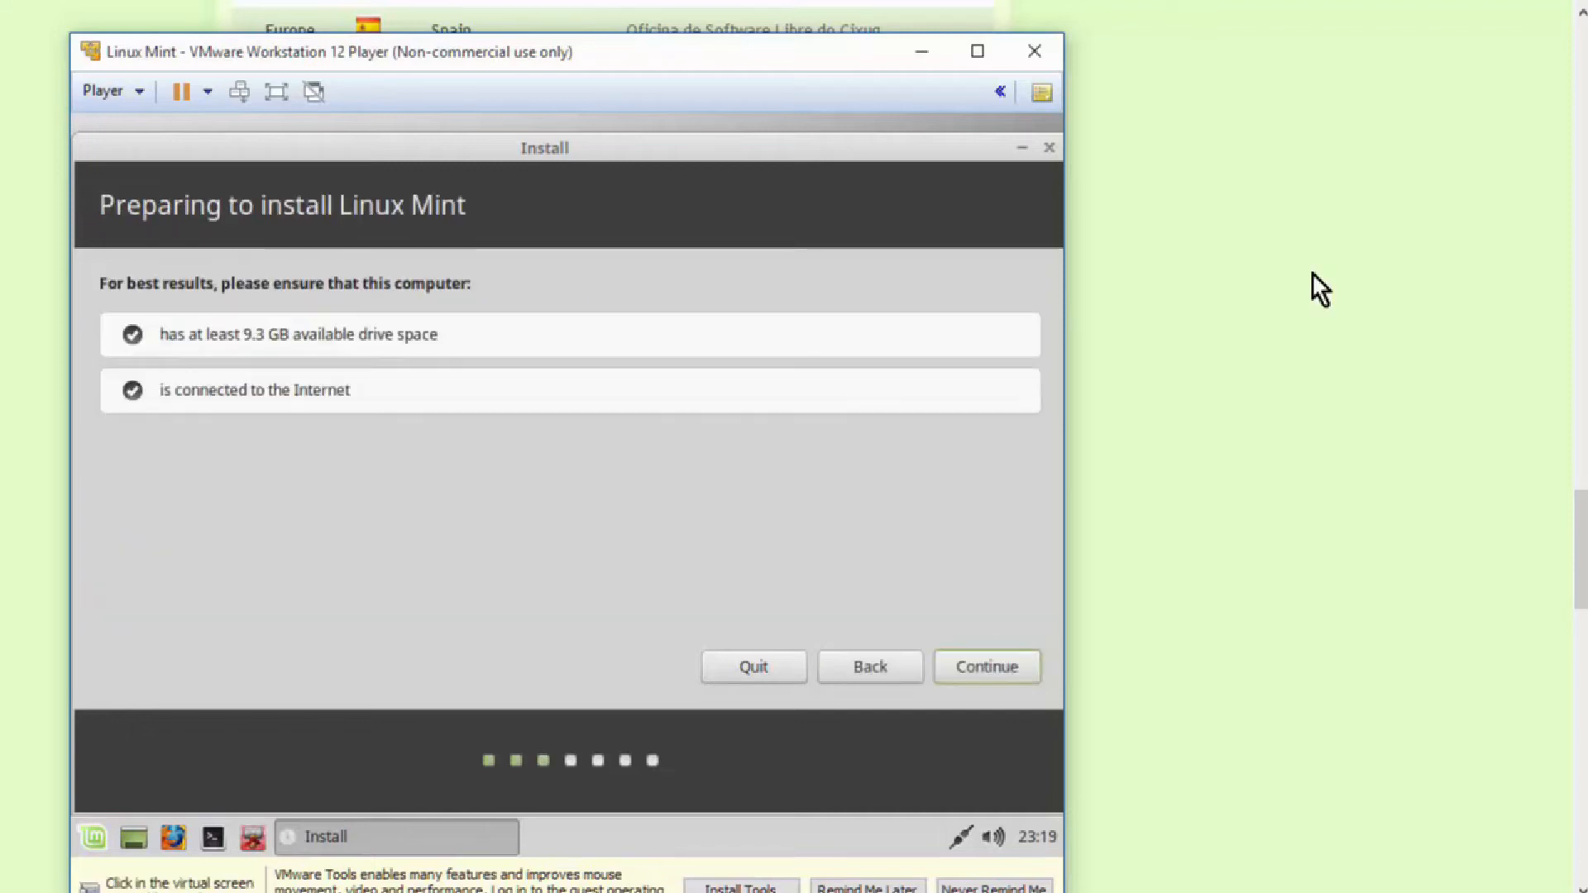
mouse_move(291, 445)
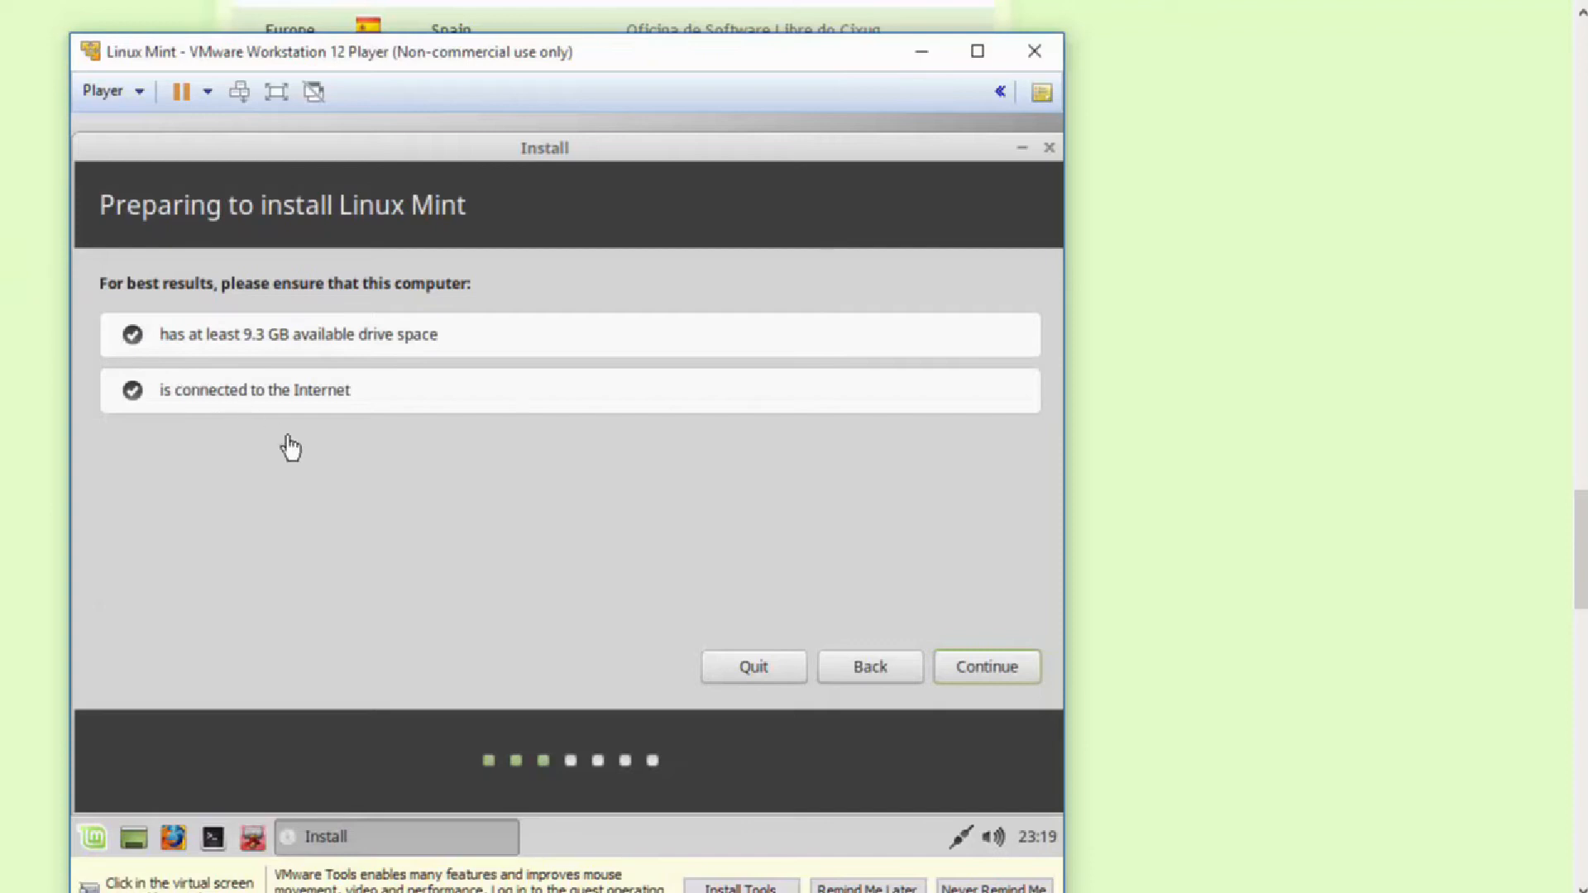
mouse_move(304, 464)
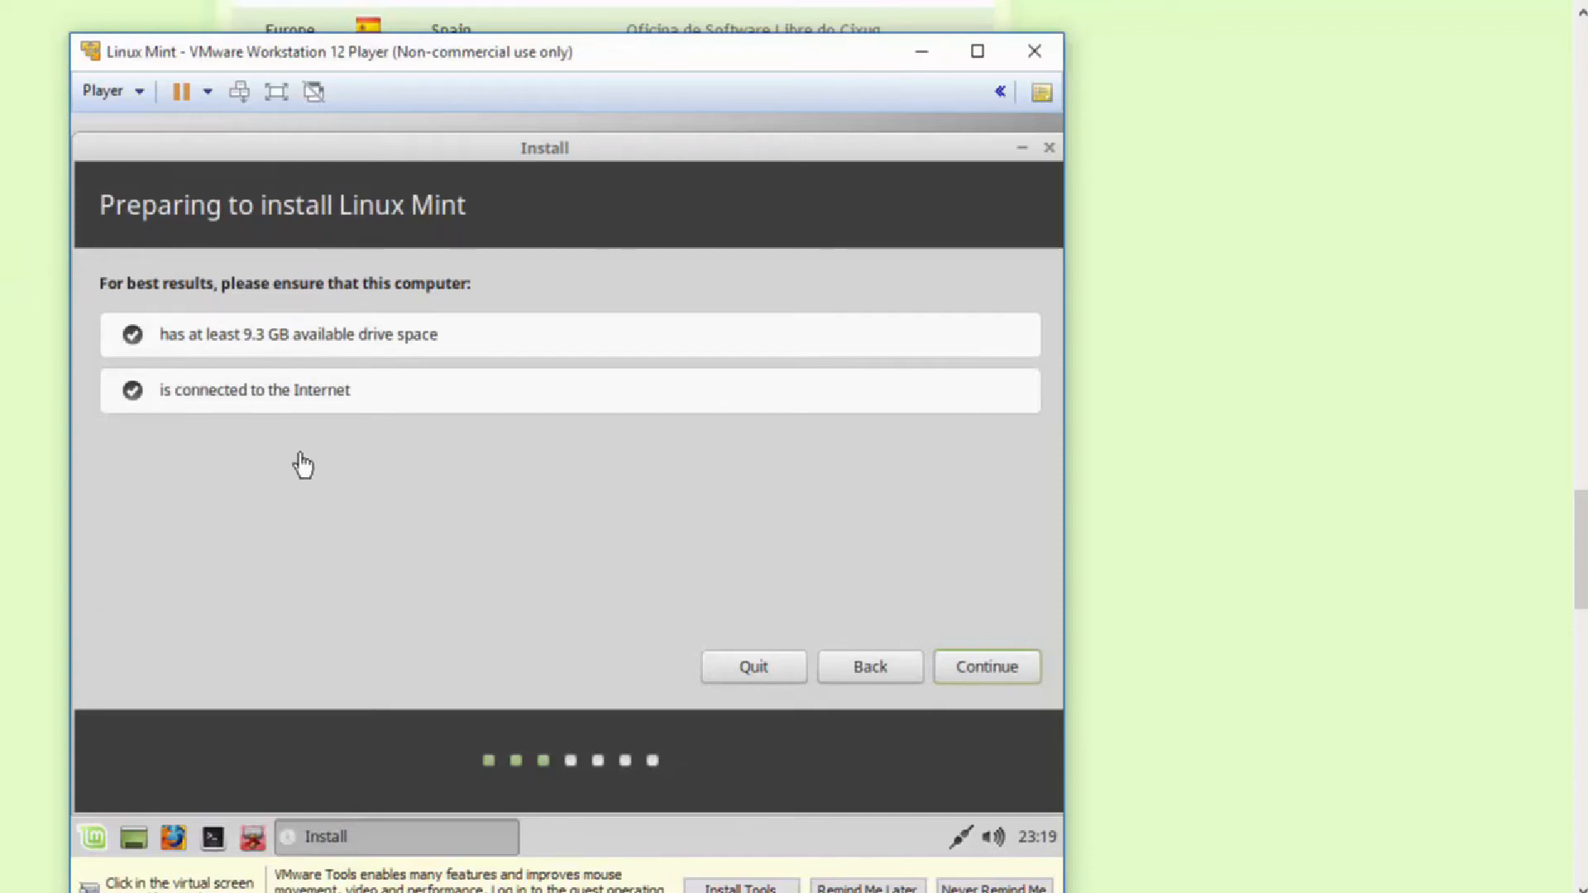
mouse_move(200, 363)
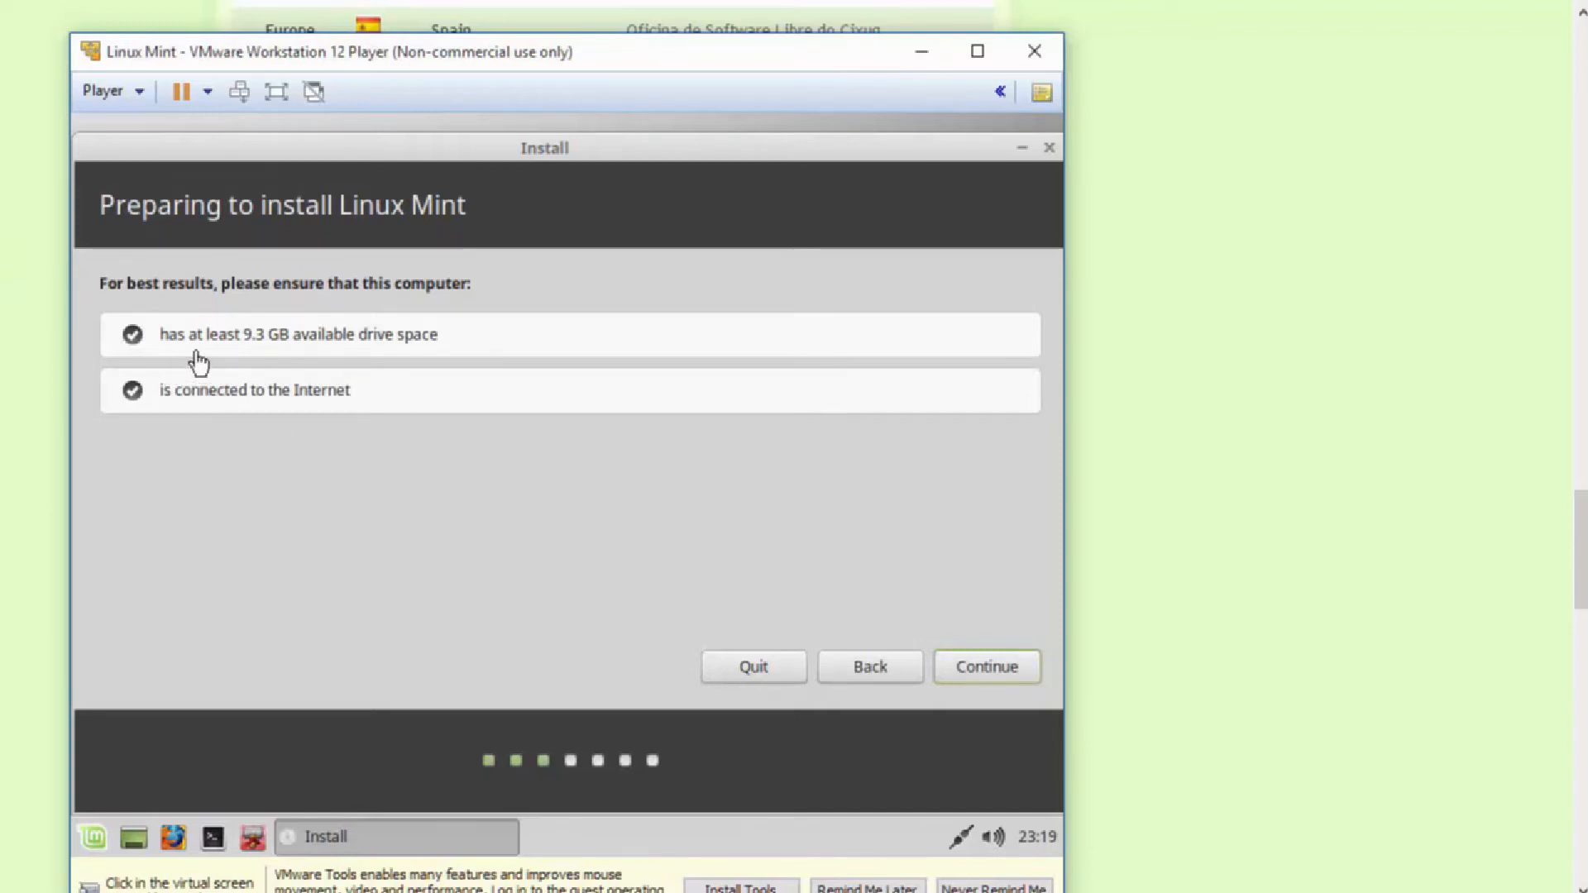
mouse_move(445, 367)
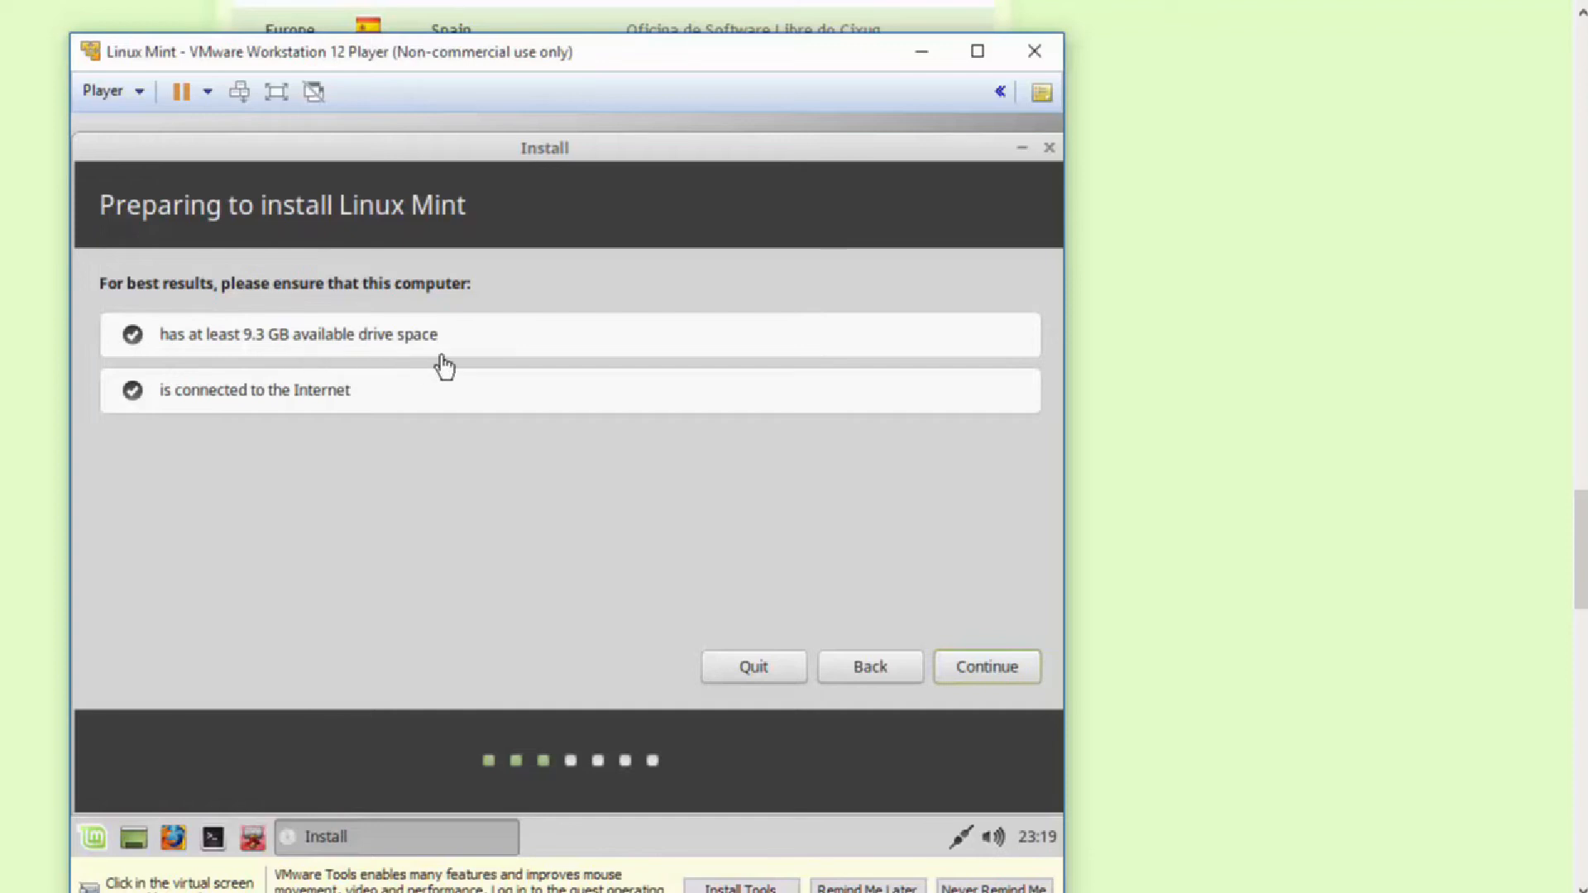
mouse_move(372, 430)
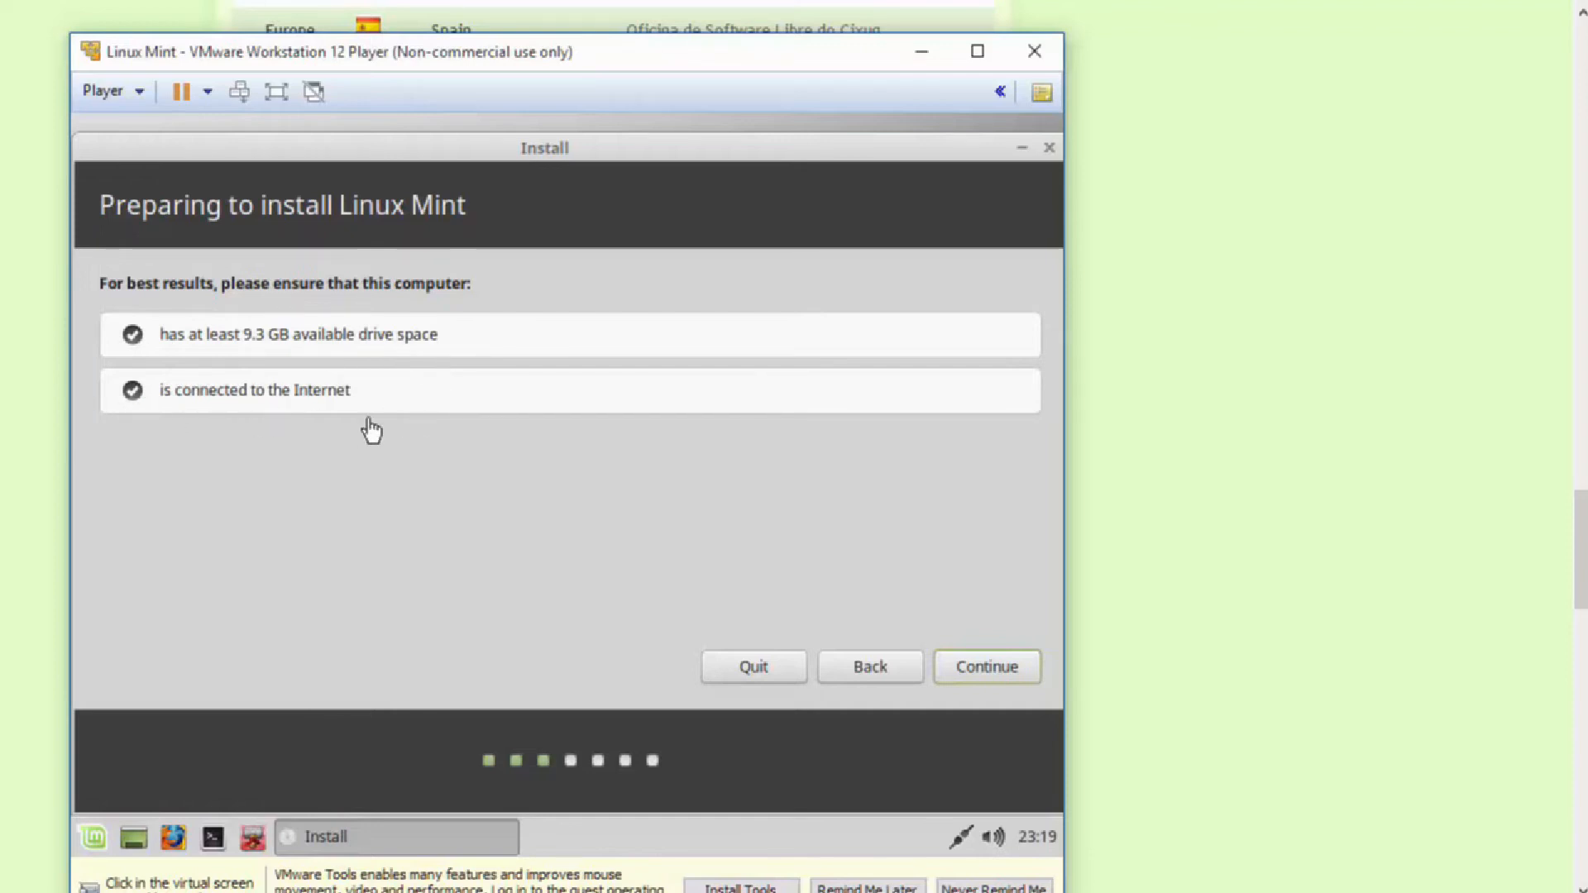
mouse_move(412, 370)
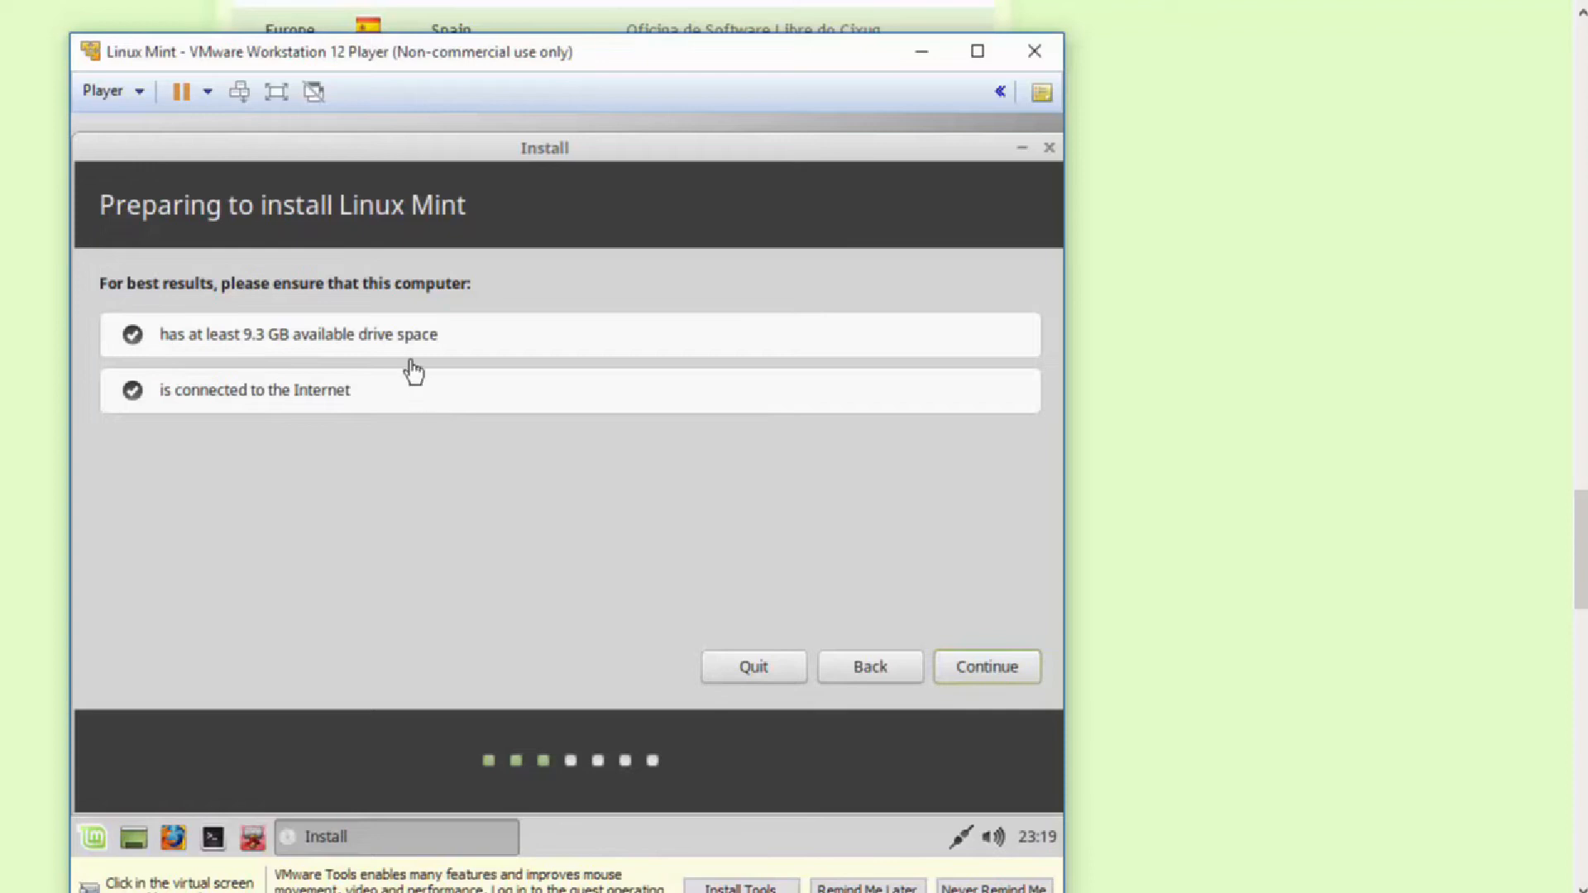
mouse_move(430, 342)
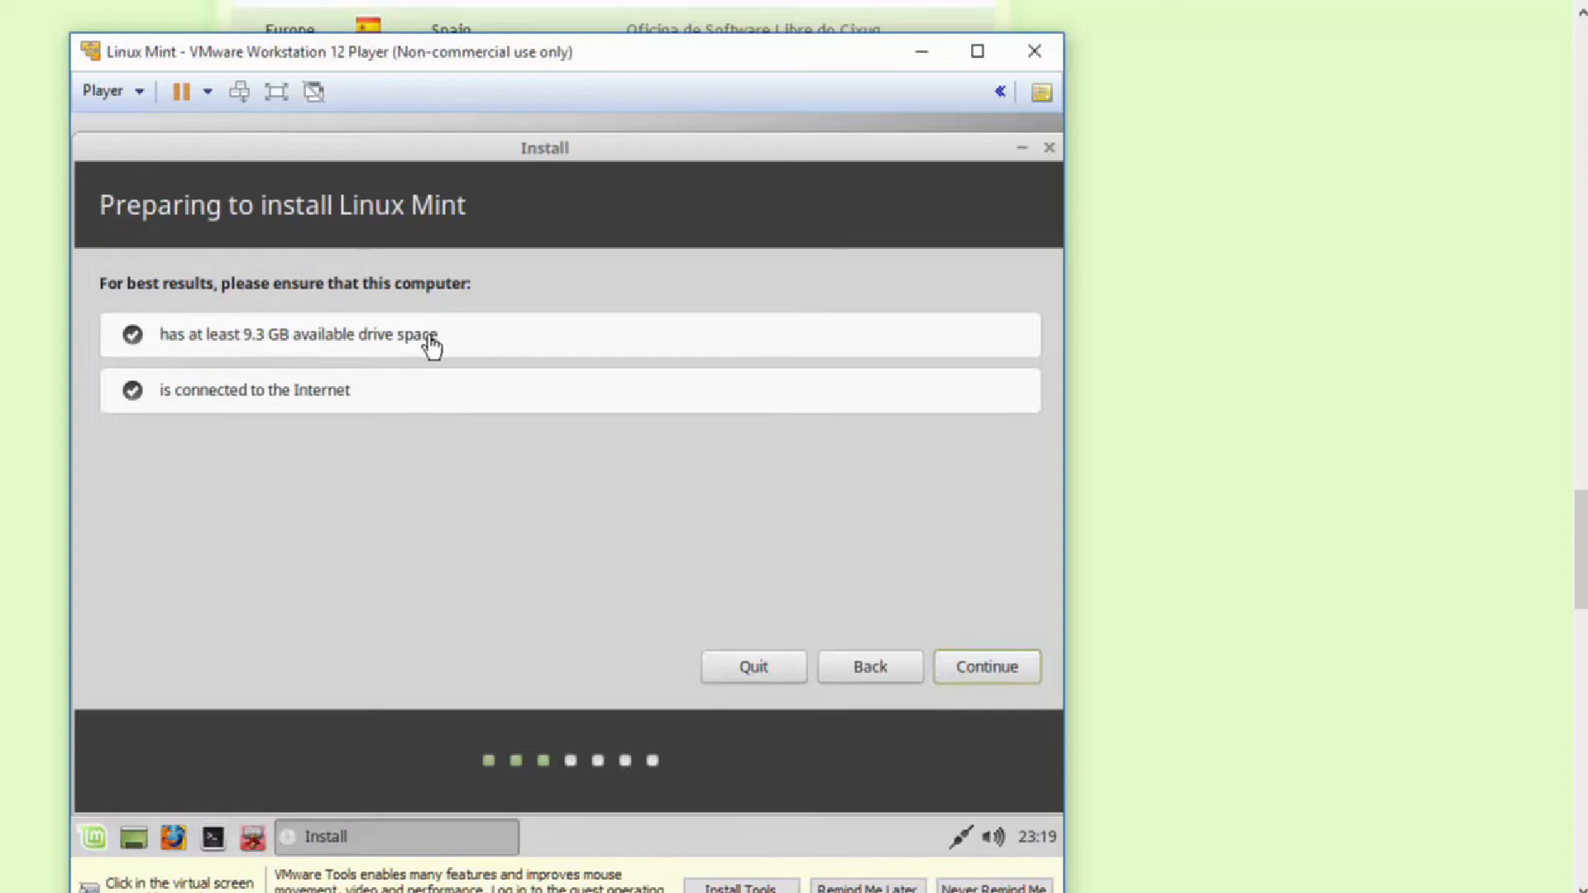
mouse_move(243, 354)
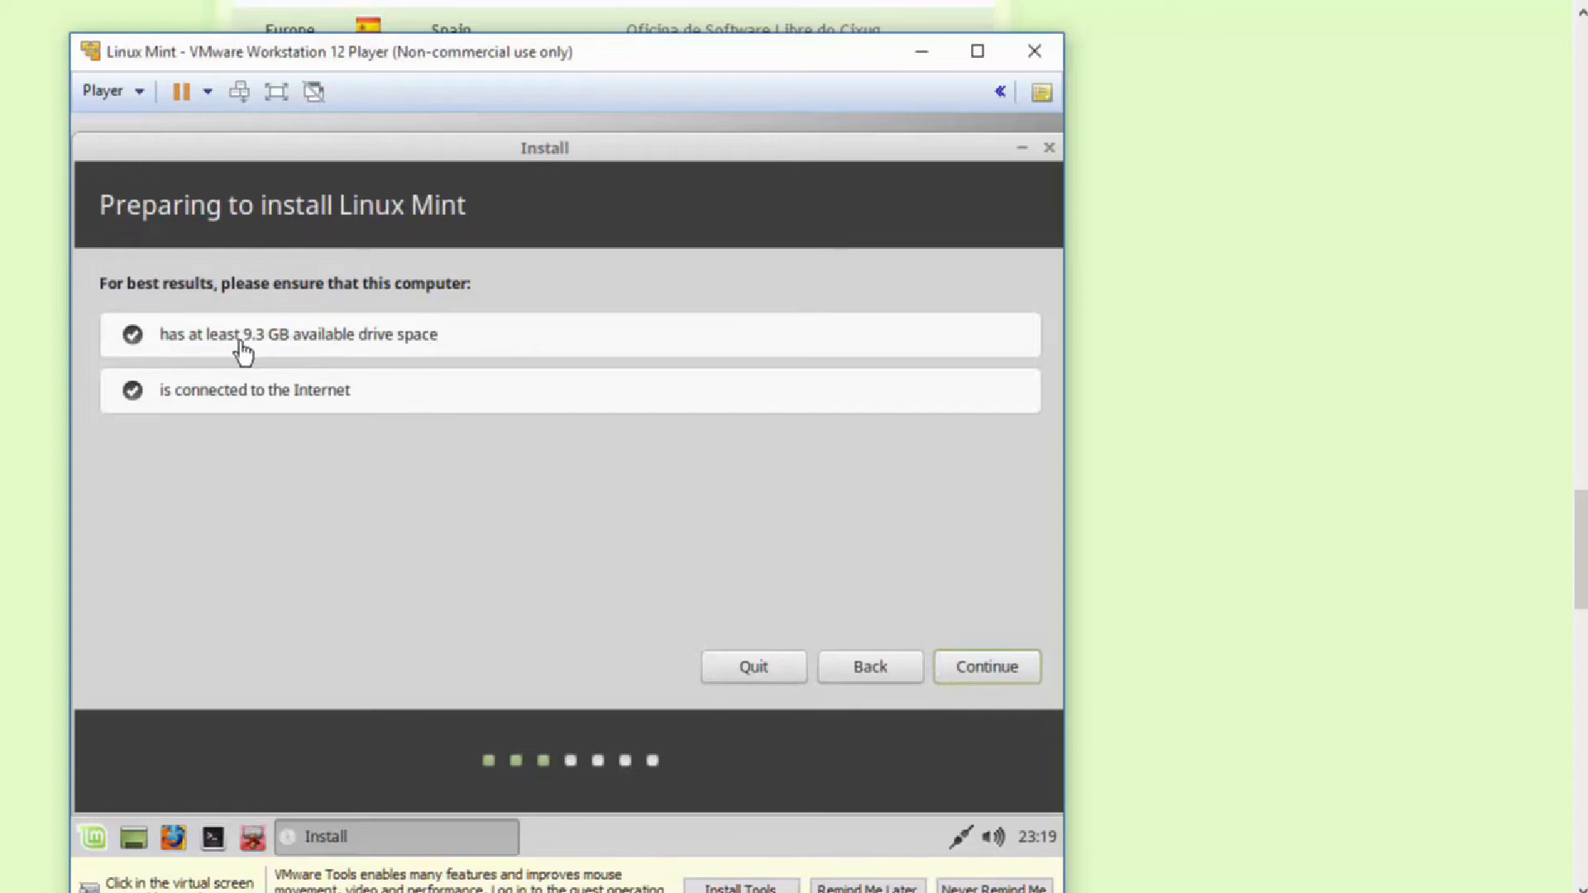
mouse_move(296, 348)
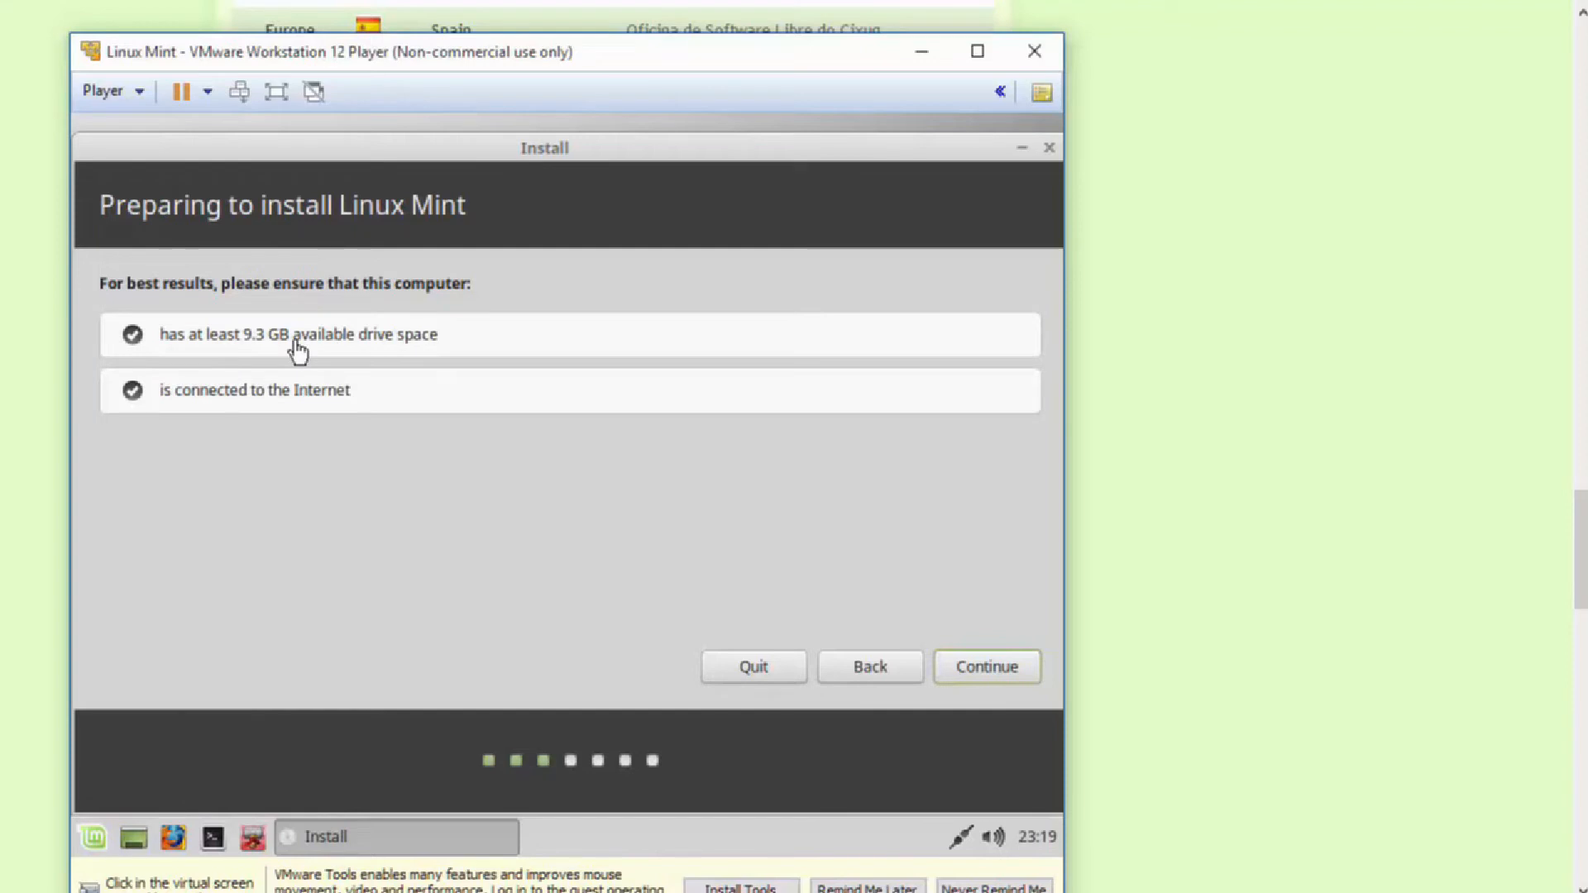
mouse_move(286, 347)
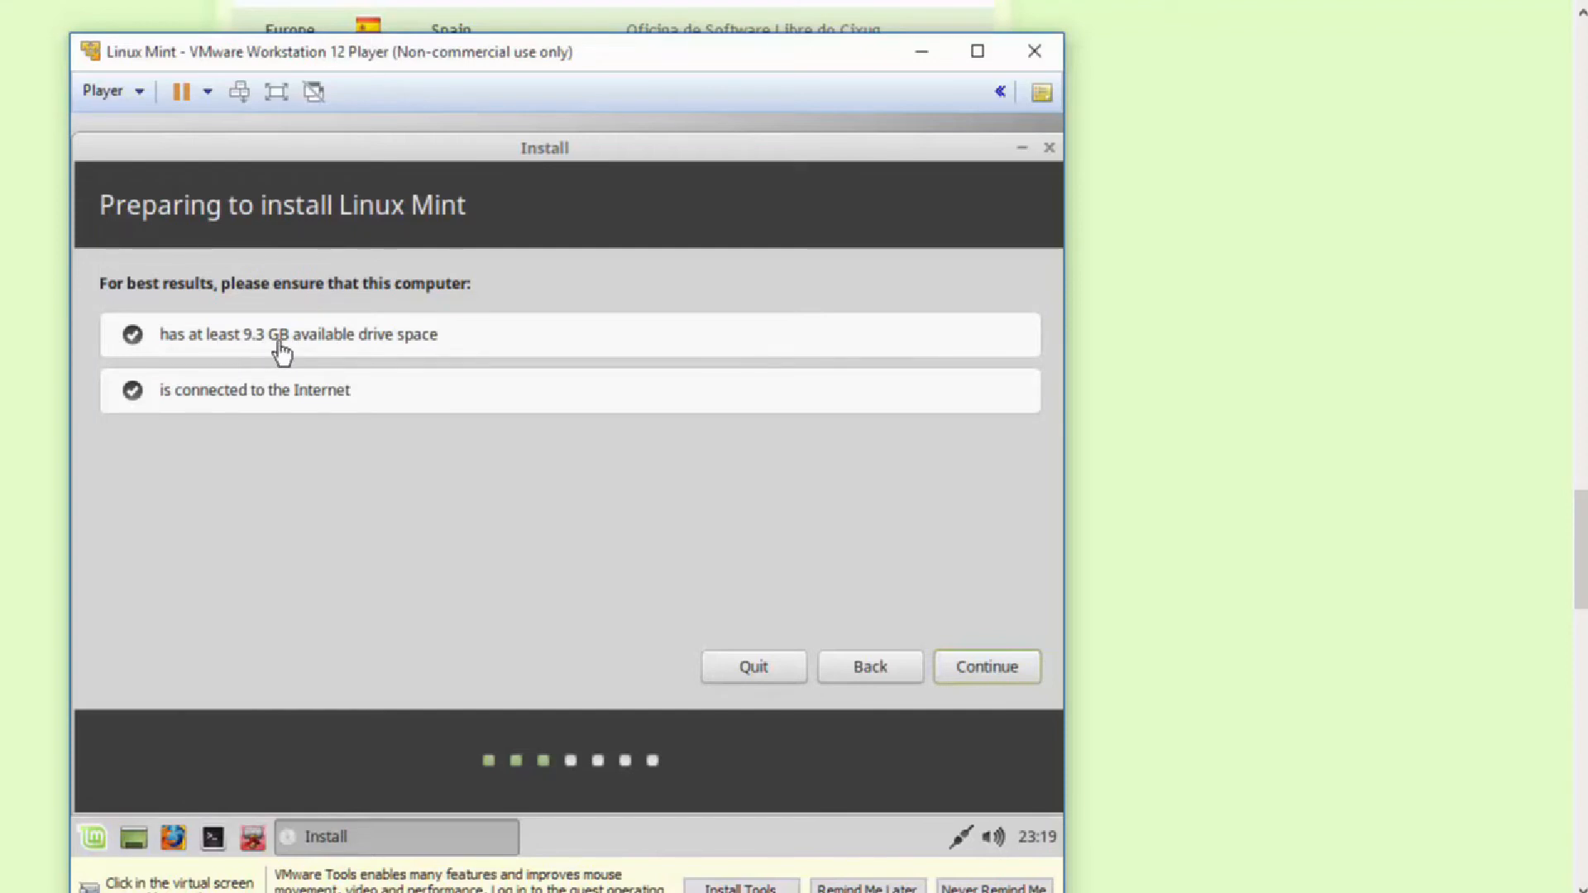
mouse_move(941, 625)
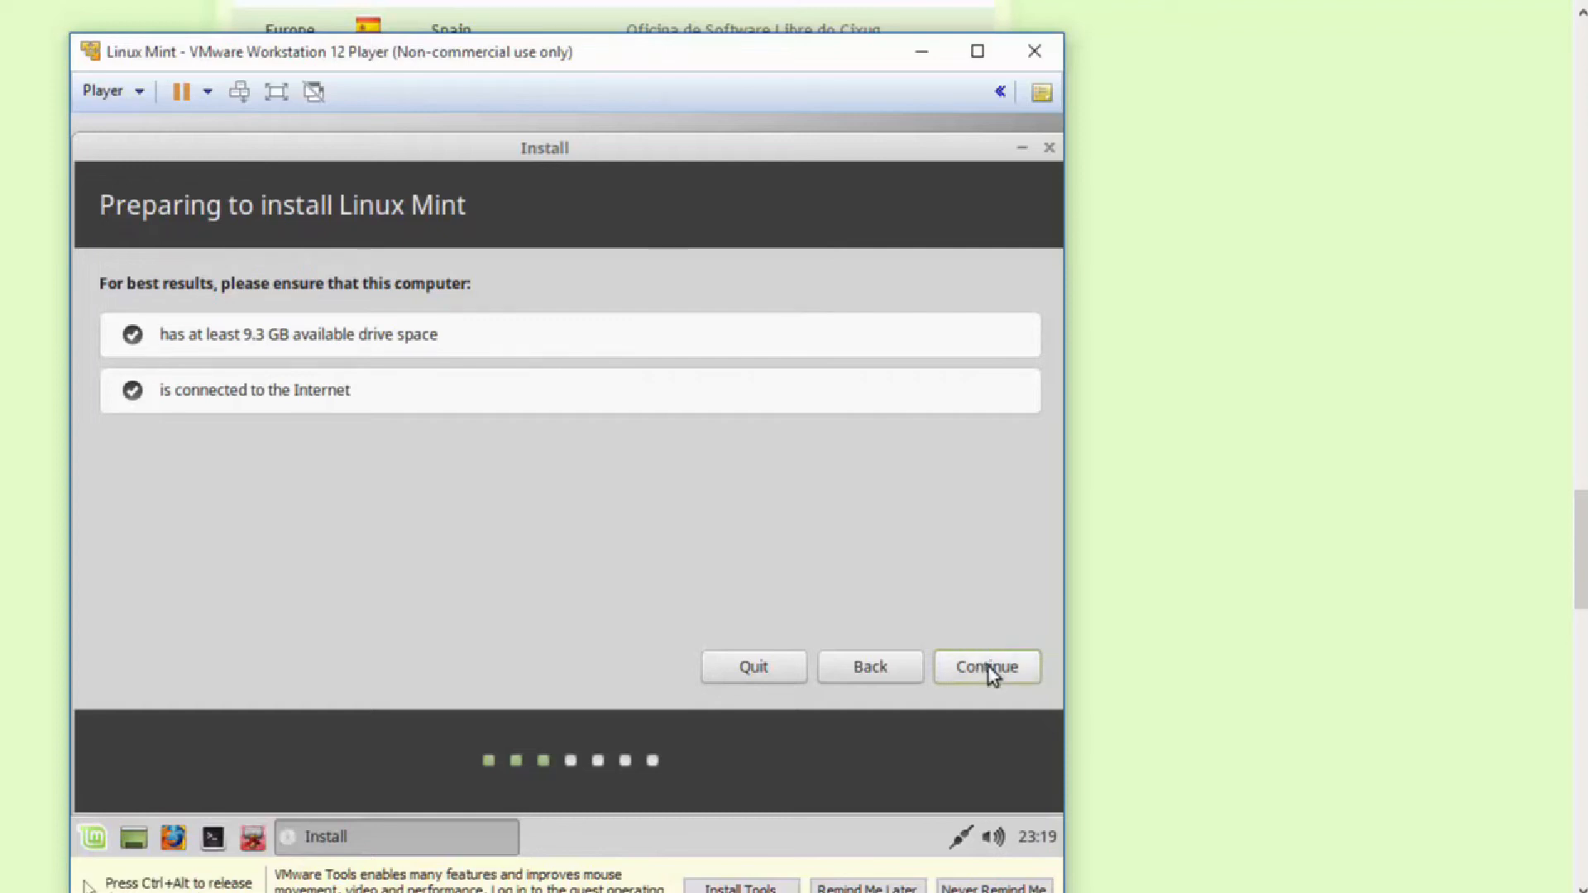
Continue to installation type and install with 'Erase disk and install Linux Mint'
click(984, 666)
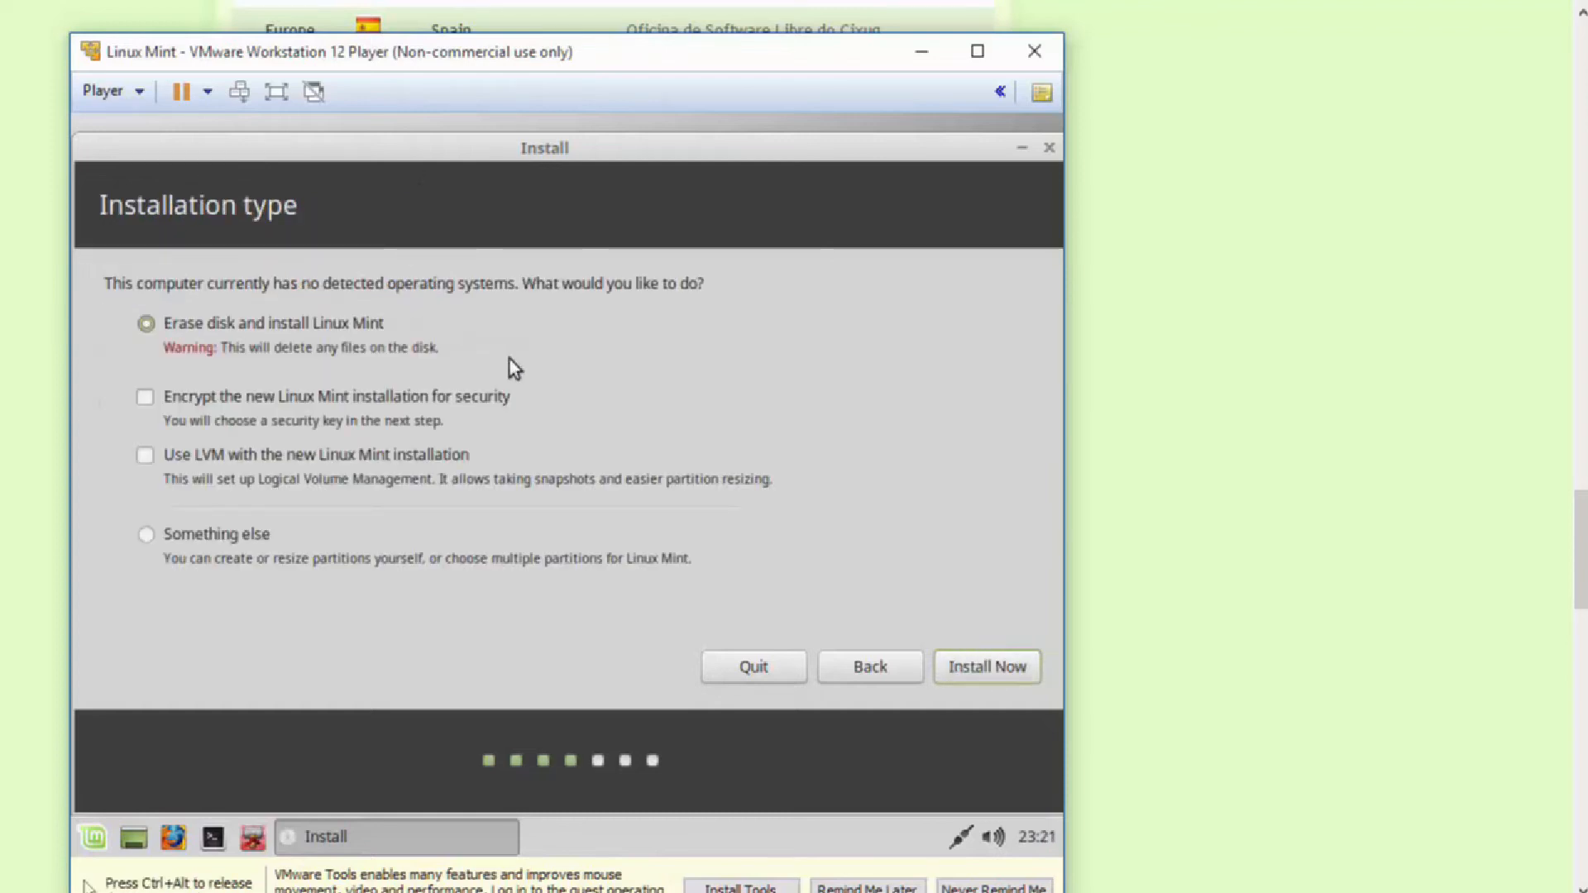
mouse_move(394, 381)
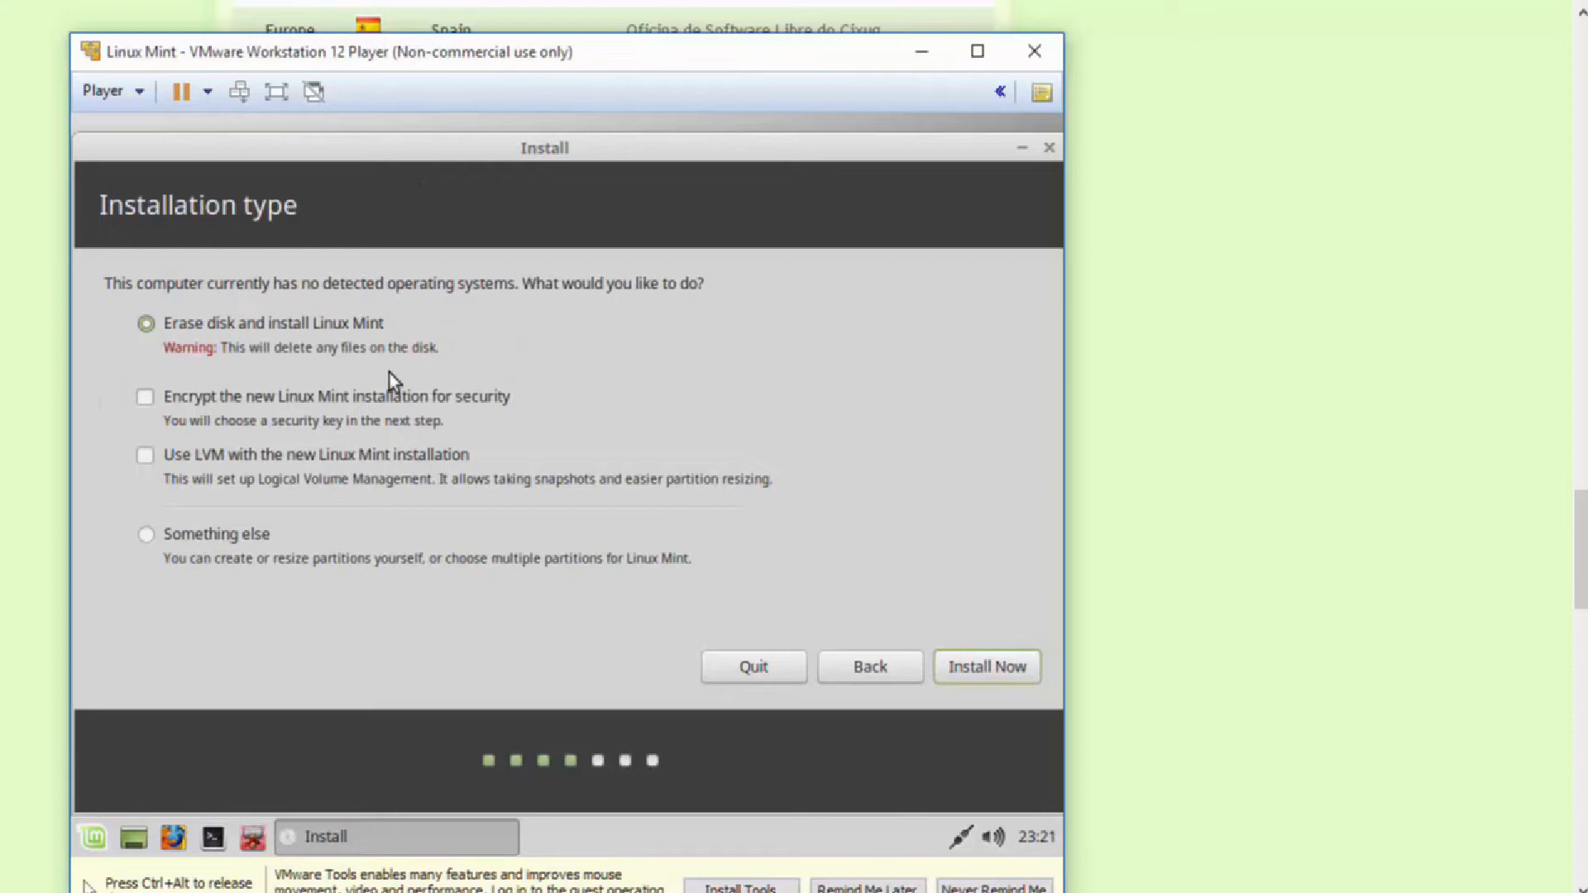
mouse_move(619, 314)
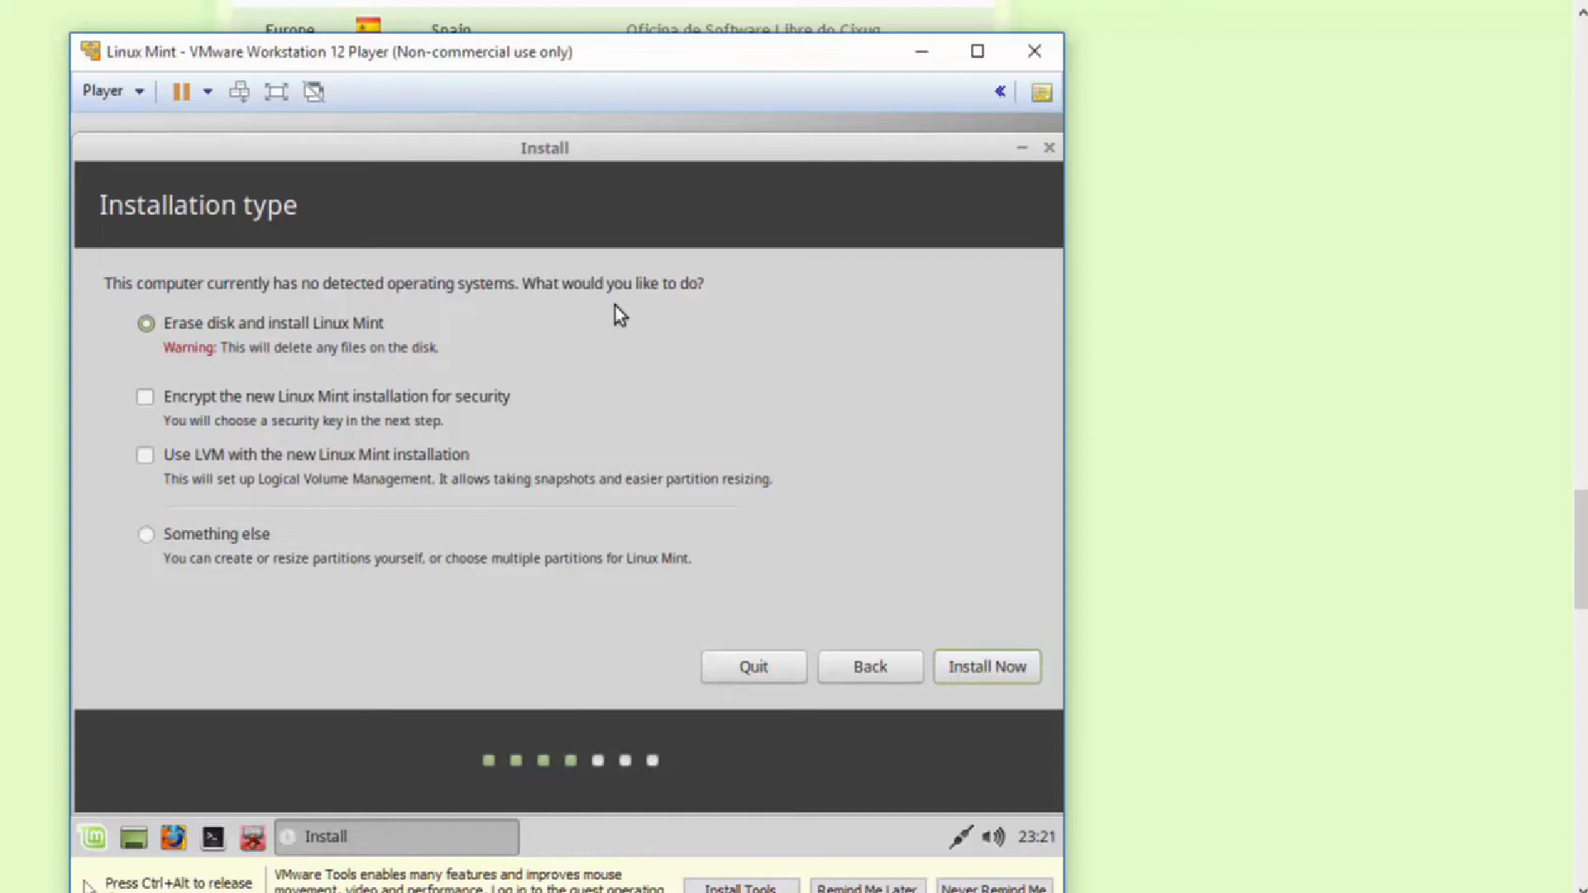
mouse_move(252, 376)
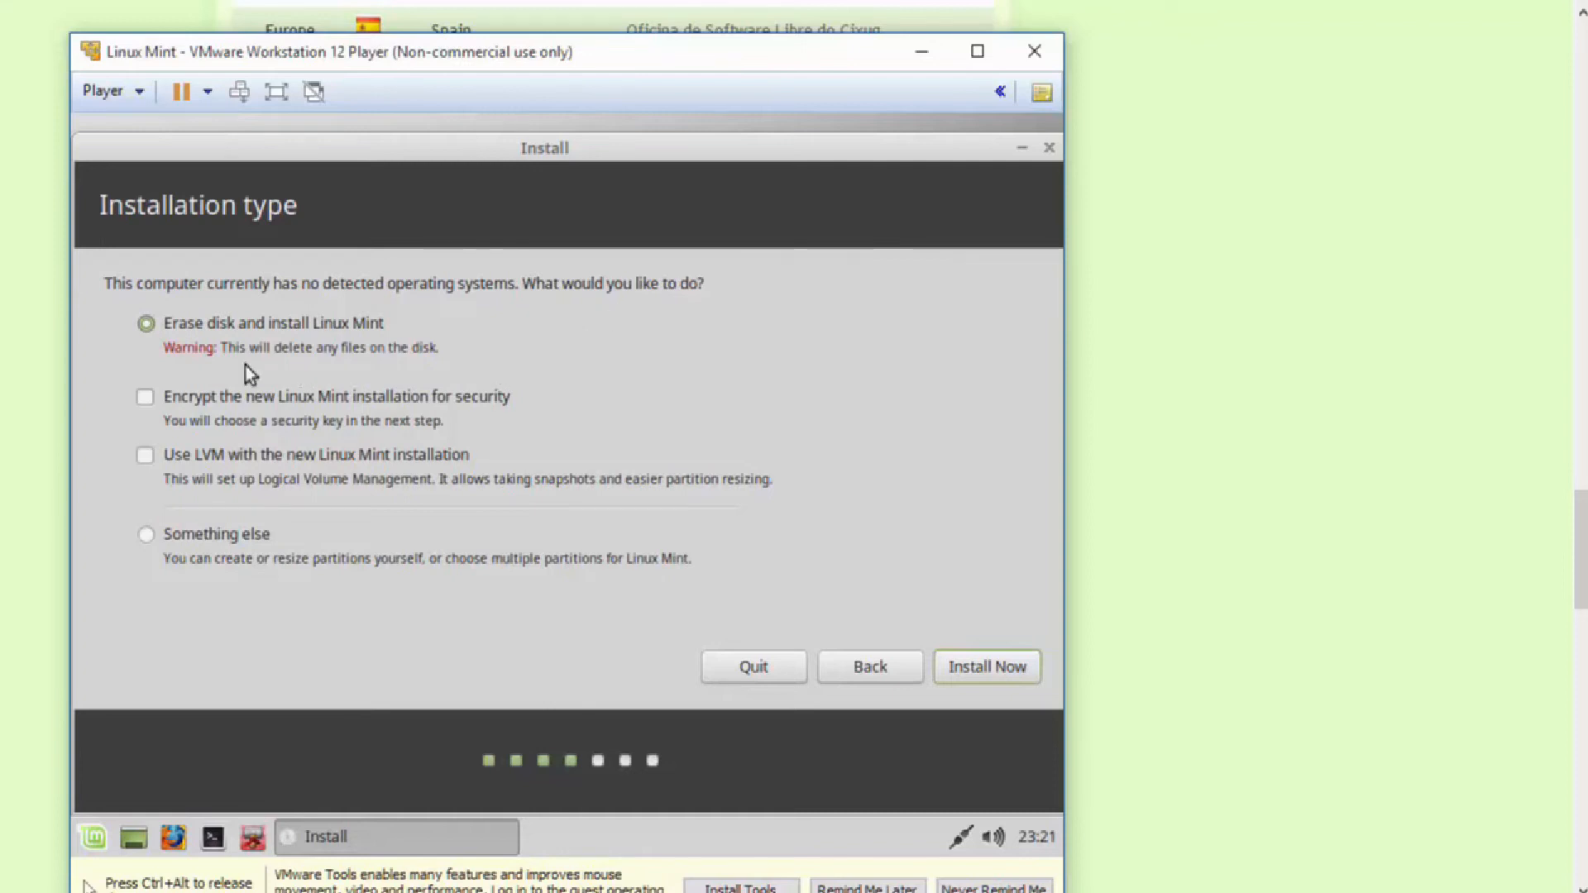
mouse_move(628, 534)
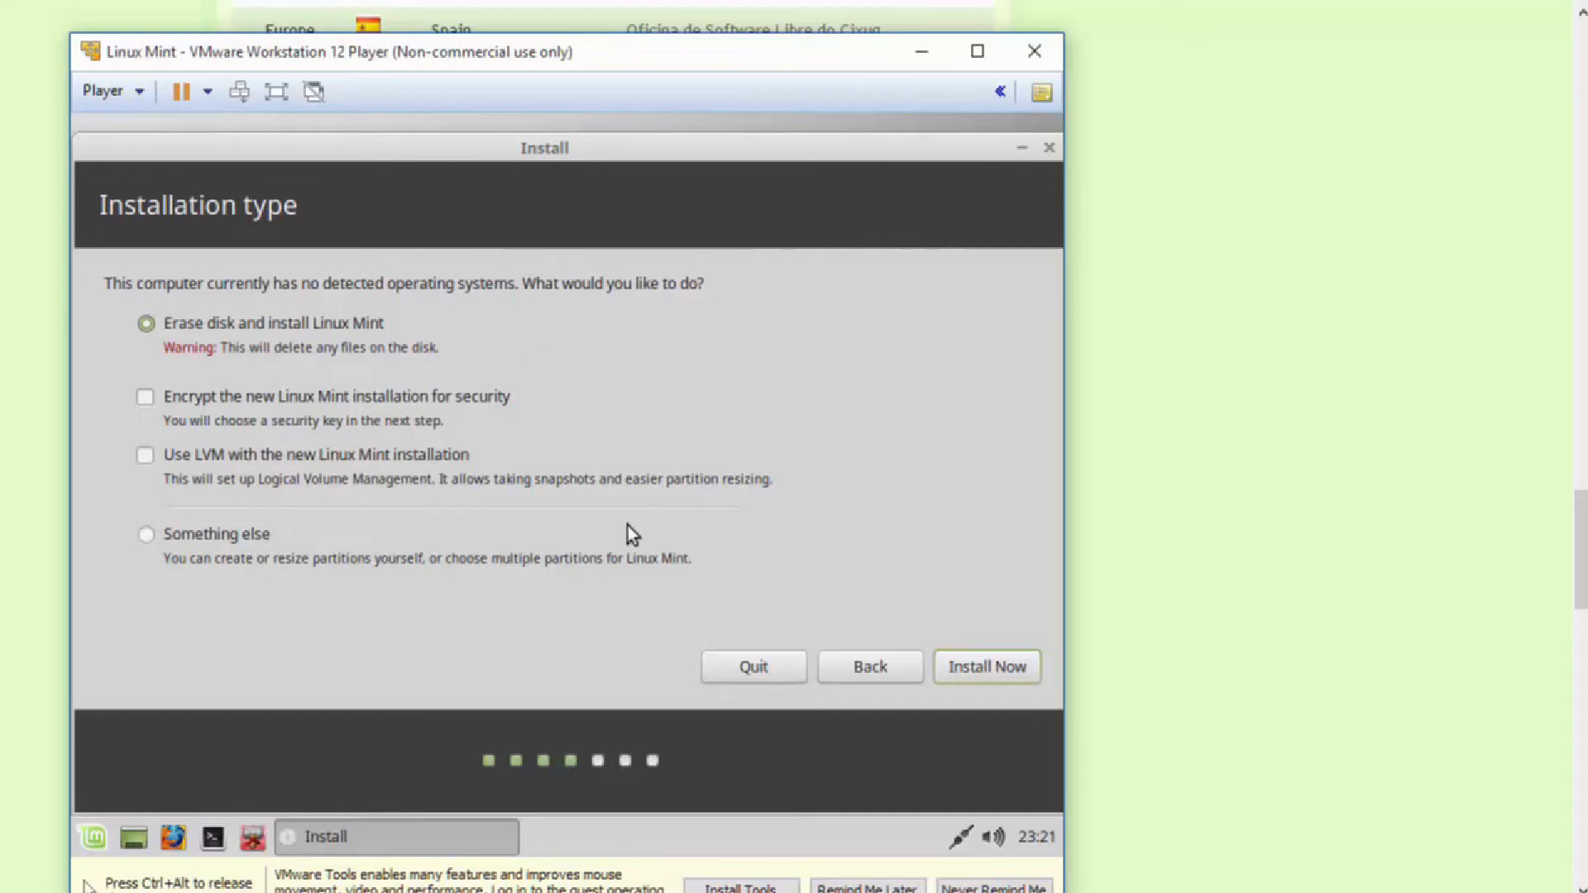
mouse_move(981, 667)
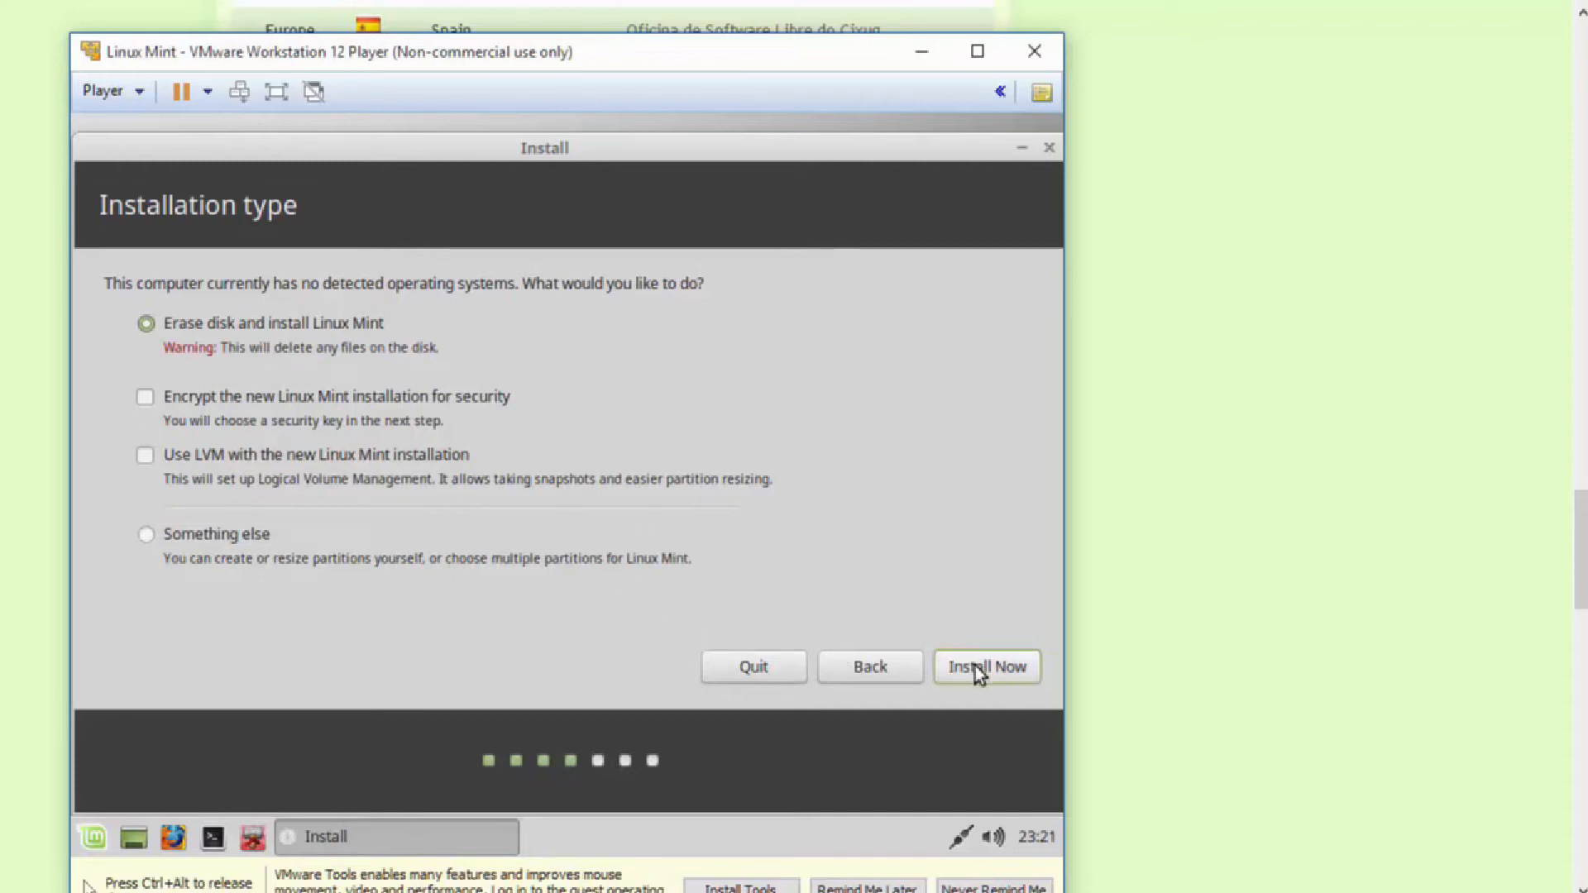
click(984, 667)
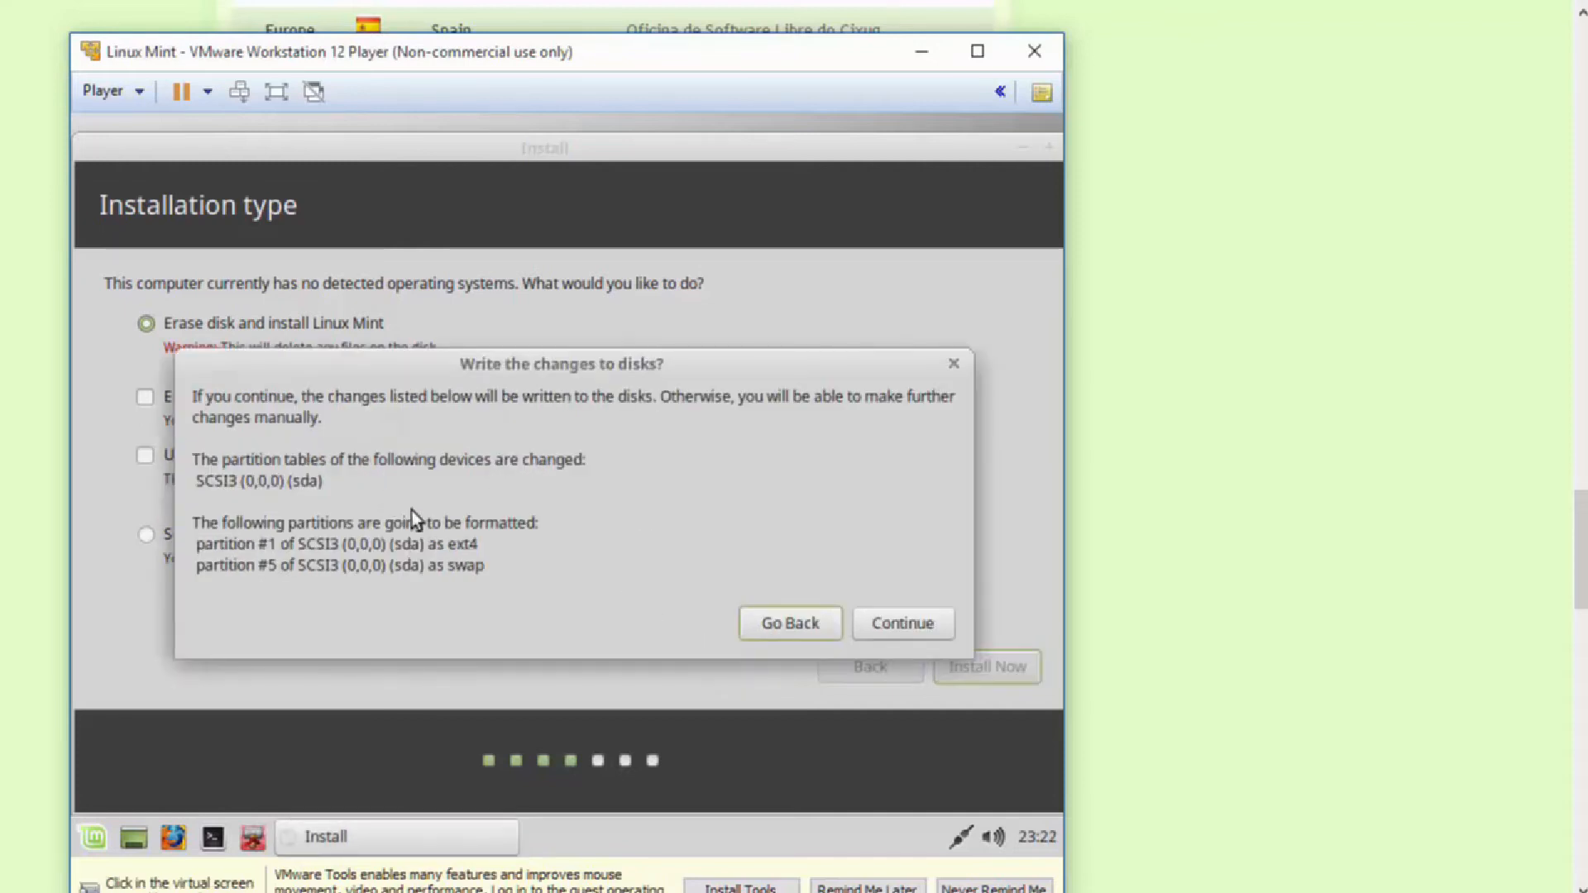
mouse_move(511, 552)
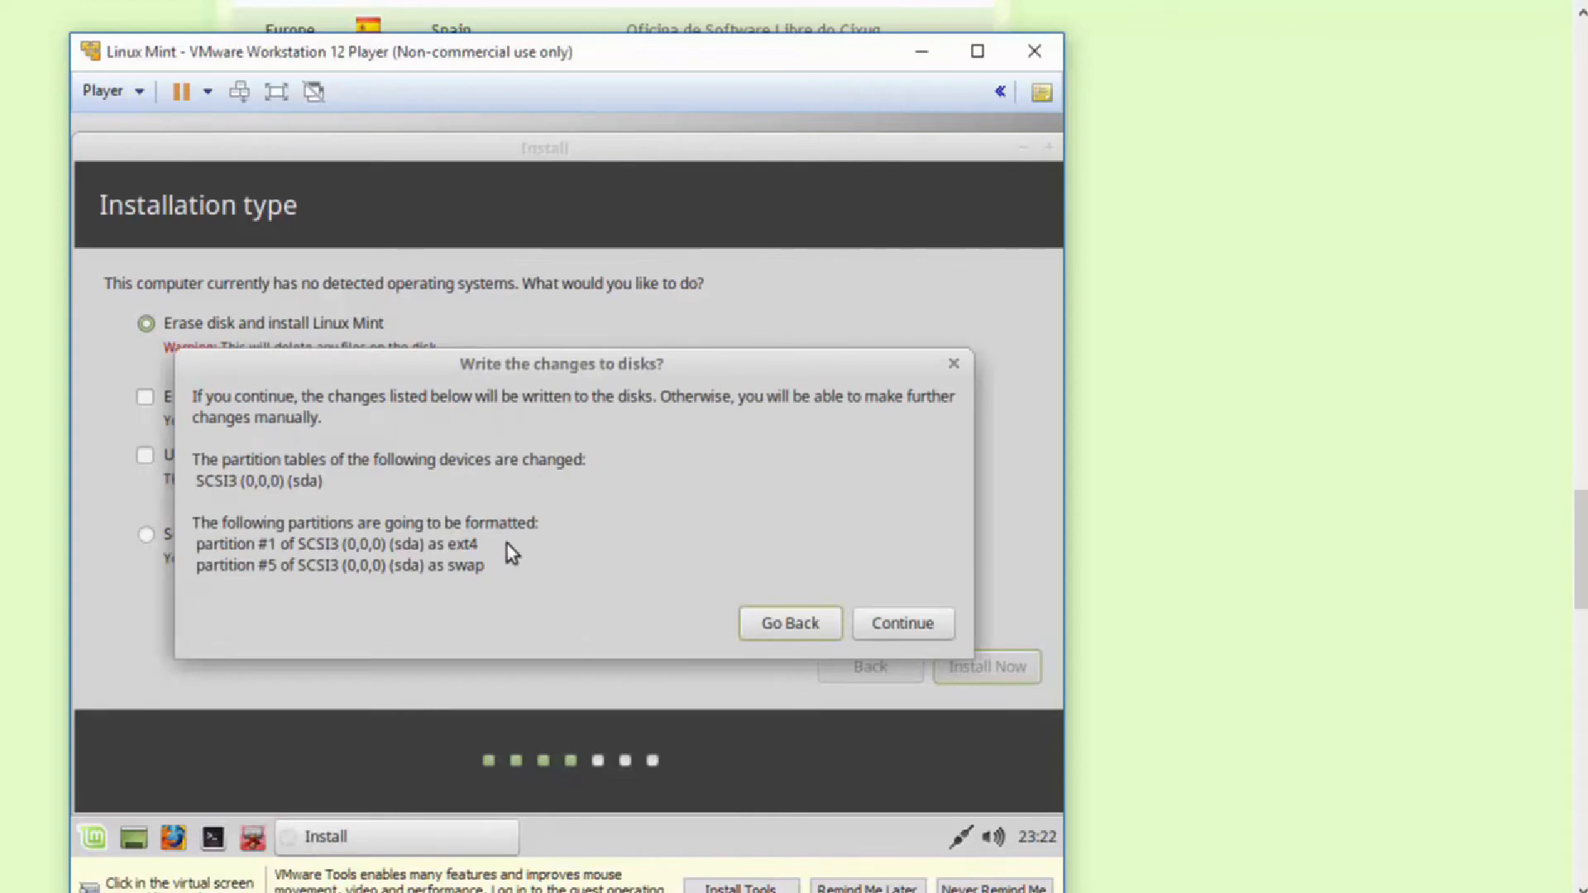
mouse_move(513, 564)
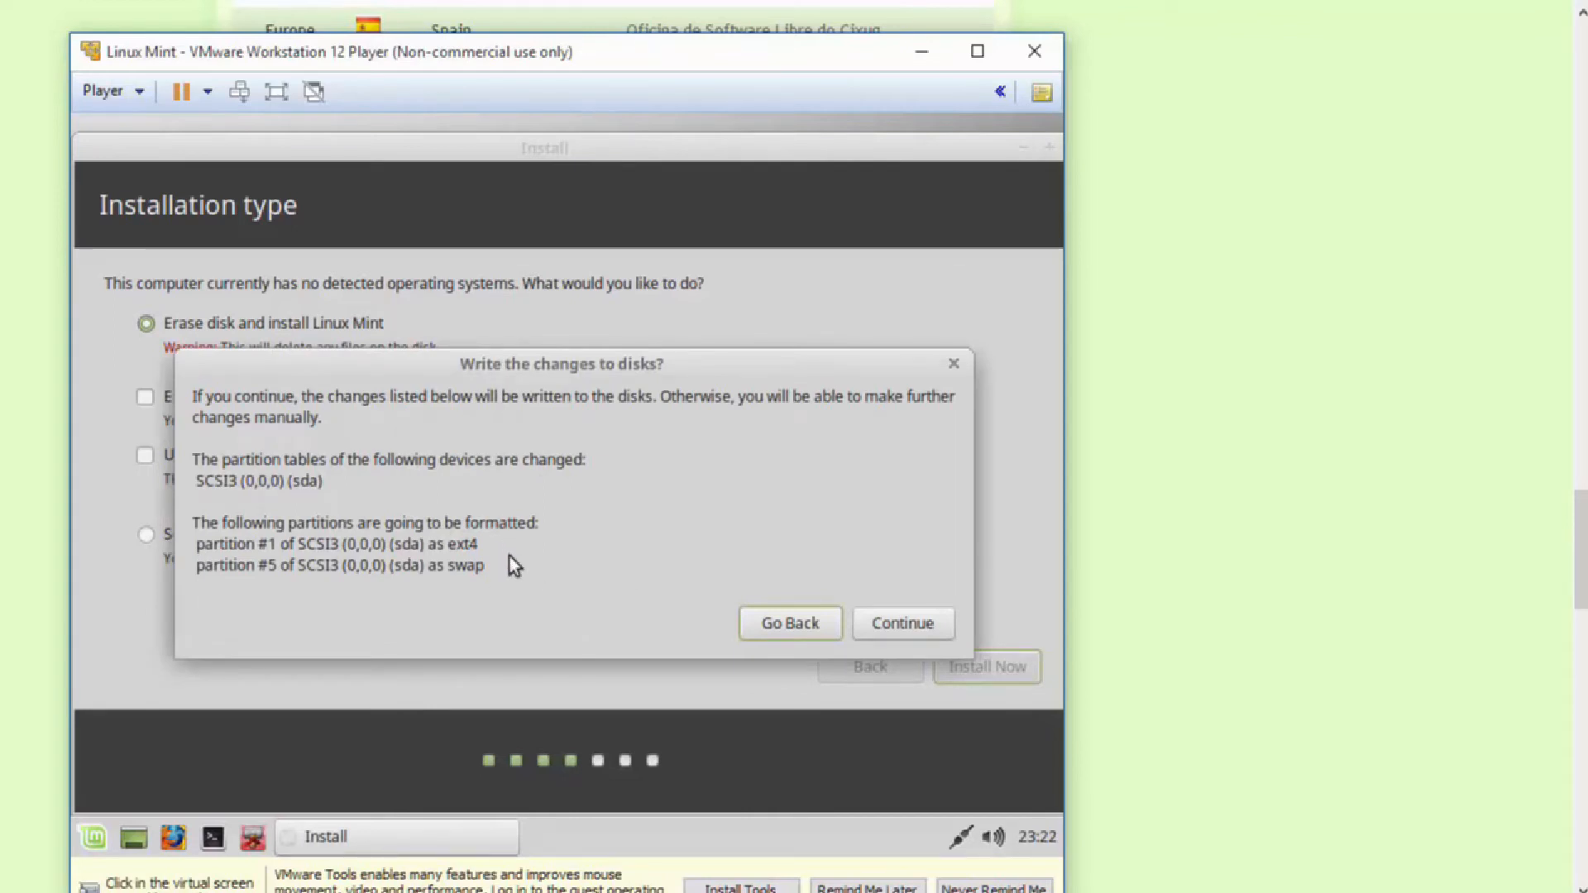
mouse_move(496, 578)
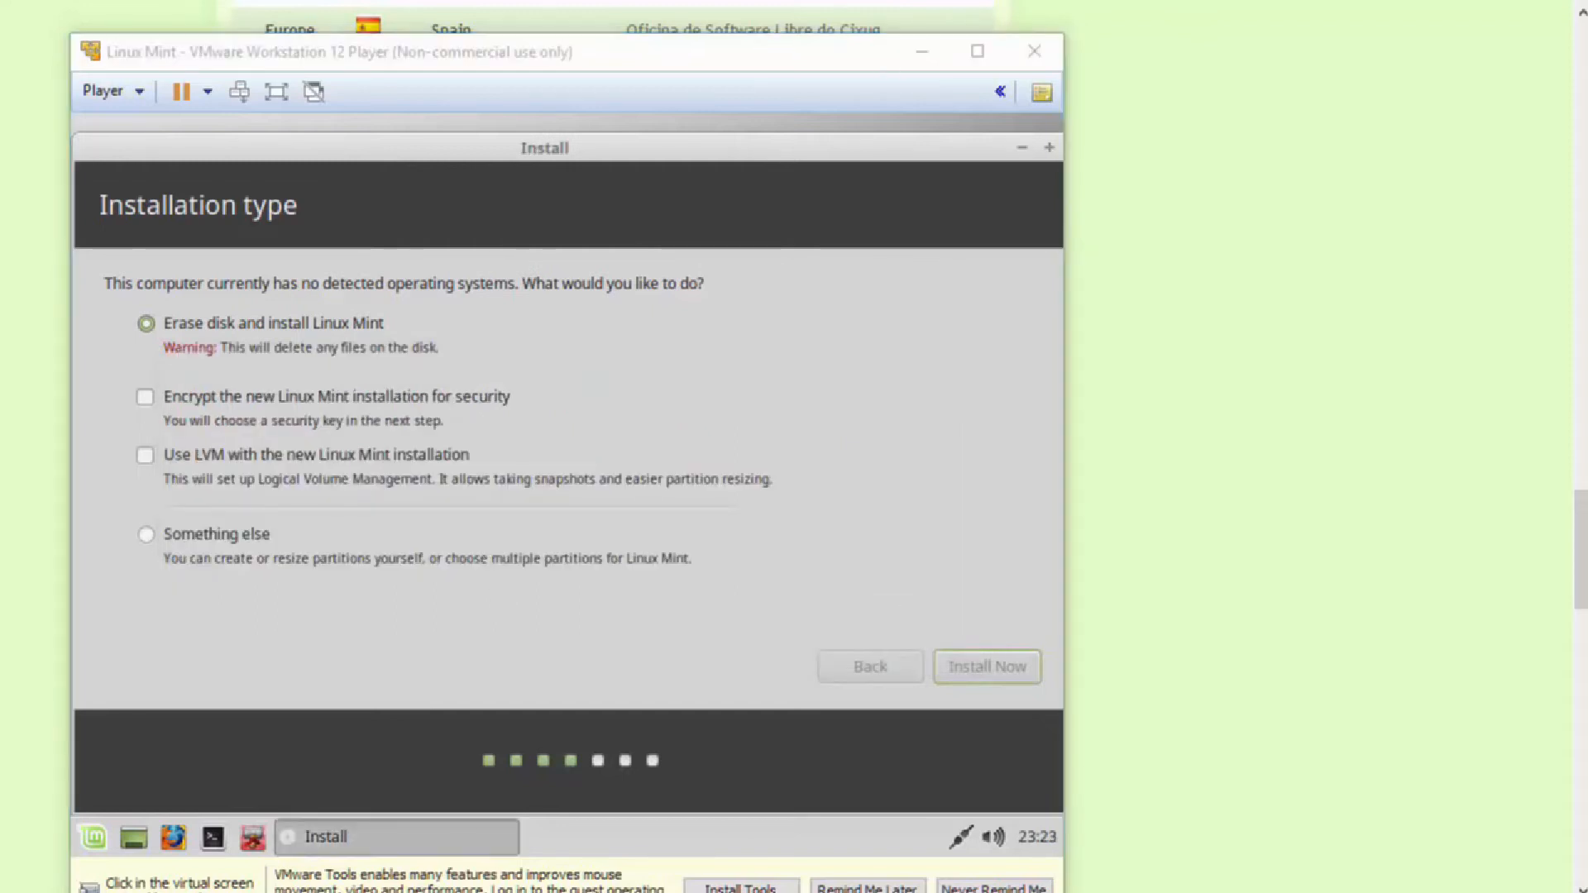
Accept Edmonton as location and English (US) keyboard, reaching the 'Who are you?' page
click(985, 667)
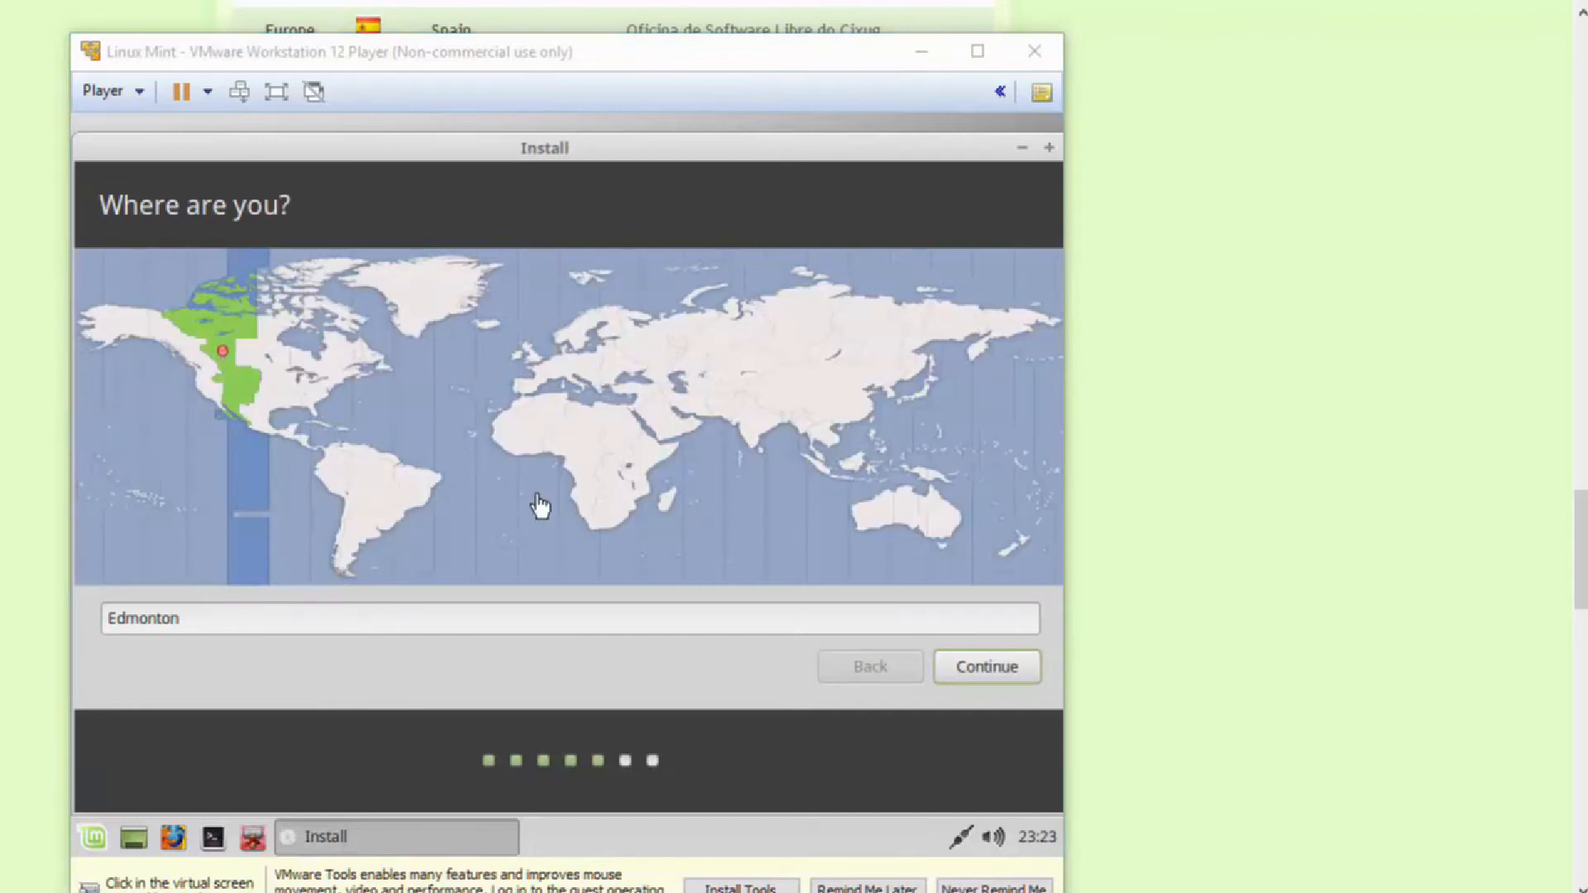
mouse_move(440, 364)
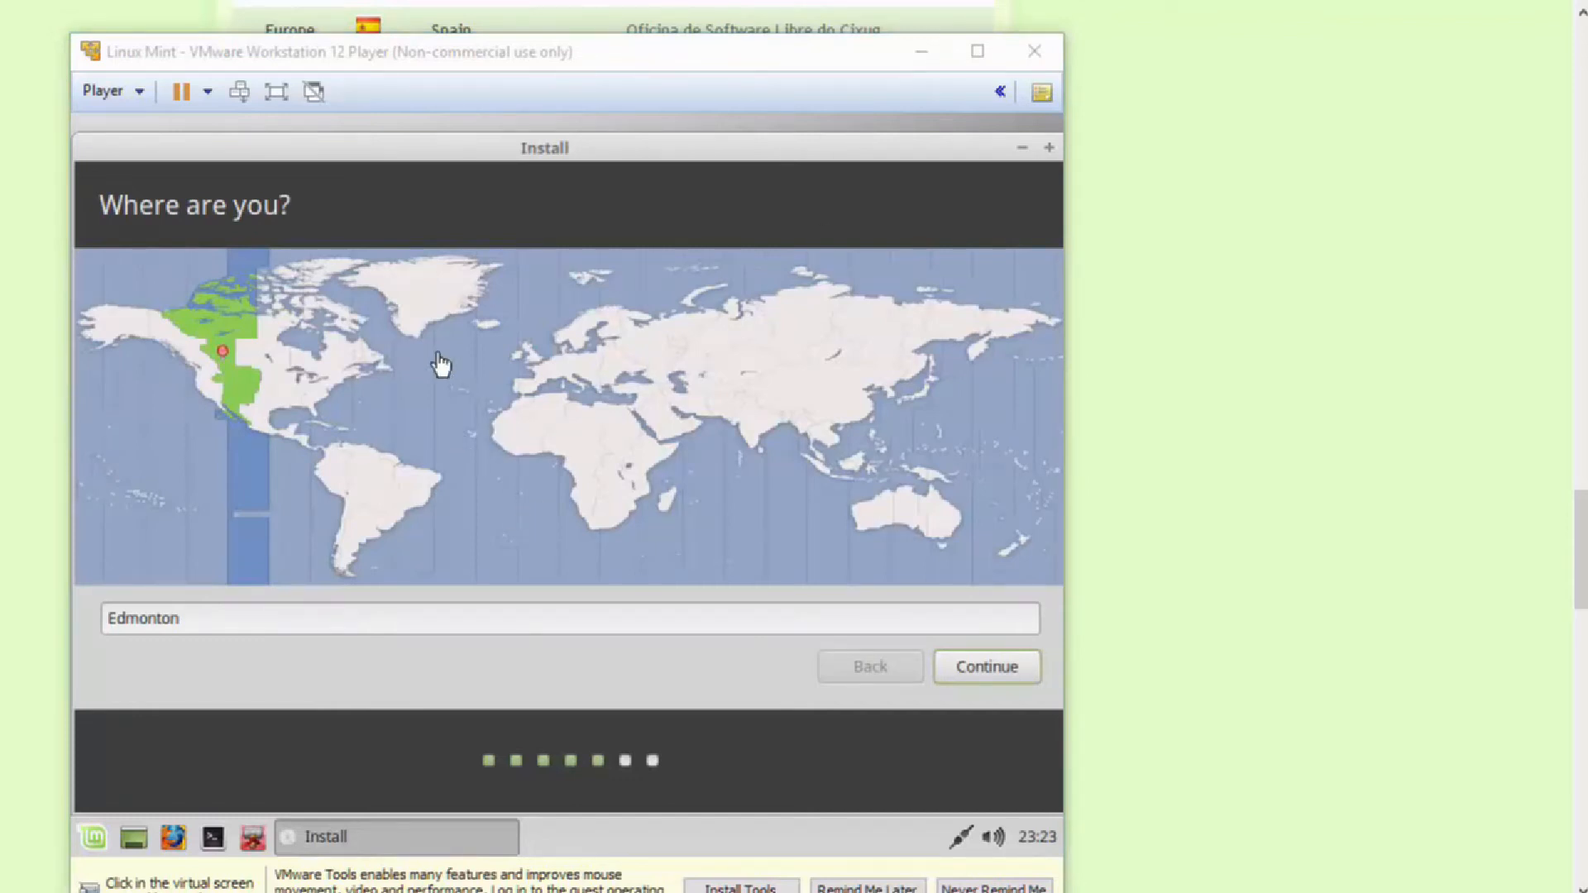
mouse_move(624, 521)
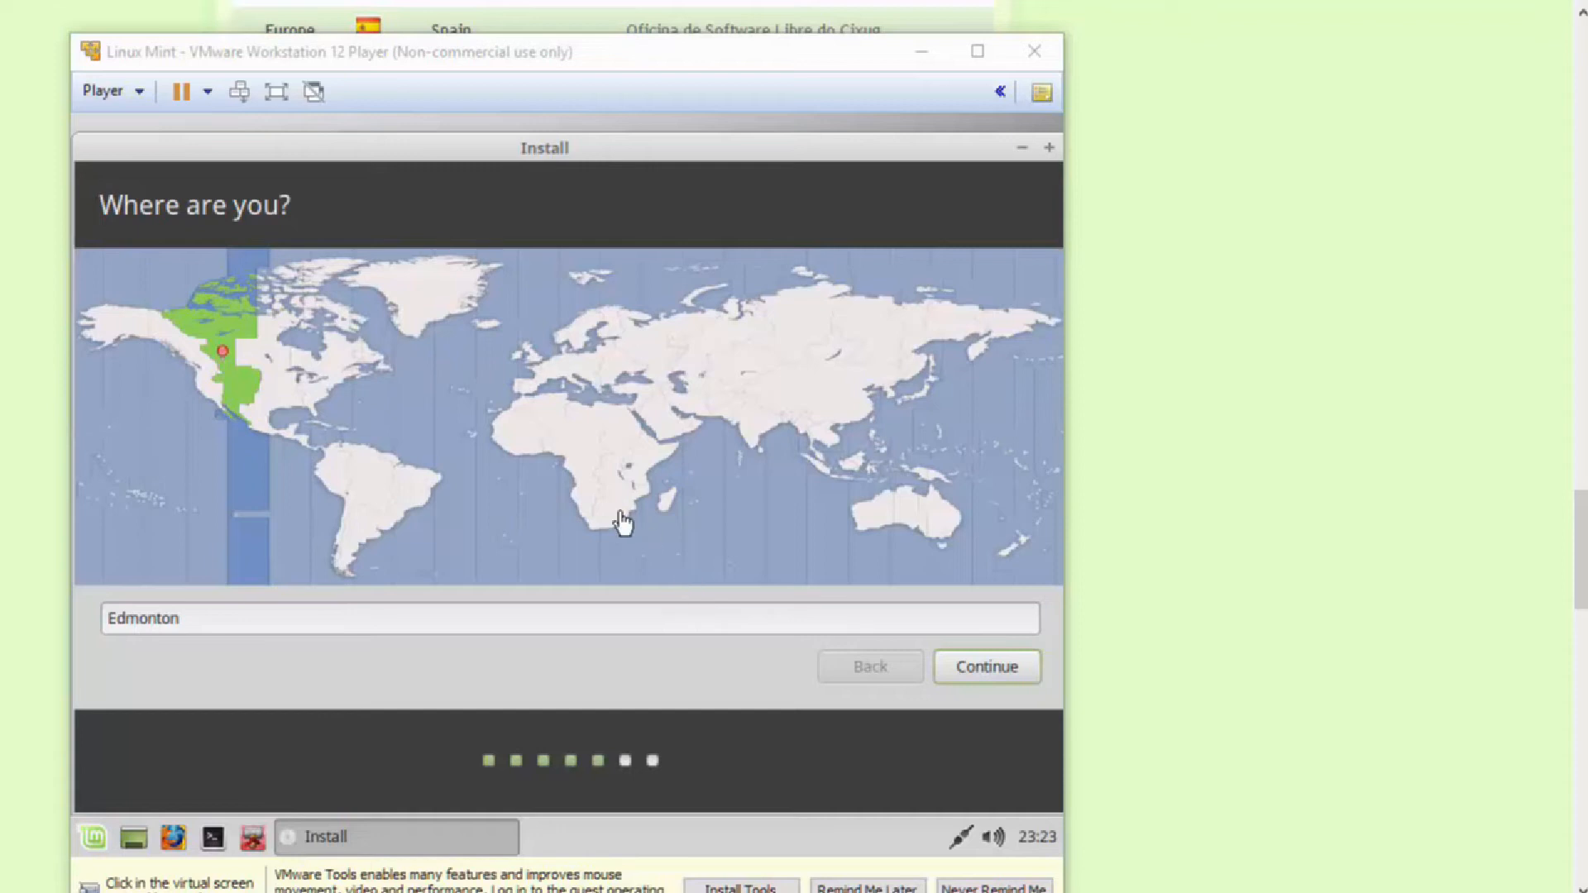
mouse_move(518, 468)
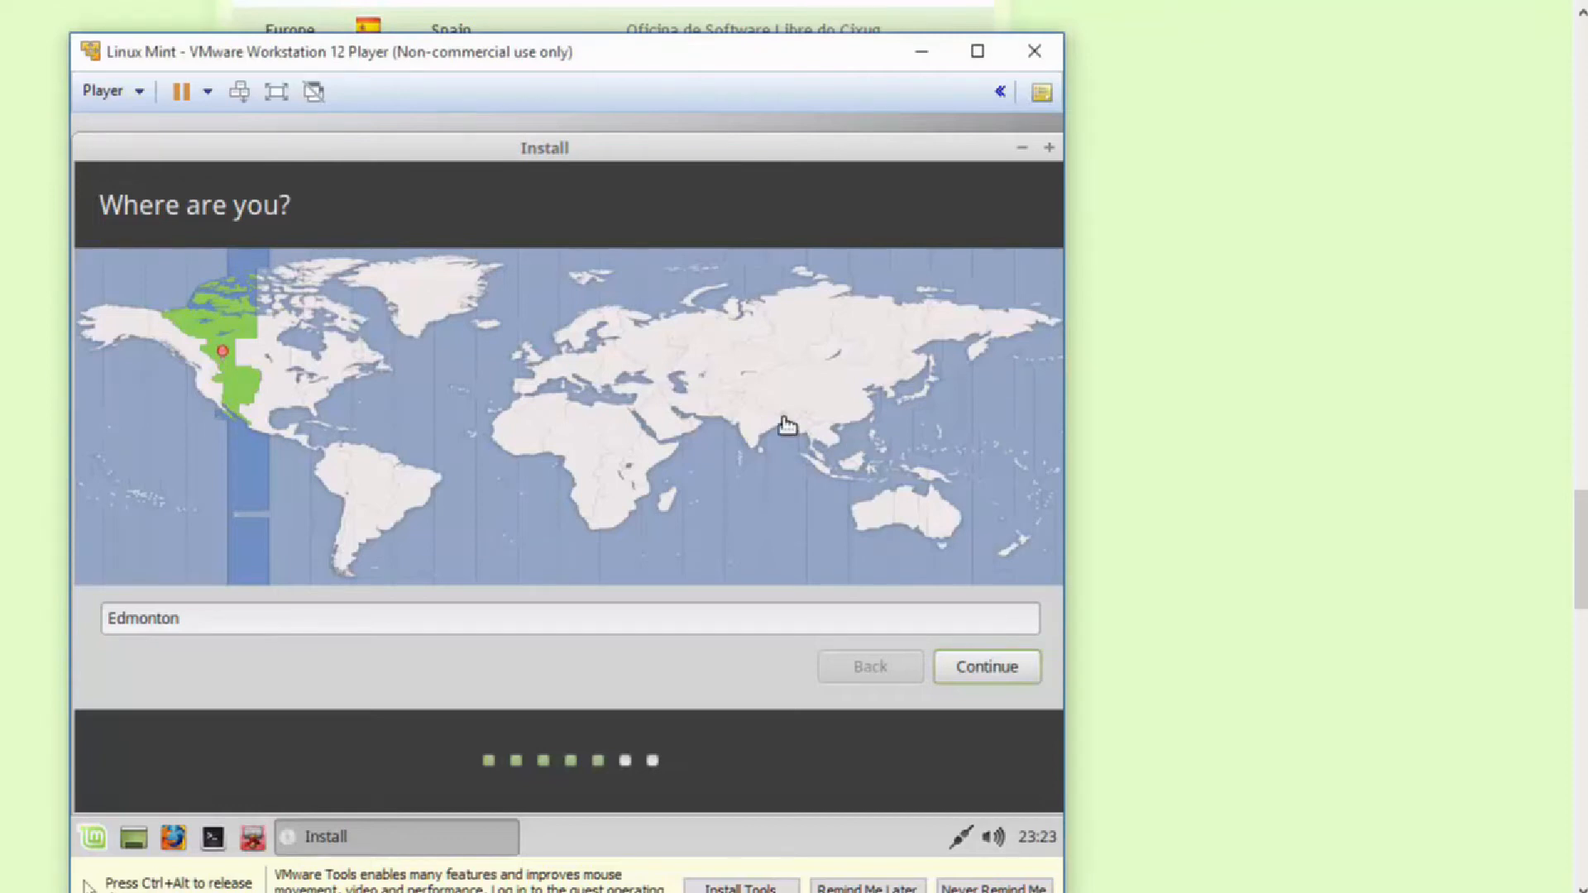
click(984, 666)
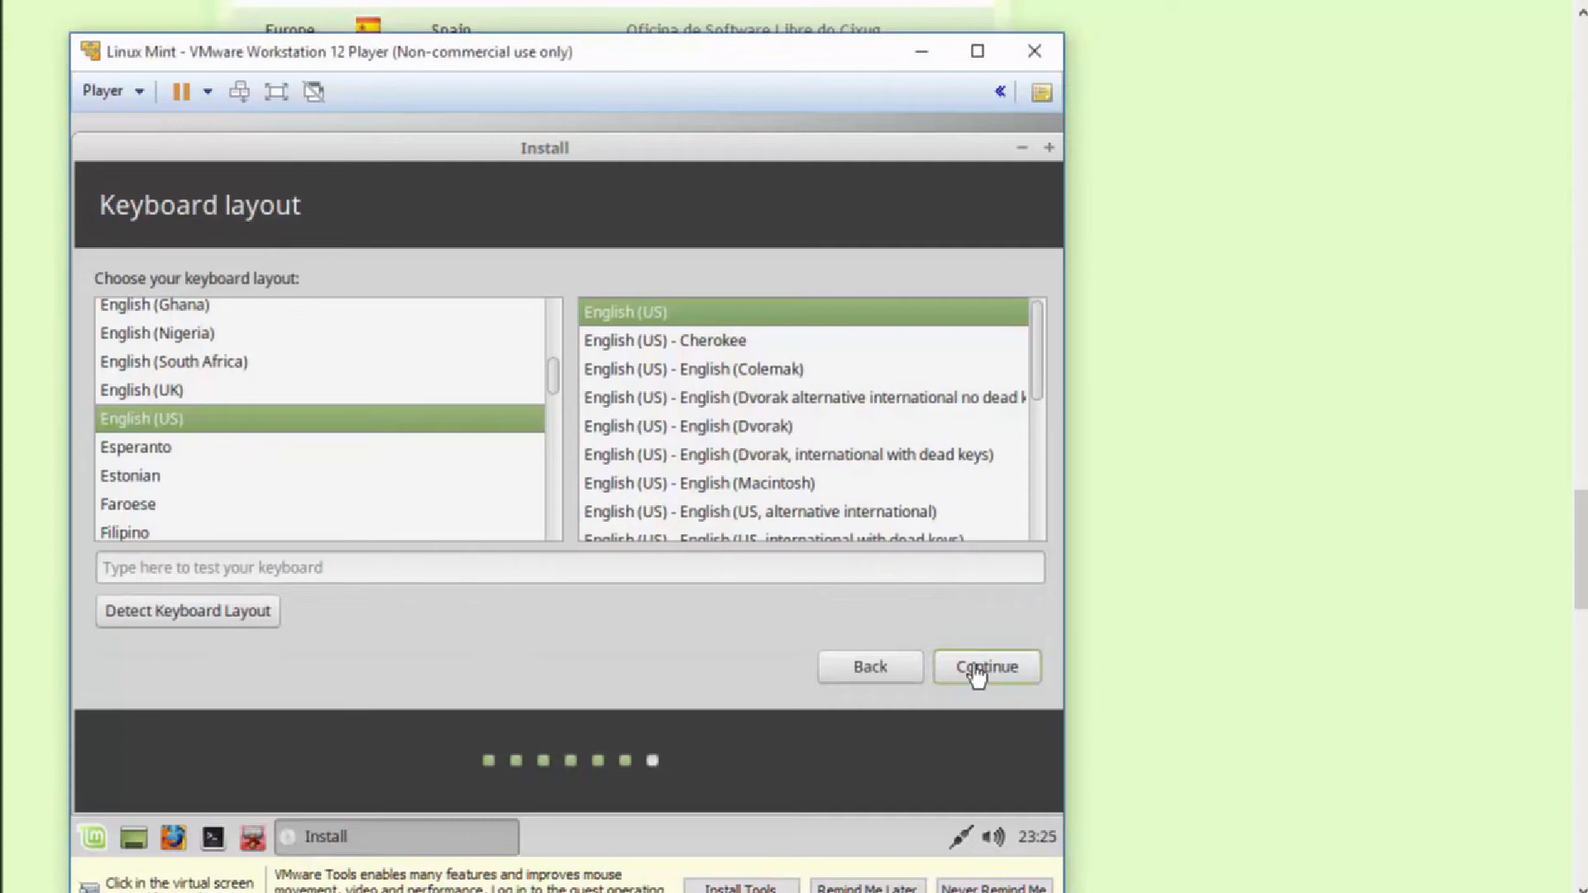
click(984, 666)
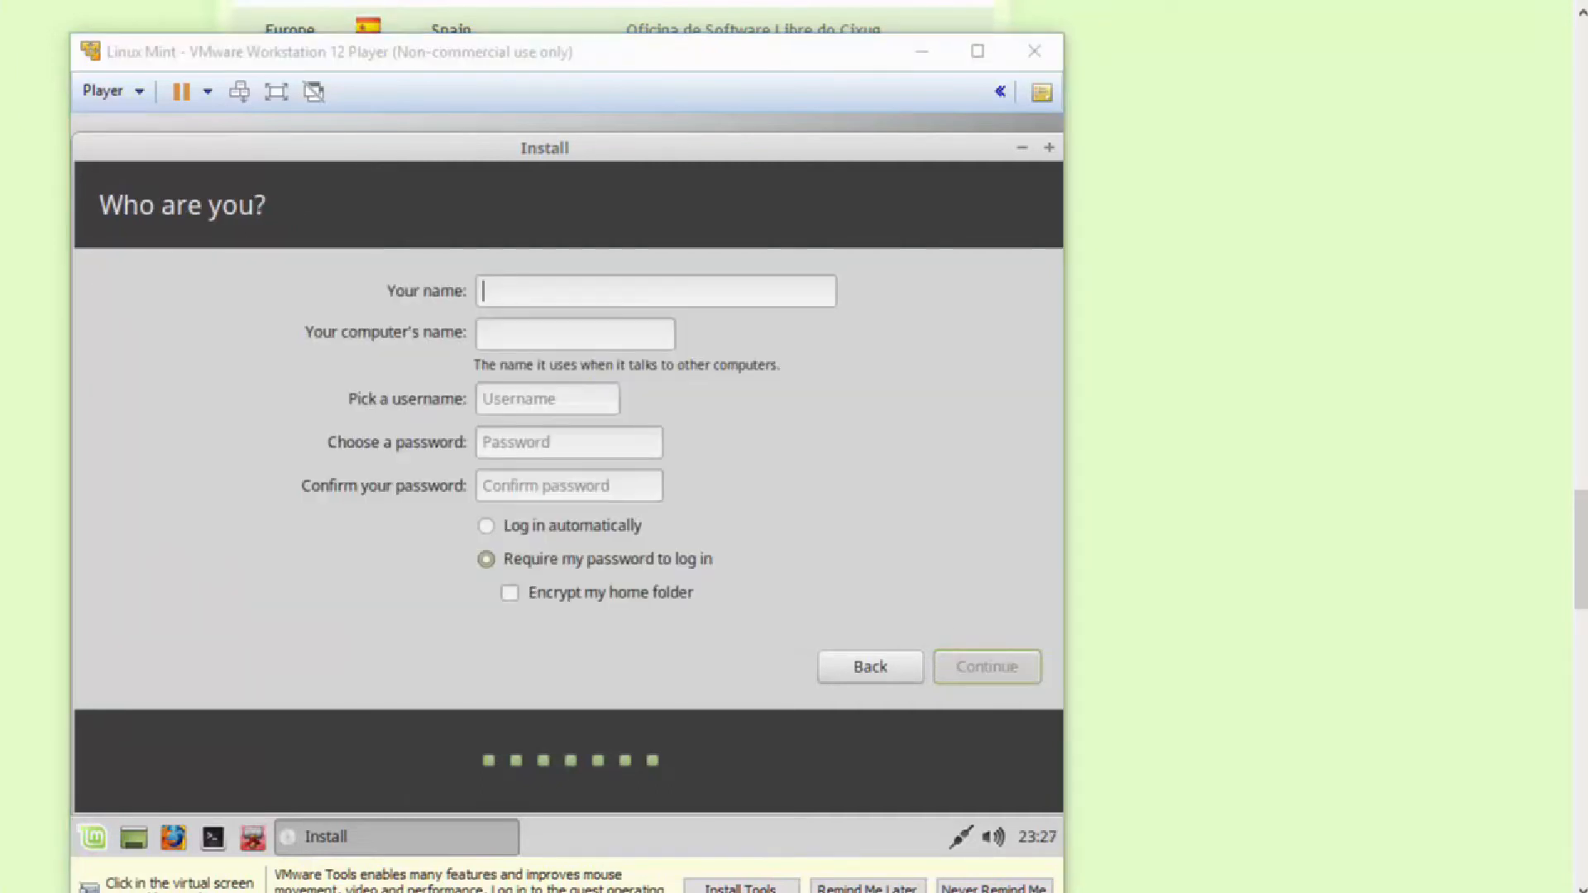
mouse_move(837, 339)
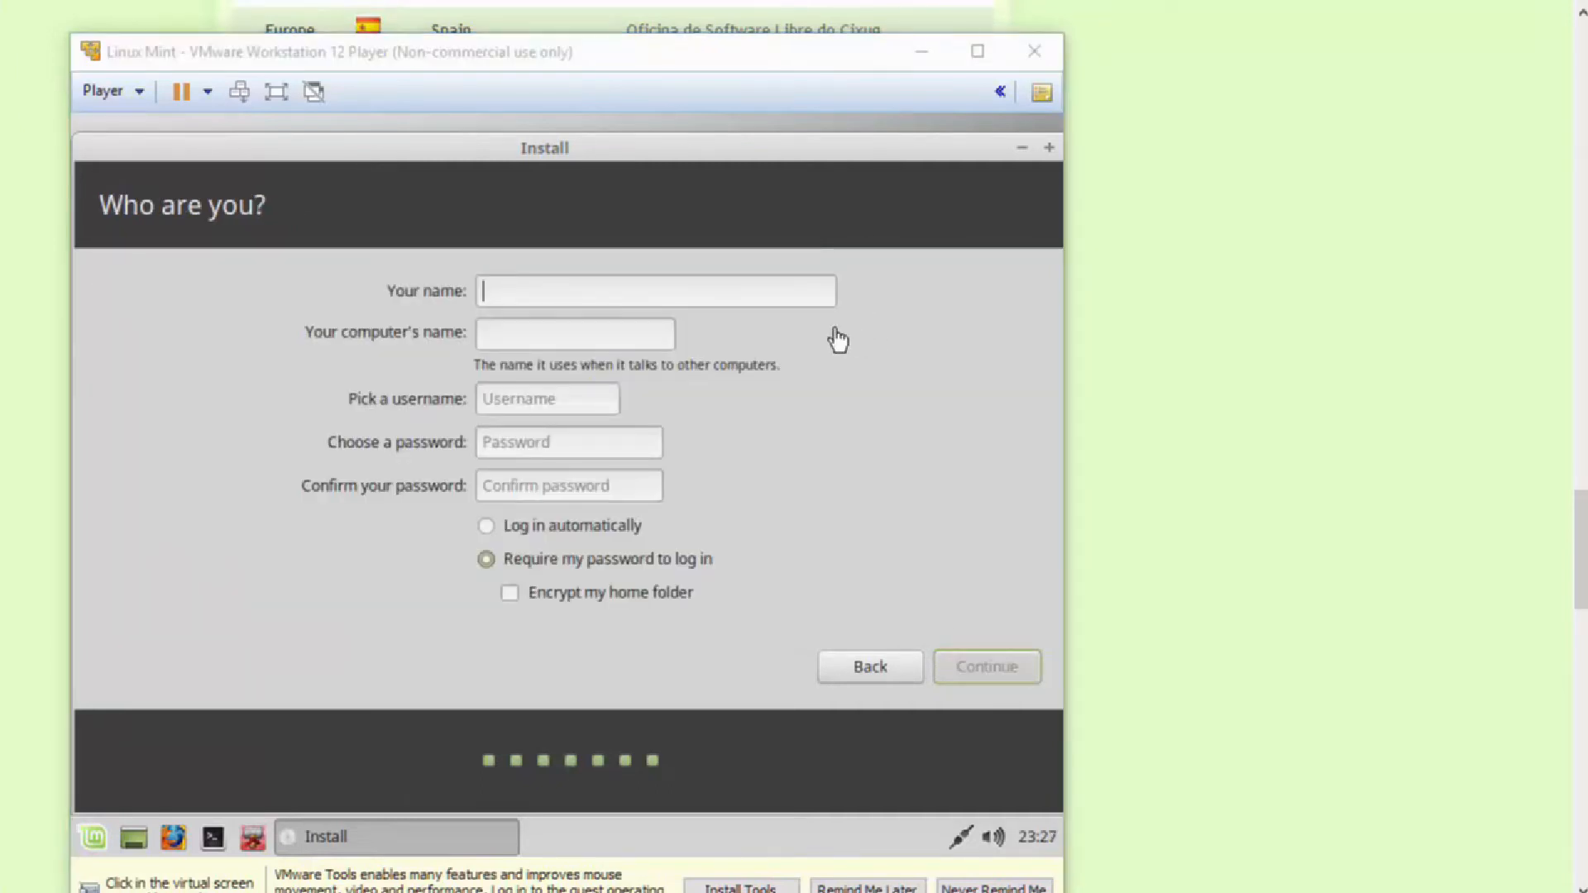
mouse_move(552, 333)
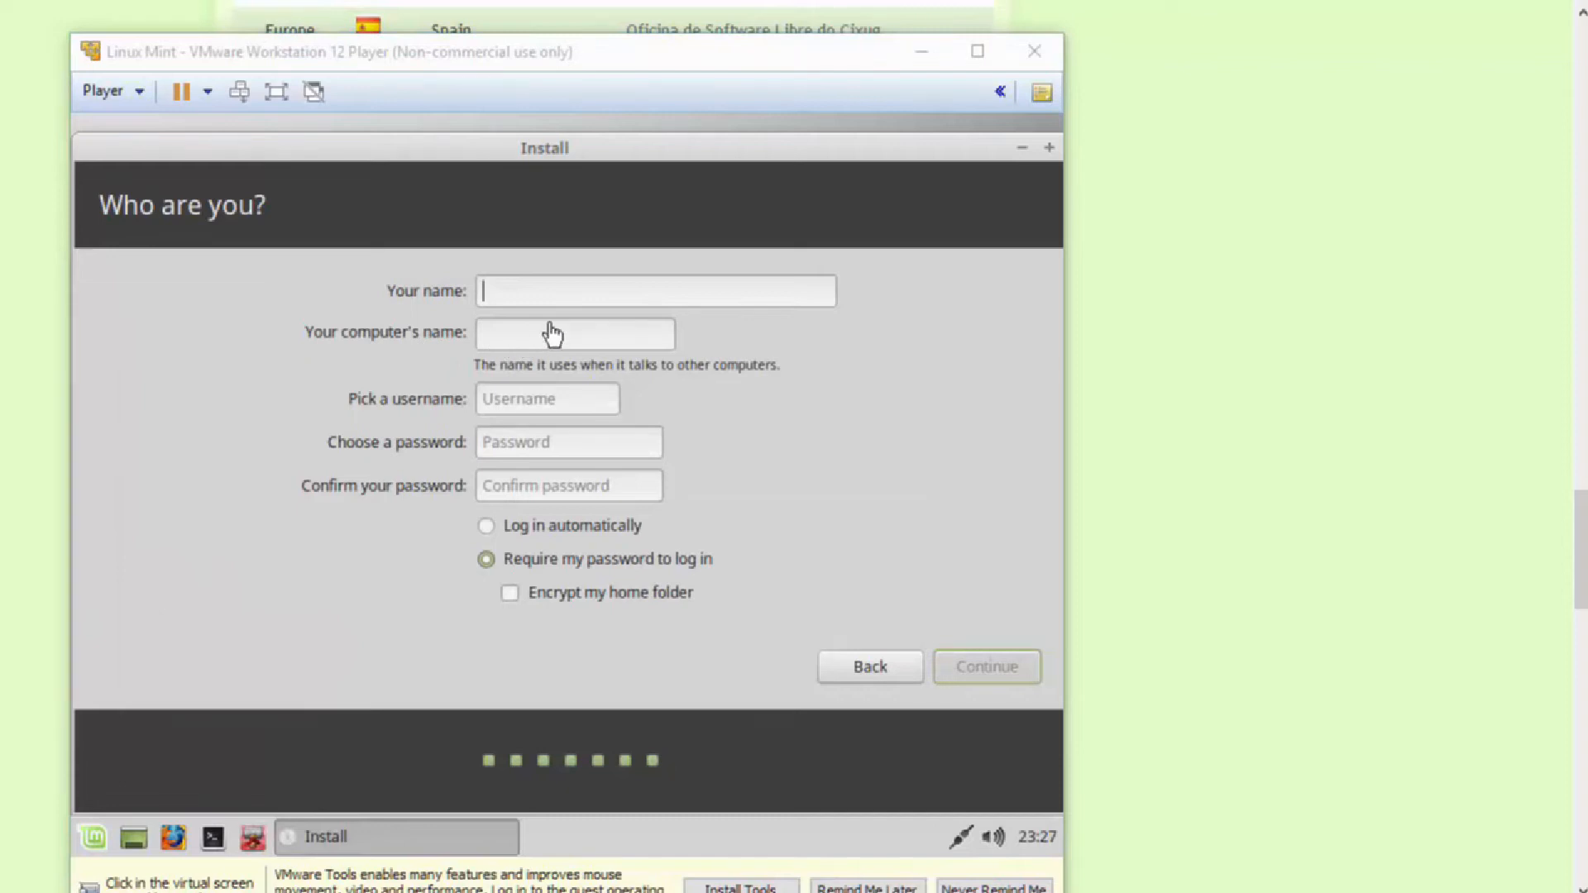
mouse_move(553, 400)
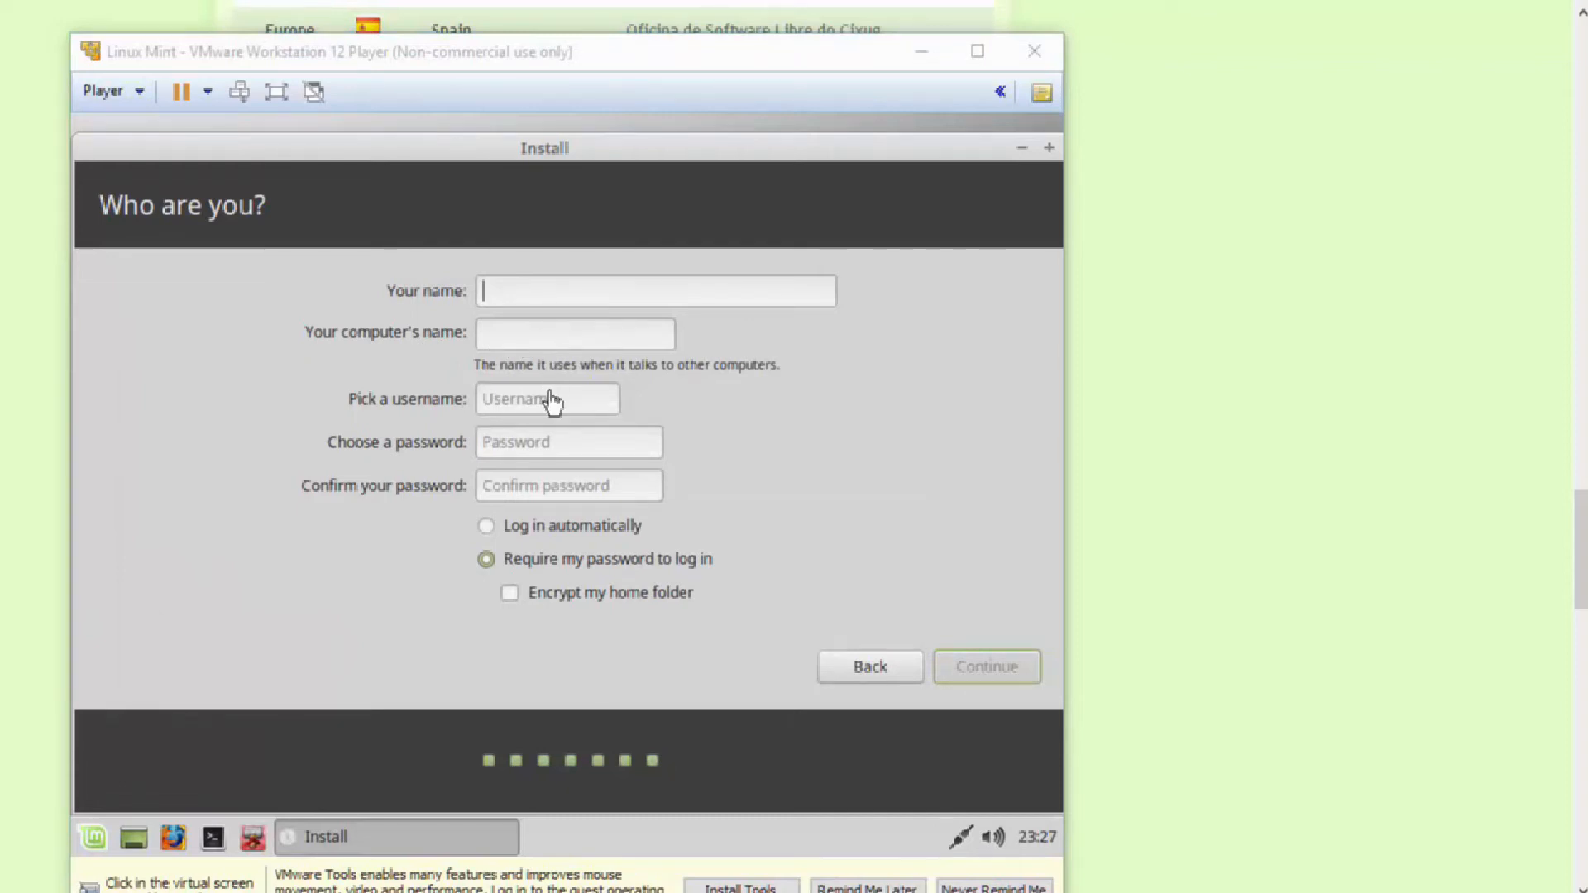
mouse_move(553, 495)
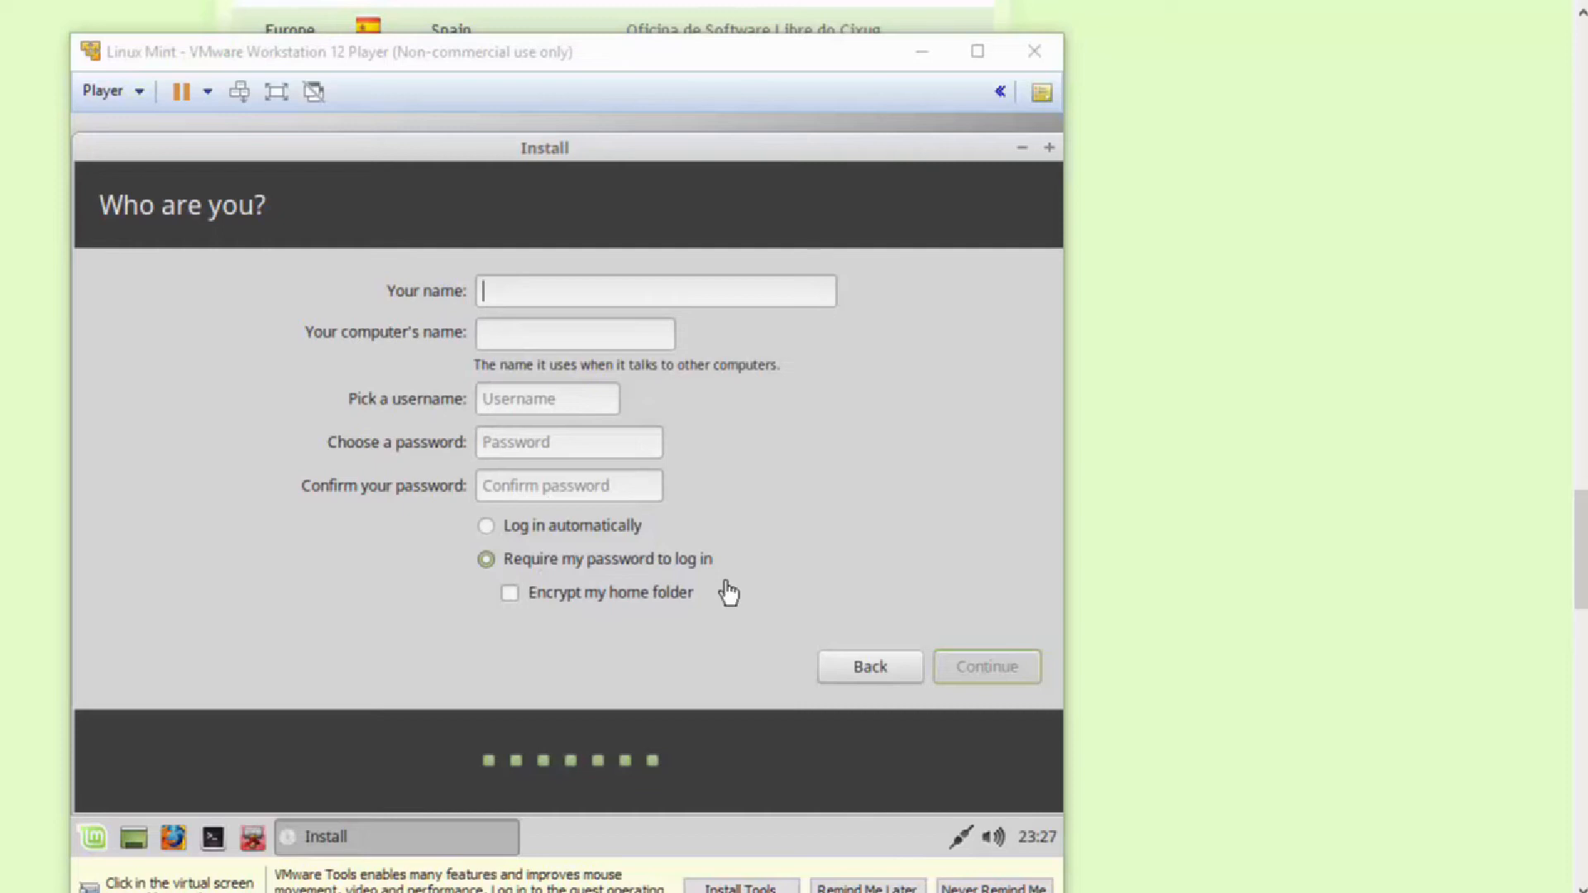
Quit the Linux Mint installer back to the guest desktop
click(985, 667)
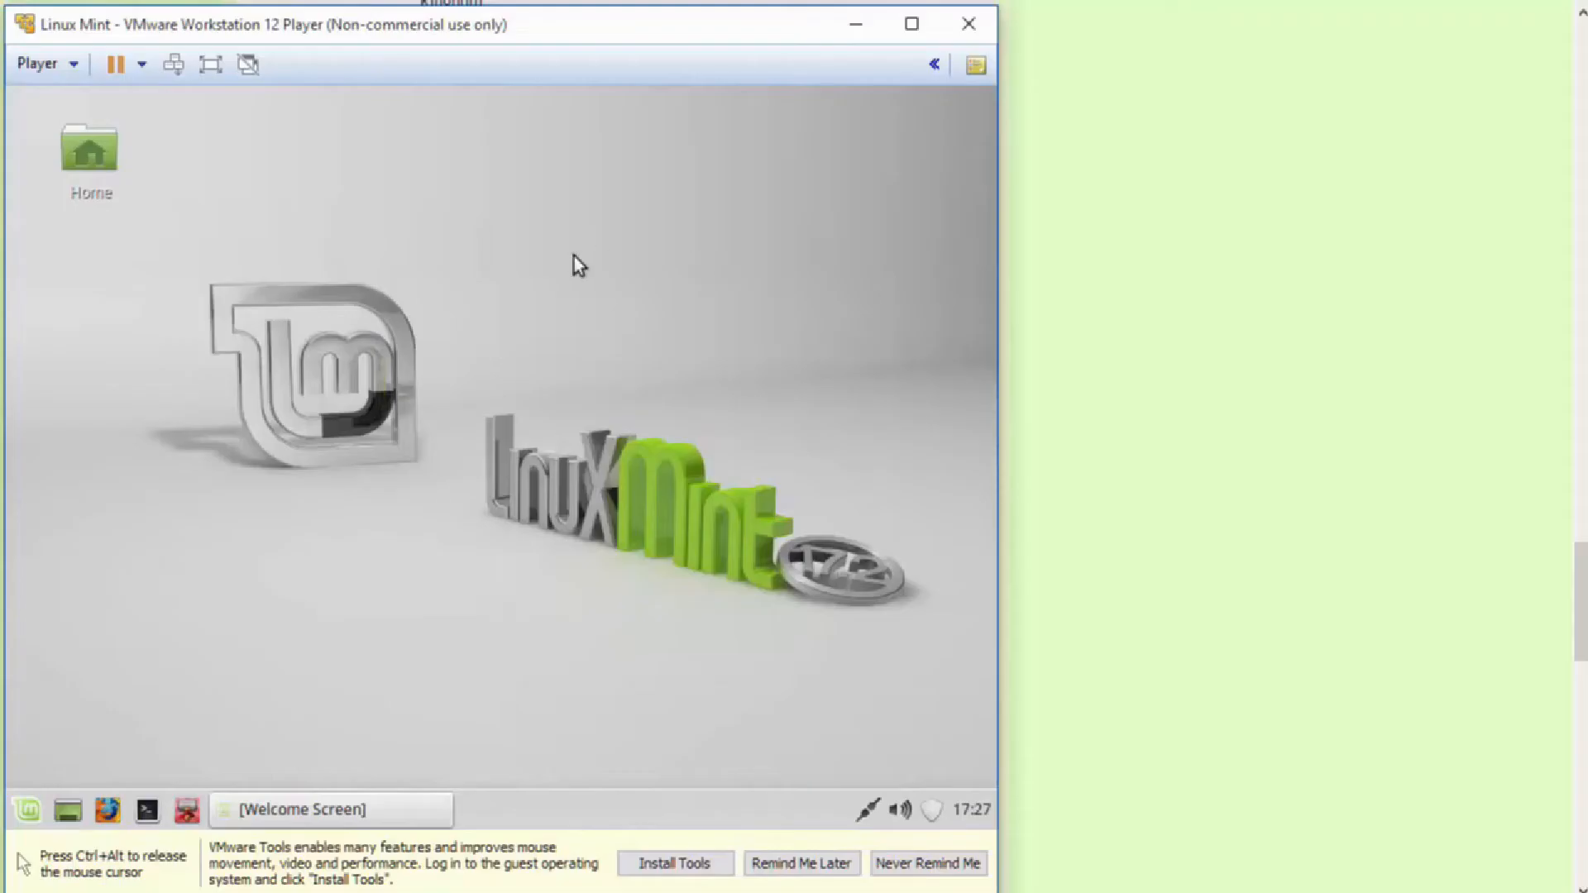
mouse_move(536, 278)
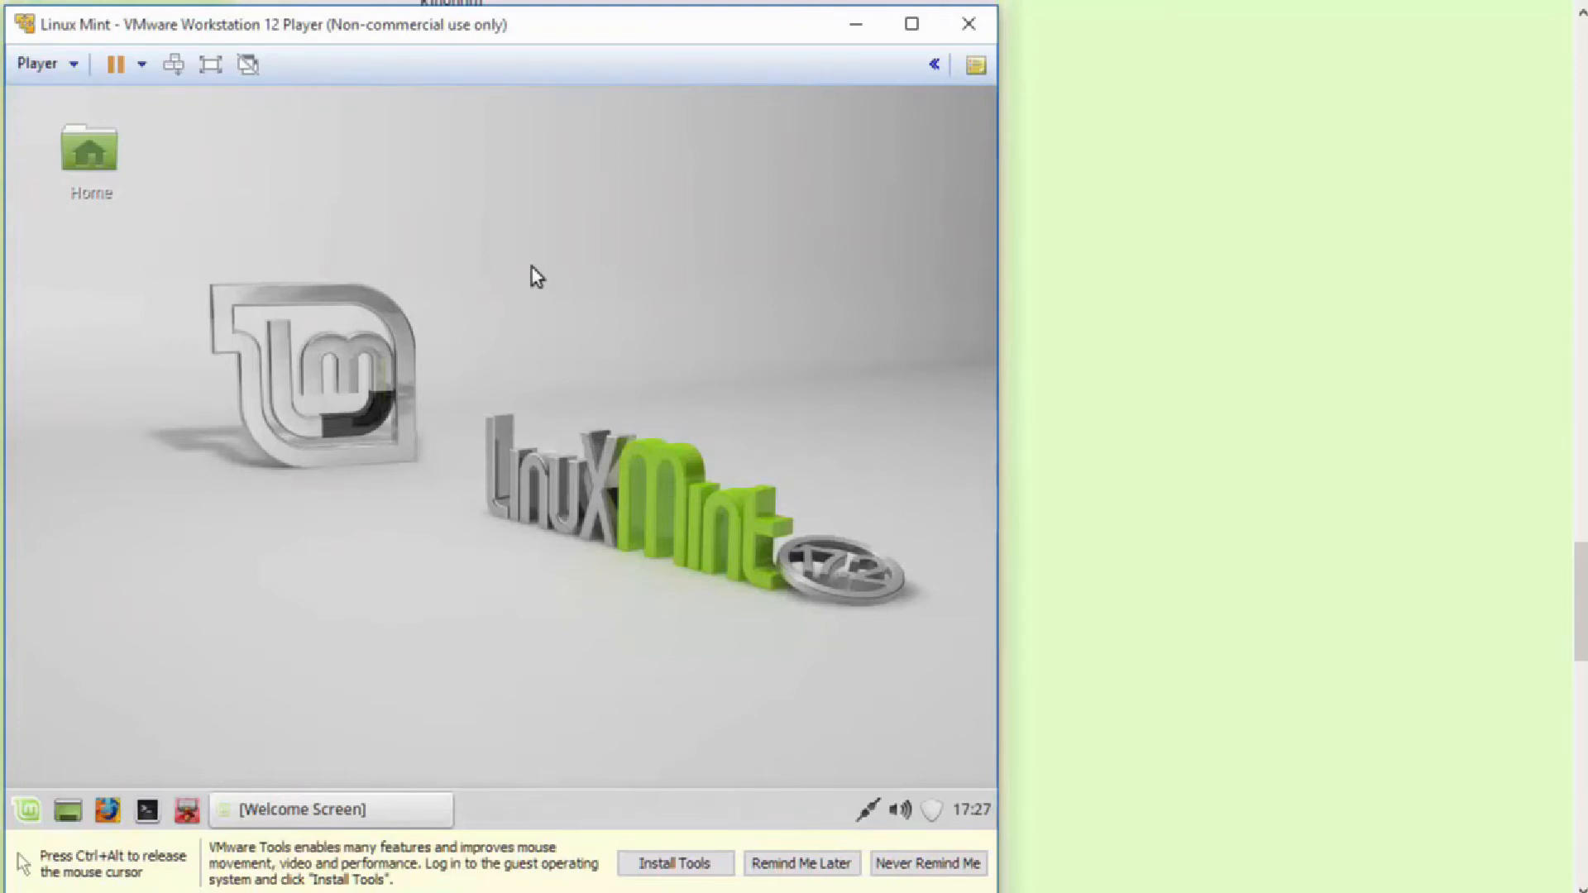
mouse_move(265, 248)
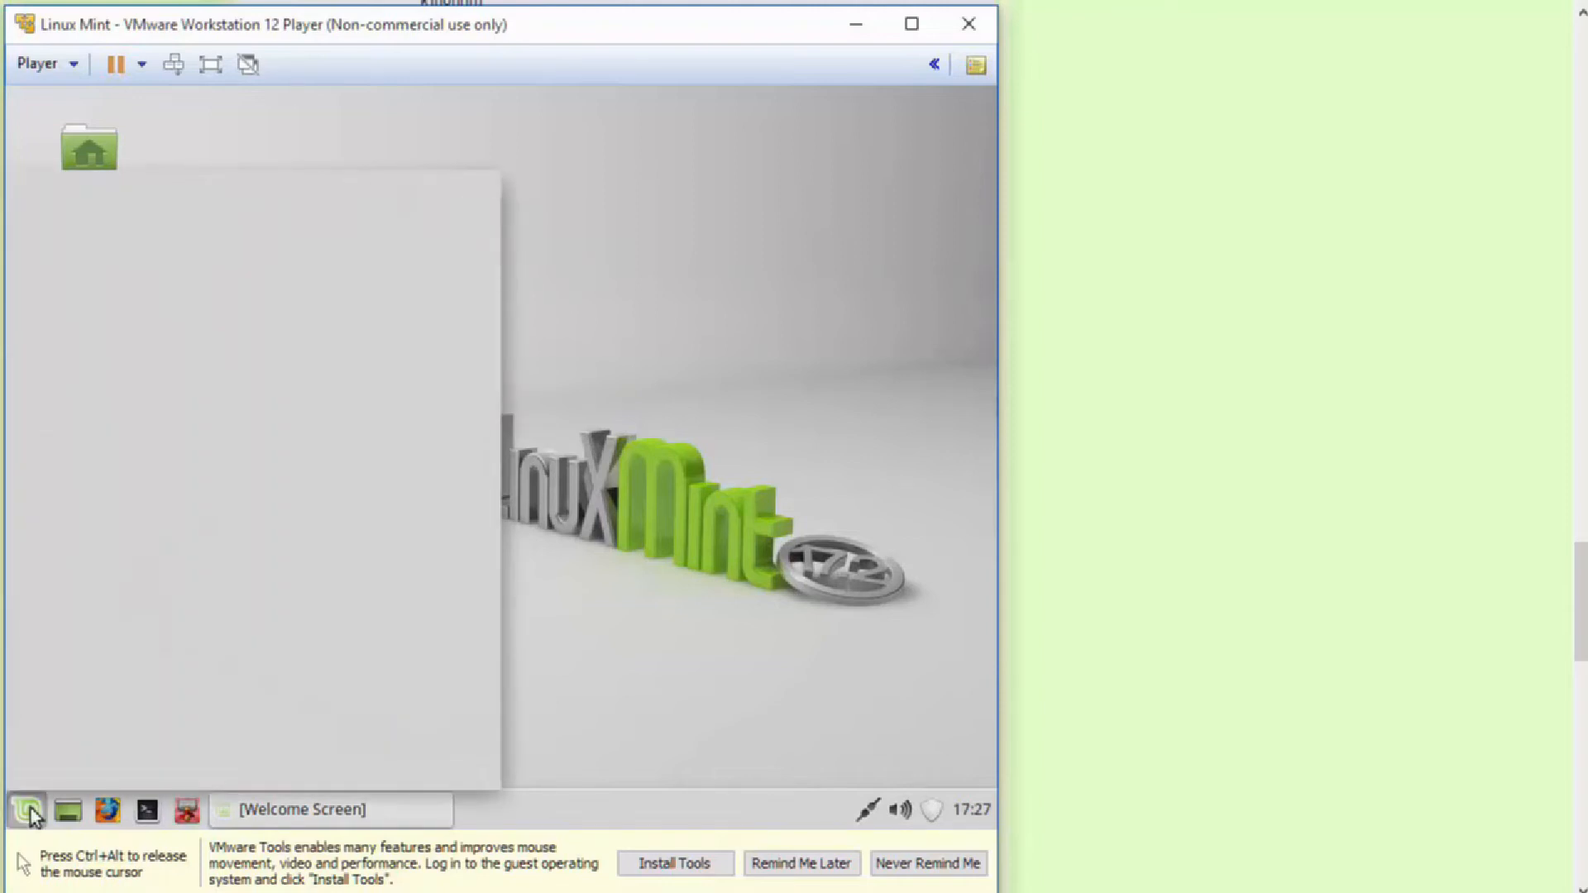
click(28, 809)
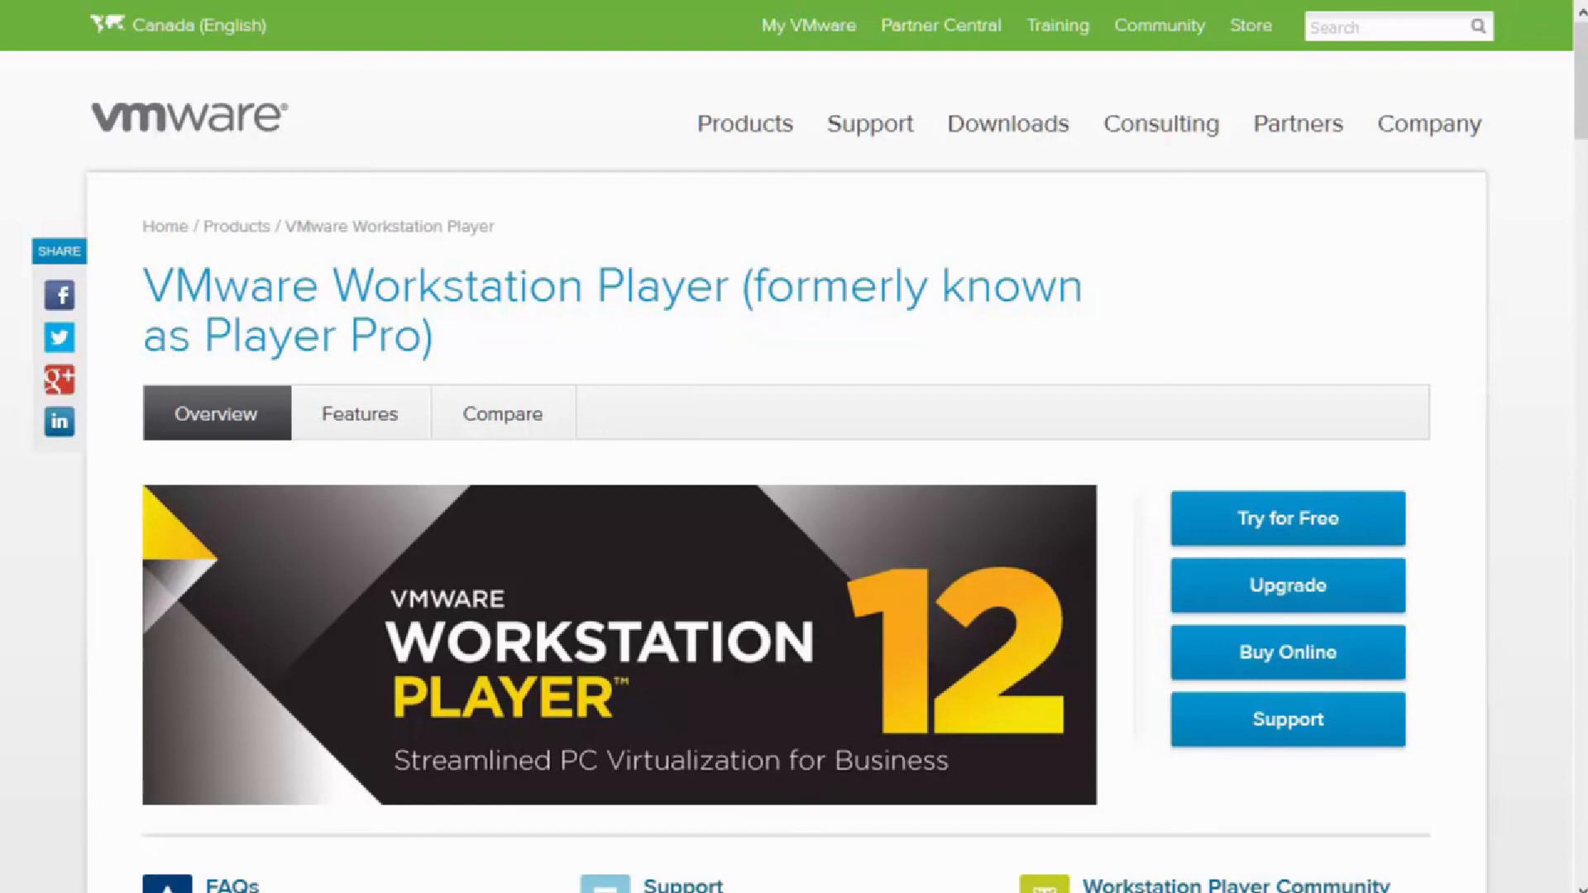
mouse_move(1287, 517)
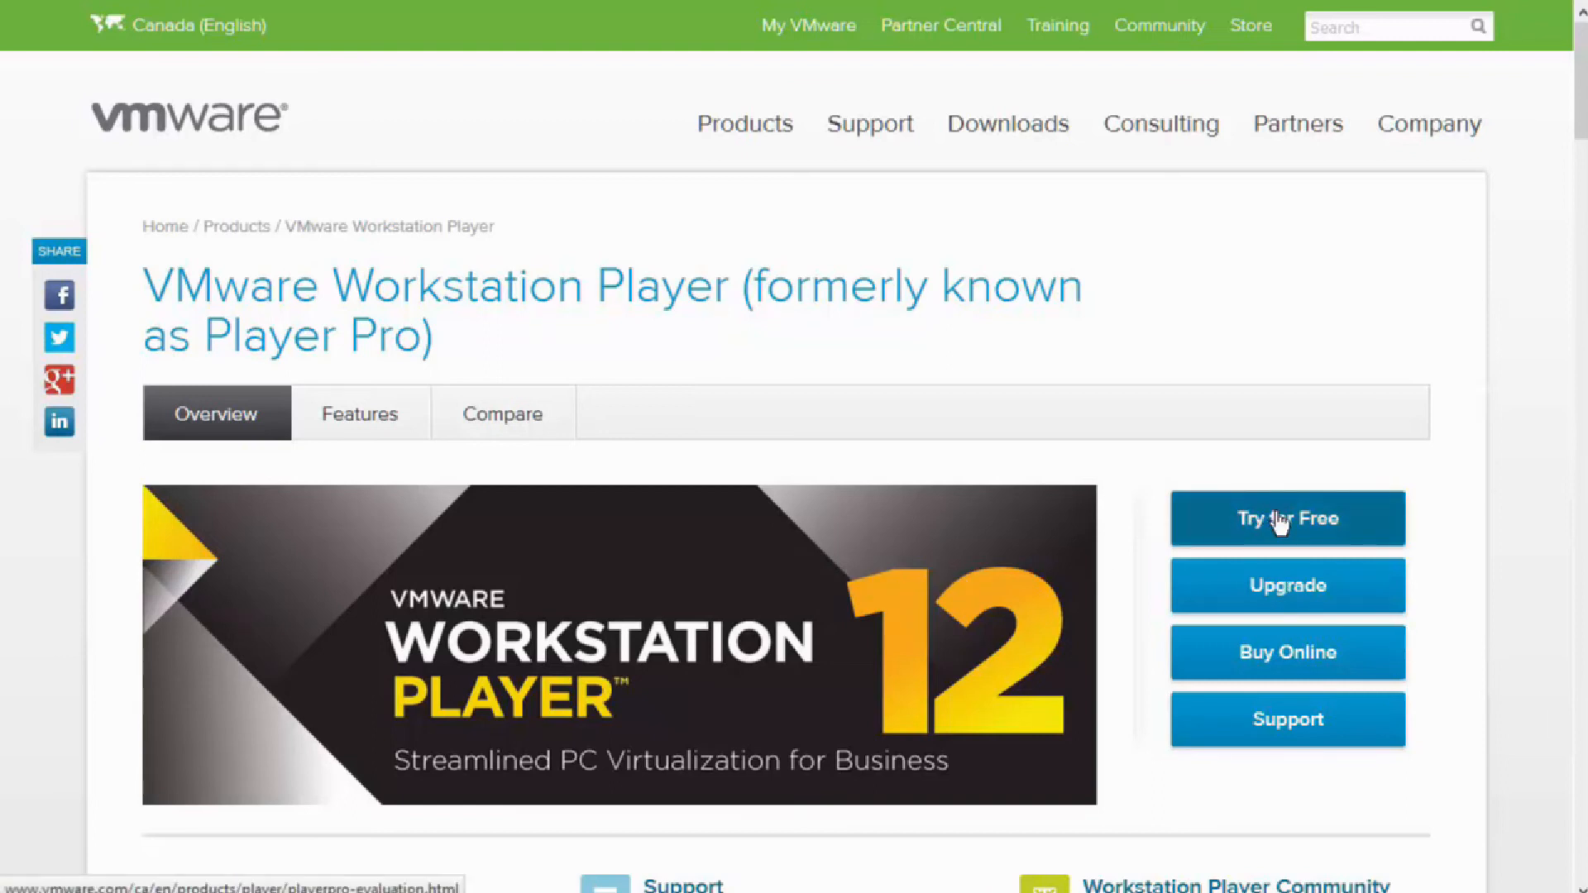
Download the VMware Workstation 12 Player Windows 64-bit installer via Try for Free and save the file
click(1287, 518)
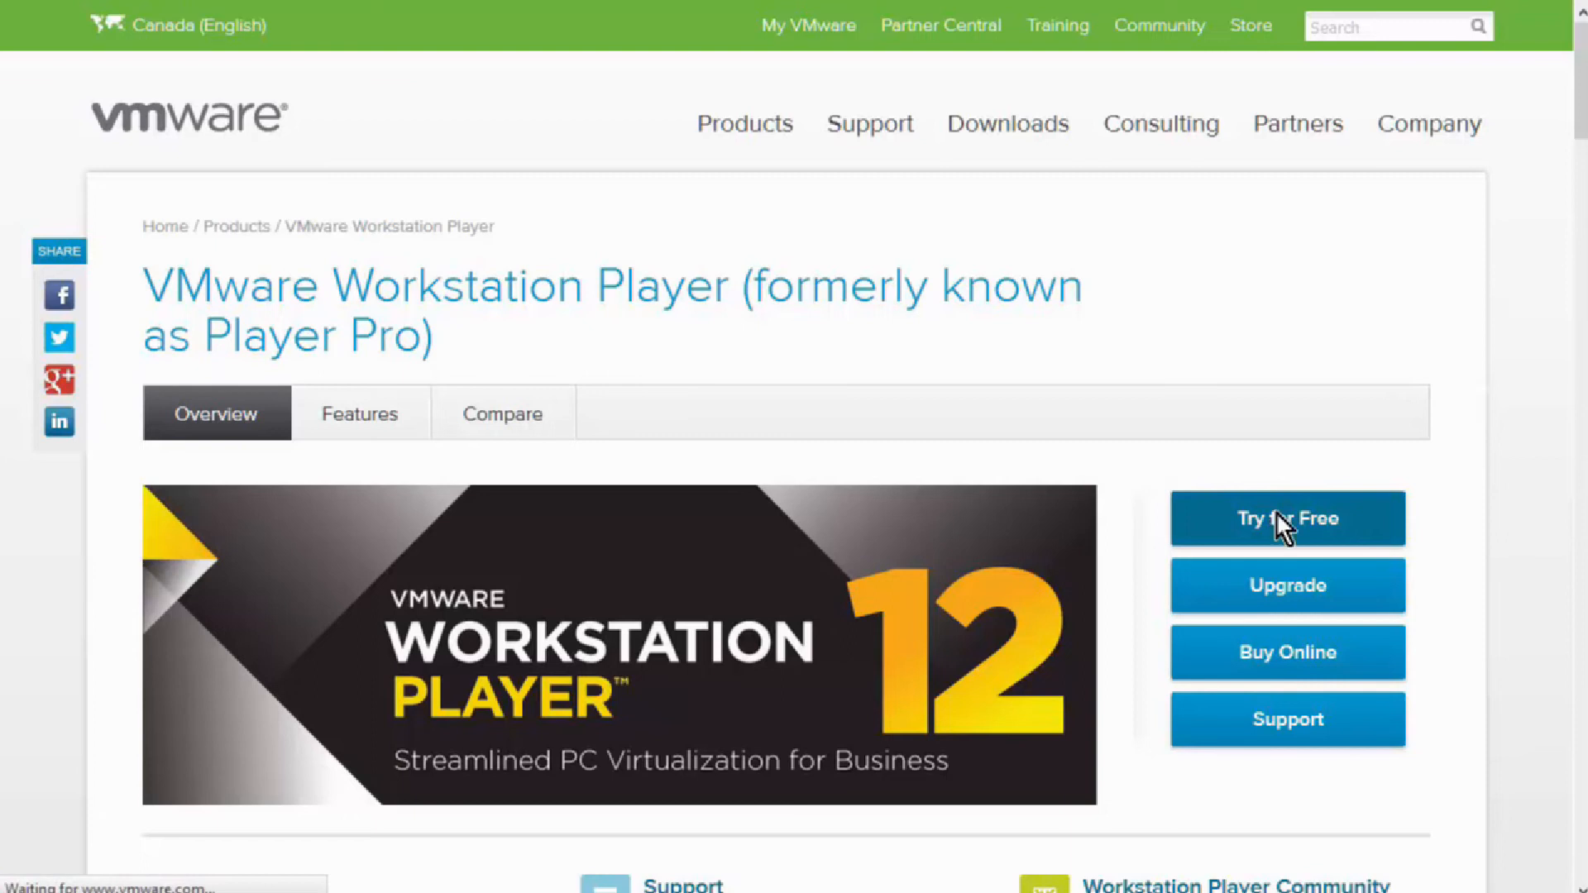
click(1286, 518)
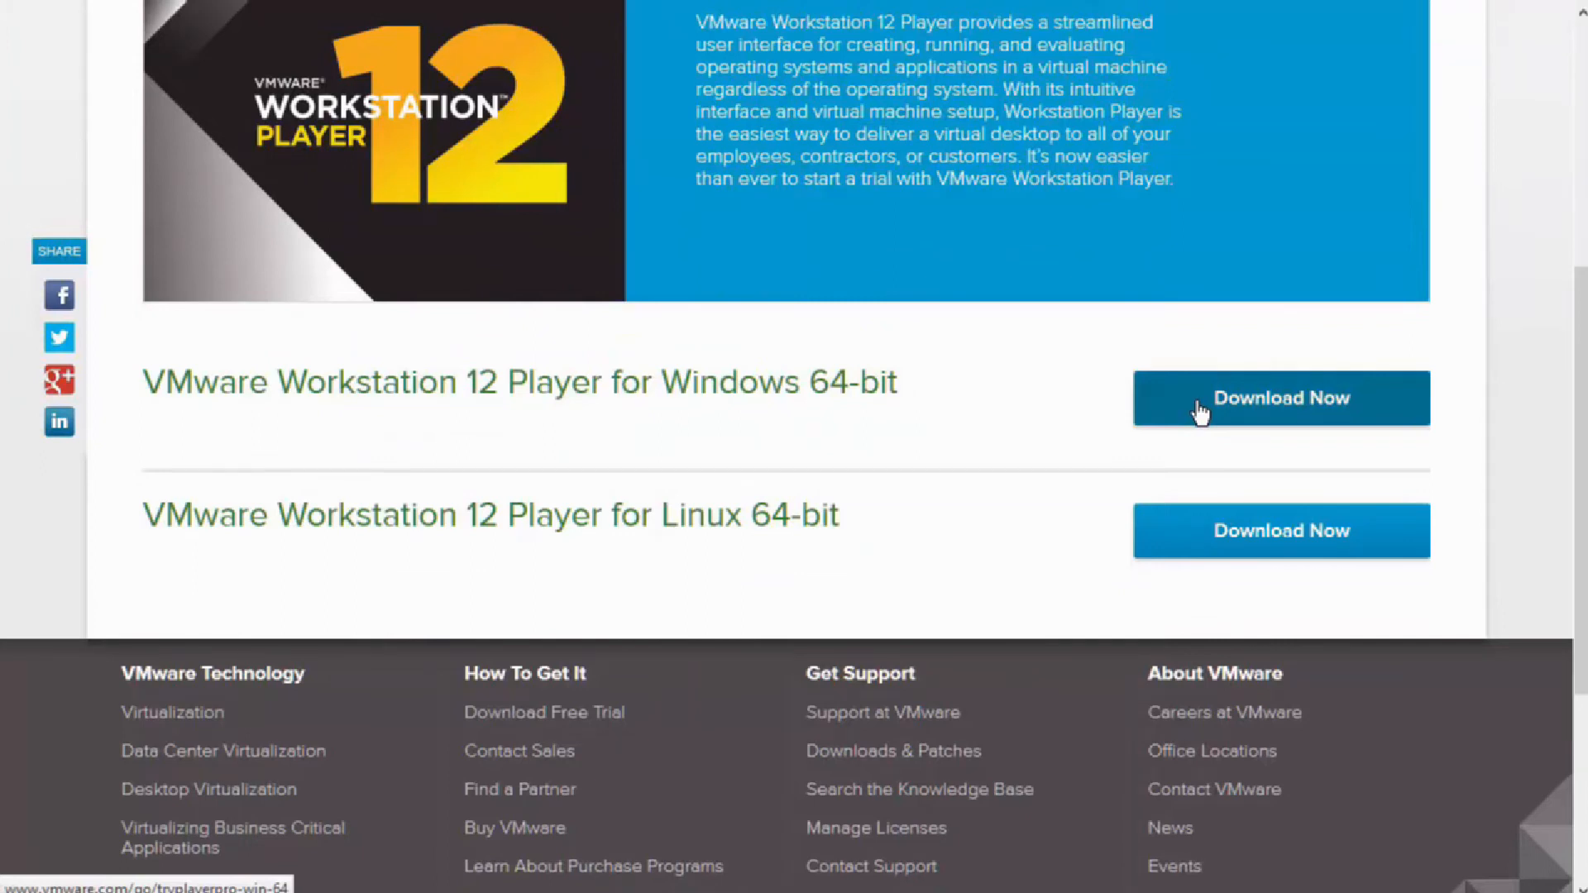
click(1280, 397)
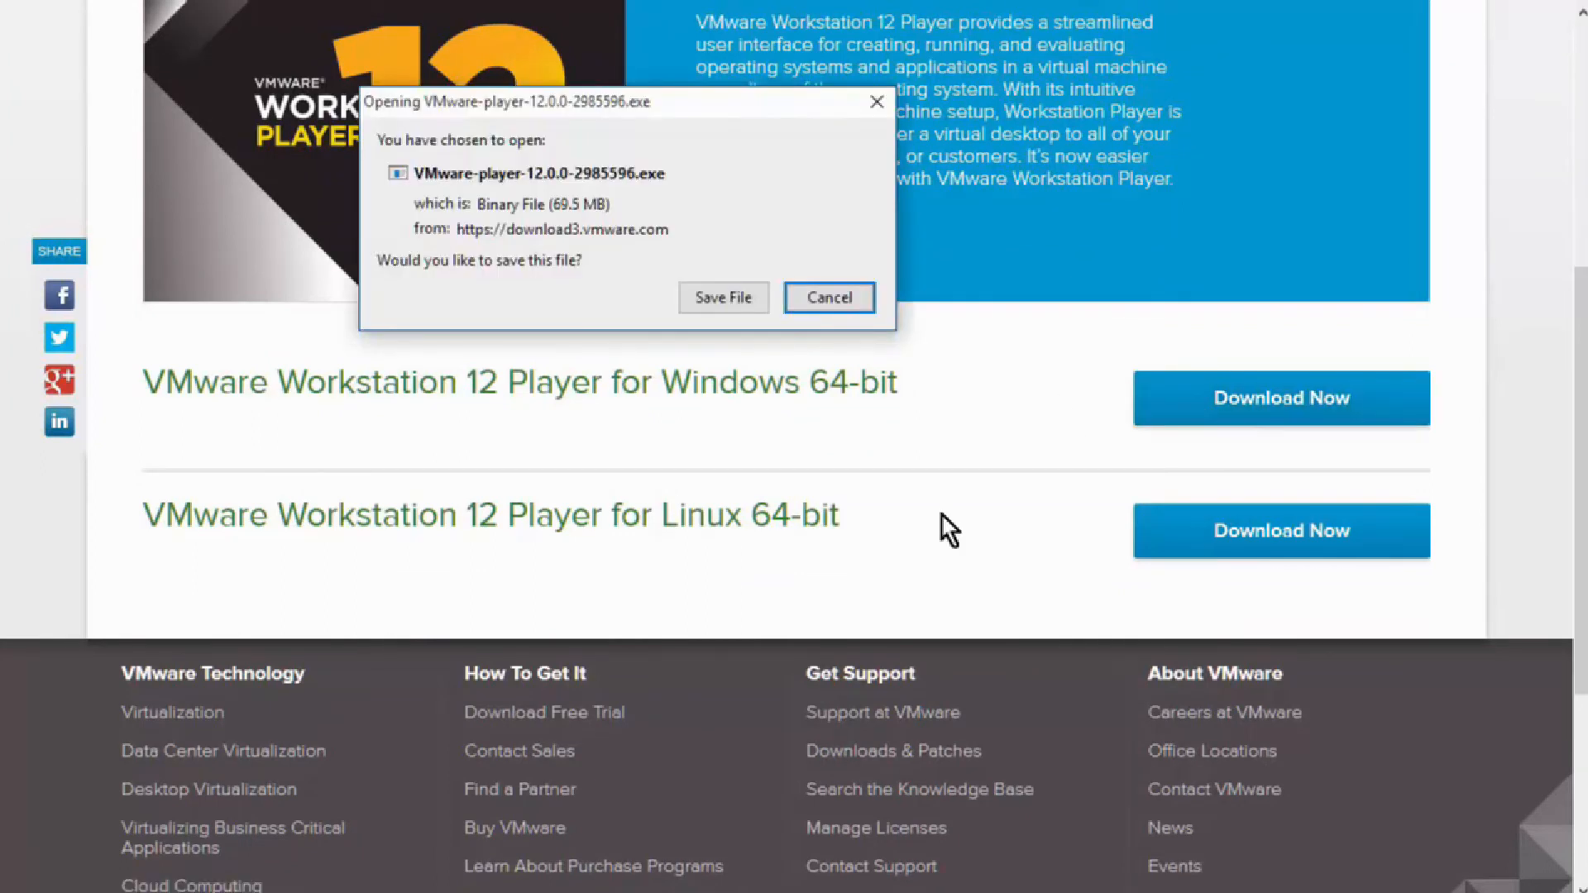
click(723, 297)
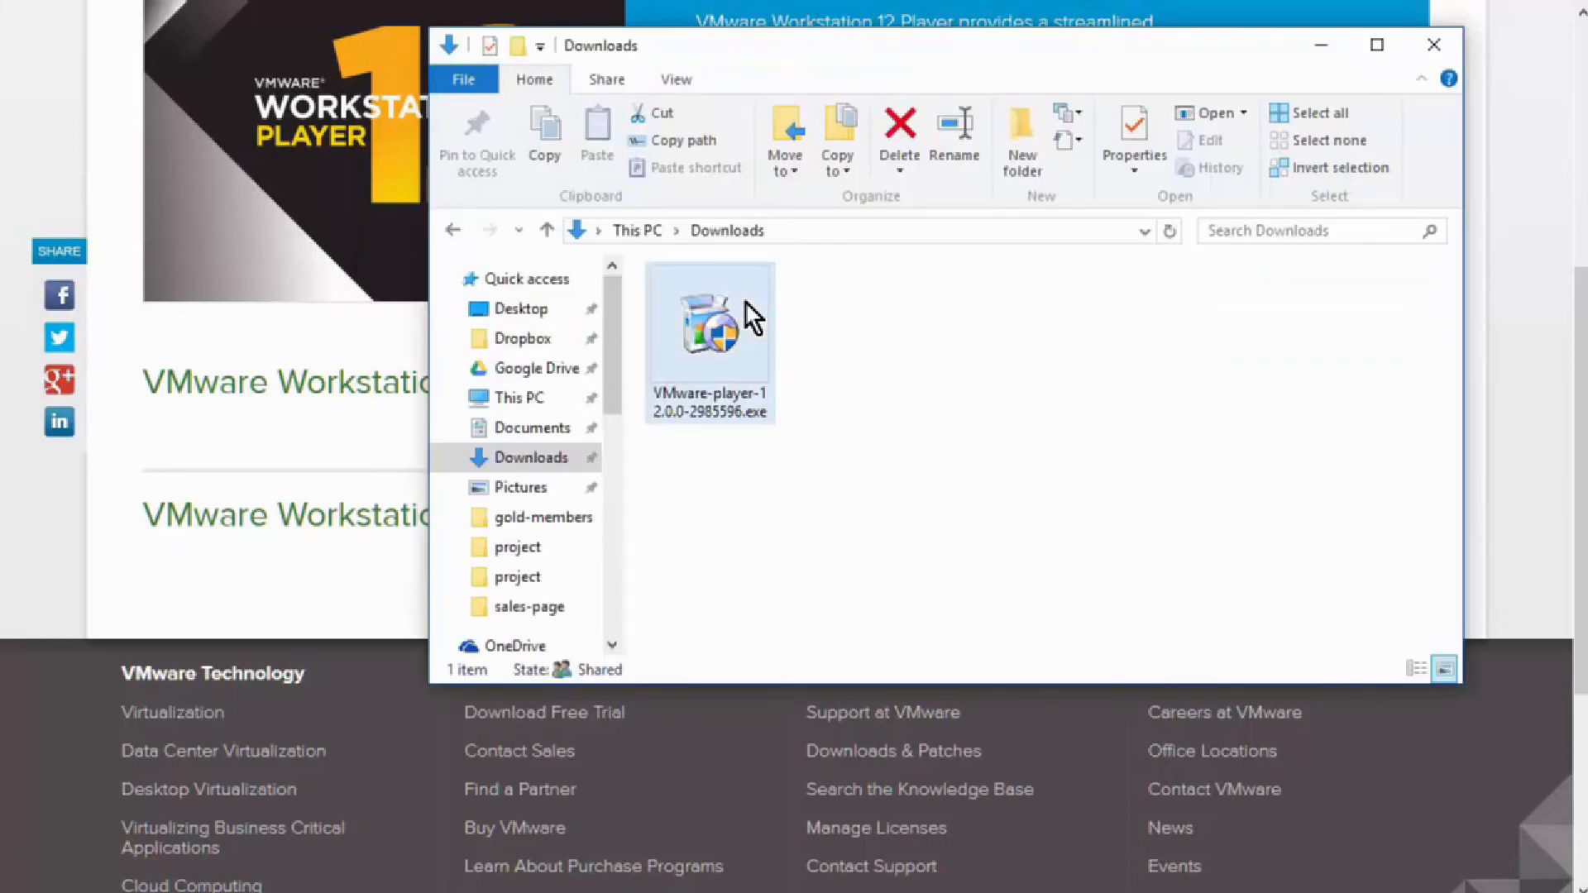
mouse_move(693, 329)
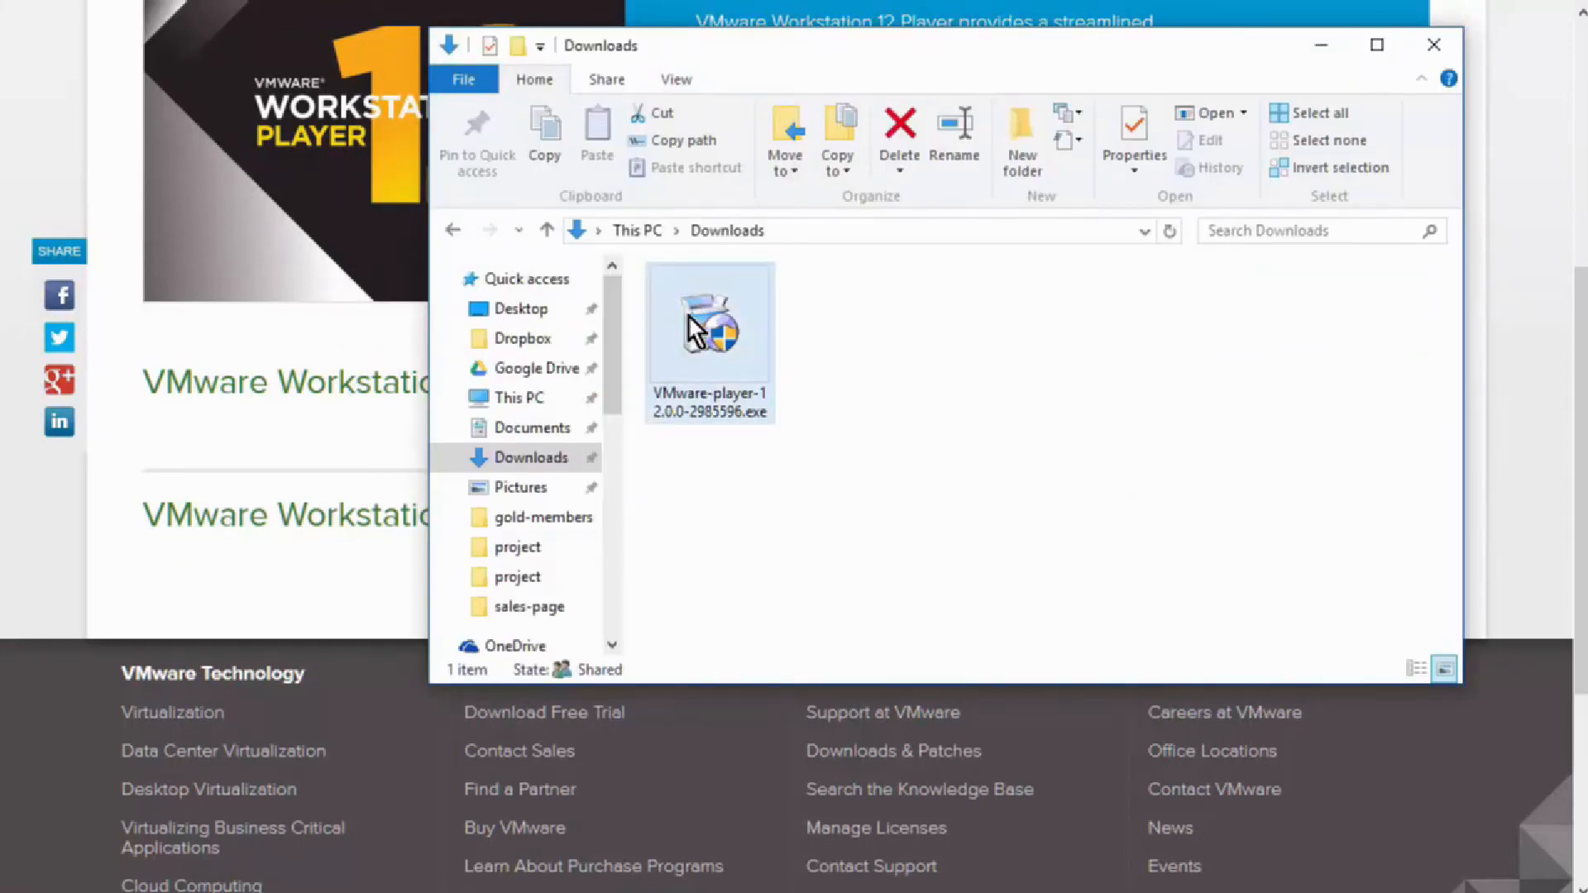
Launch the downloaded VMware Player installer and accept the license agreement
click(710, 329)
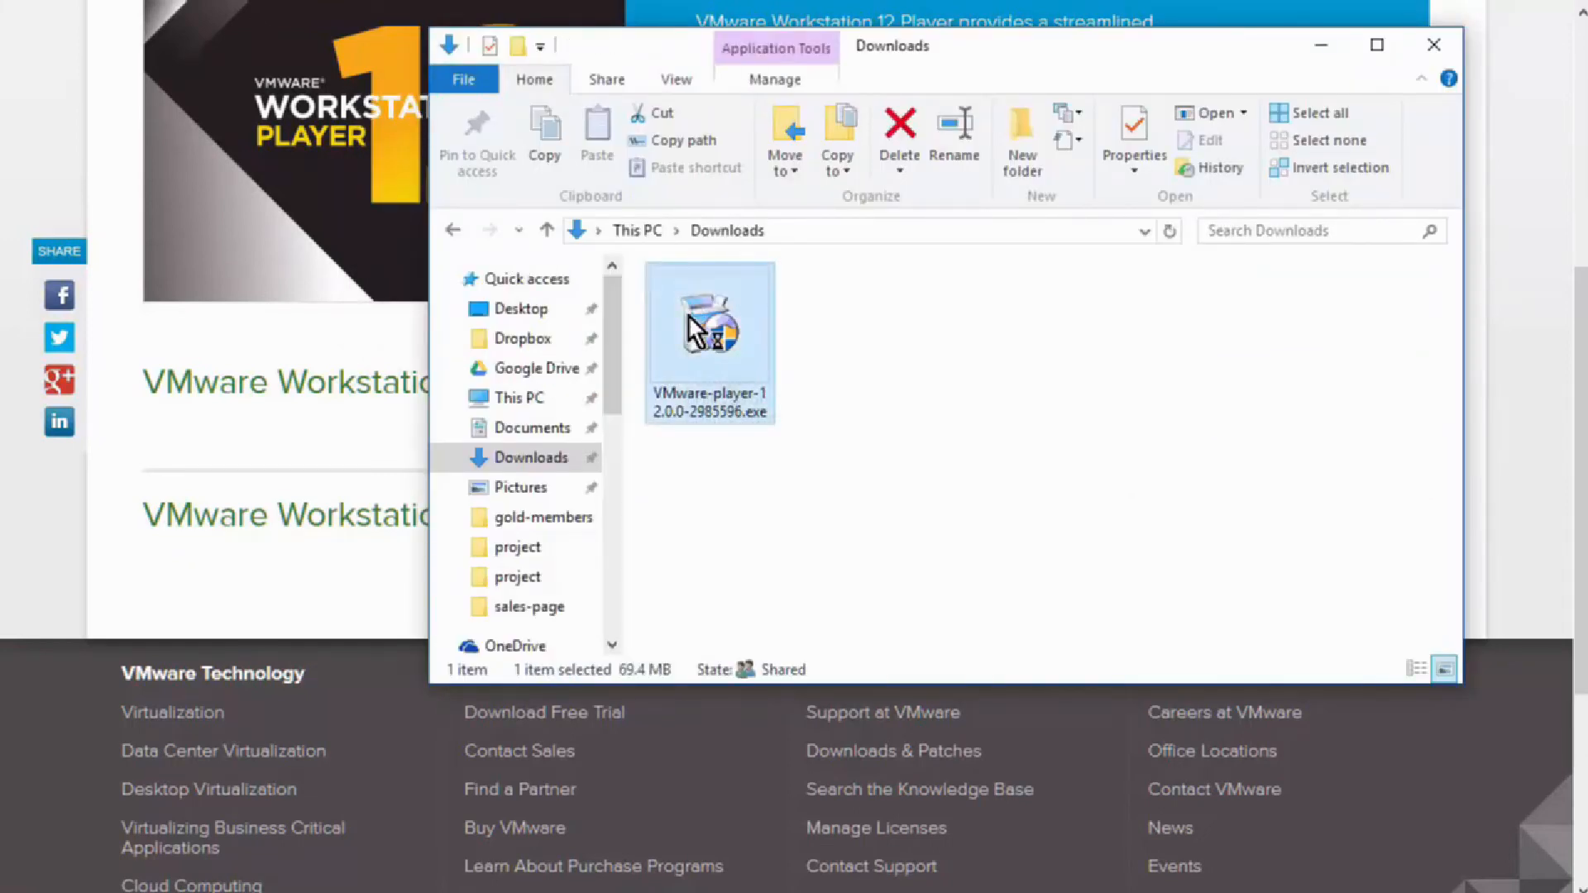
double_click(710, 334)
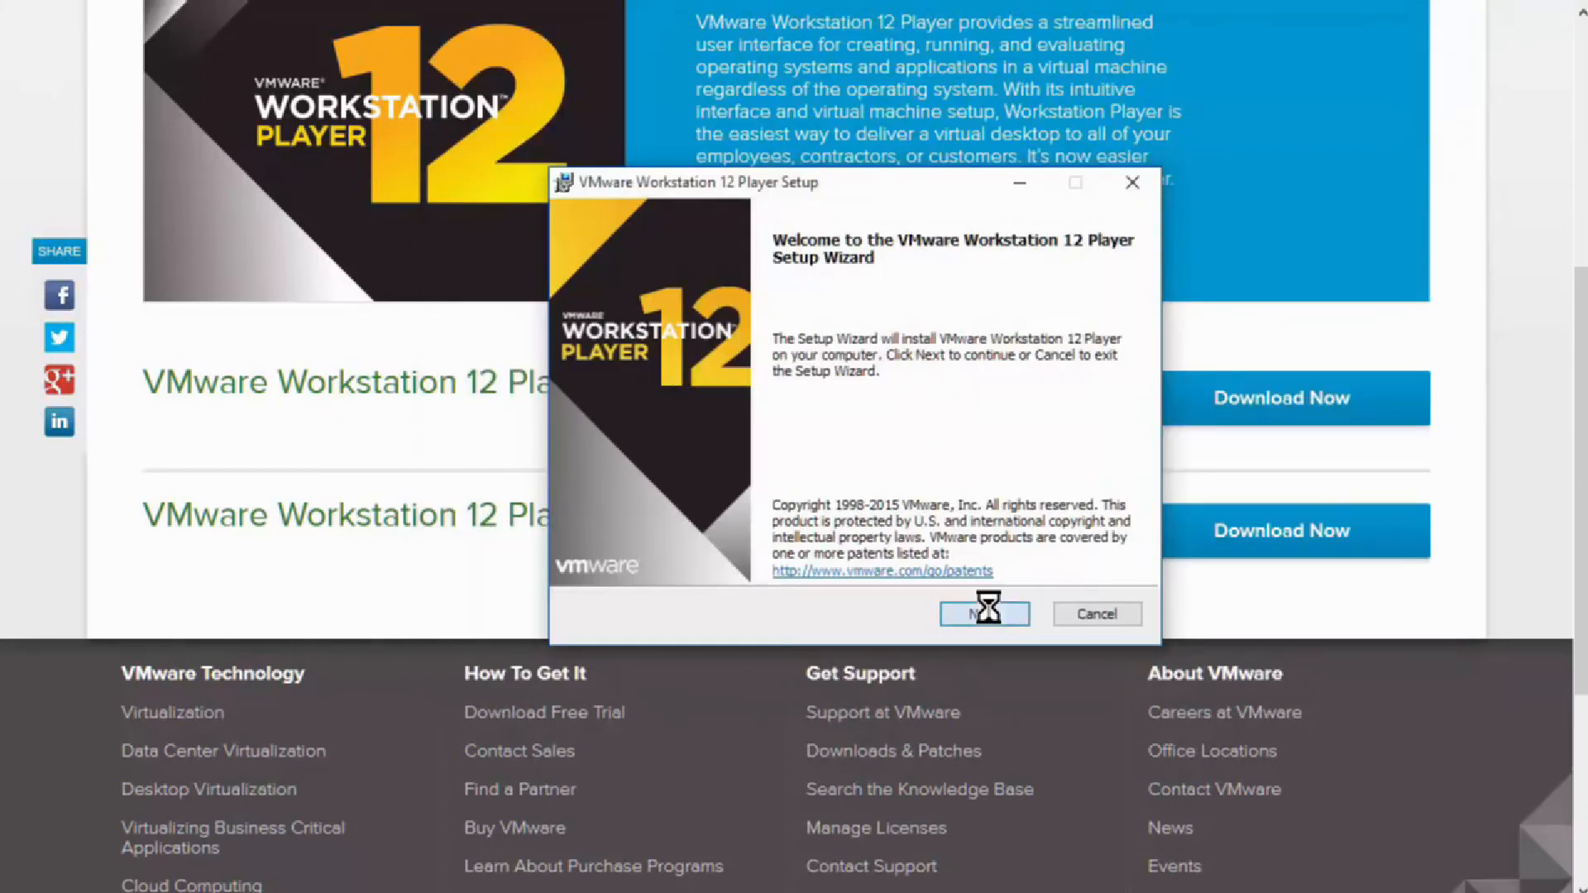
click(982, 613)
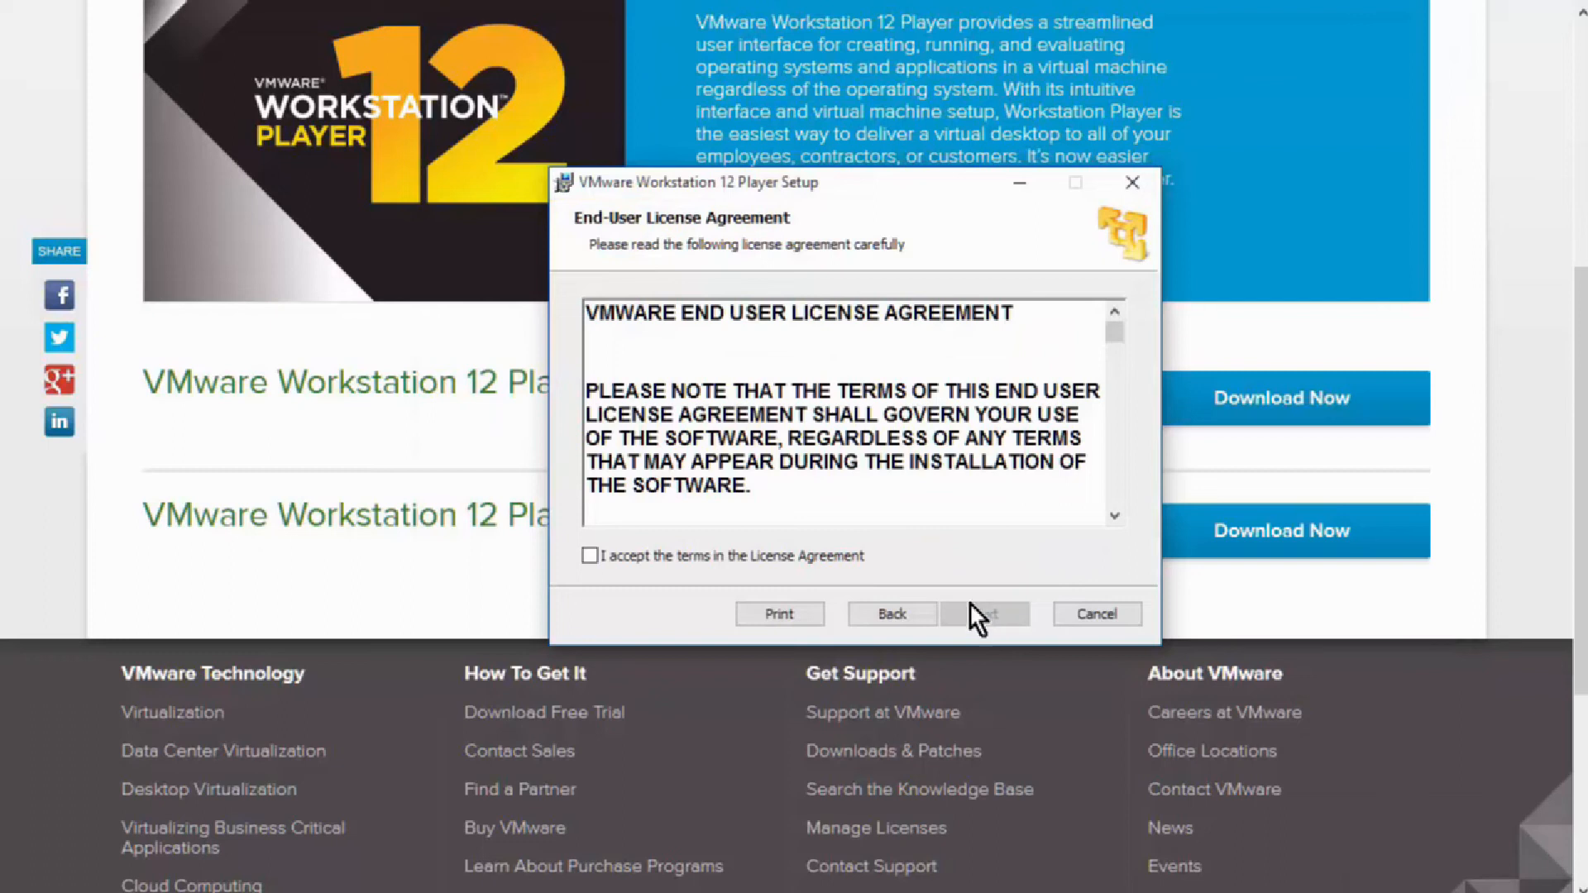
click(590, 555)
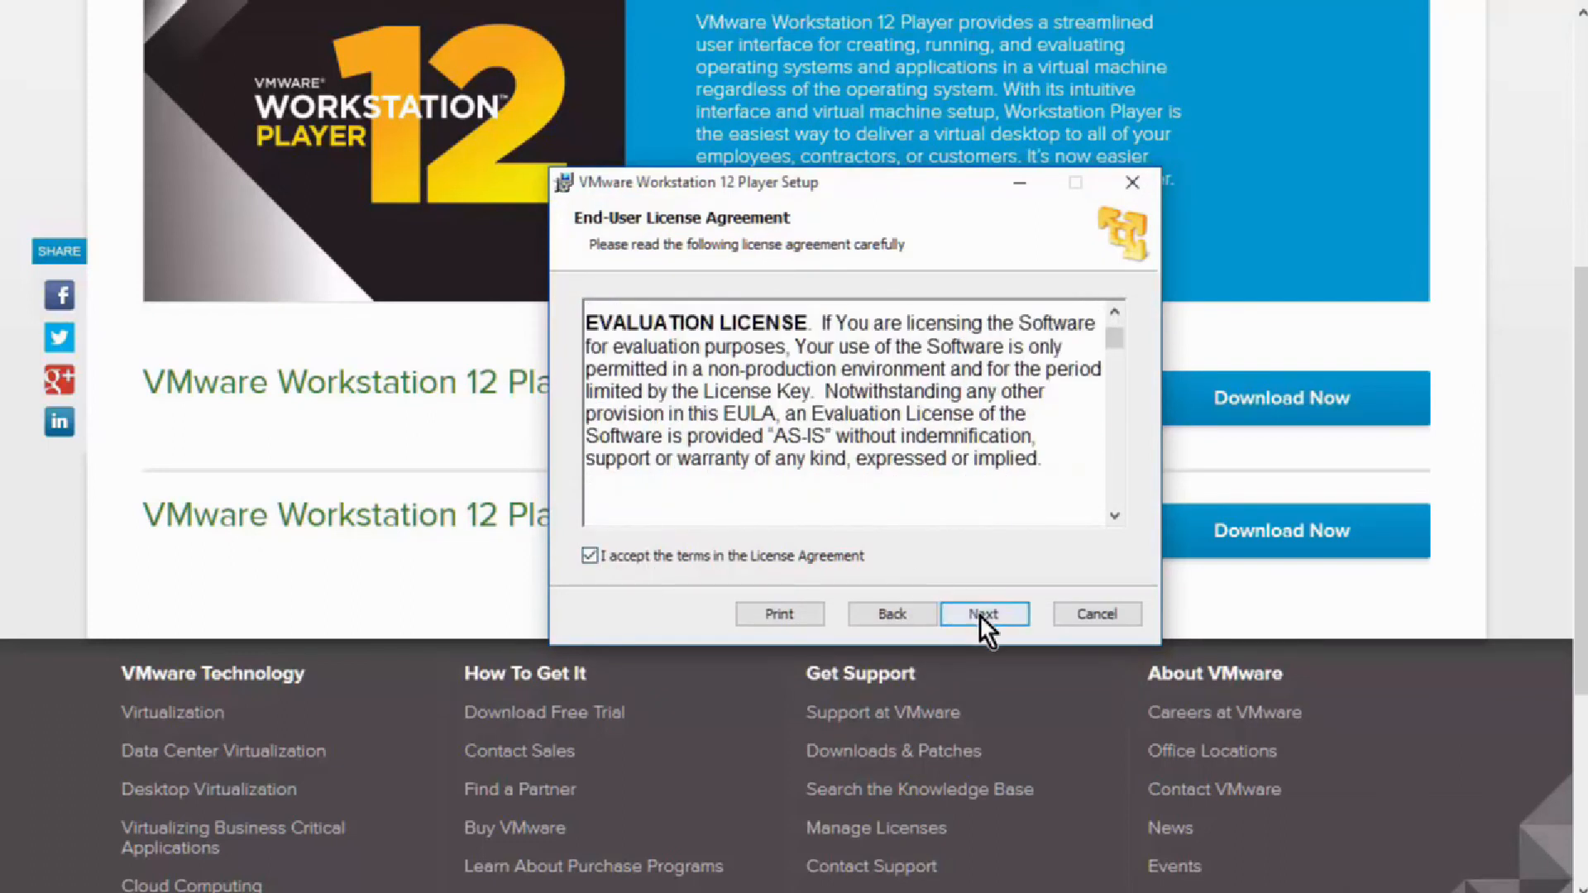
click(983, 614)
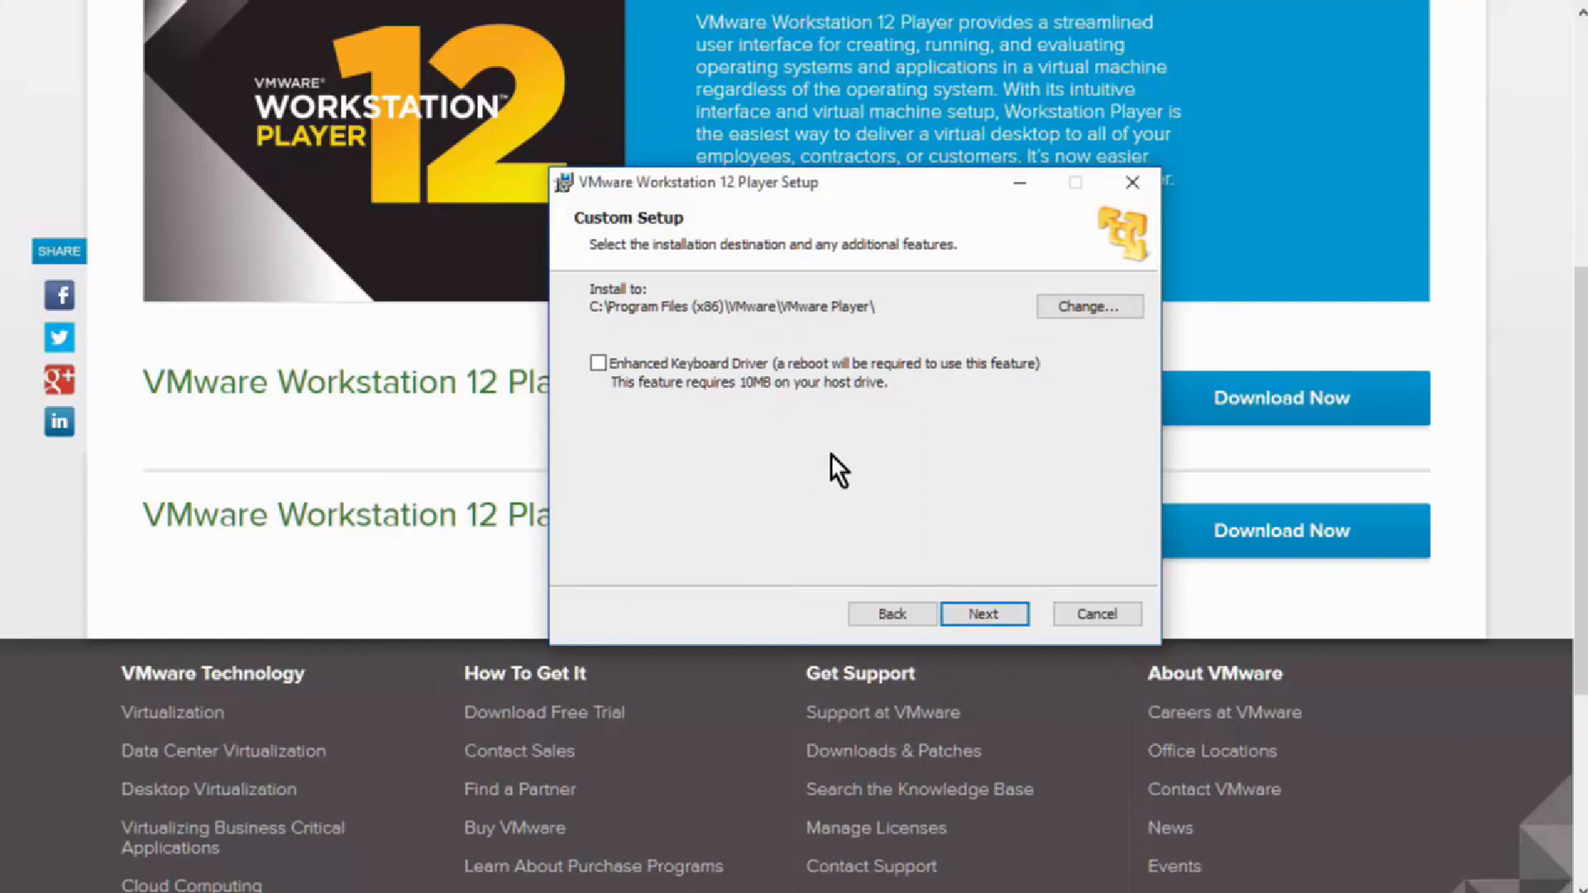
mouse_move(620, 403)
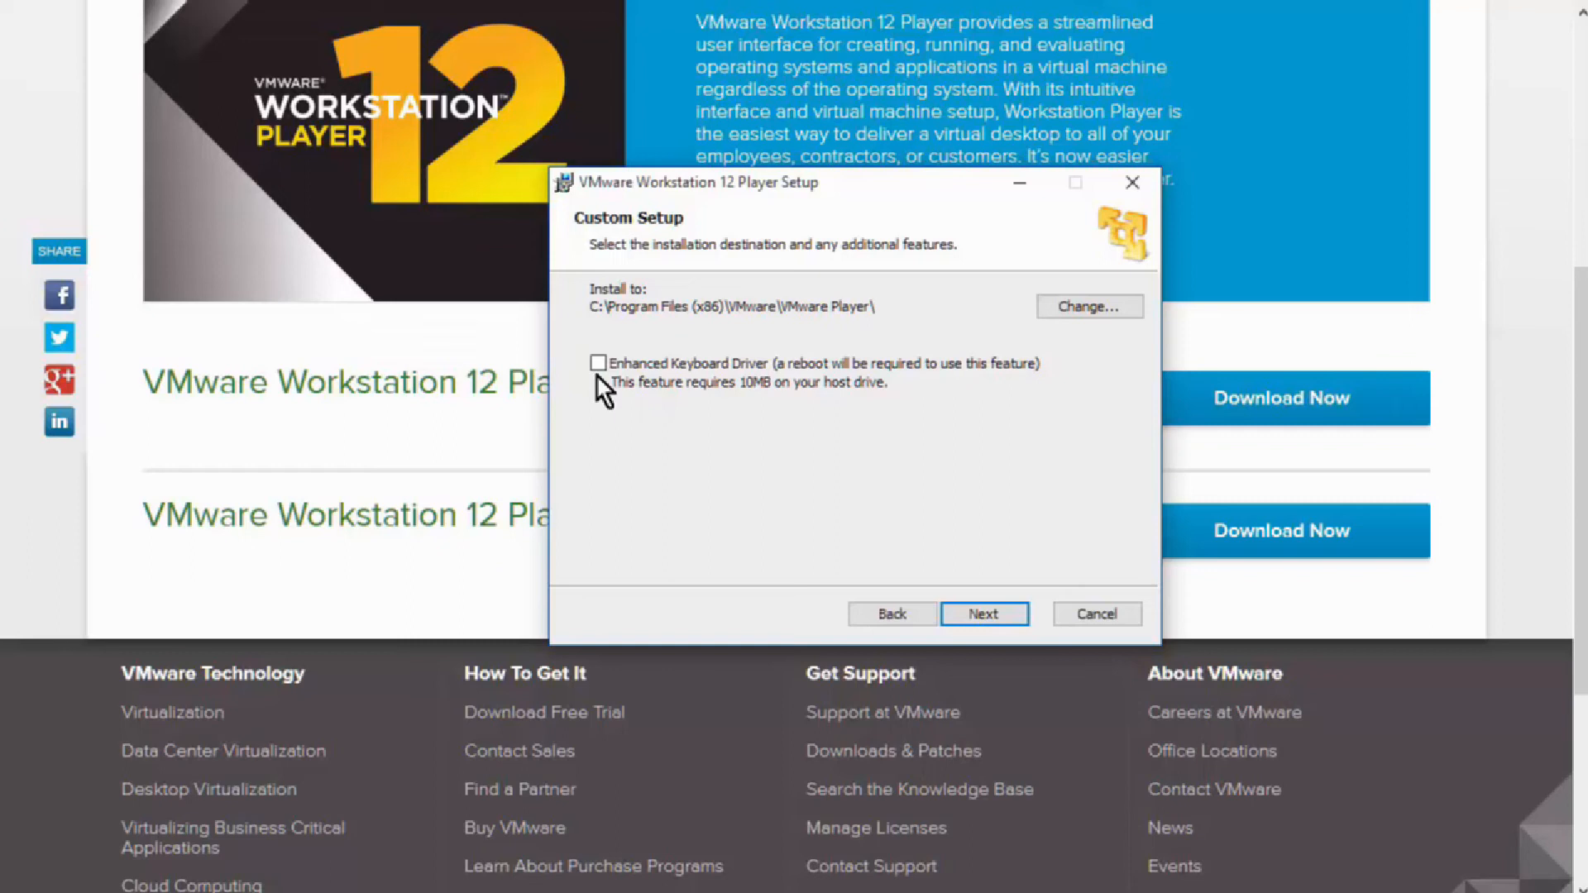
mouse_move(709, 420)
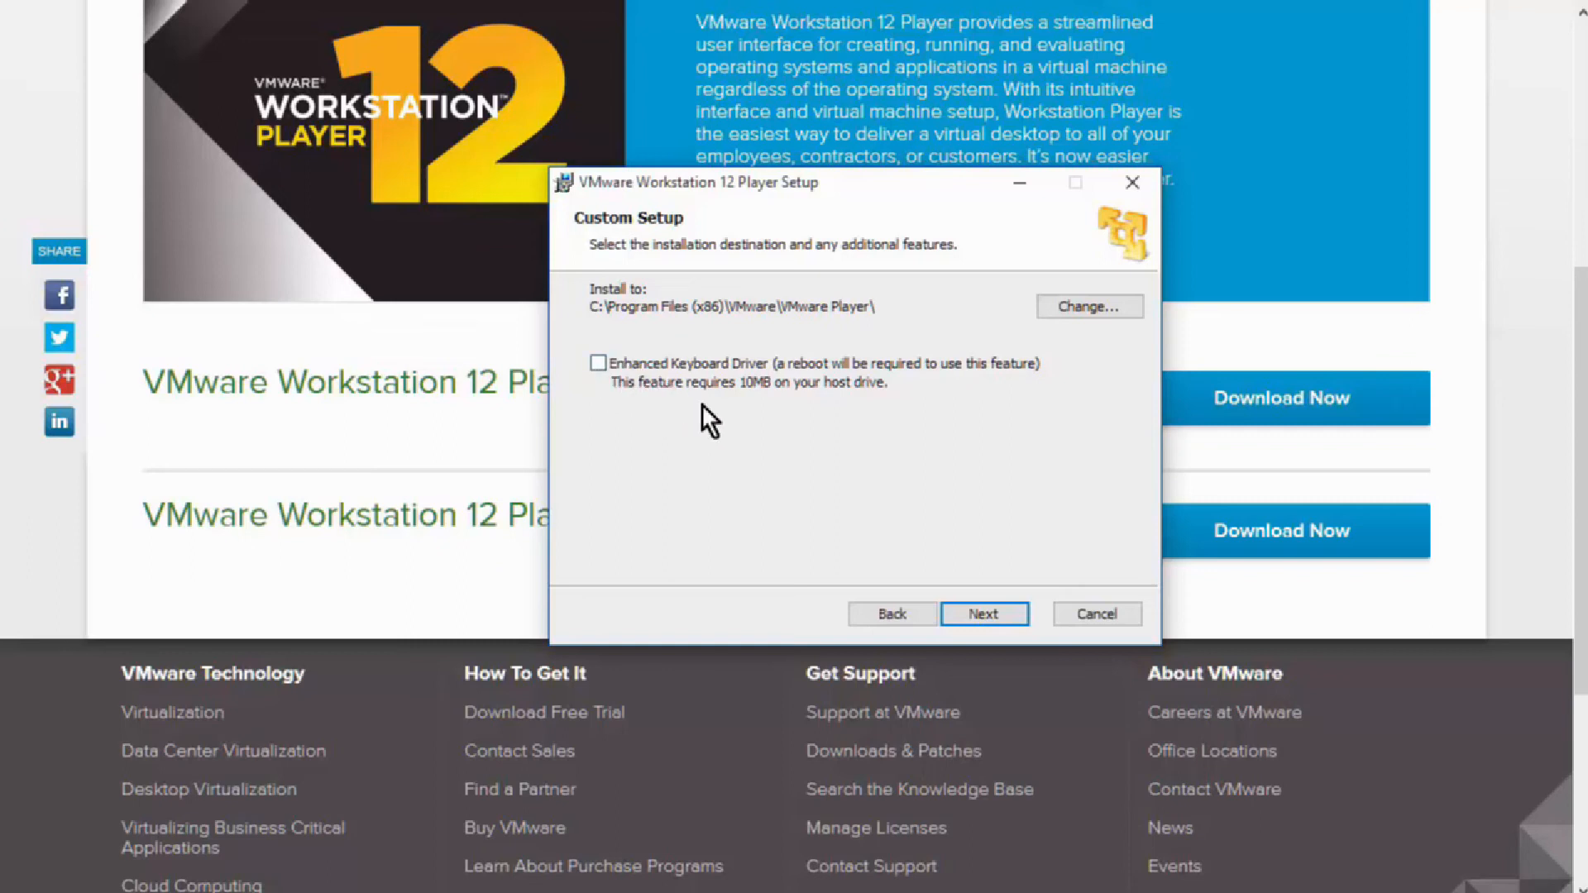
Keep default location, update checks and shortcuts, install, then finish the setup wizard
click(981, 613)
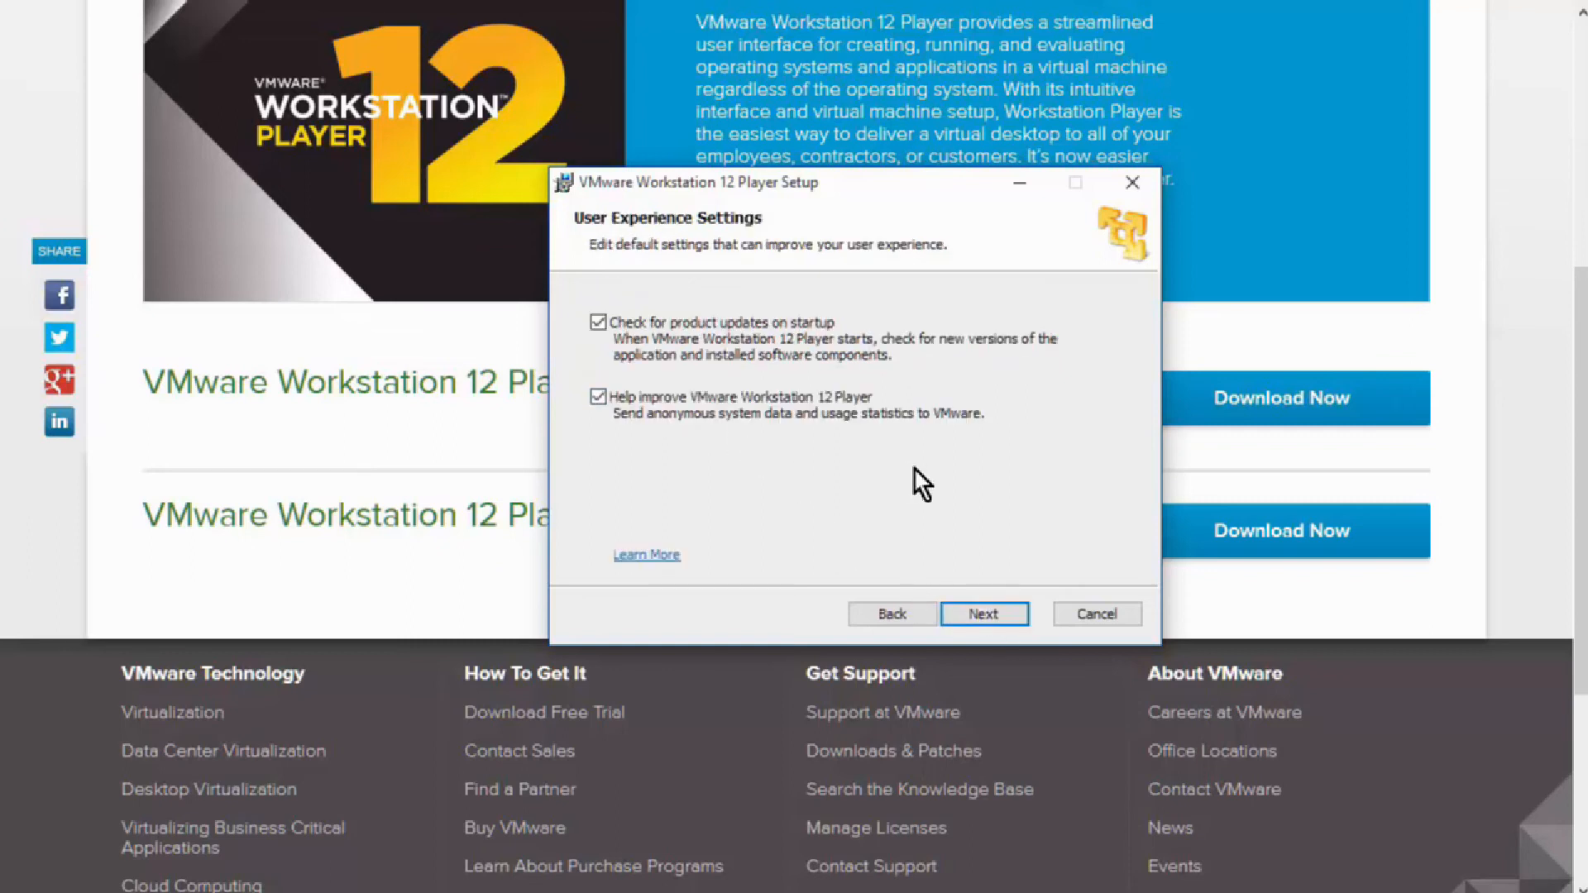
mouse_move(633, 395)
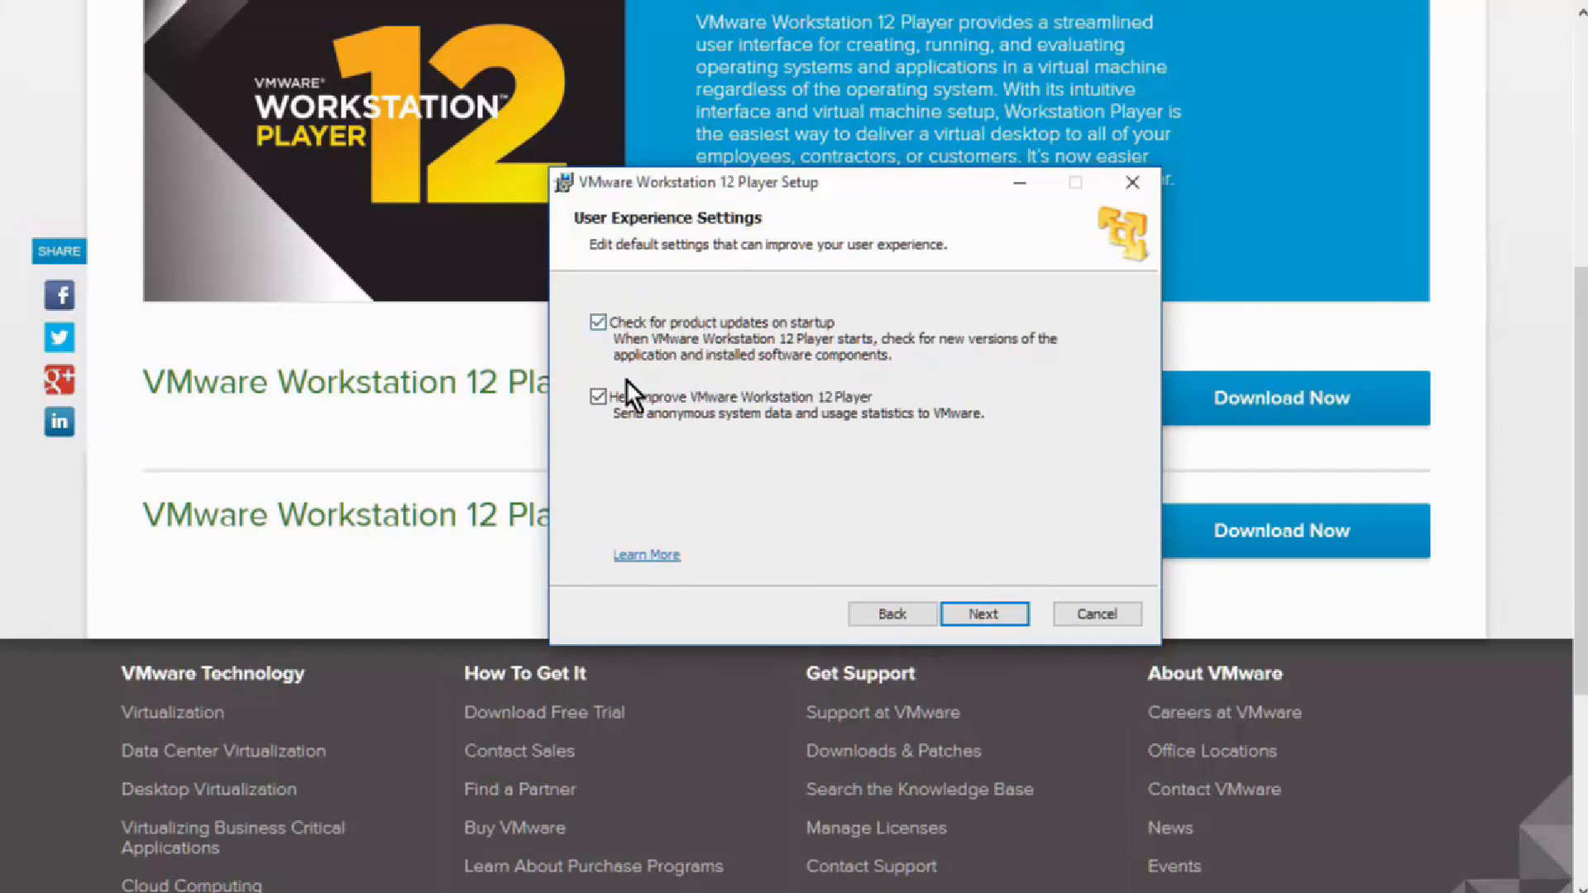
mouse_move(906, 616)
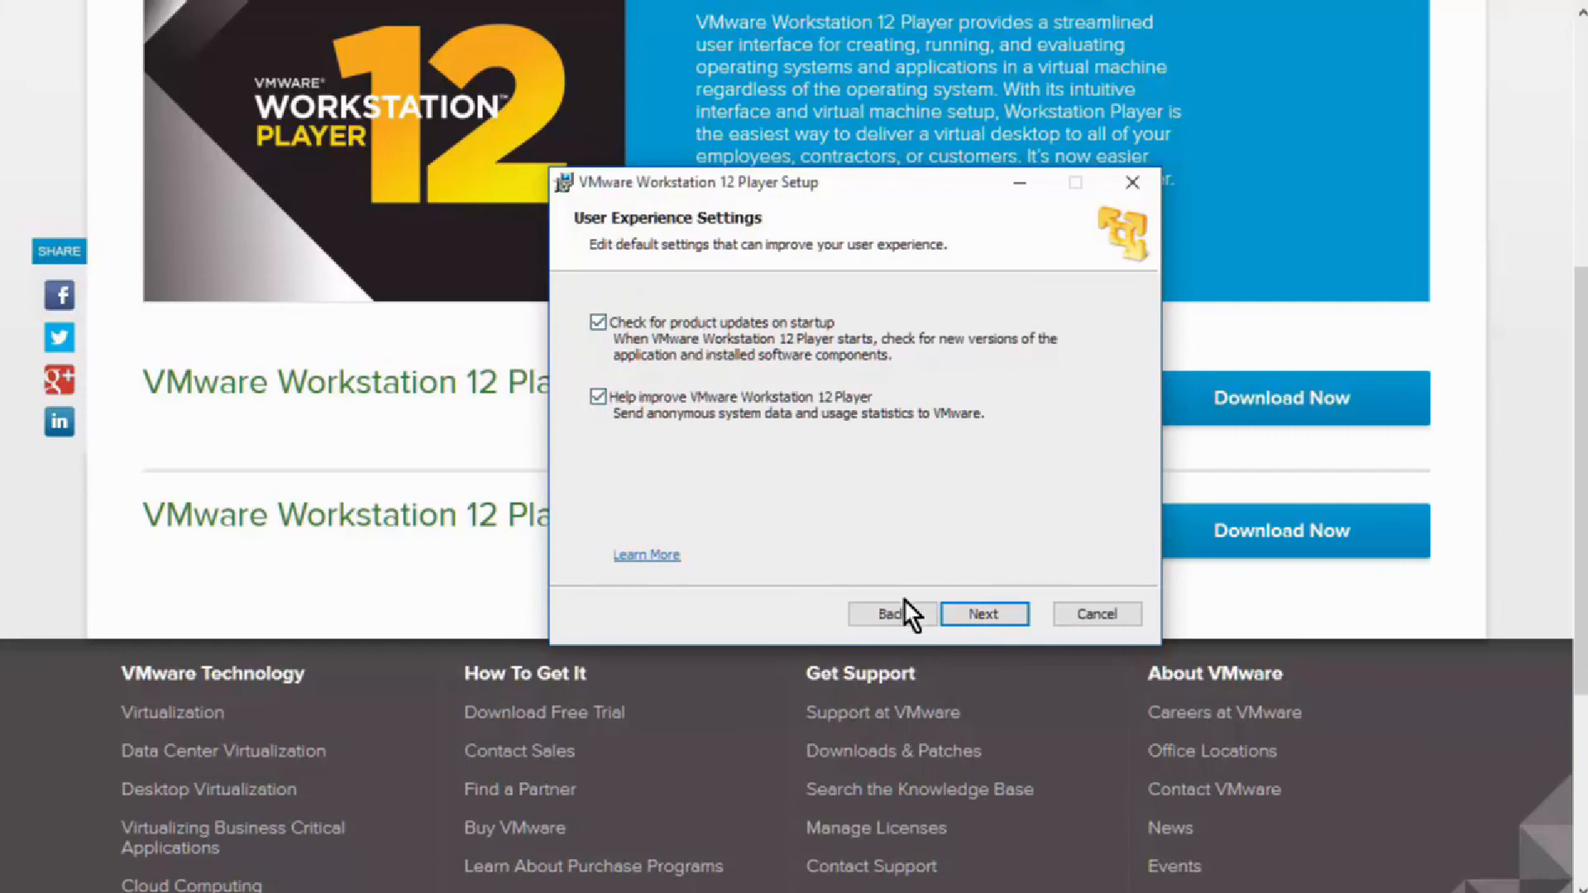
click(981, 613)
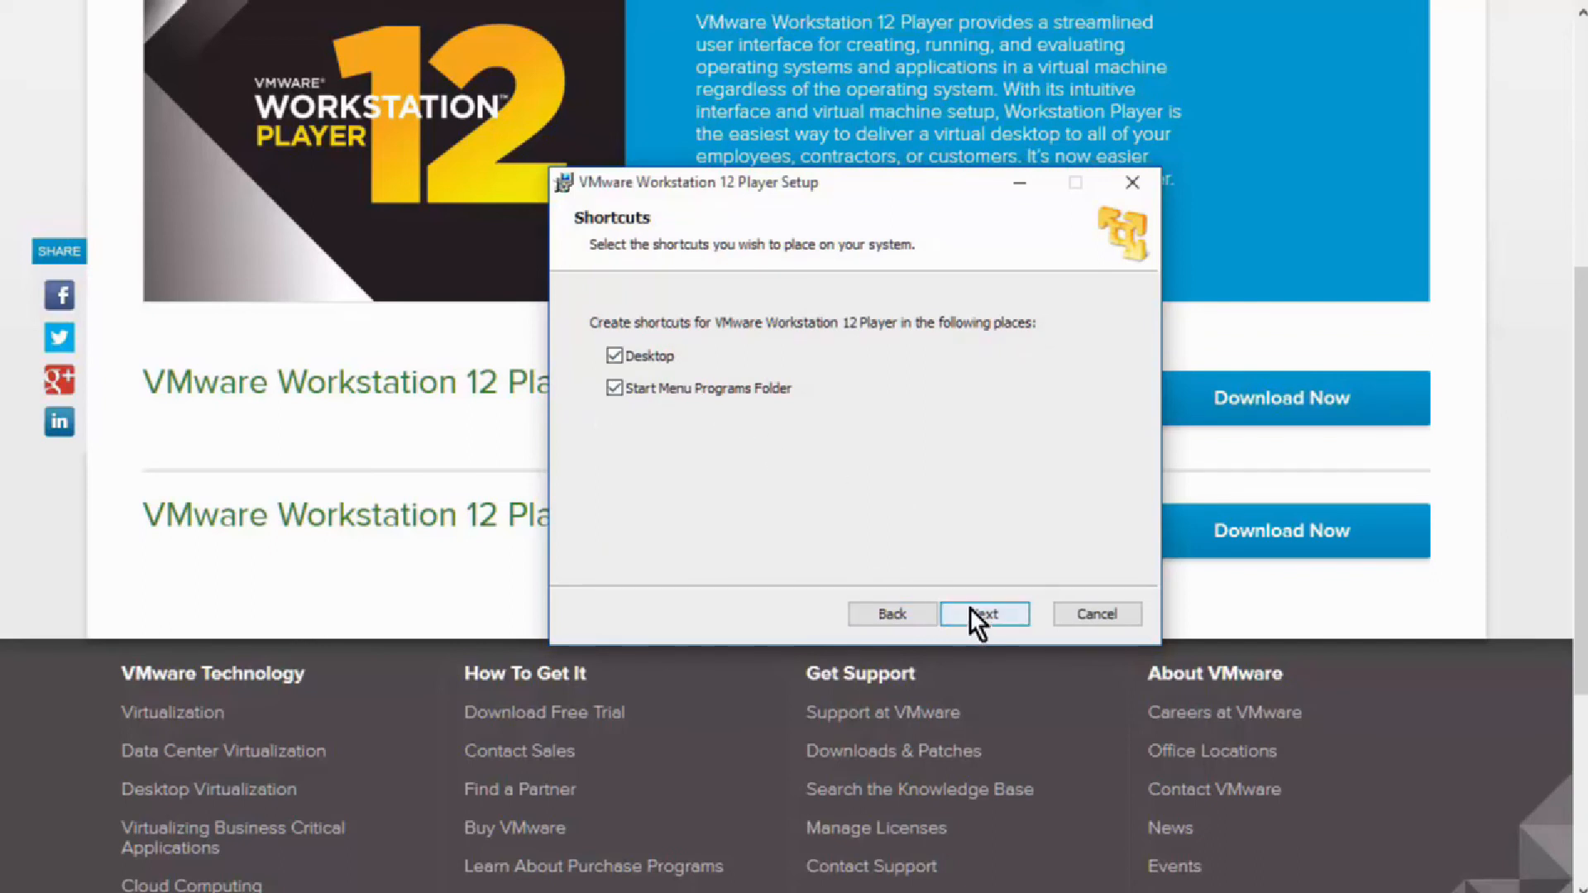
click(982, 614)
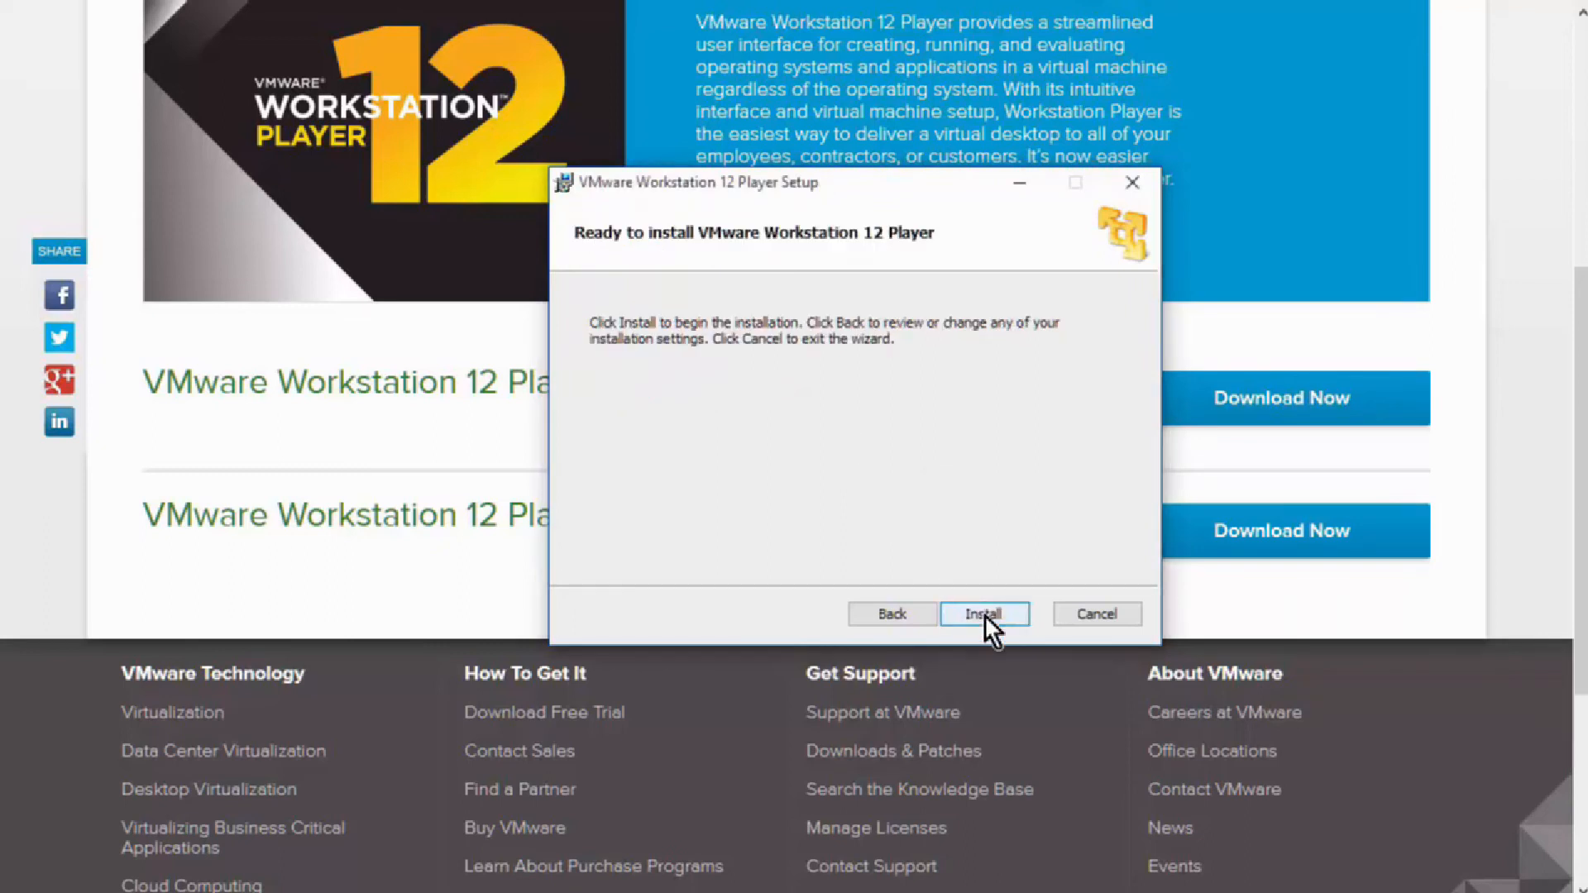
click(981, 613)
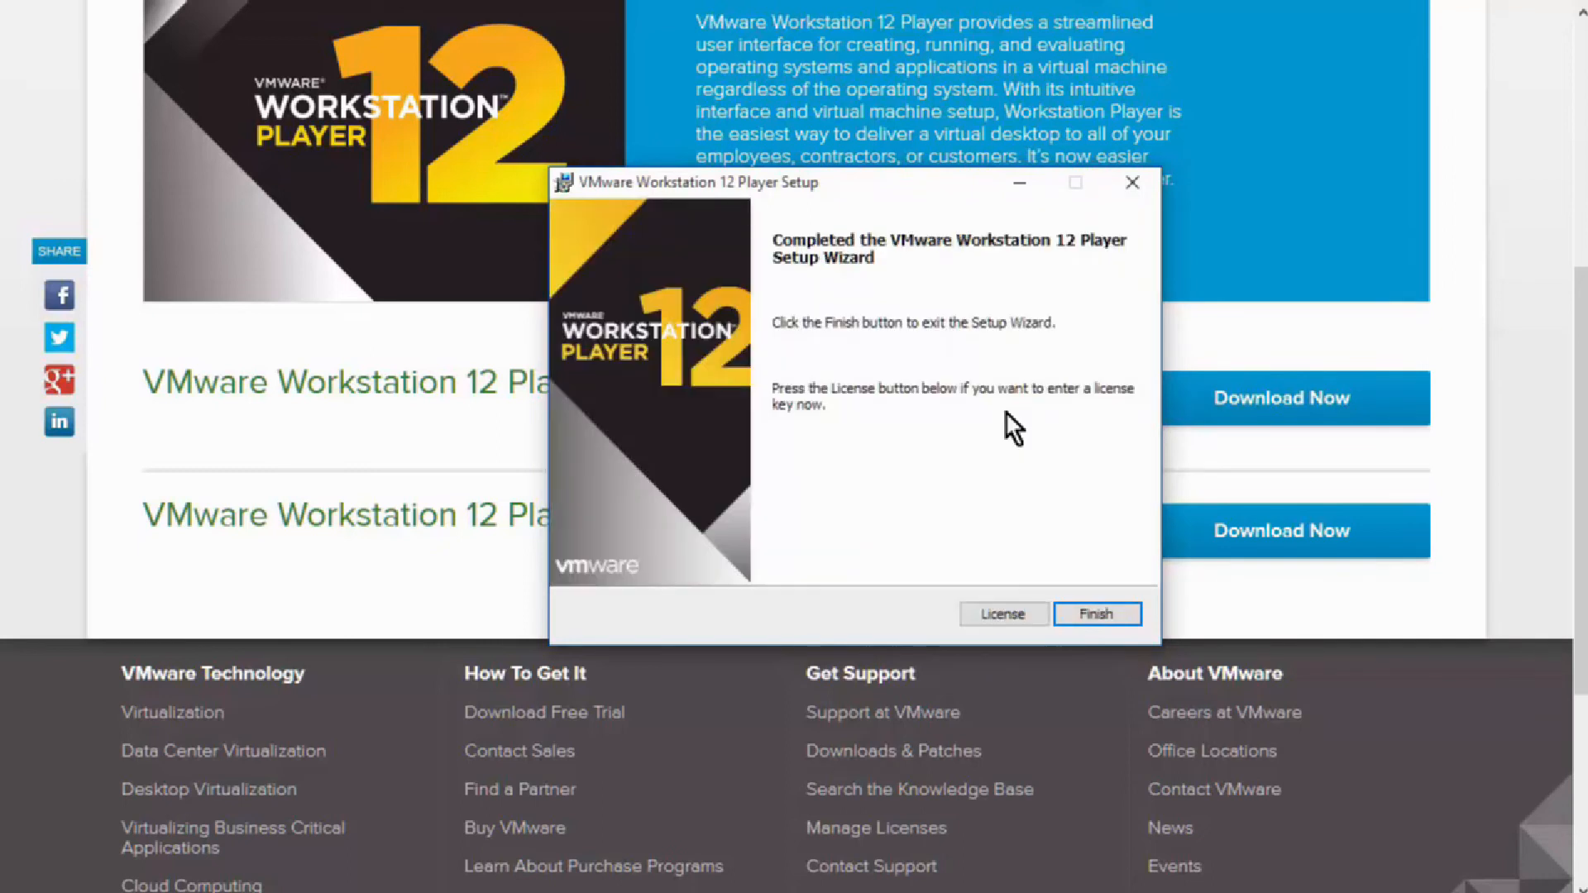
mouse_move(1015, 494)
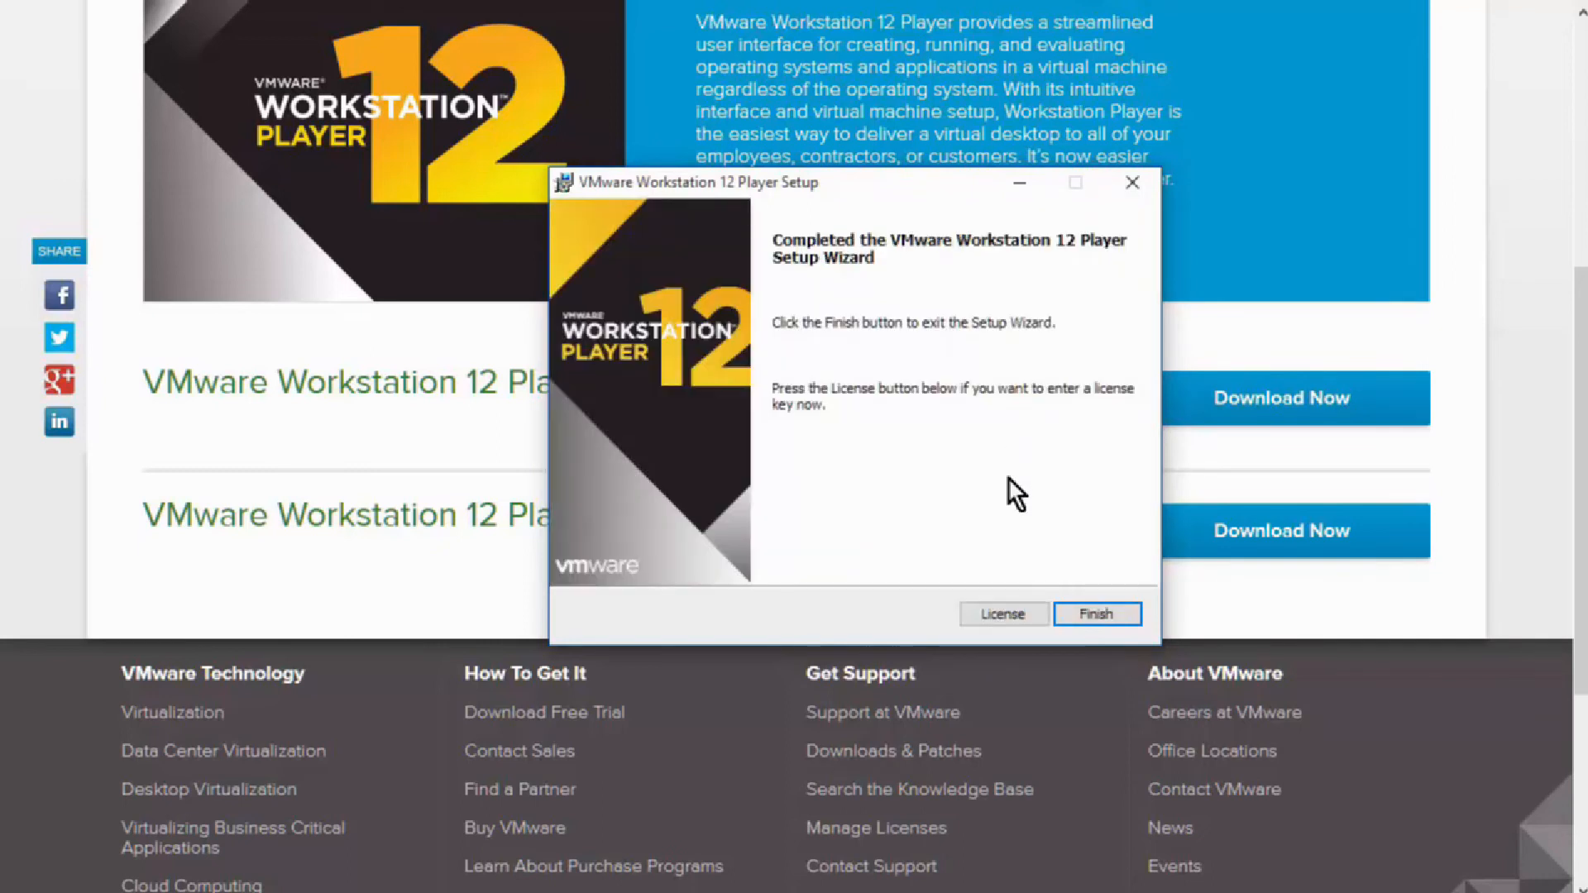
mouse_move(1096, 613)
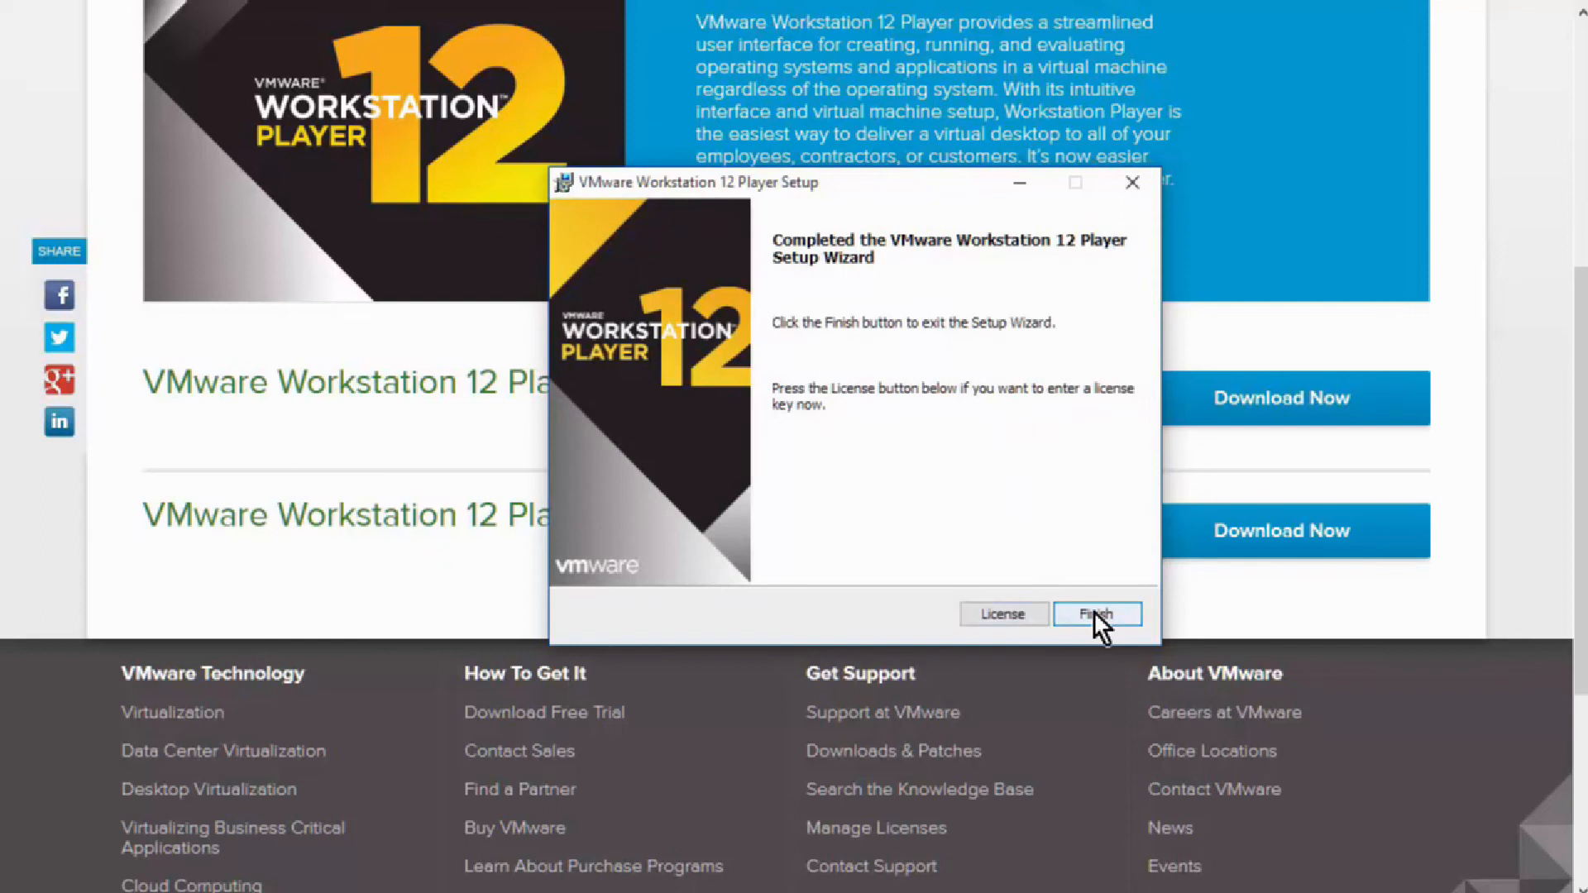
click(1095, 613)
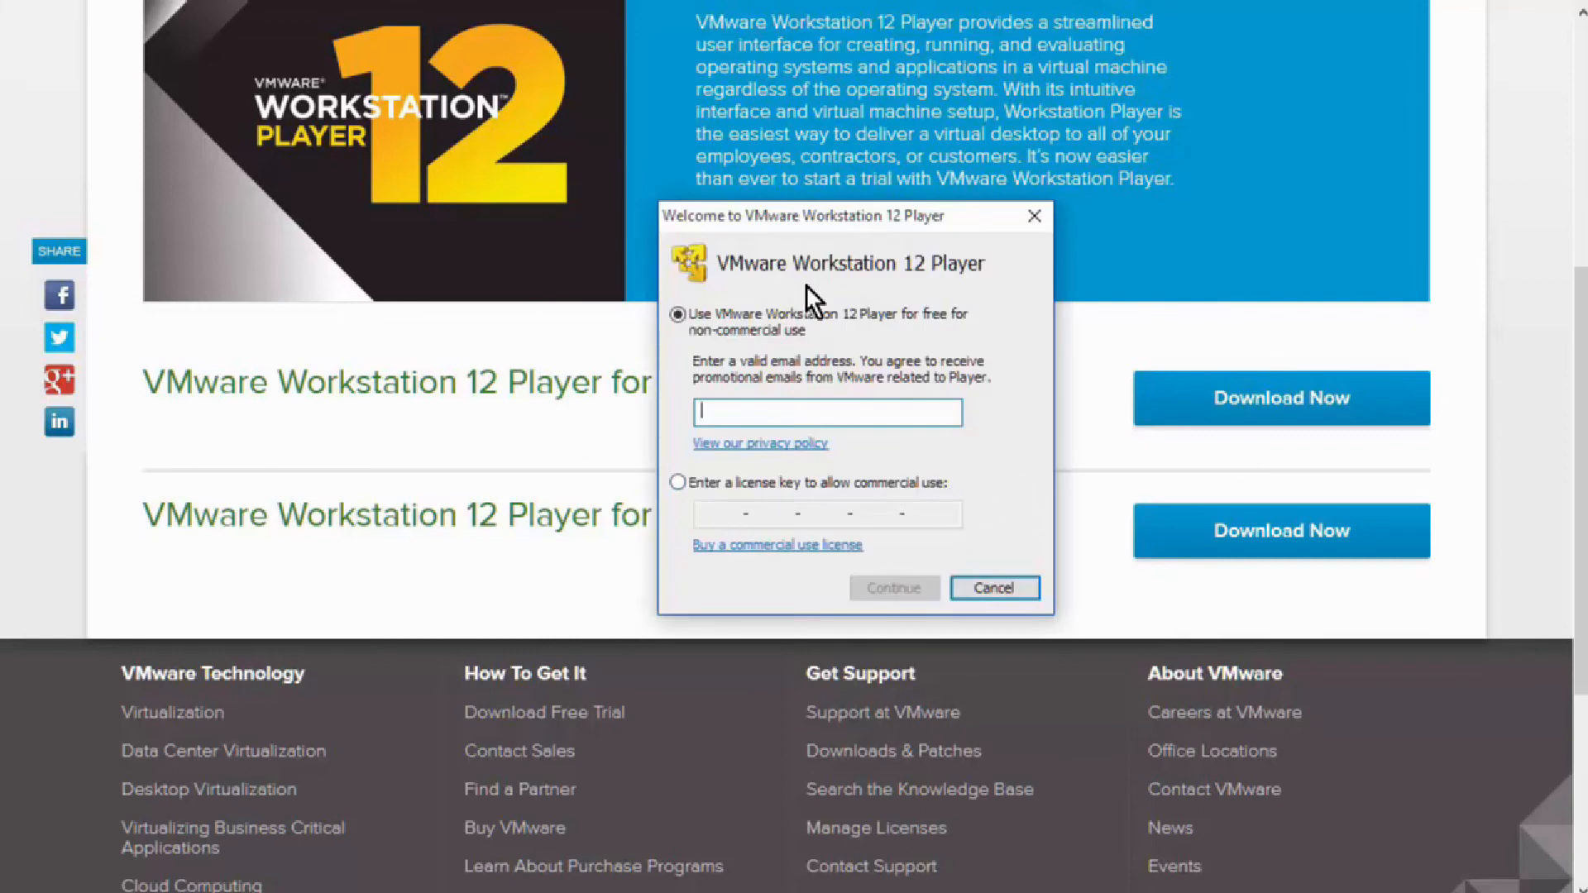
mouse_move(830, 359)
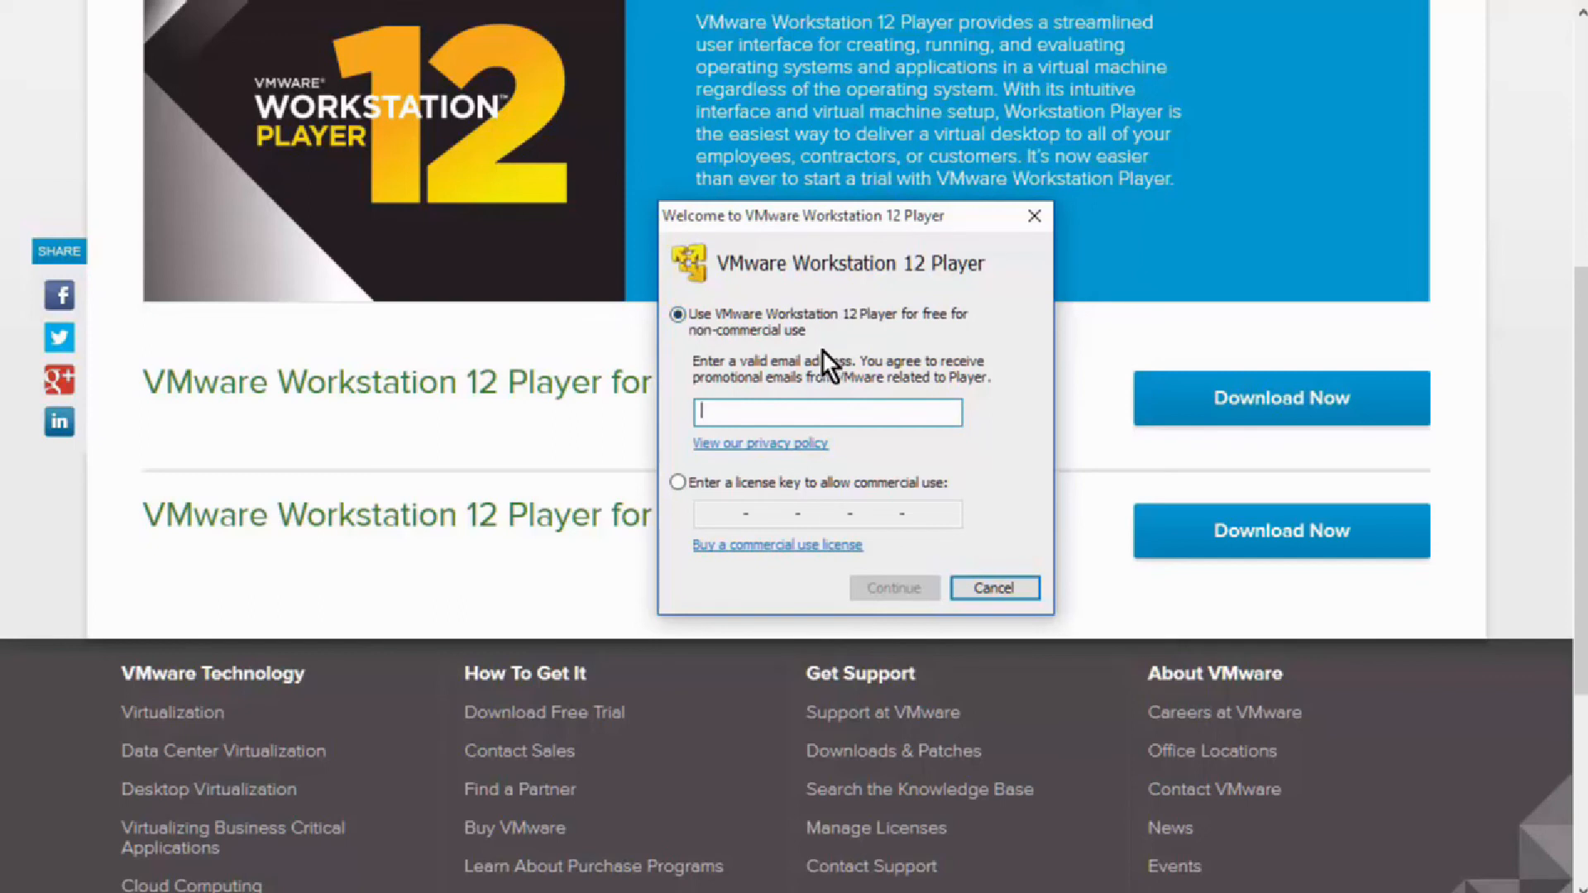
mouse_move(860, 535)
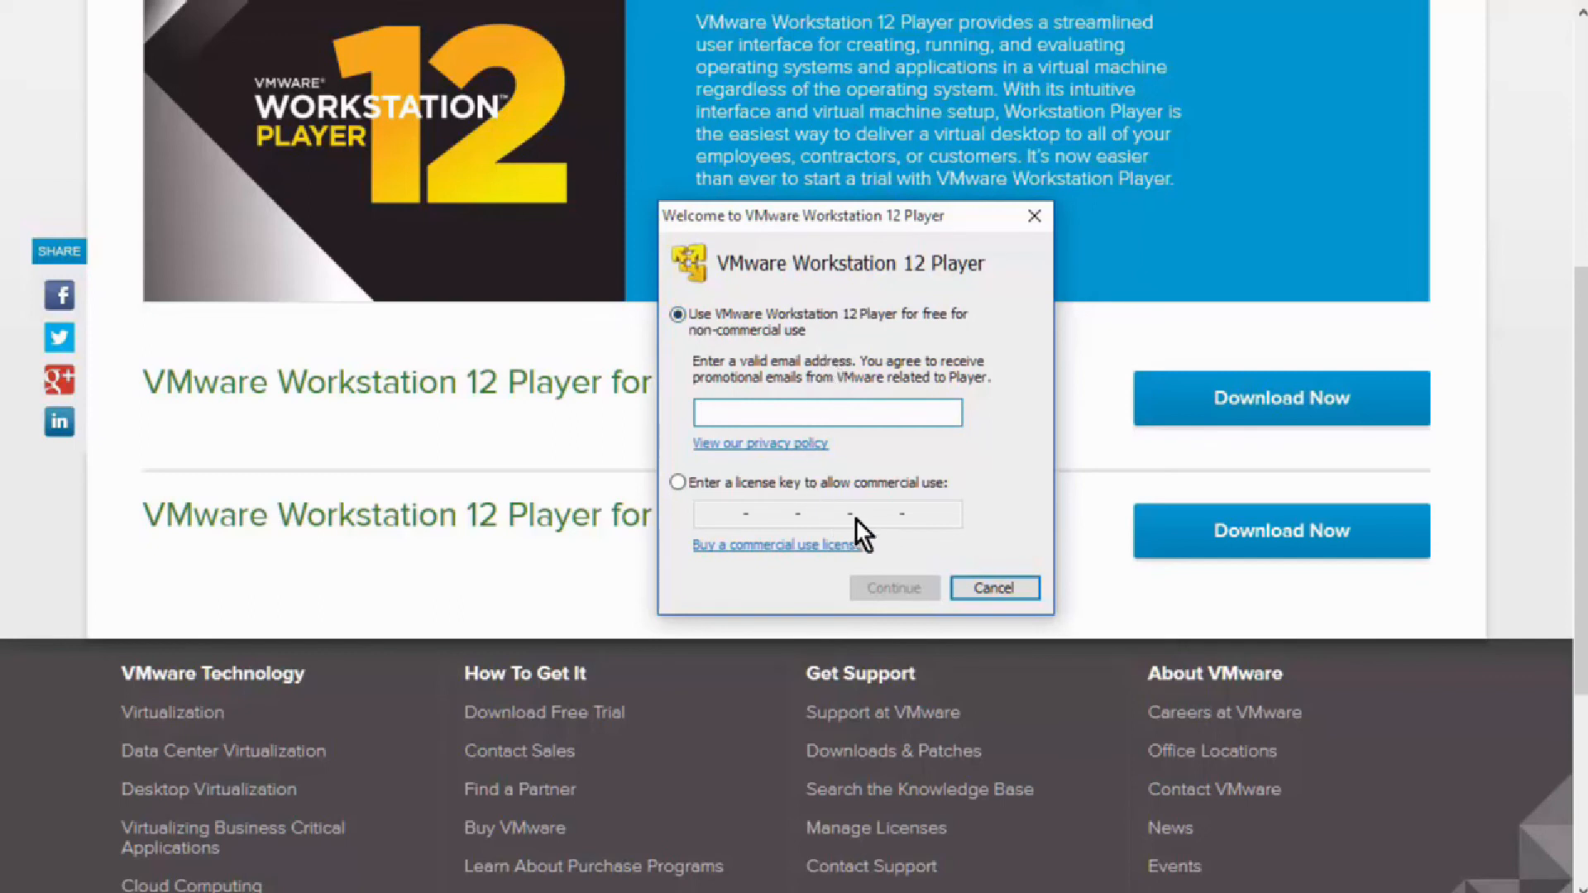
mouse_move(764, 534)
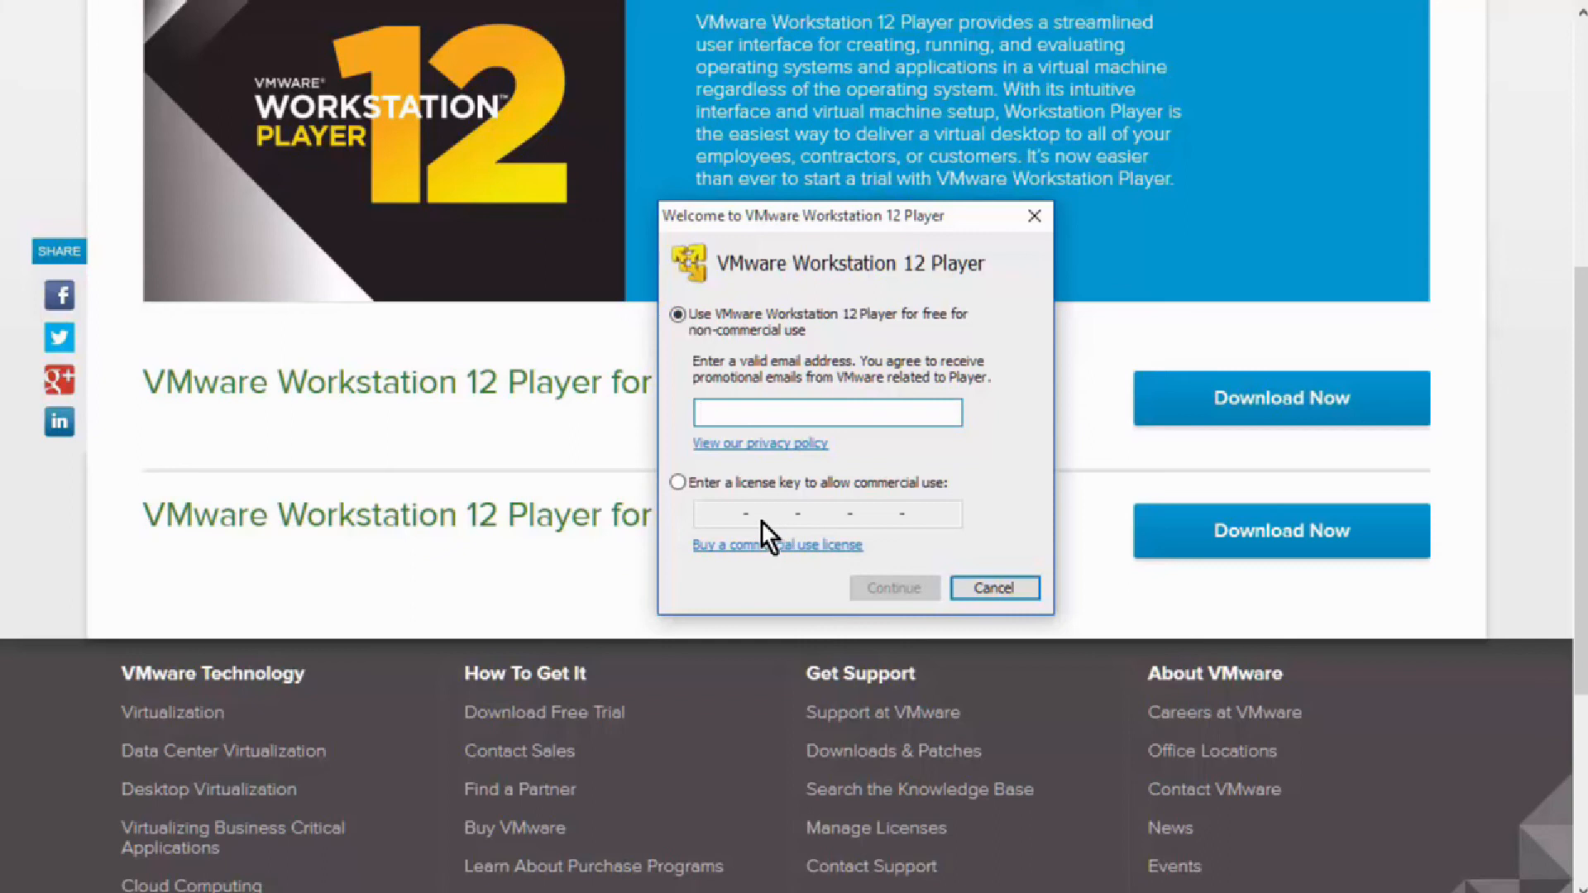
mouse_move(735, 528)
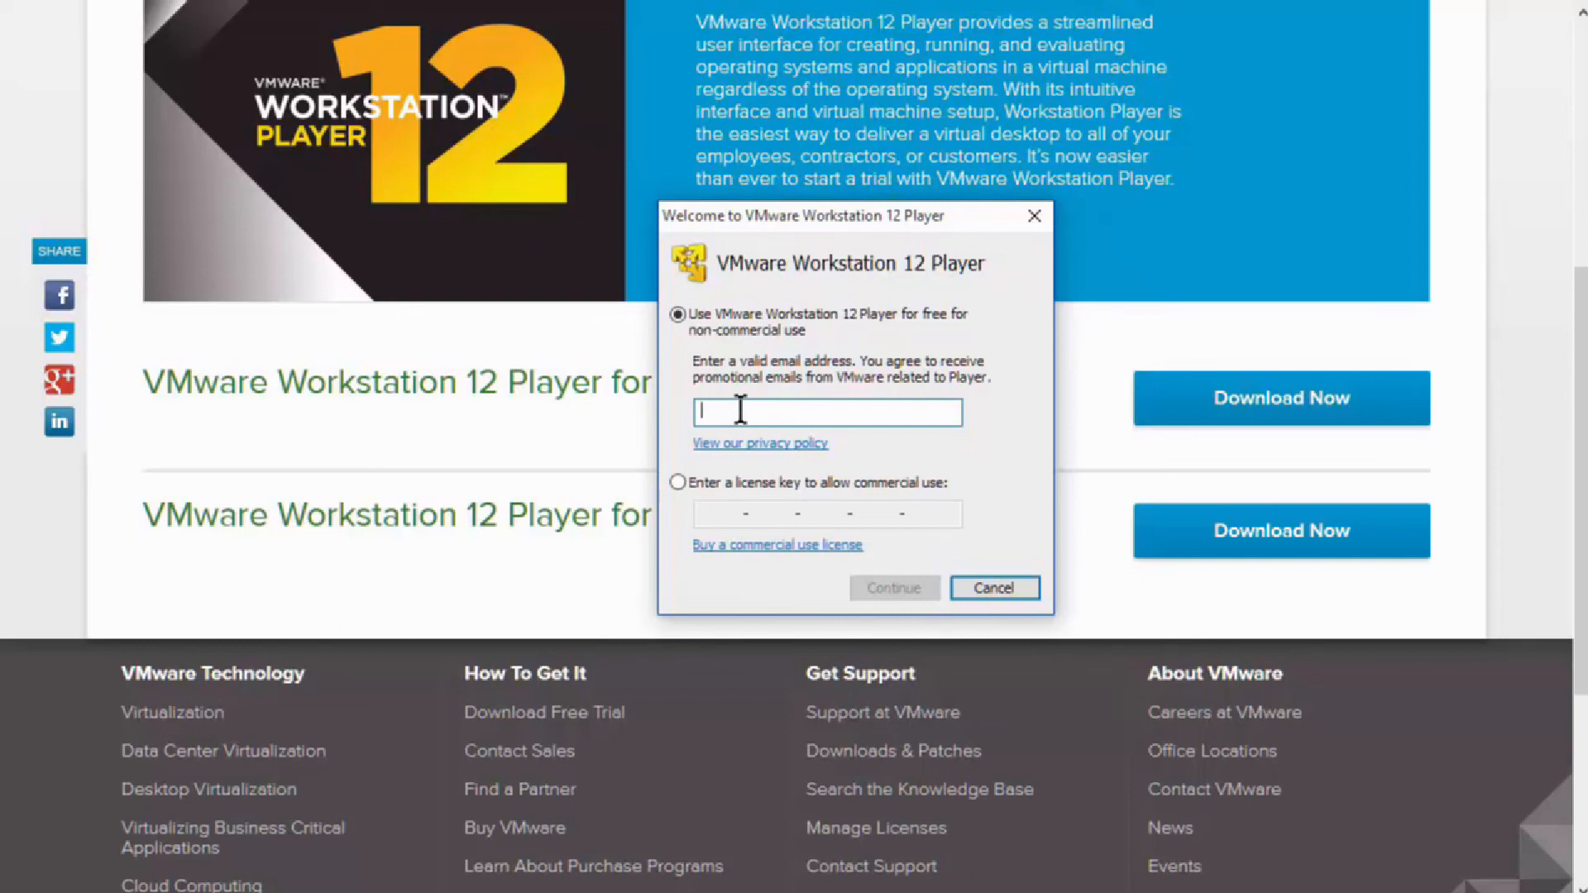
Continue through the free-use license screen and finish the Welcome dialog
click(893, 587)
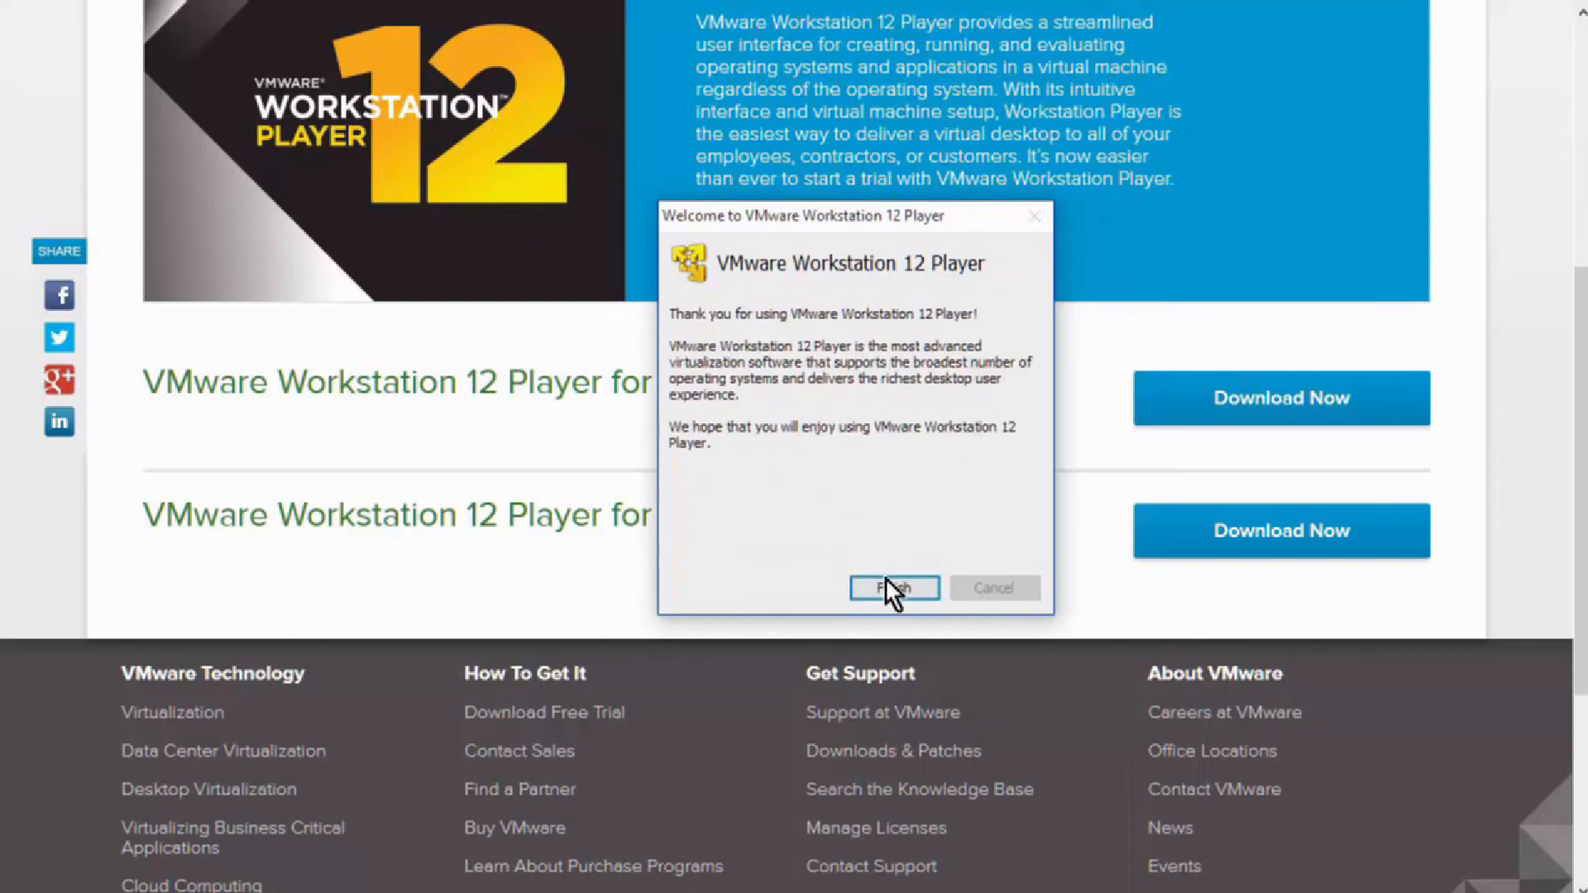
click(894, 589)
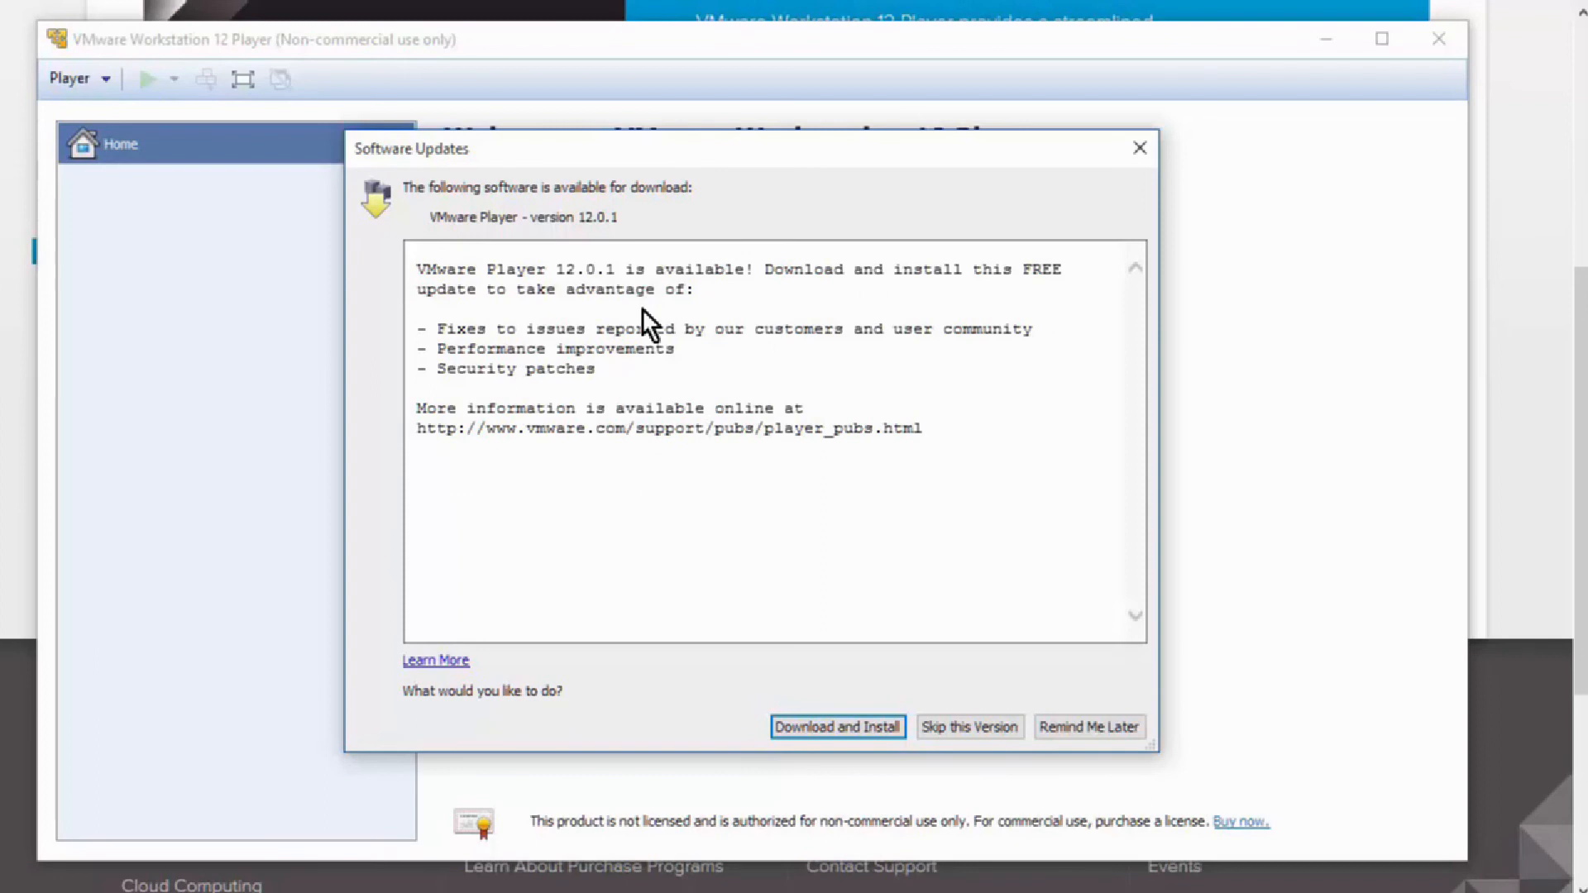
mouse_move(547, 368)
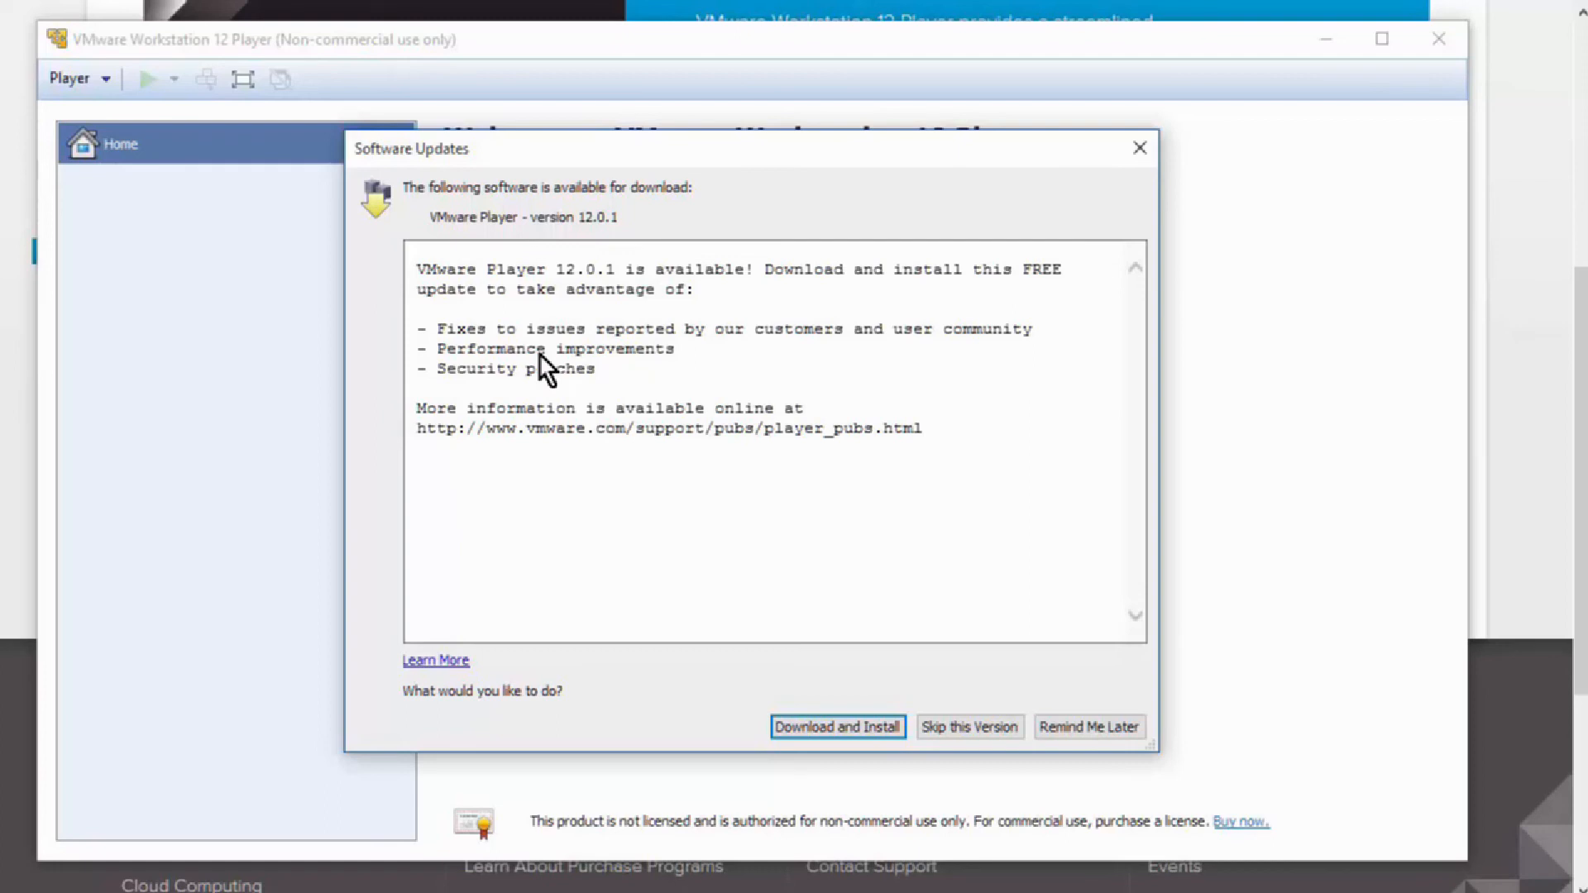
Start the download and install of the VMware Player 12.0.1 update
click(837, 728)
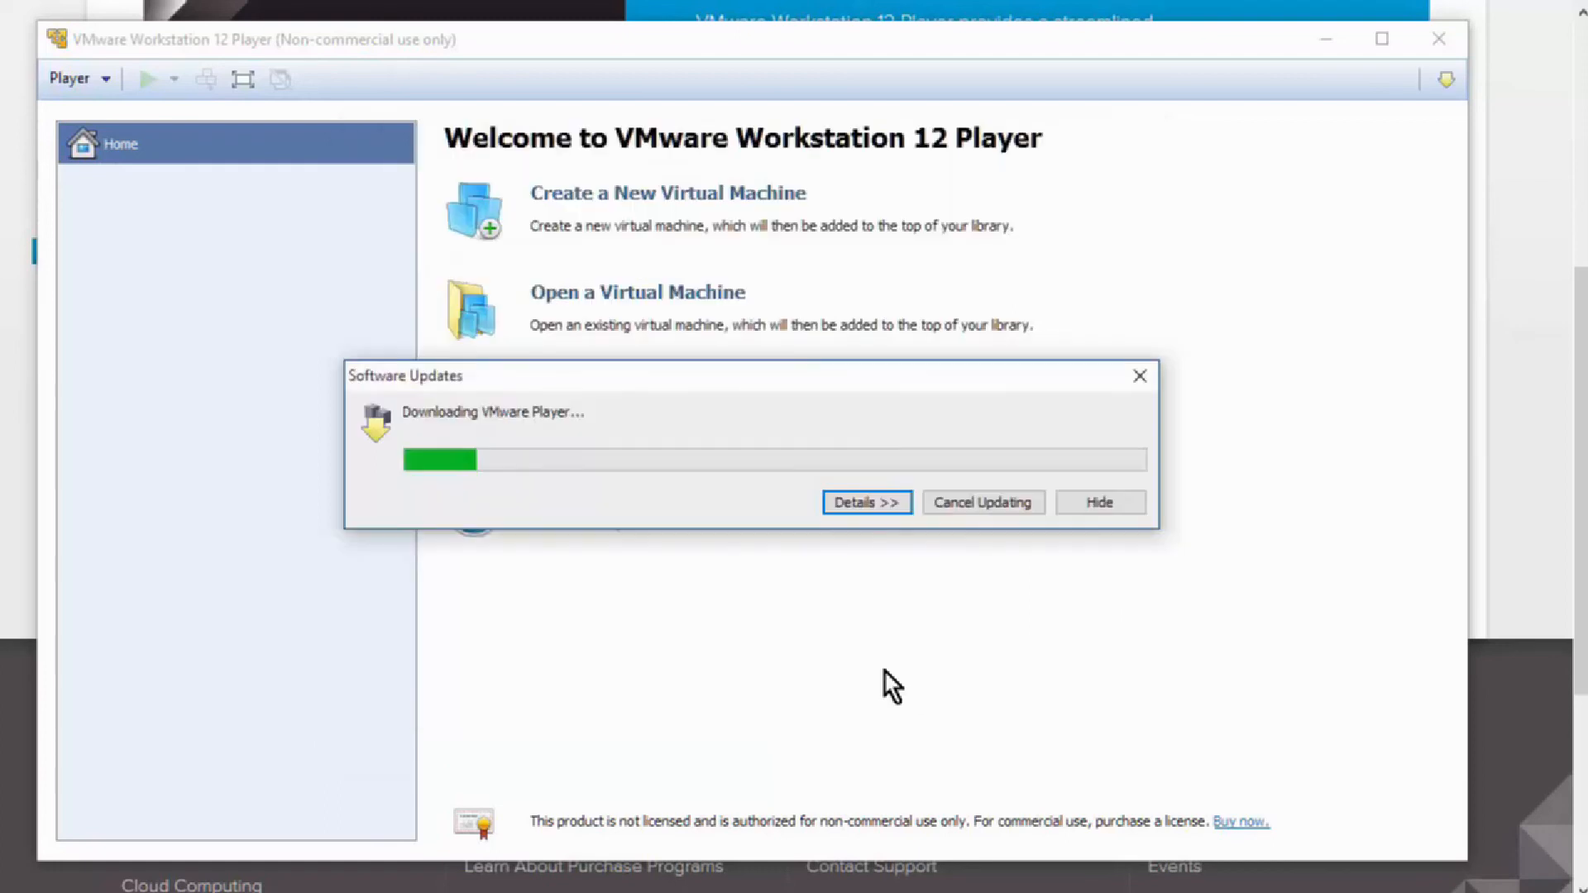
mouse_move(595, 509)
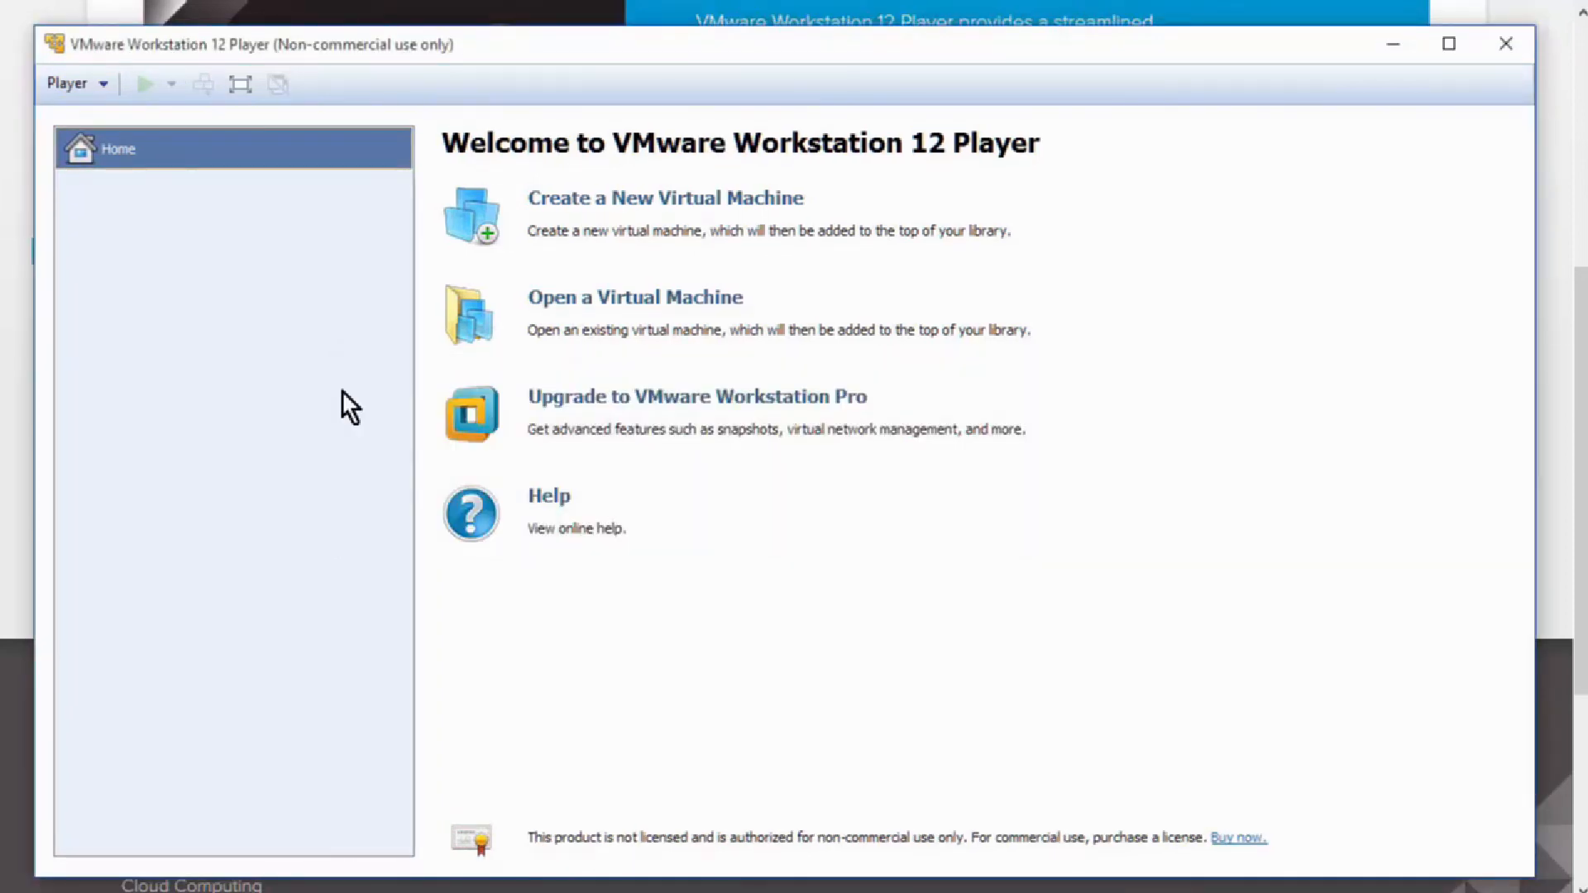
mouse_move(864, 251)
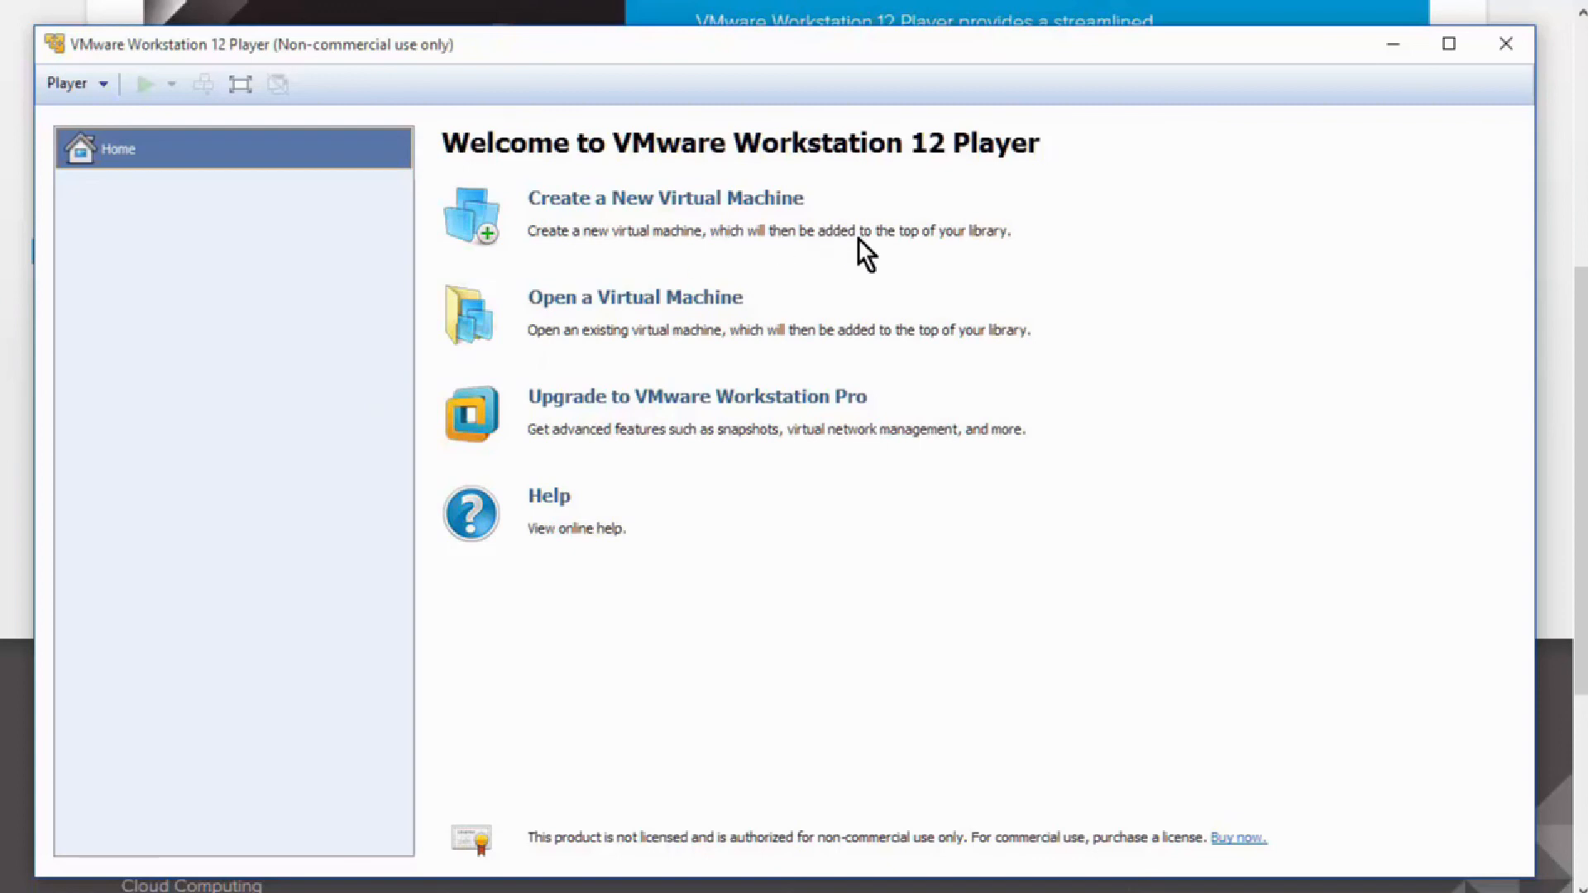
mouse_move(853, 352)
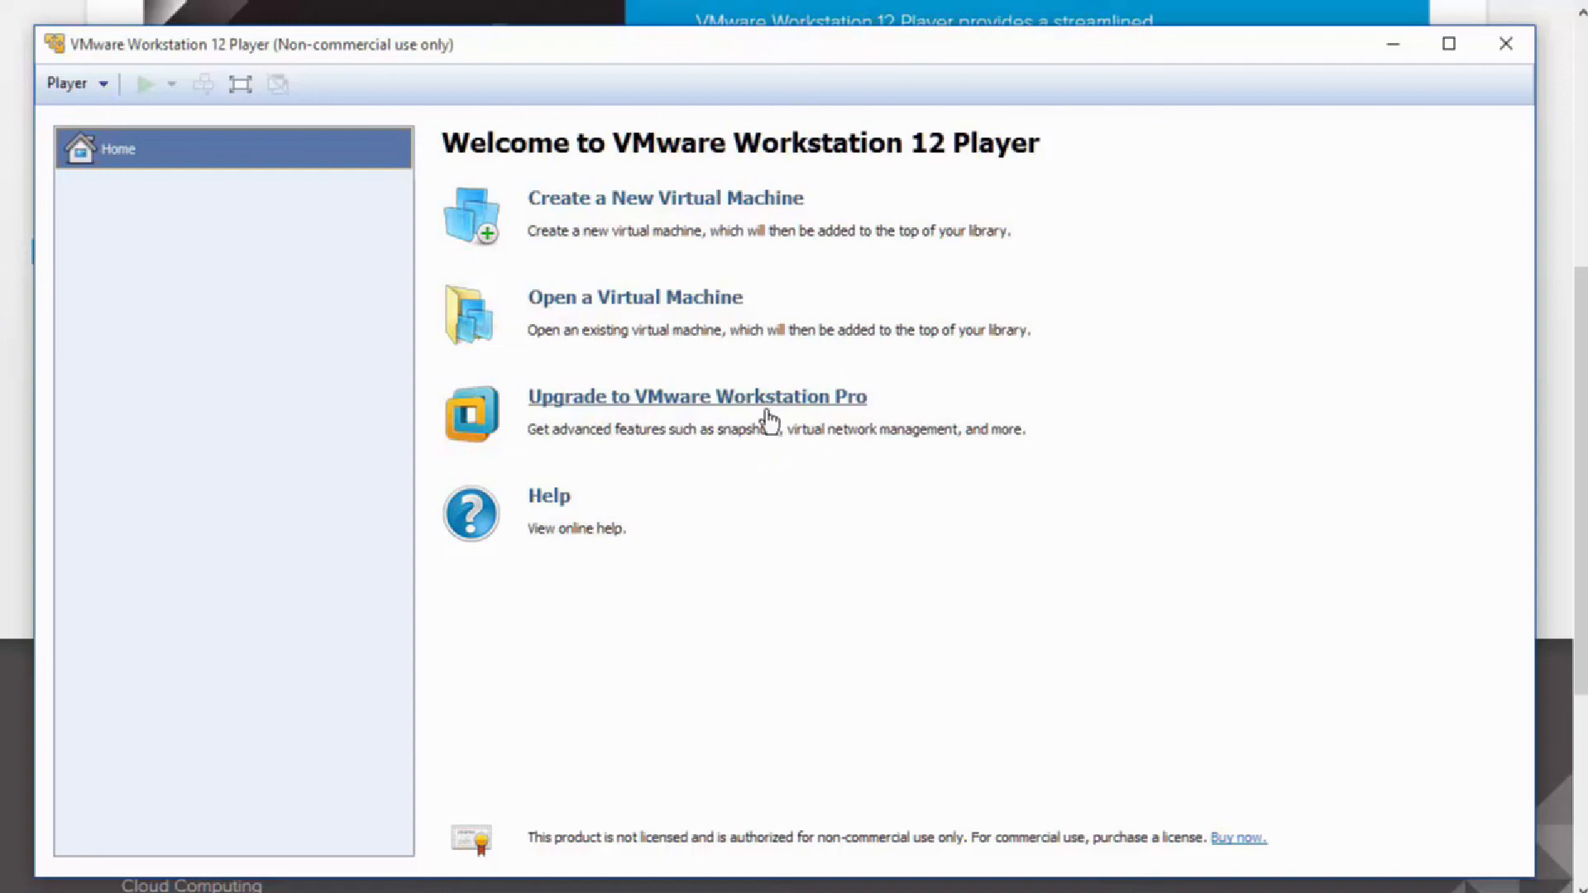
mouse_move(693, 243)
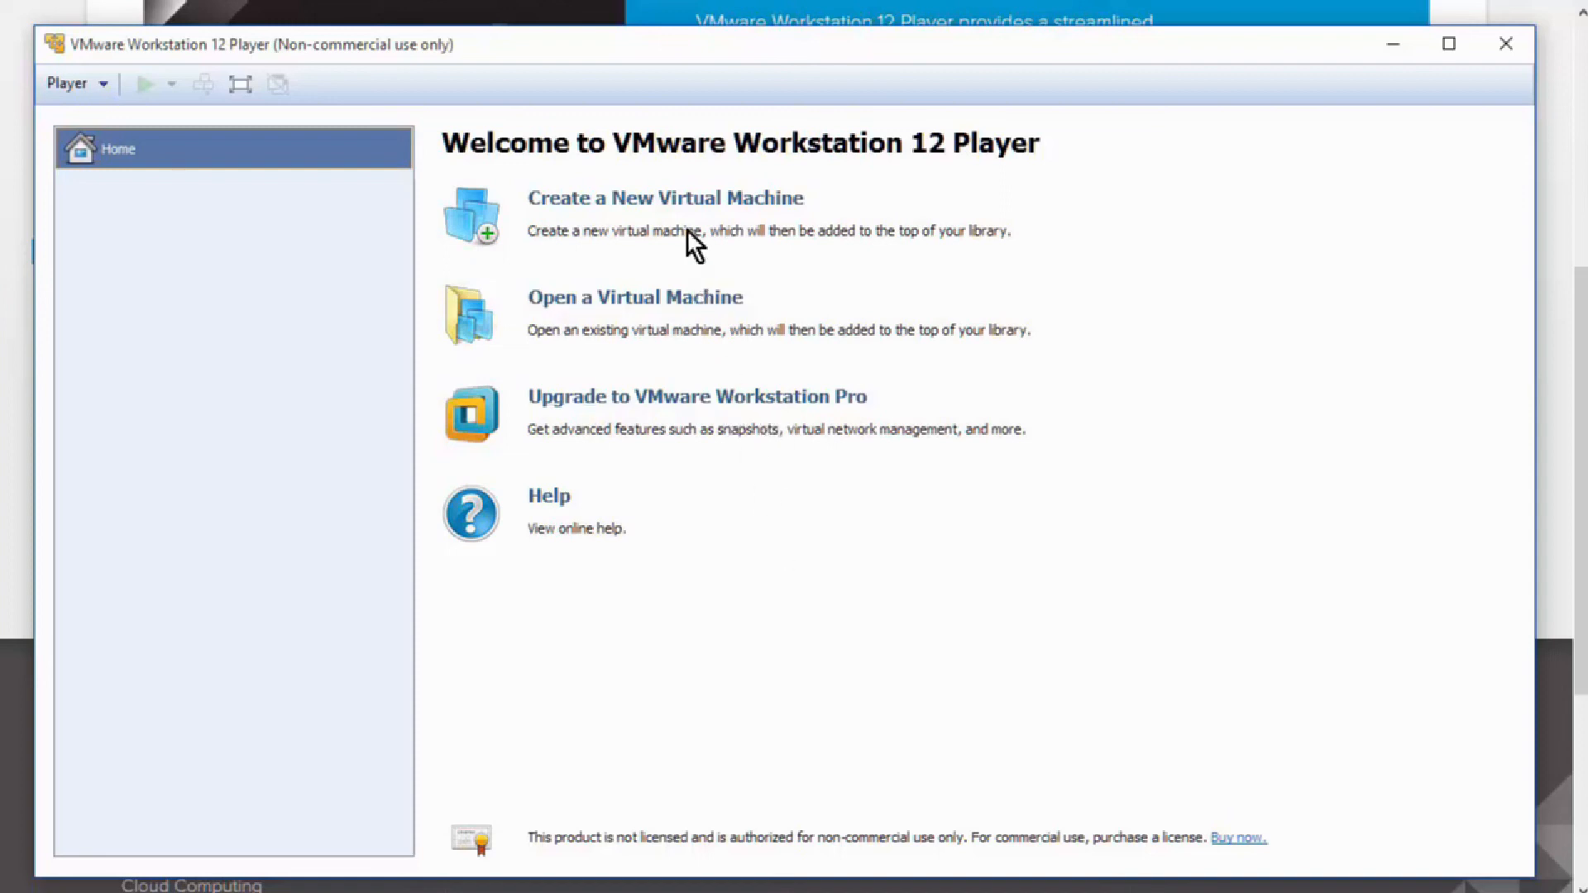
mouse_move(686, 219)
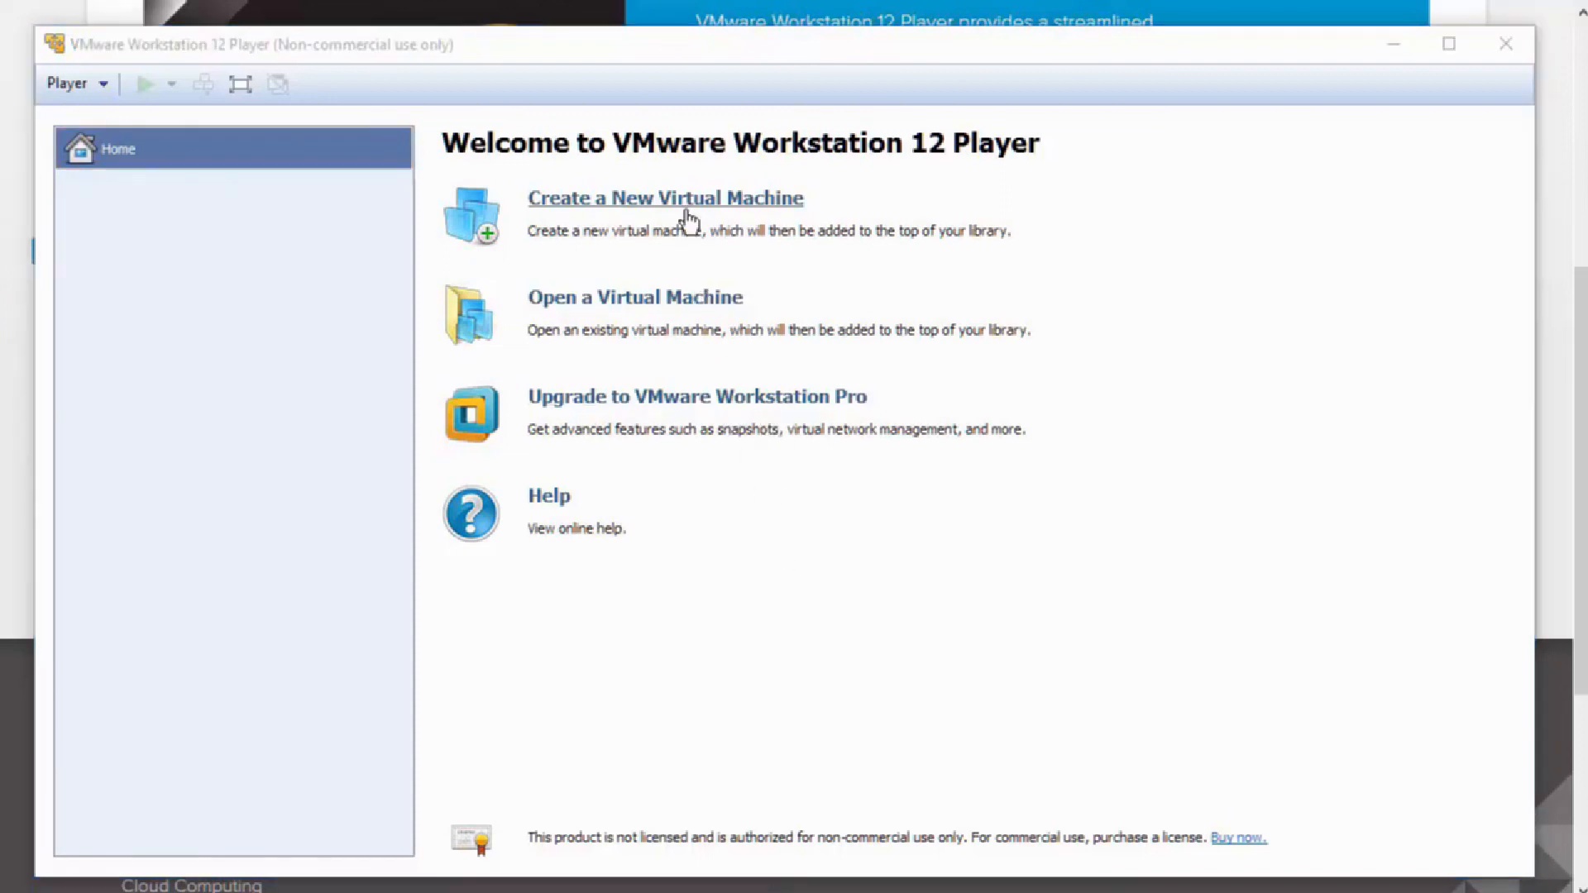
Launch the New Virtual Machine Wizard from the Home screen
click(665, 197)
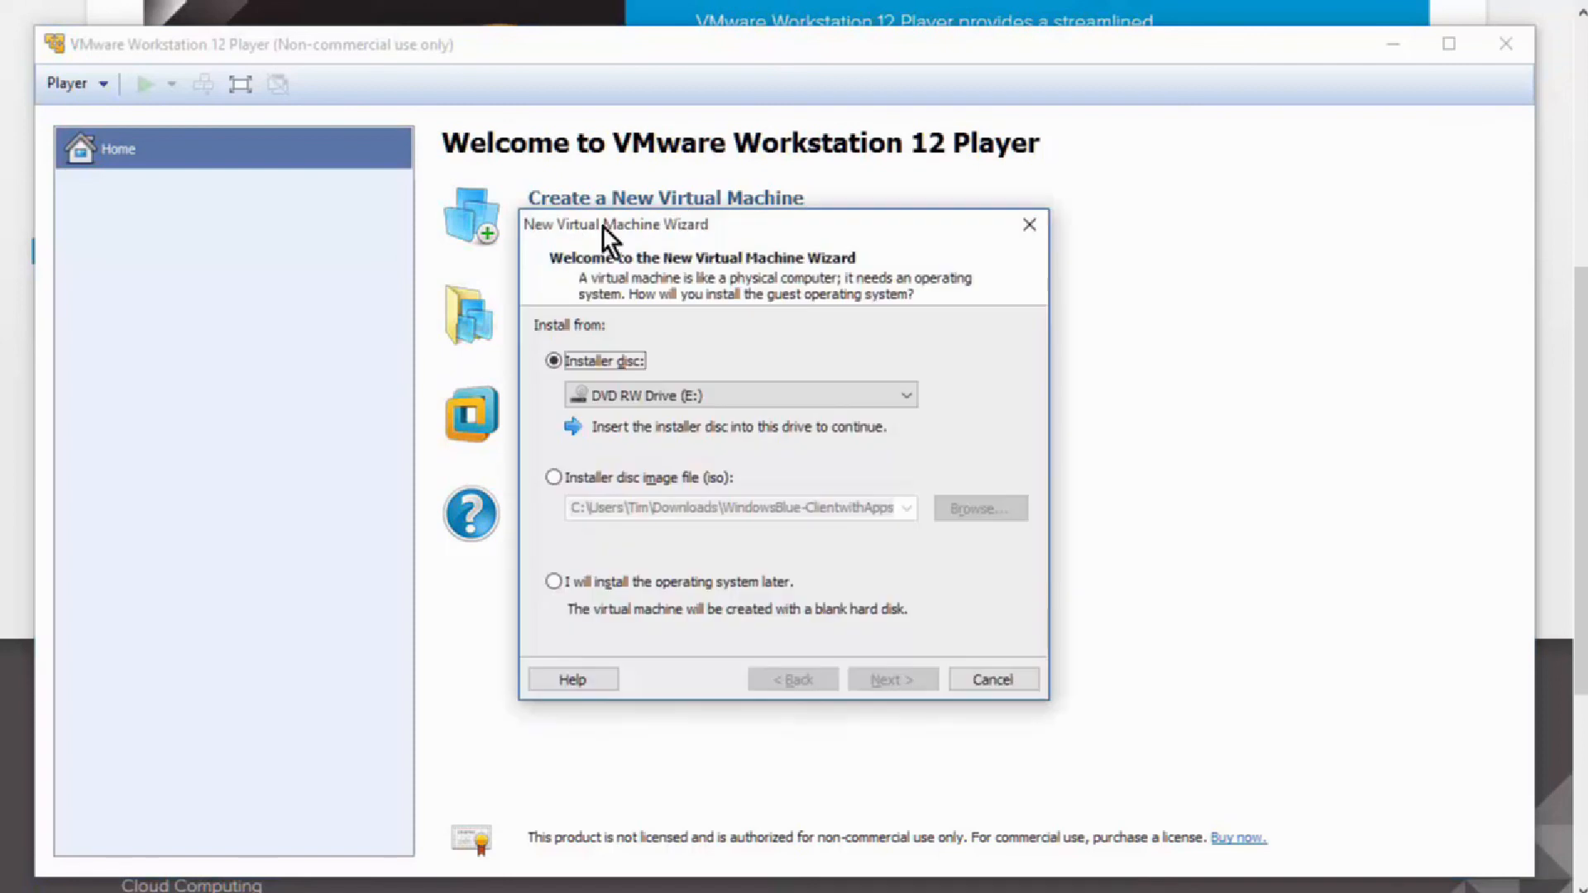
mouse_move(748, 357)
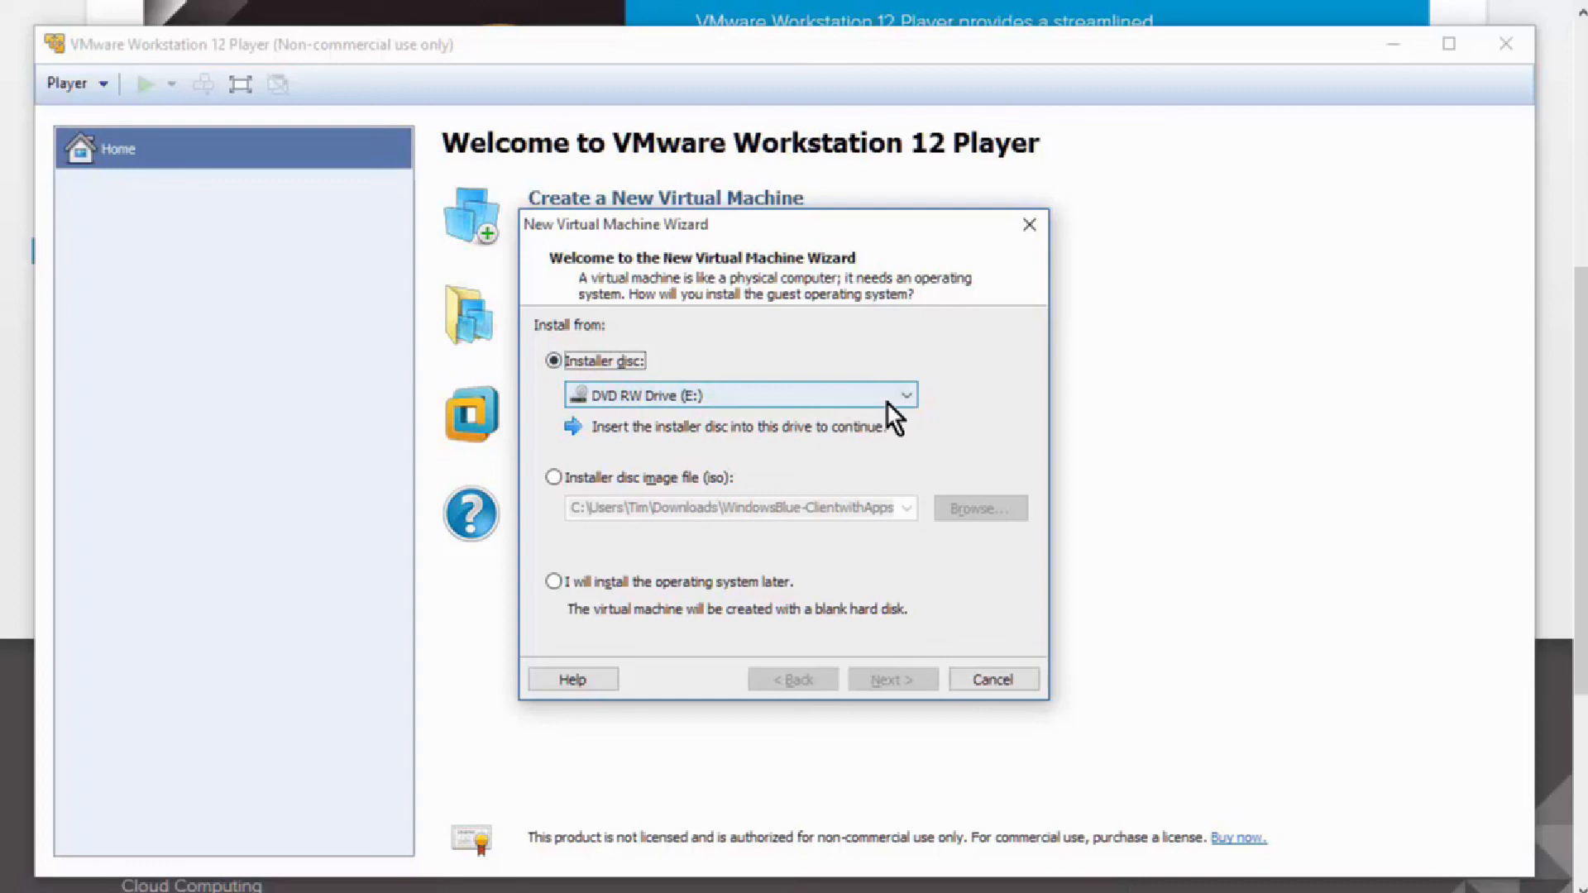
mouse_move(773, 422)
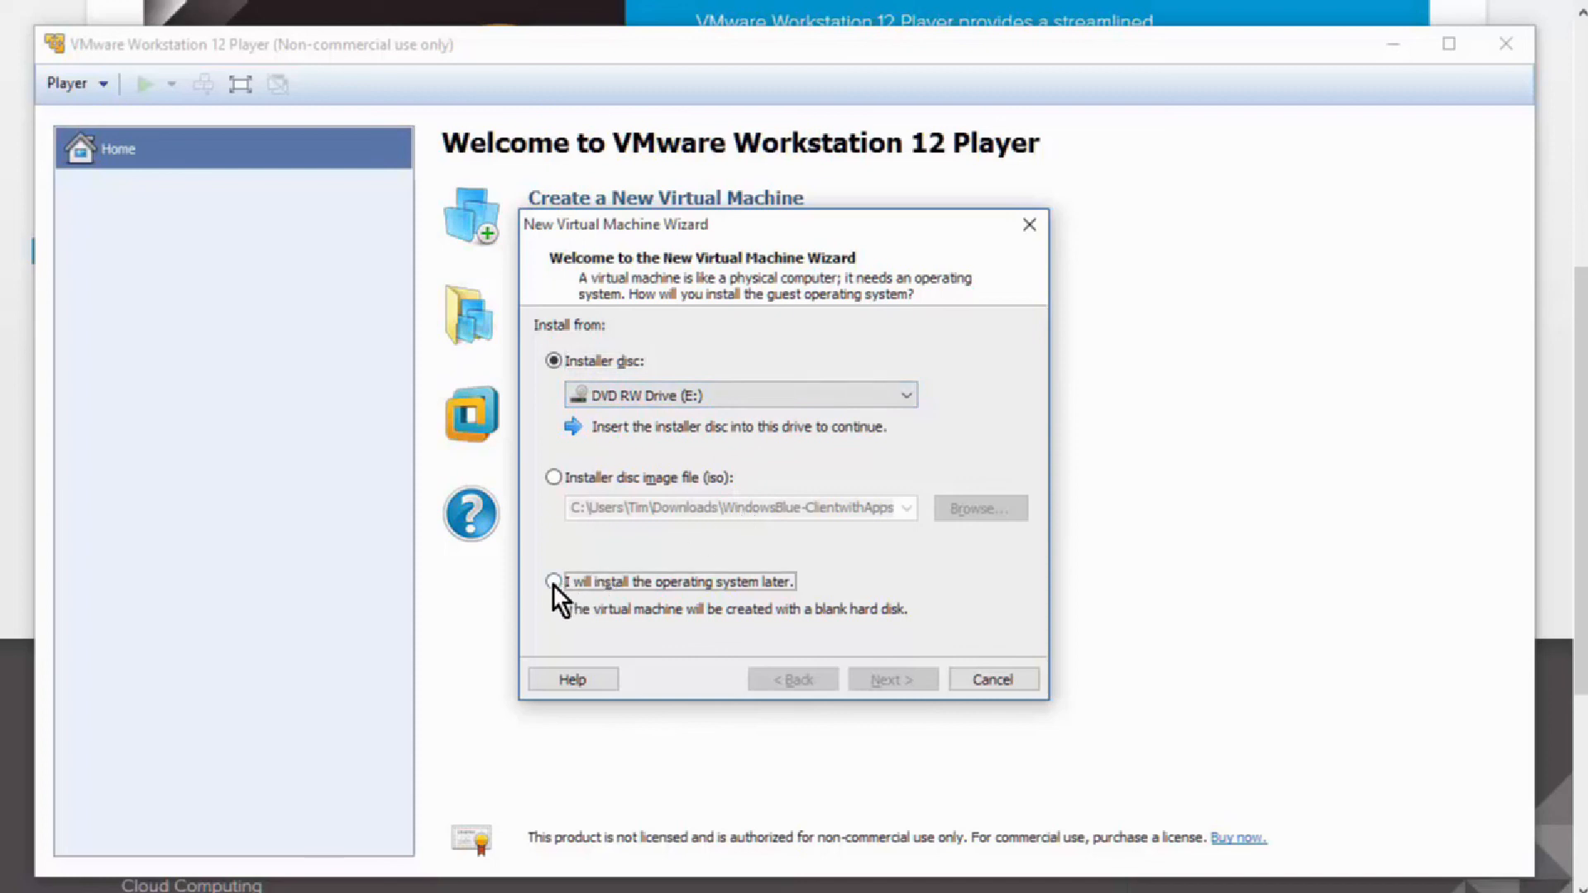
Choose 'I will install the operating system later' and advance to guest OS selection
click(553, 580)
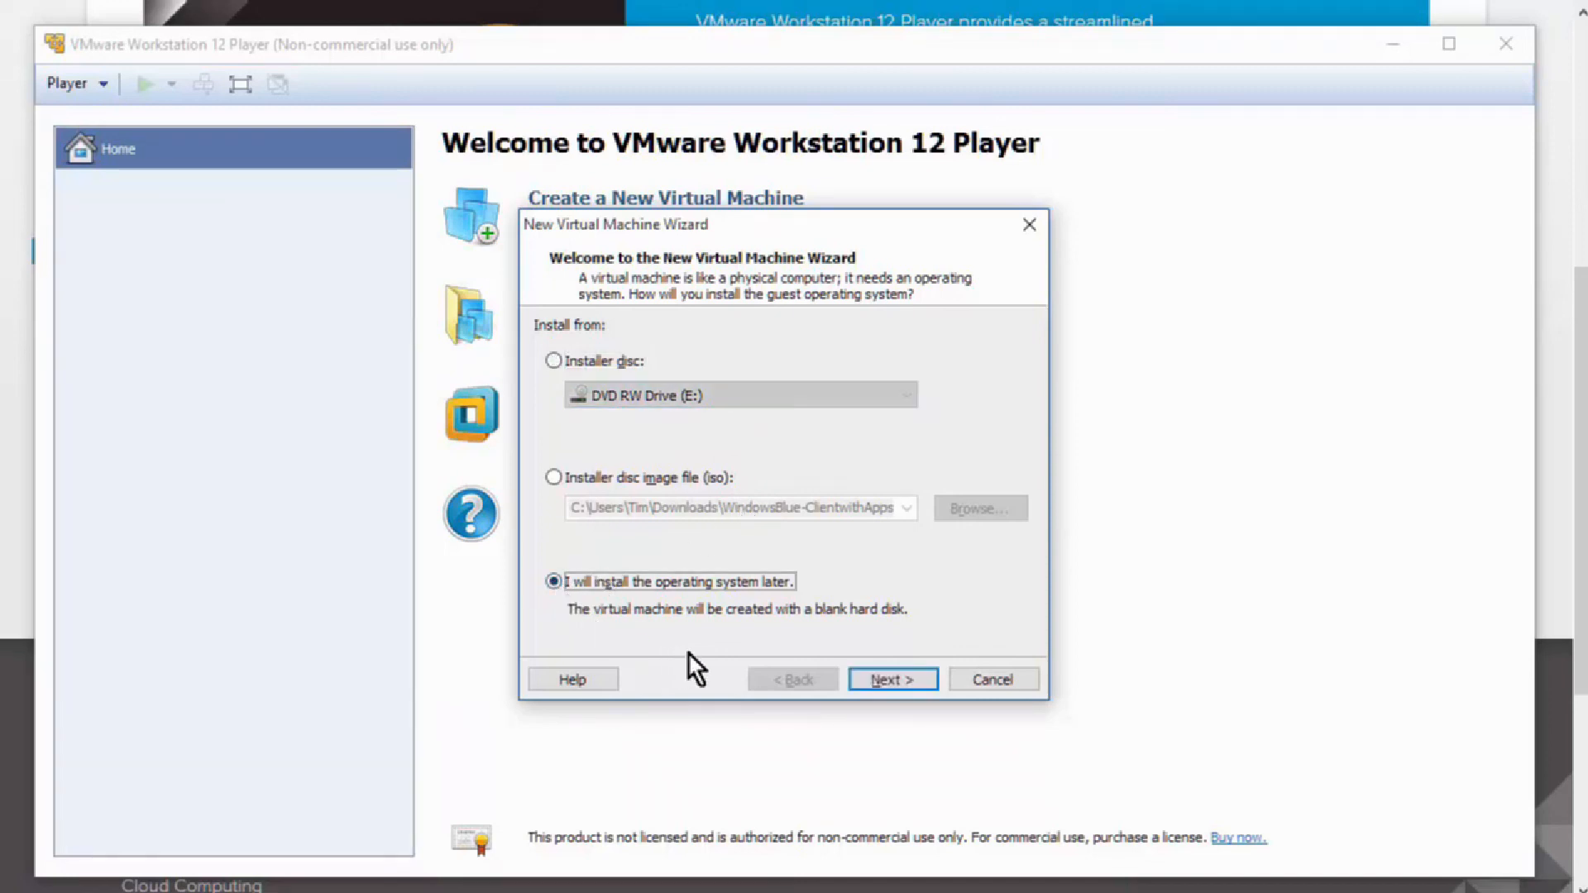
click(890, 678)
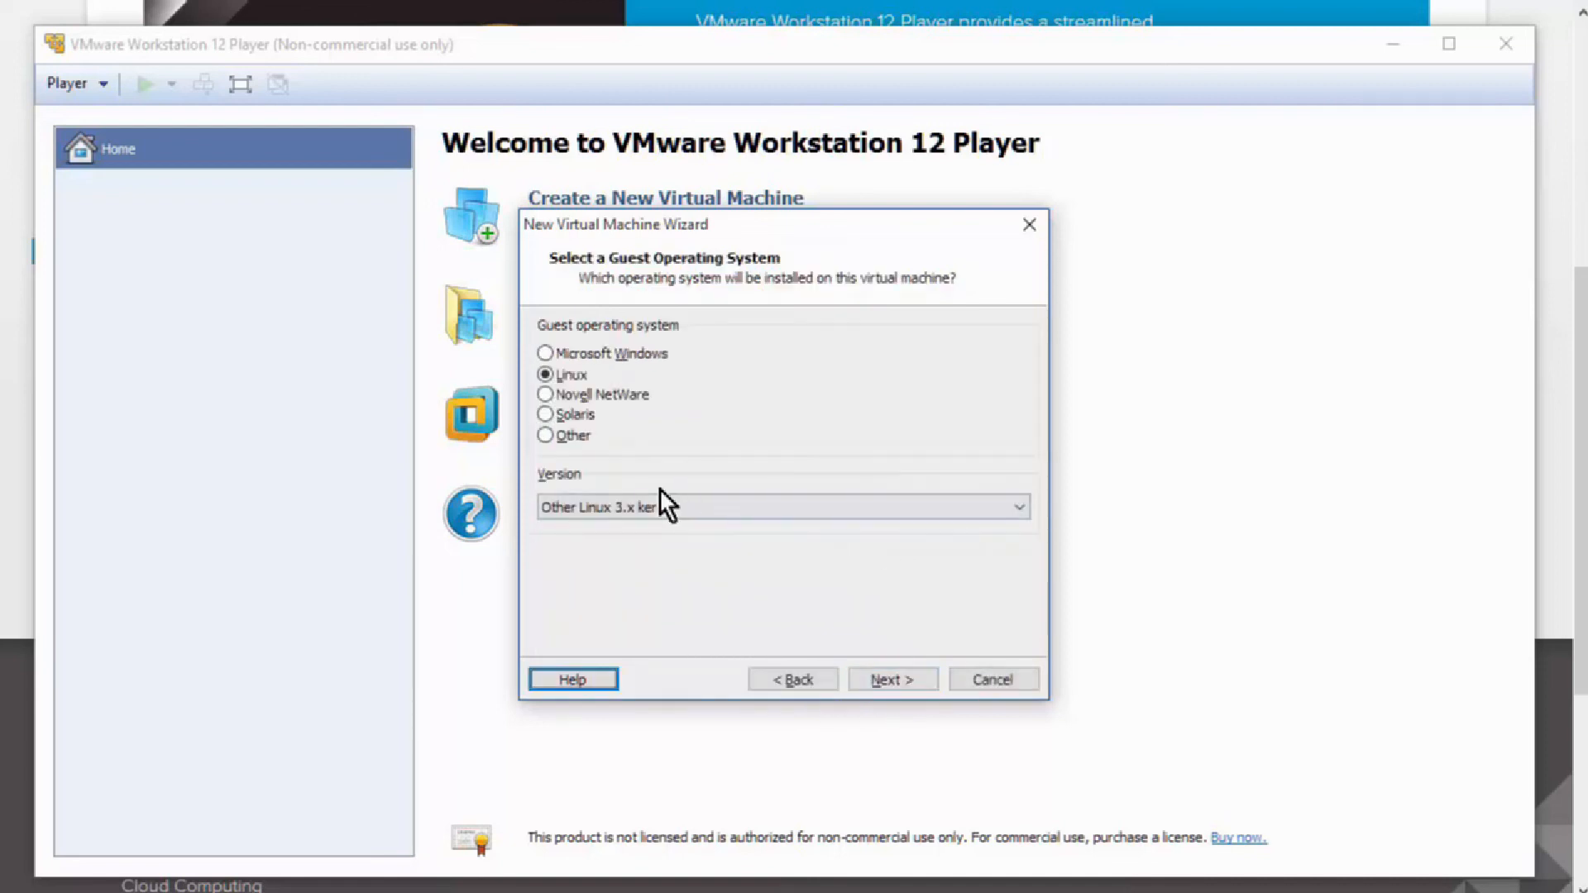
mouse_move(649, 369)
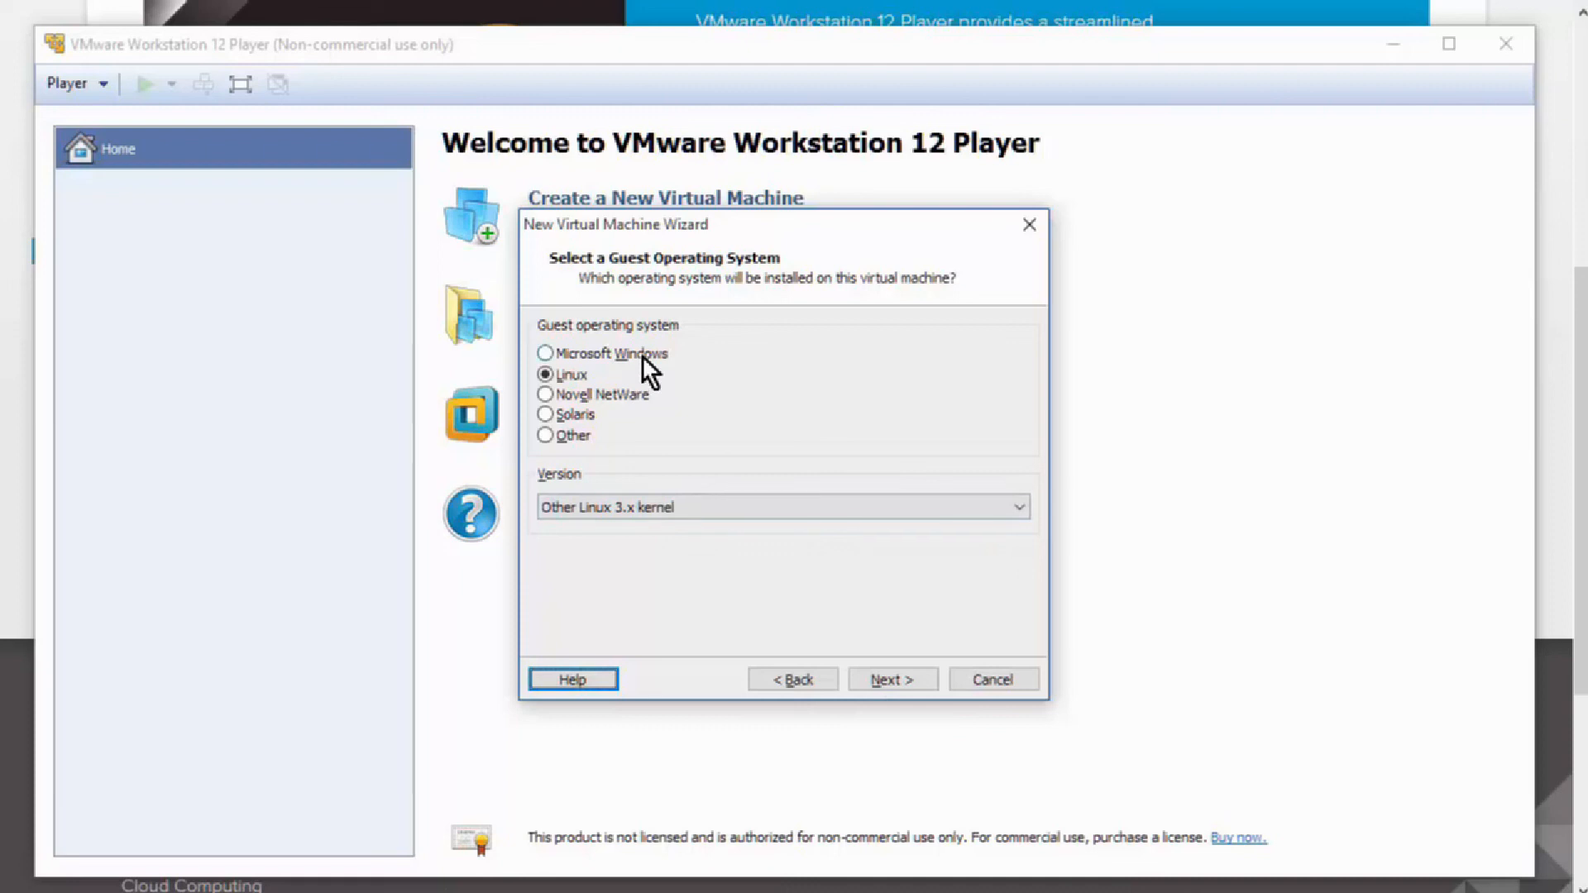
mouse_move(623, 406)
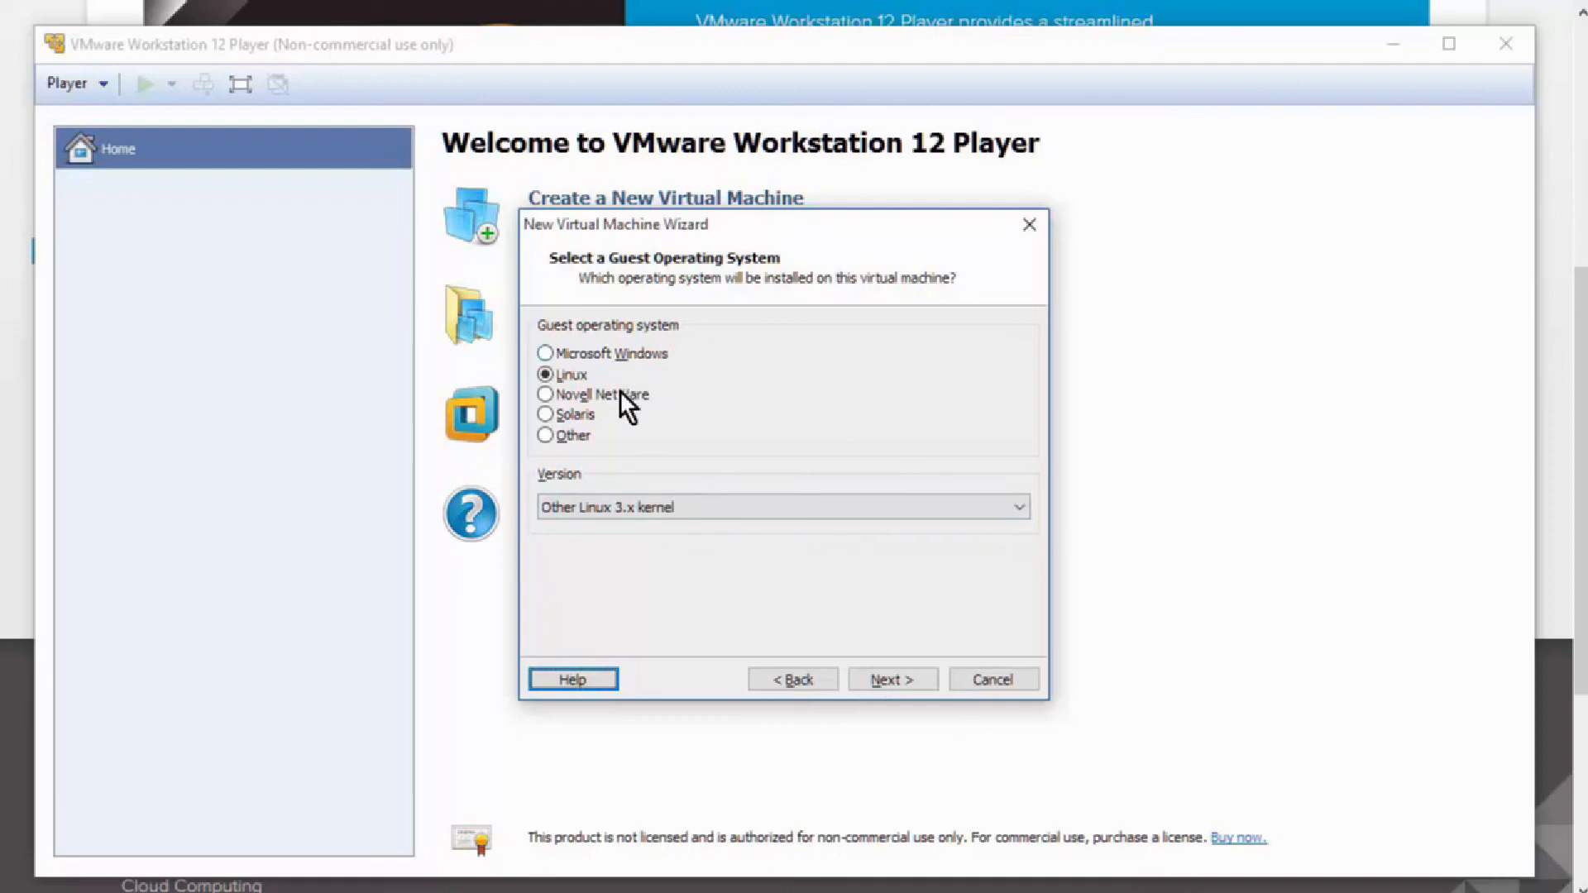
mouse_move(625, 430)
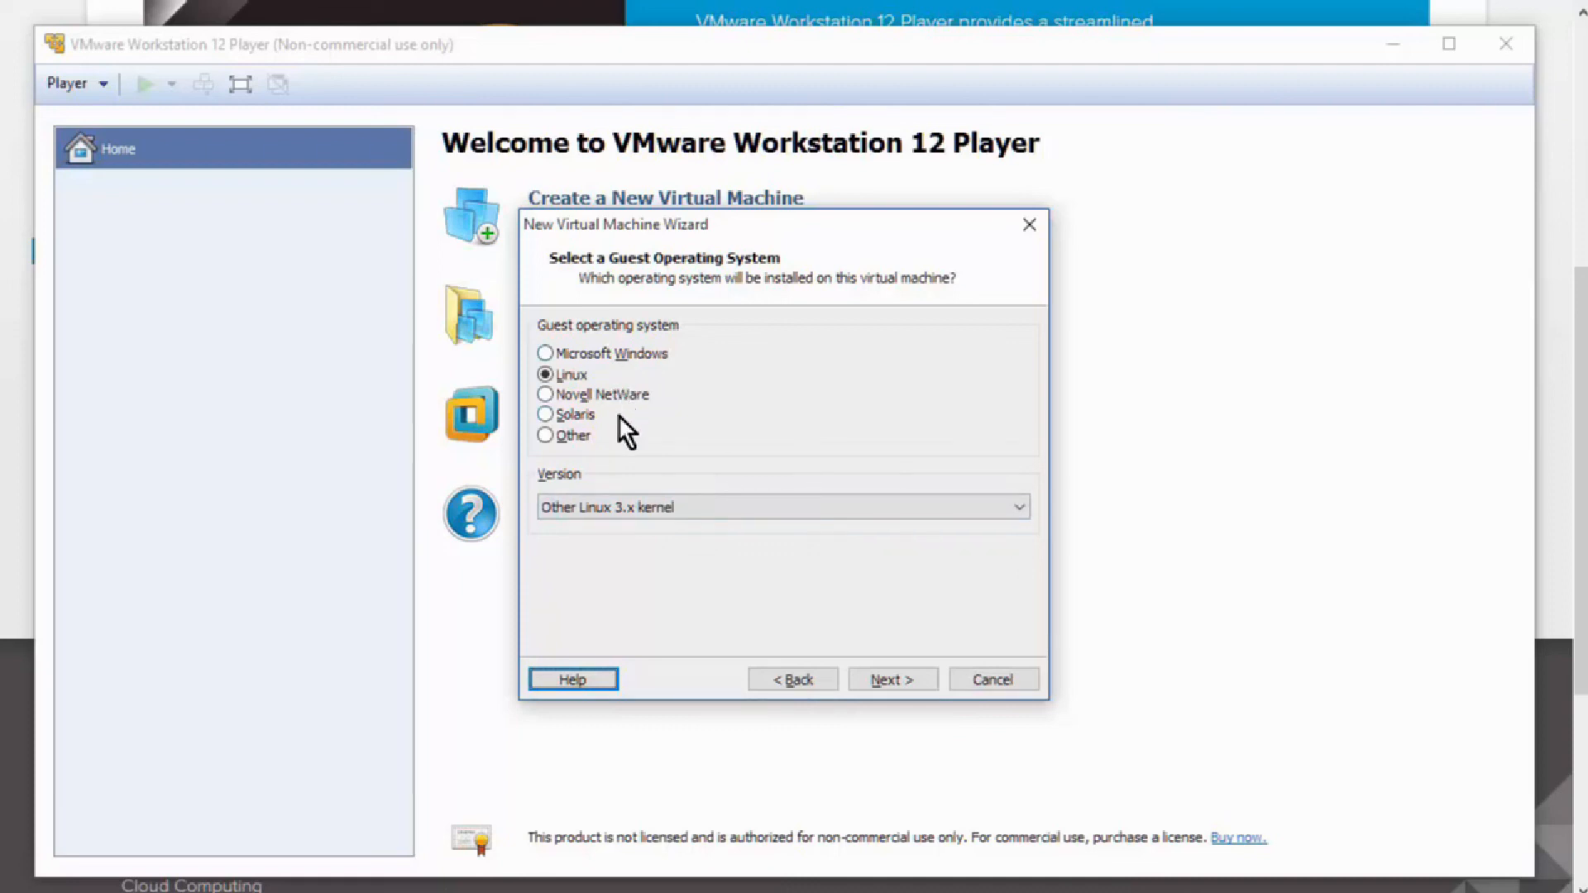
mouse_move(645, 443)
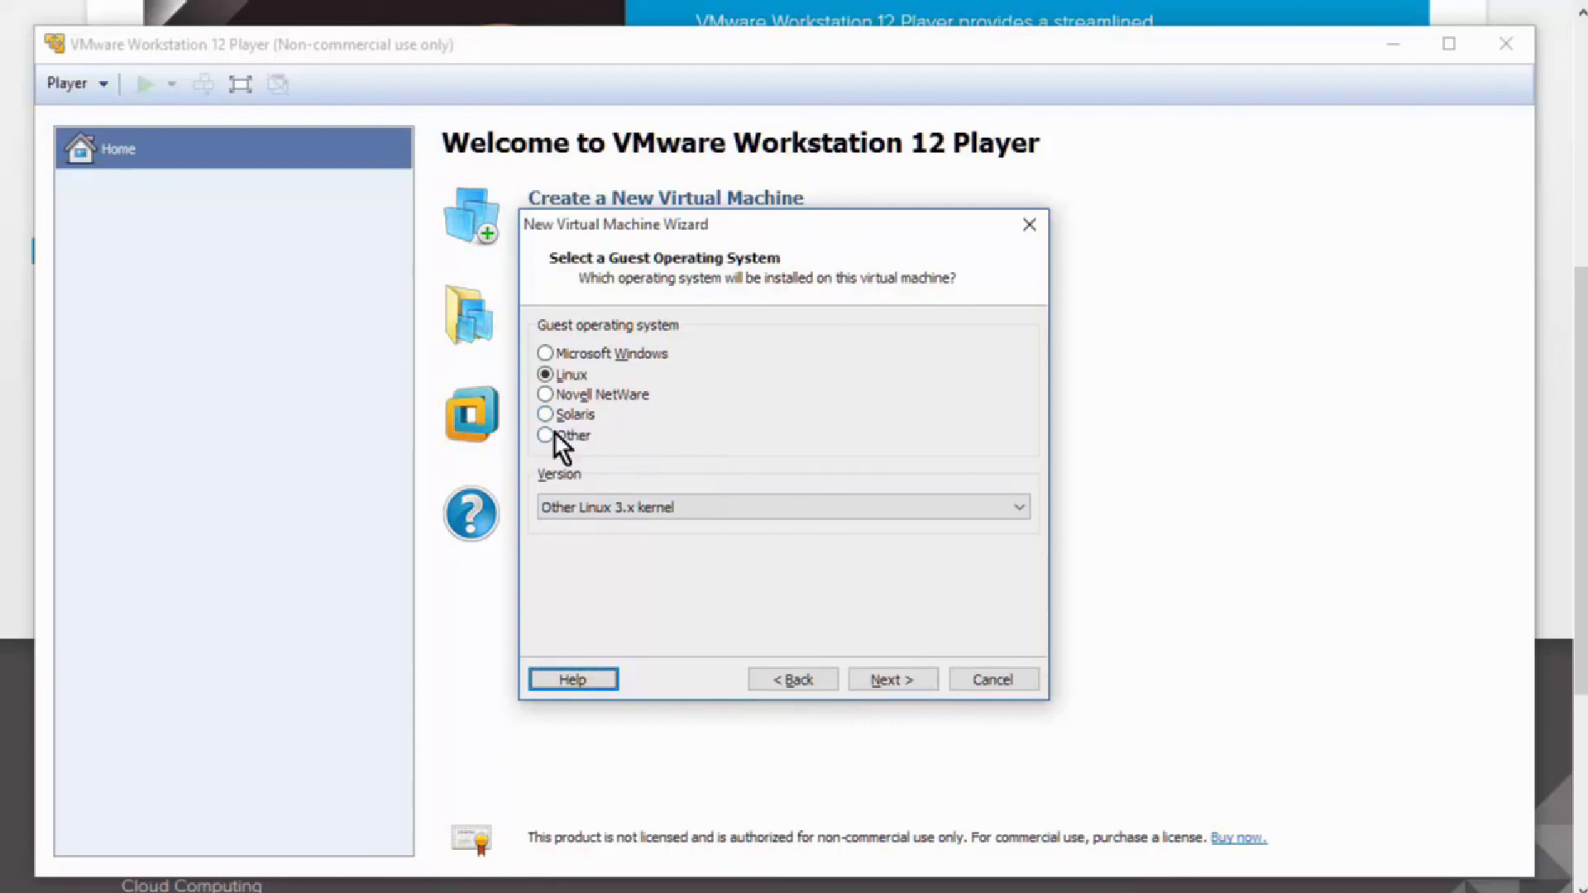
Browse the Other guest OS versions, then settle on Linux with version Ubuntu
click(544, 435)
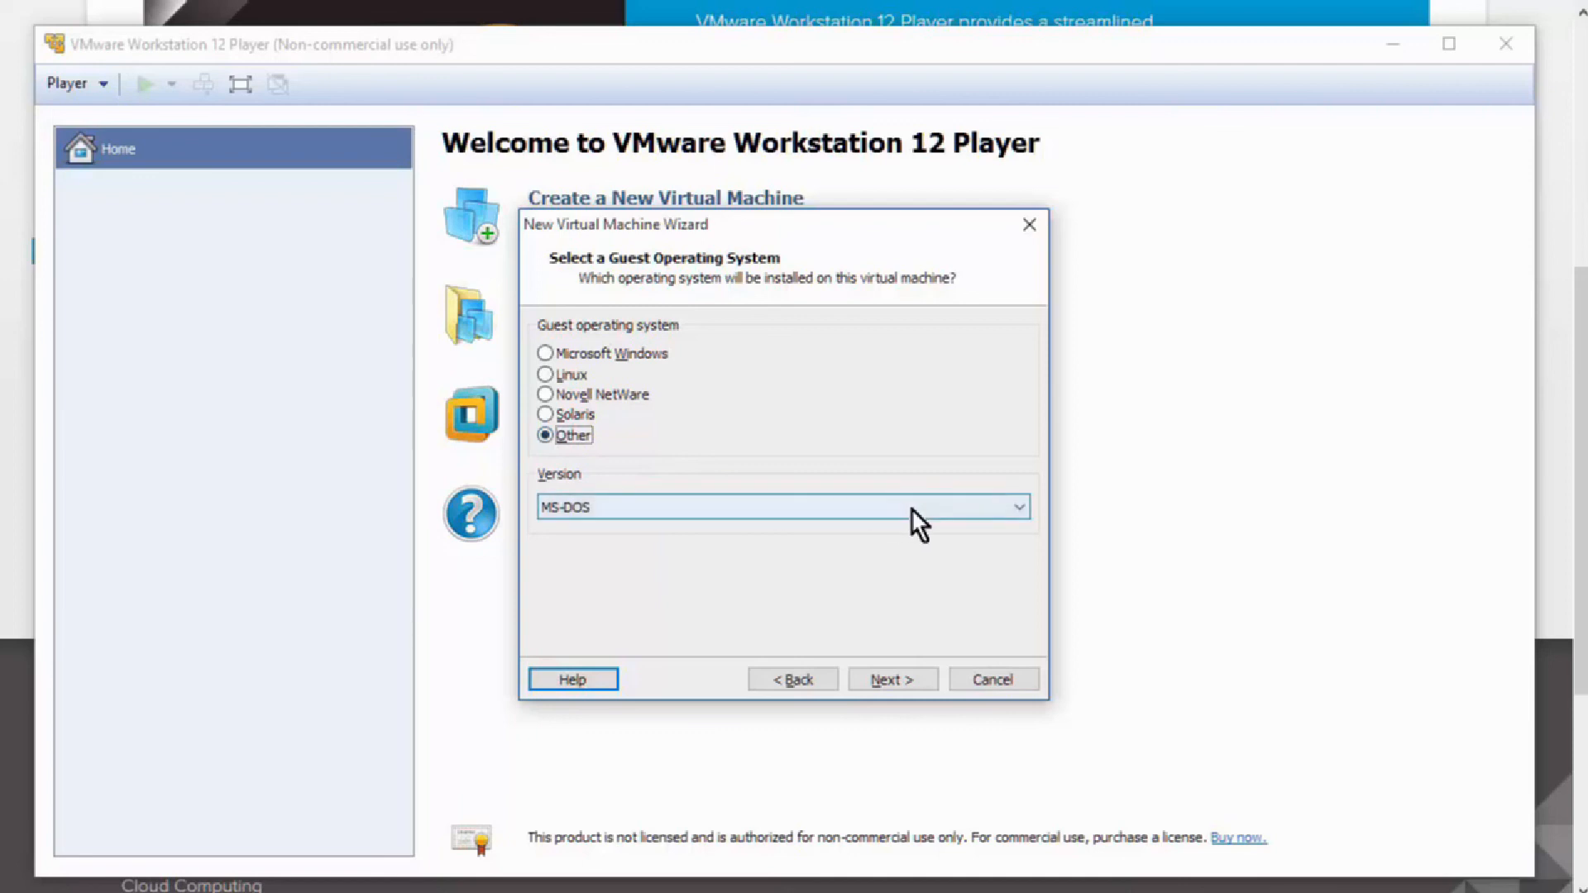
click(1017, 506)
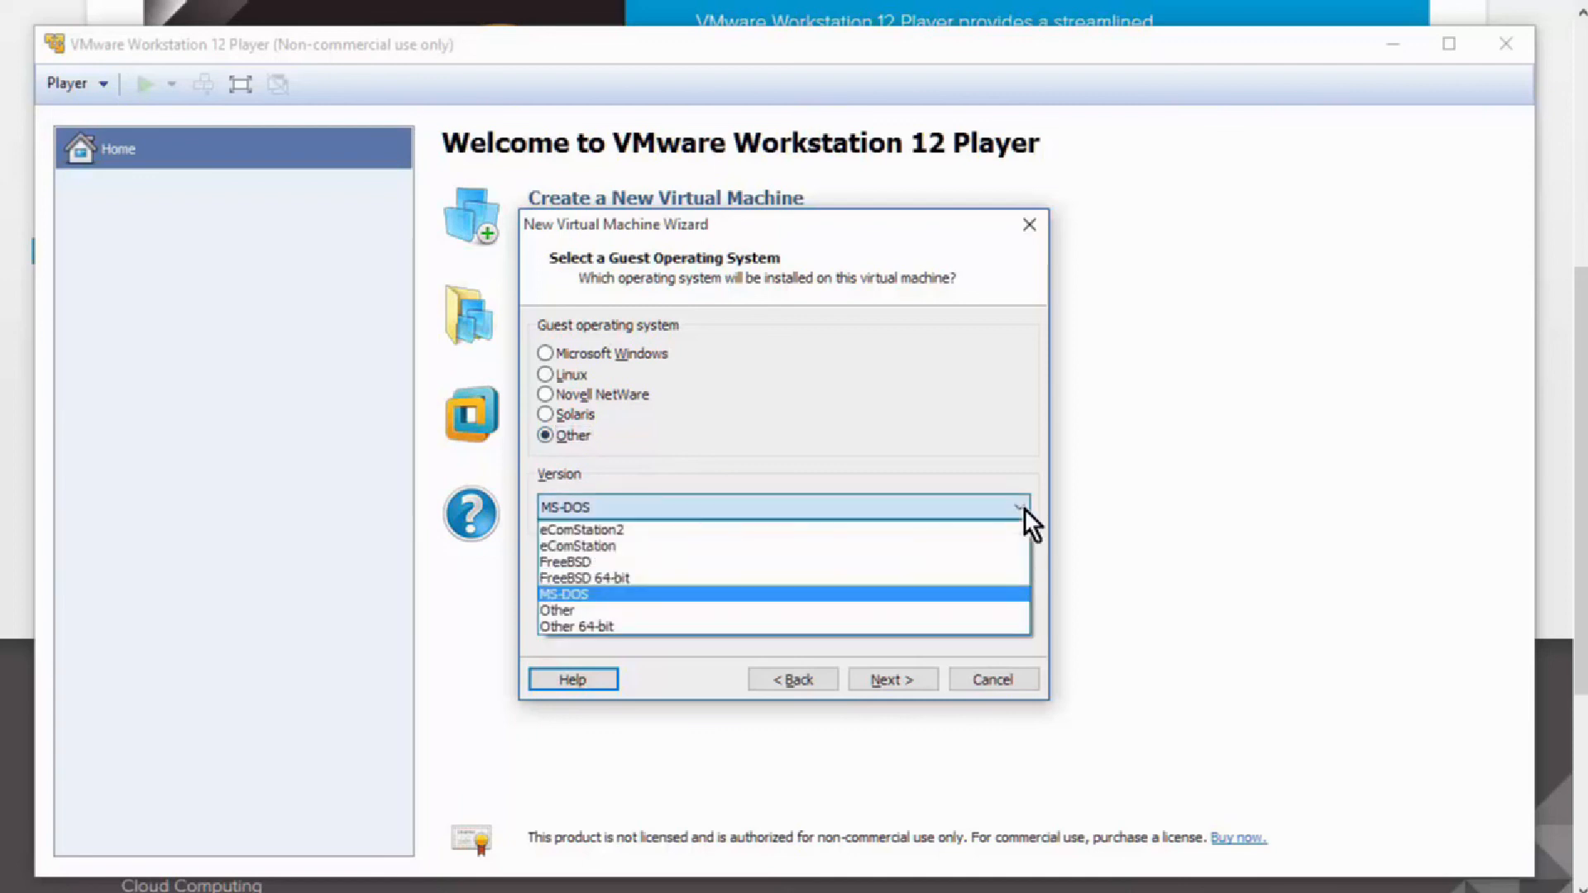
mouse_move(877, 563)
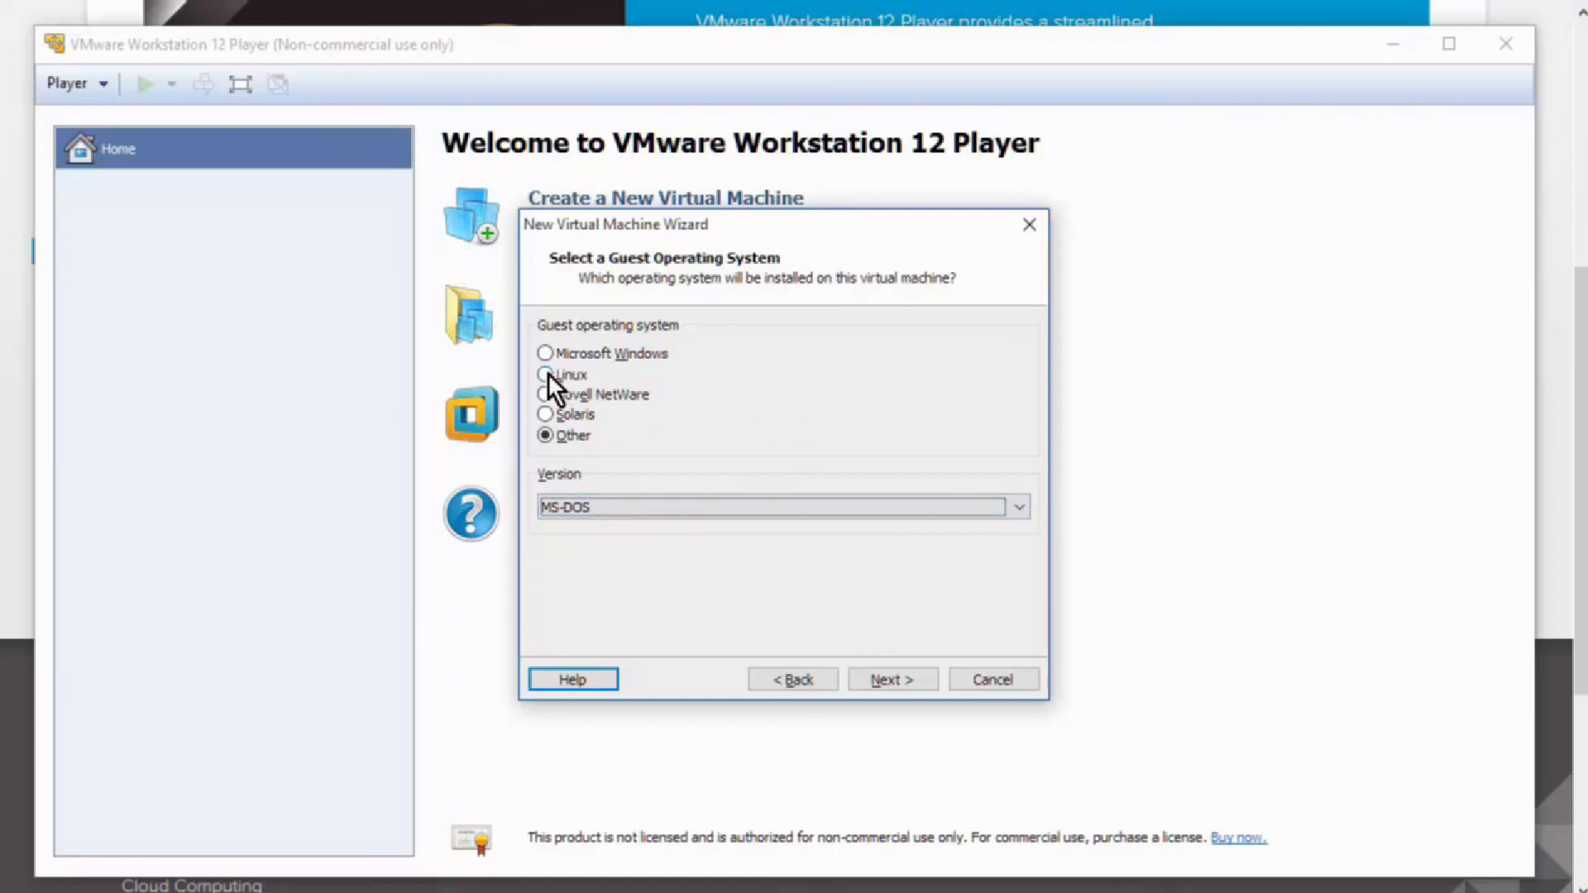
click(546, 373)
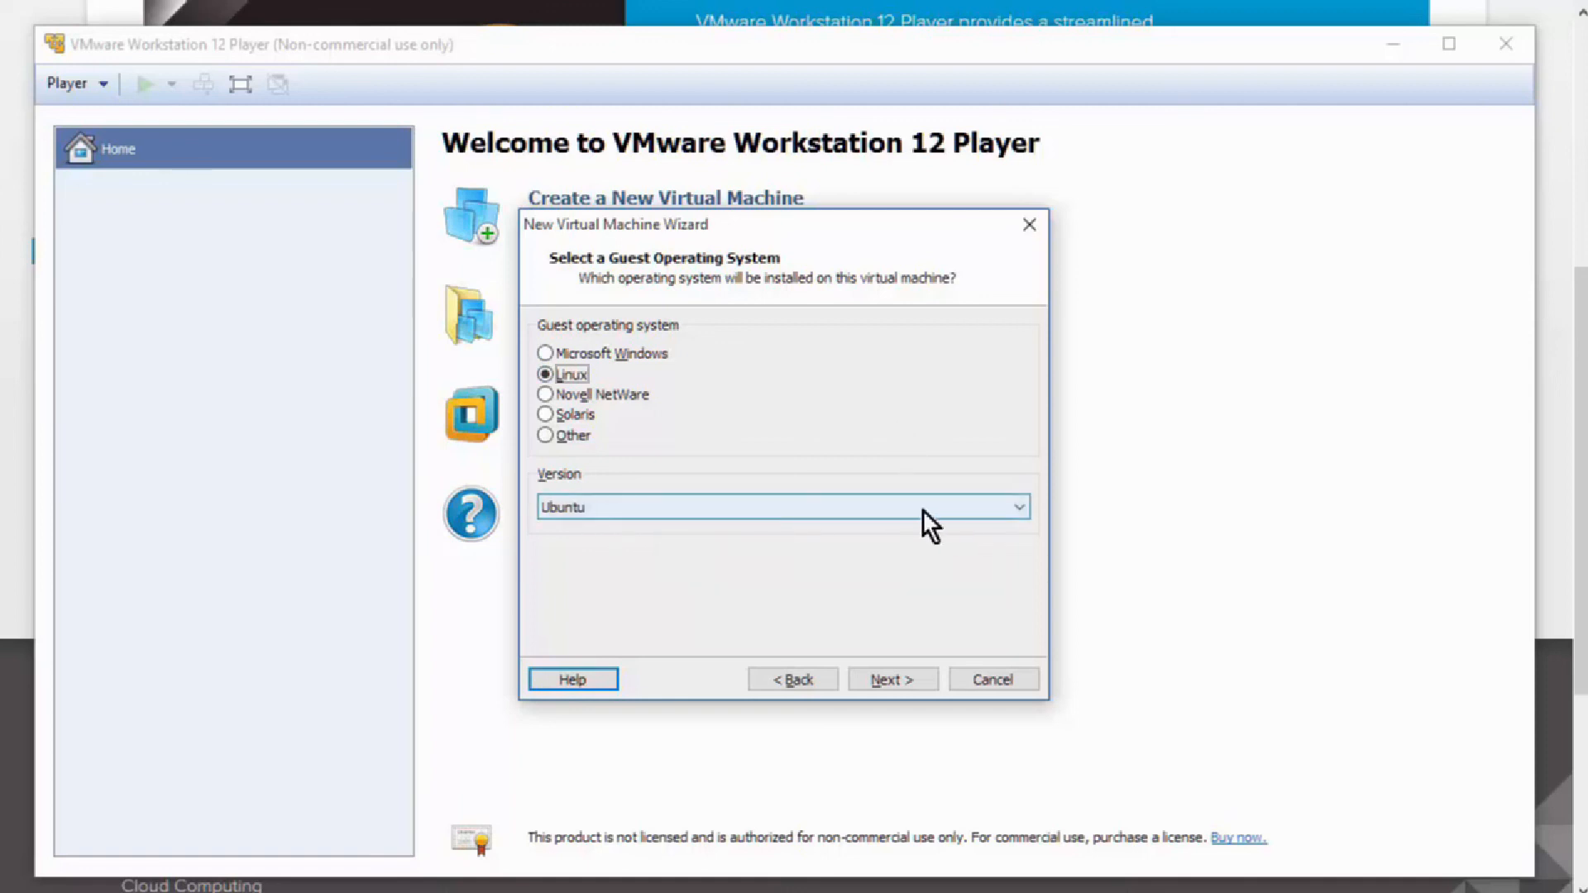
click(1015, 506)
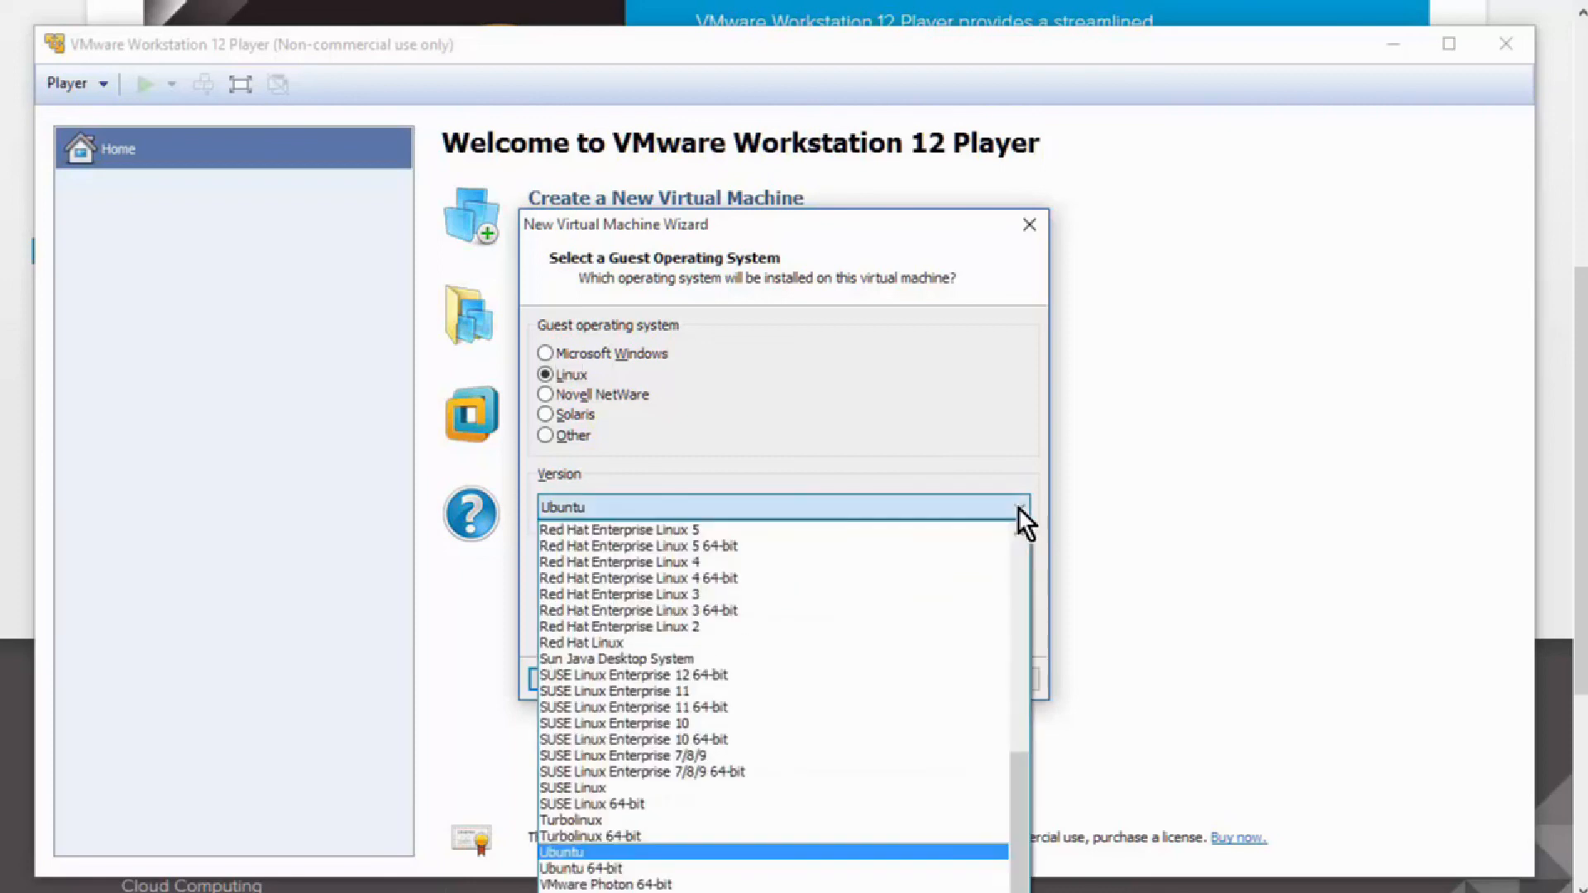
scroll(up, 3)
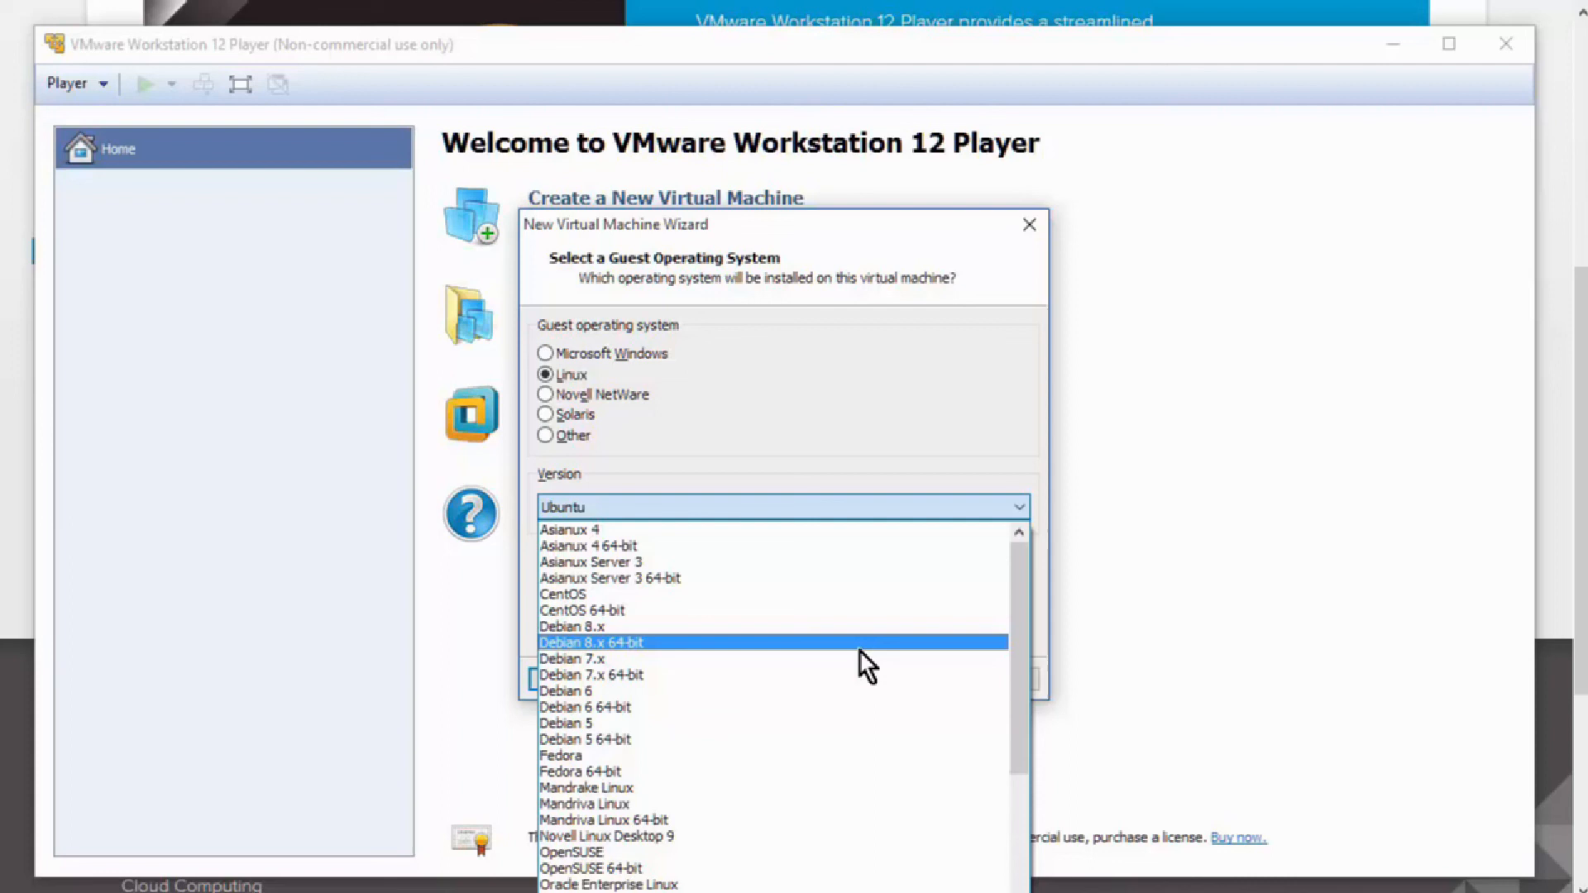
scroll(down, 3)
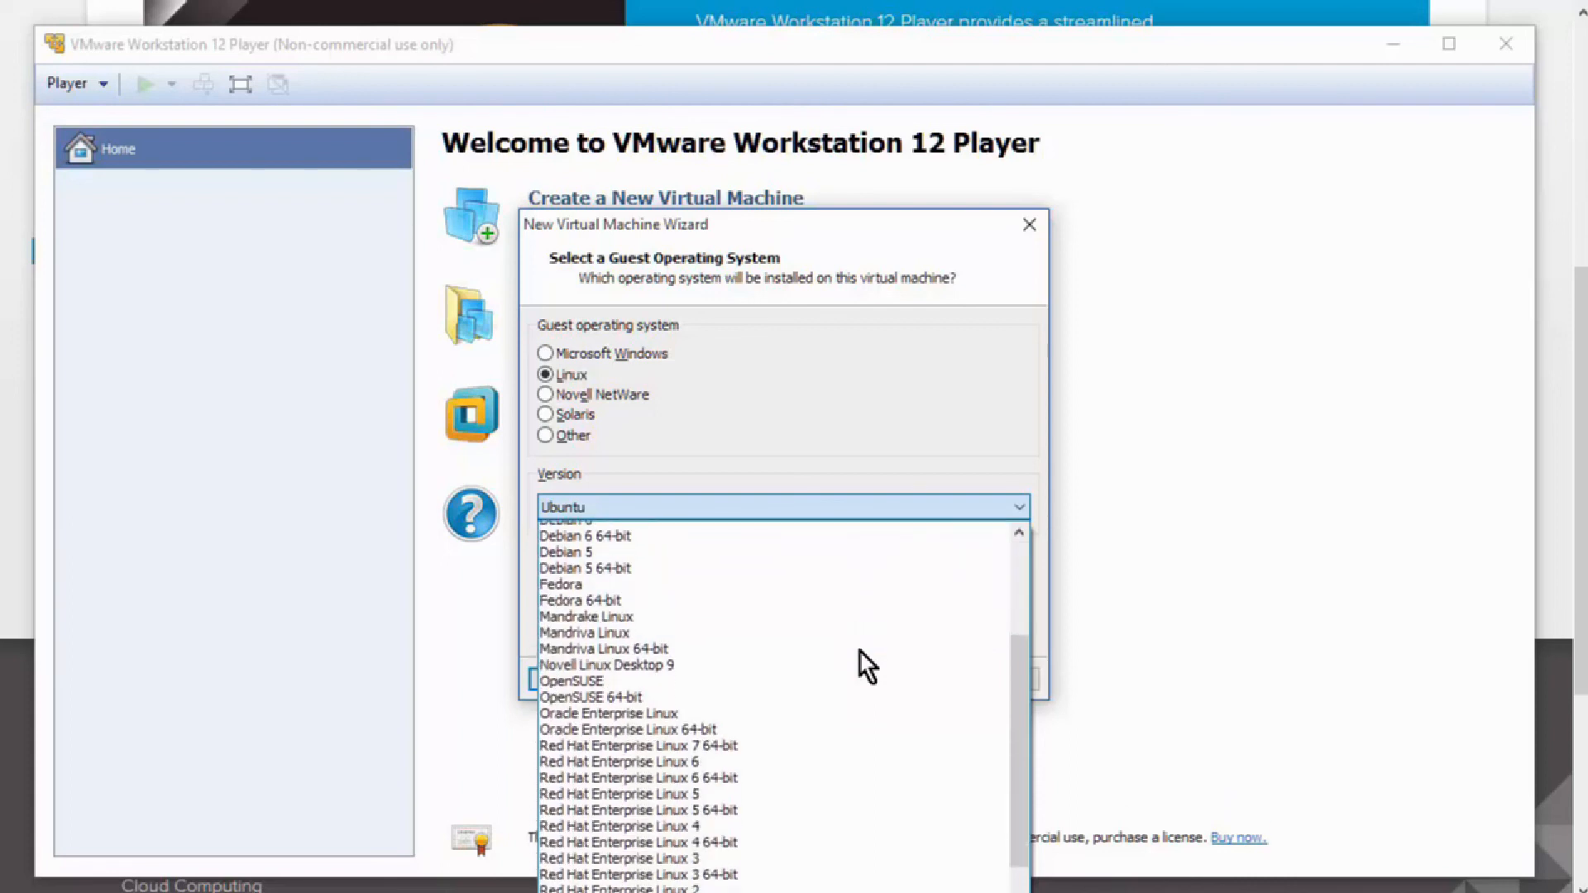
click(783, 506)
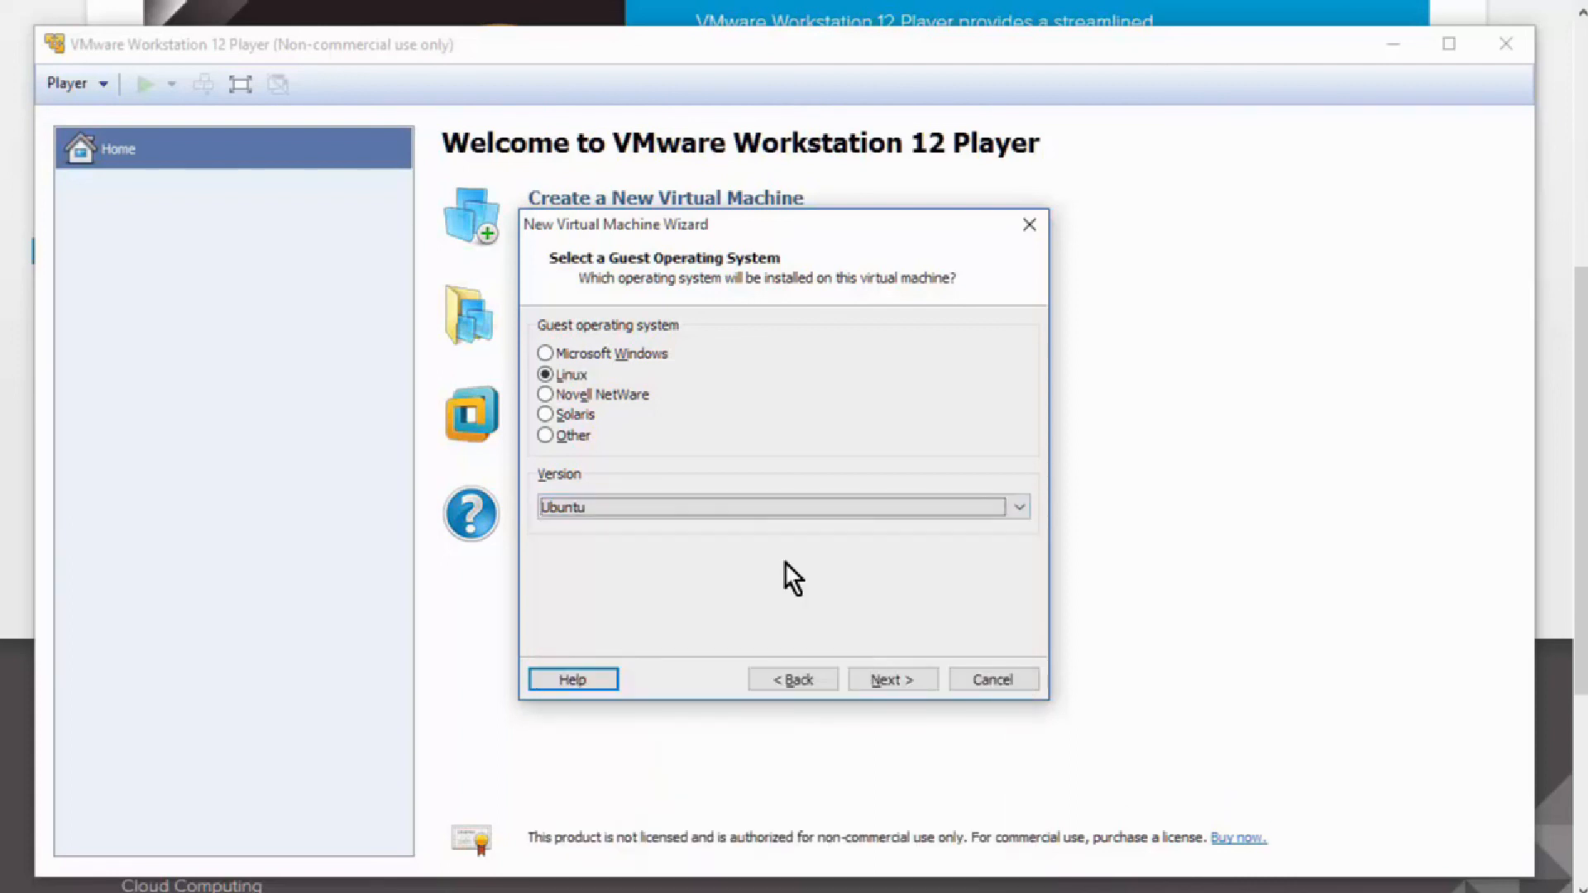
mouse_move(784, 580)
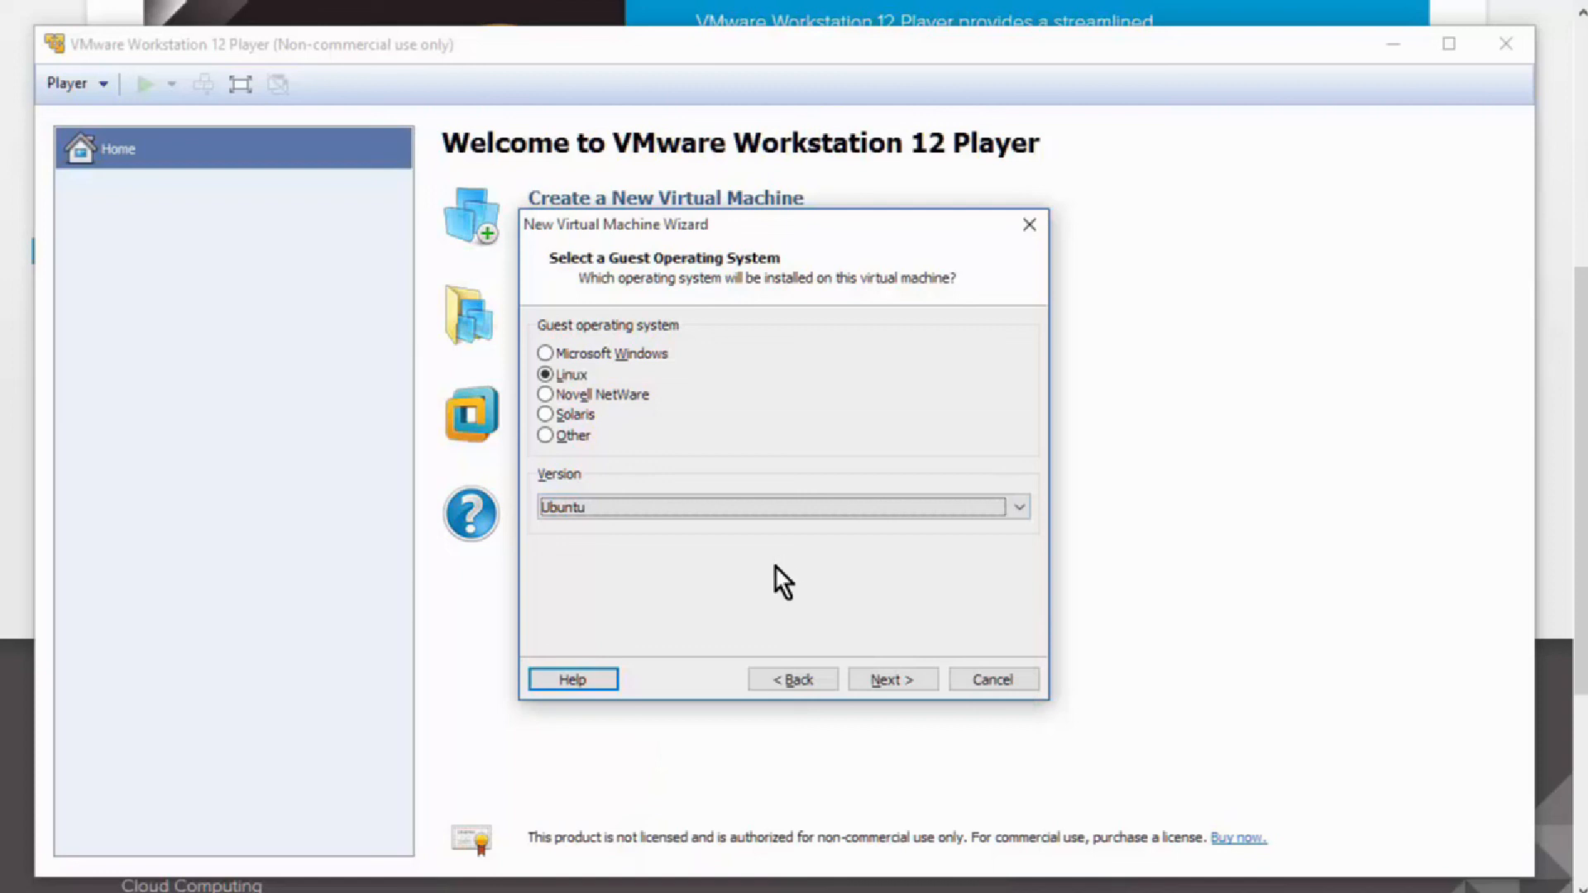